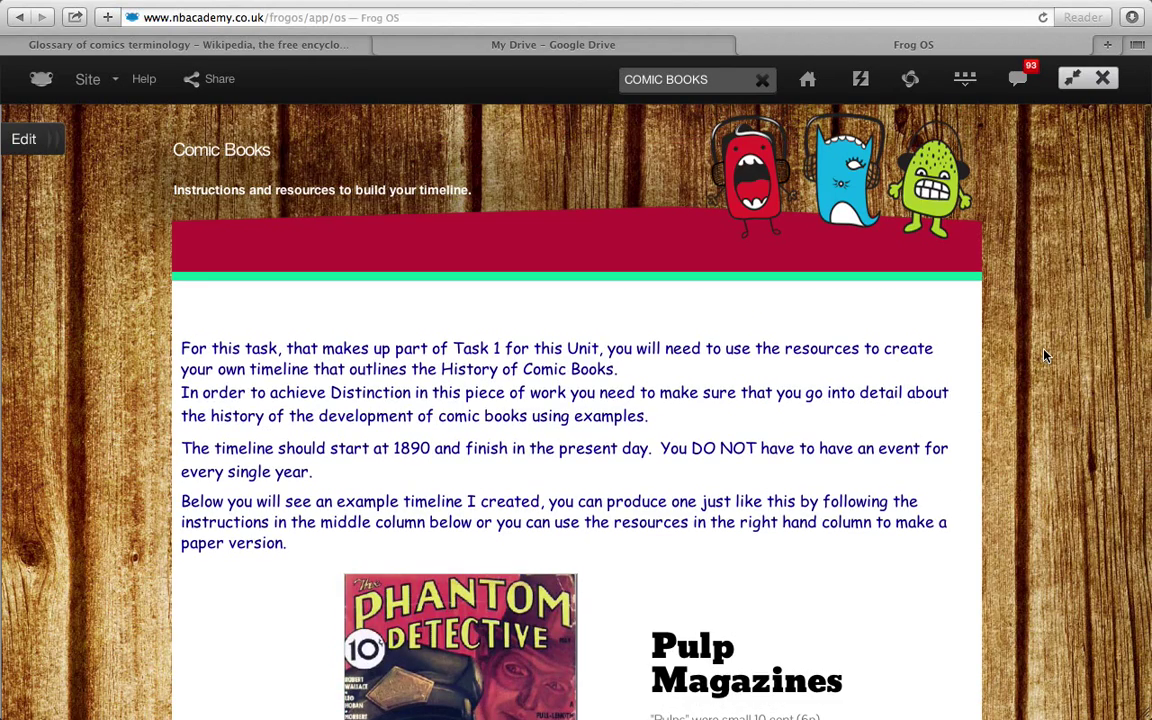
mouse_move(1072, 252)
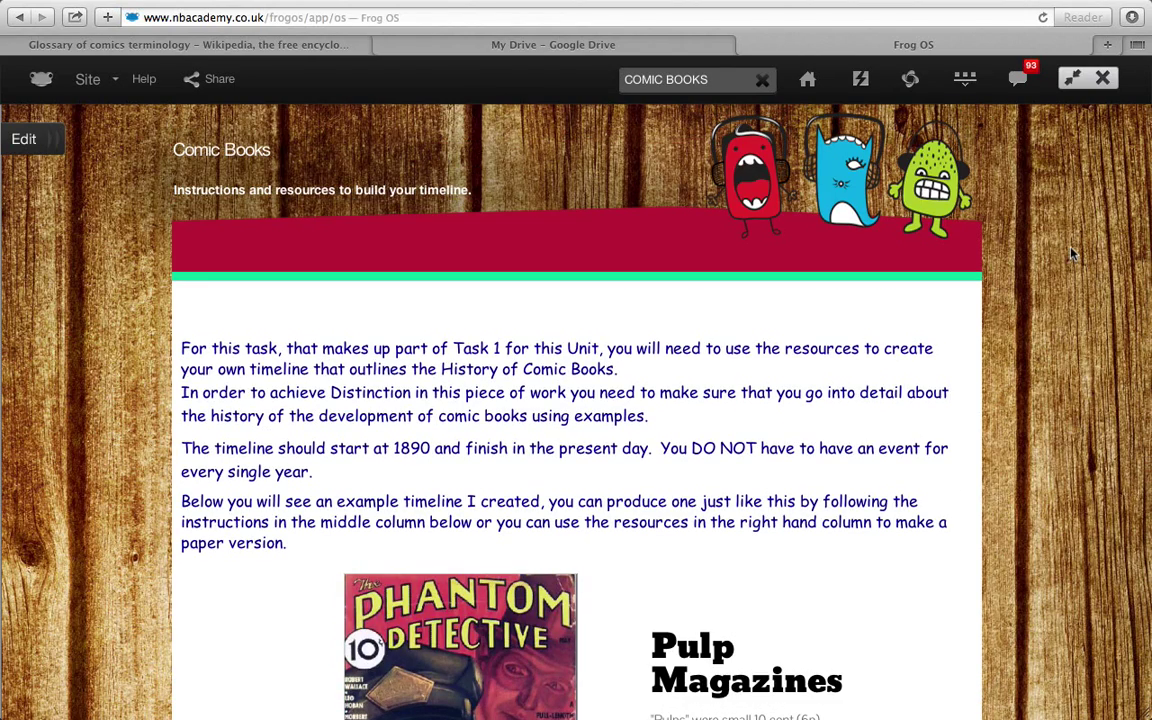
- Page the example timeline from Pulp Magazines through The Yellow Kid to The Phantom (1936)
scroll("down", 3)
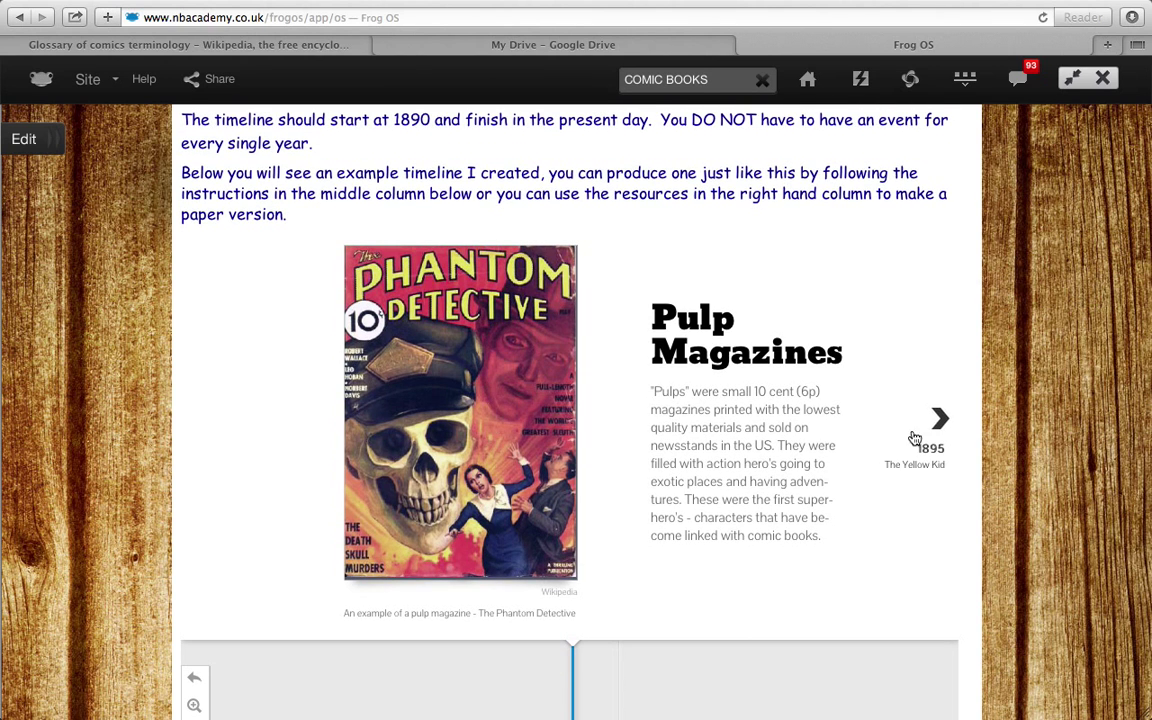
left_click(940, 418)
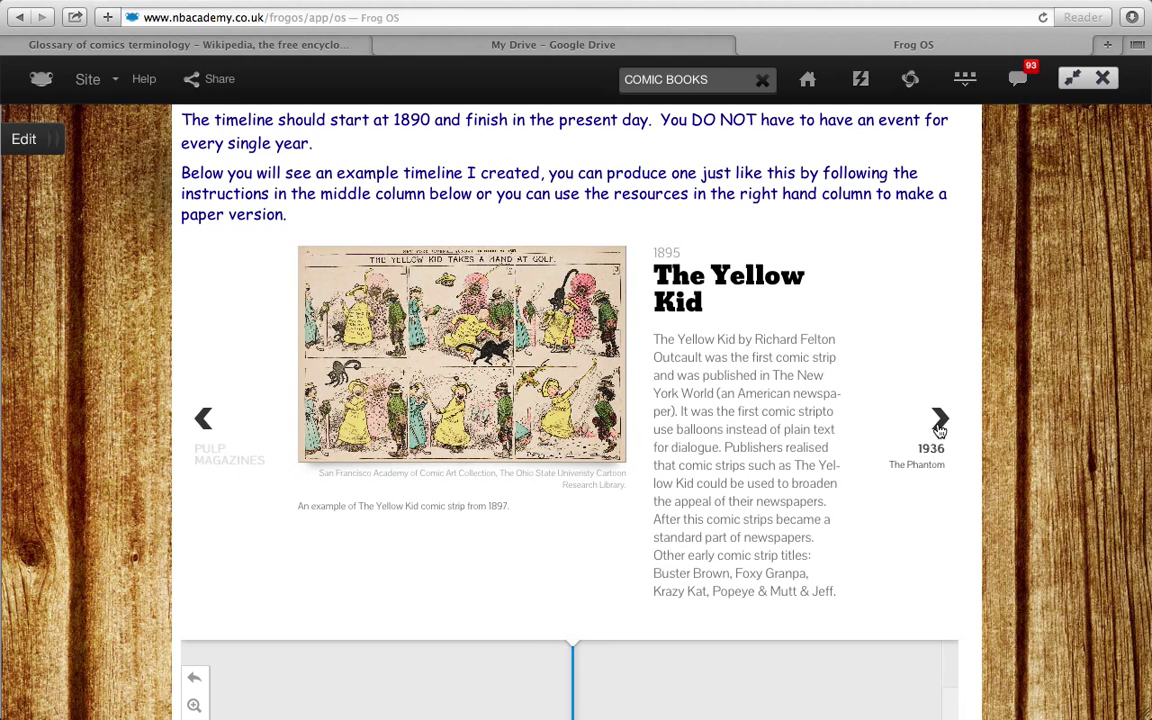
left_click(940, 418)
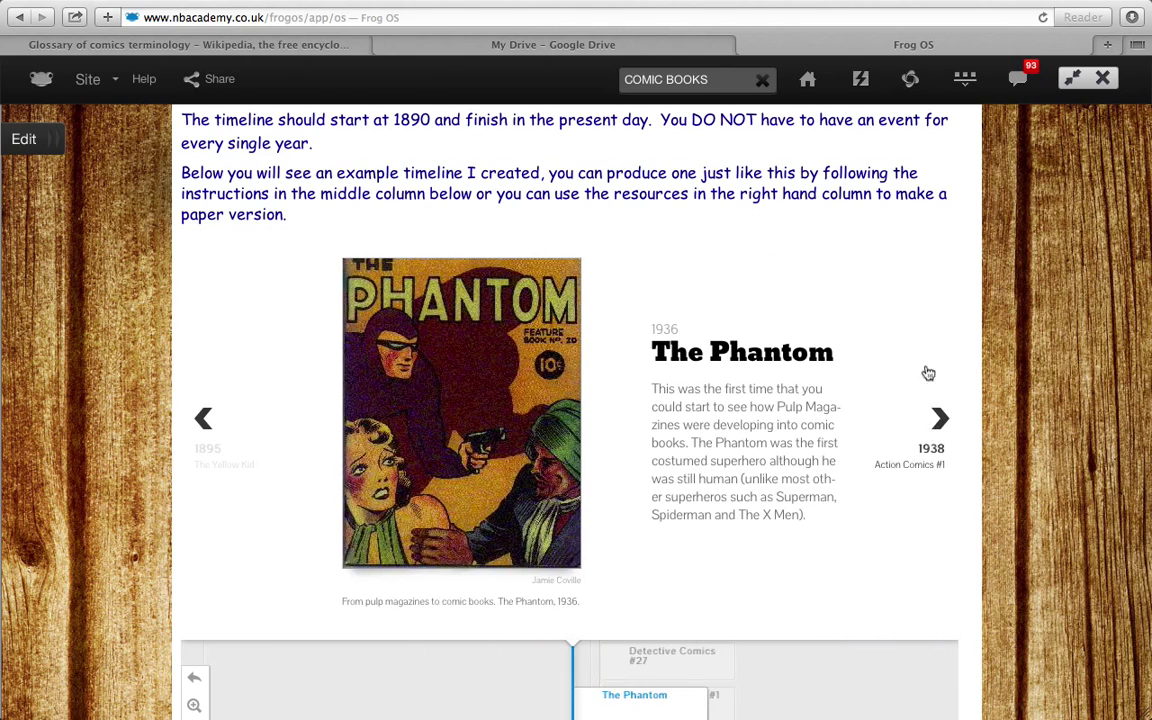
scroll("down", 3)
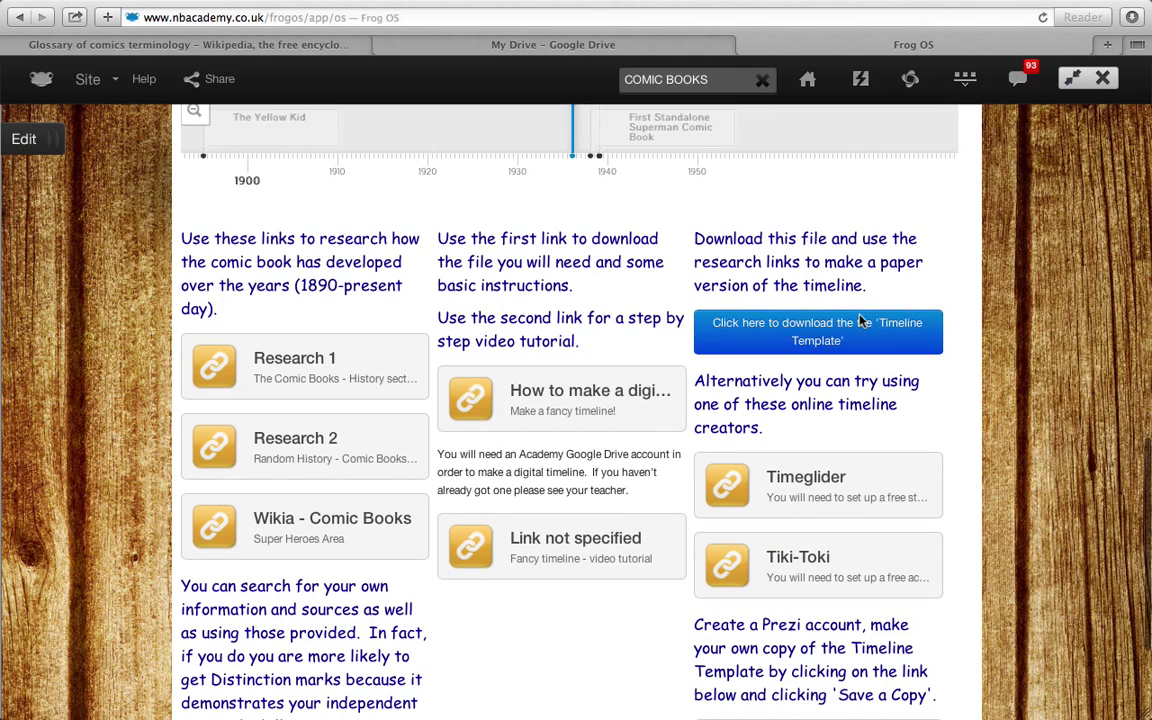
scroll("down", 3)
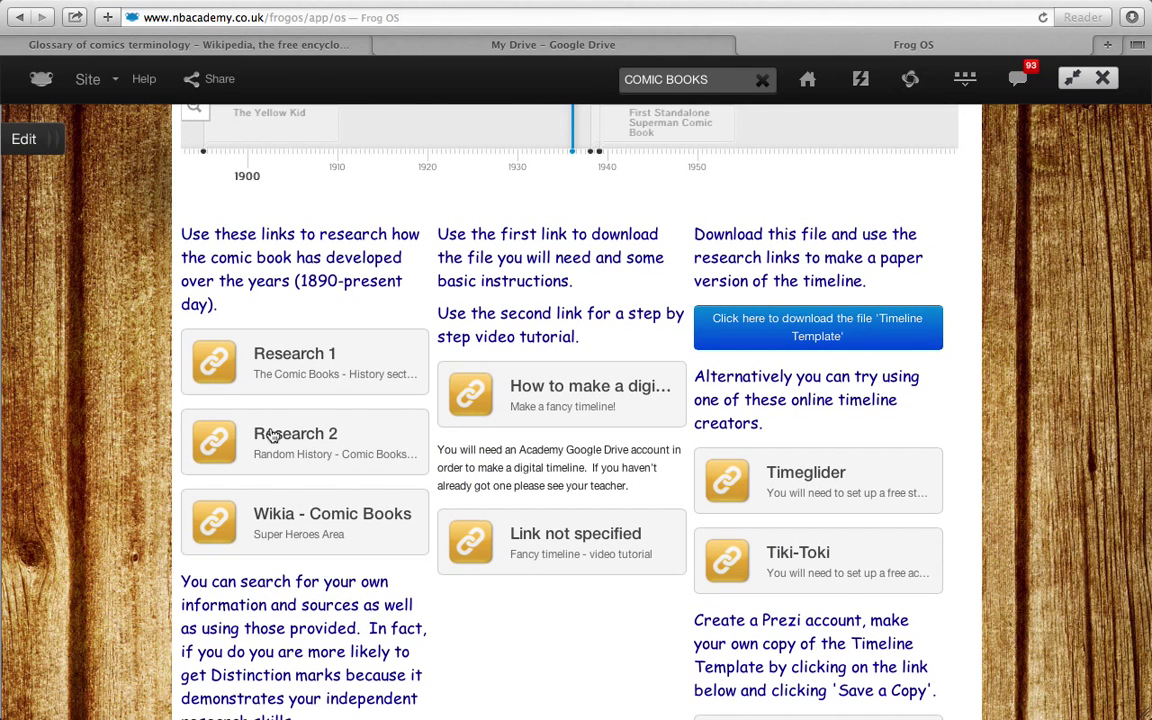
scroll("down", 3)
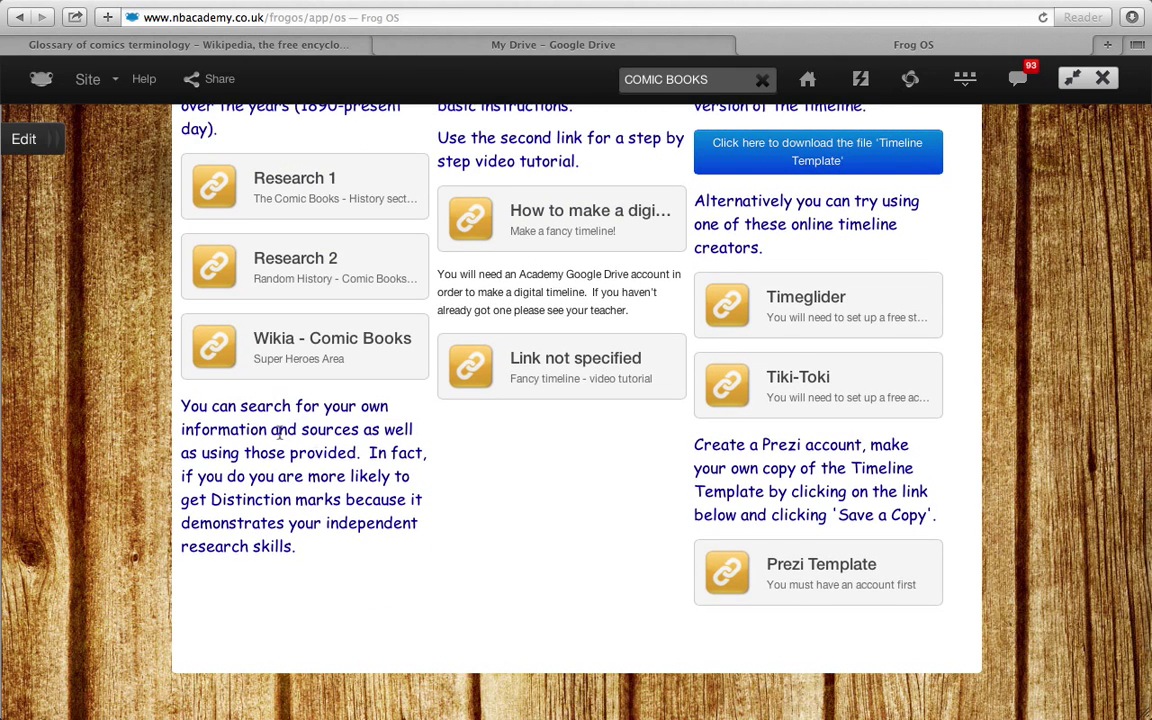
mouse_move(284, 488)
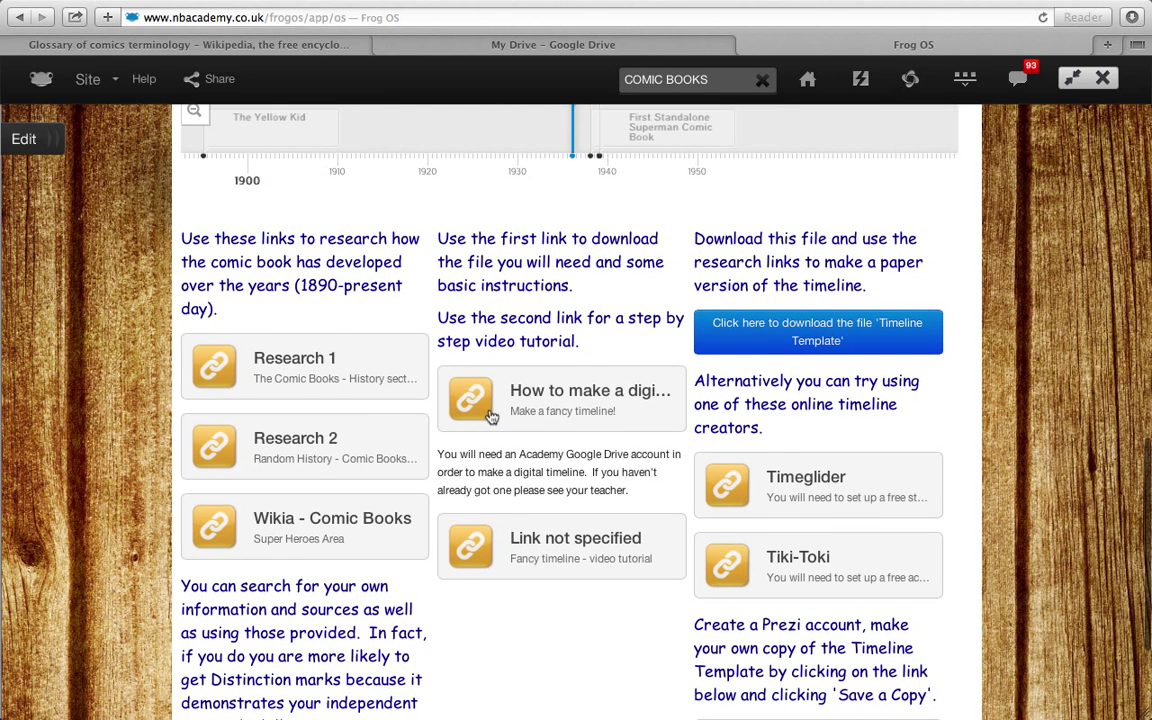
mouse_move(564, 400)
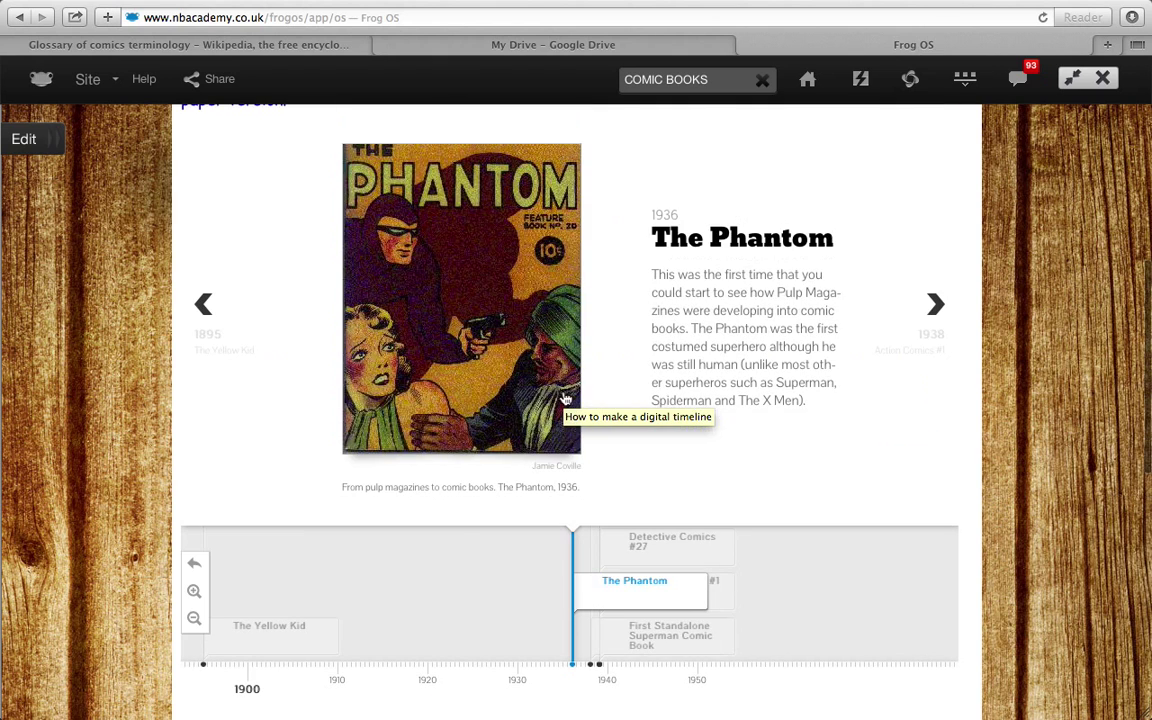
scroll("down", 3)
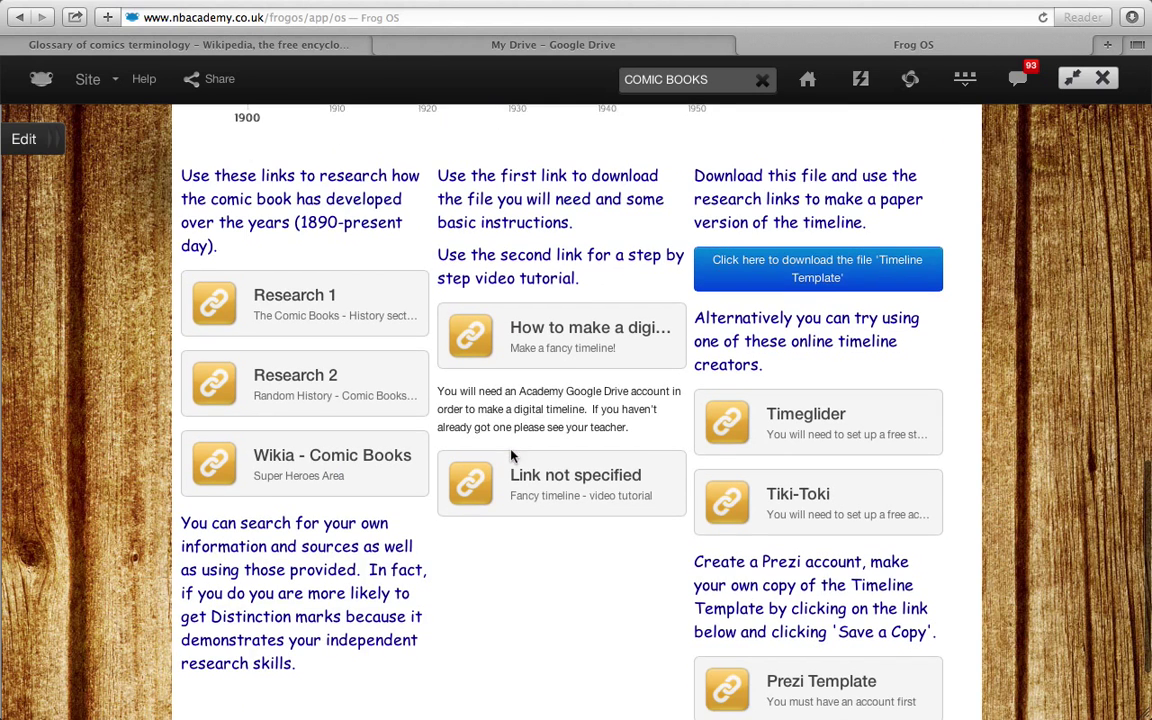
scroll("down", 3)
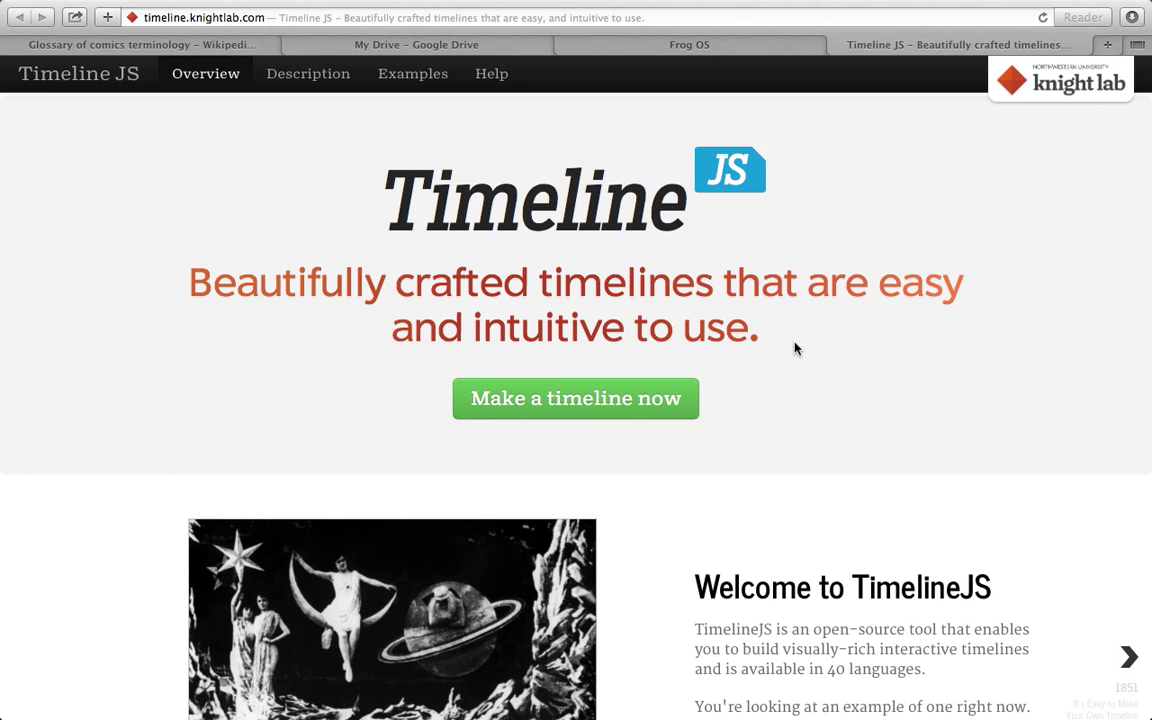
- Reach the Make a Timeline section and bring up the Google Spreadsheet Template preview
scroll("down", 3)
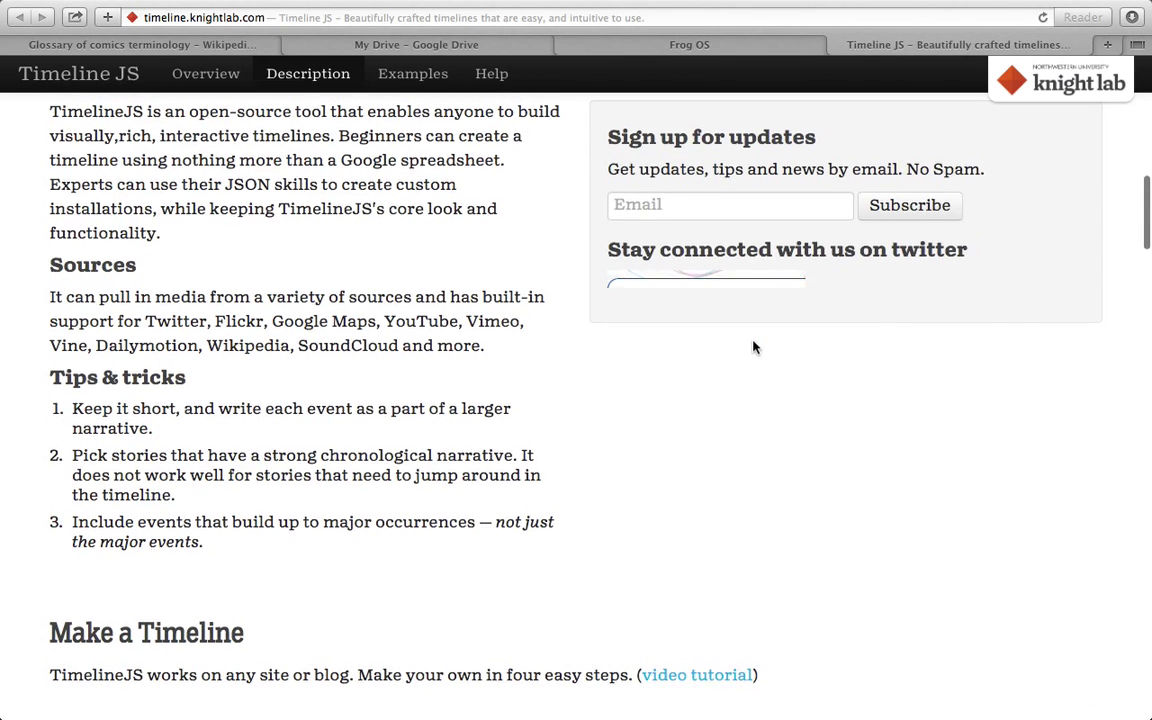
scroll("down", 3)
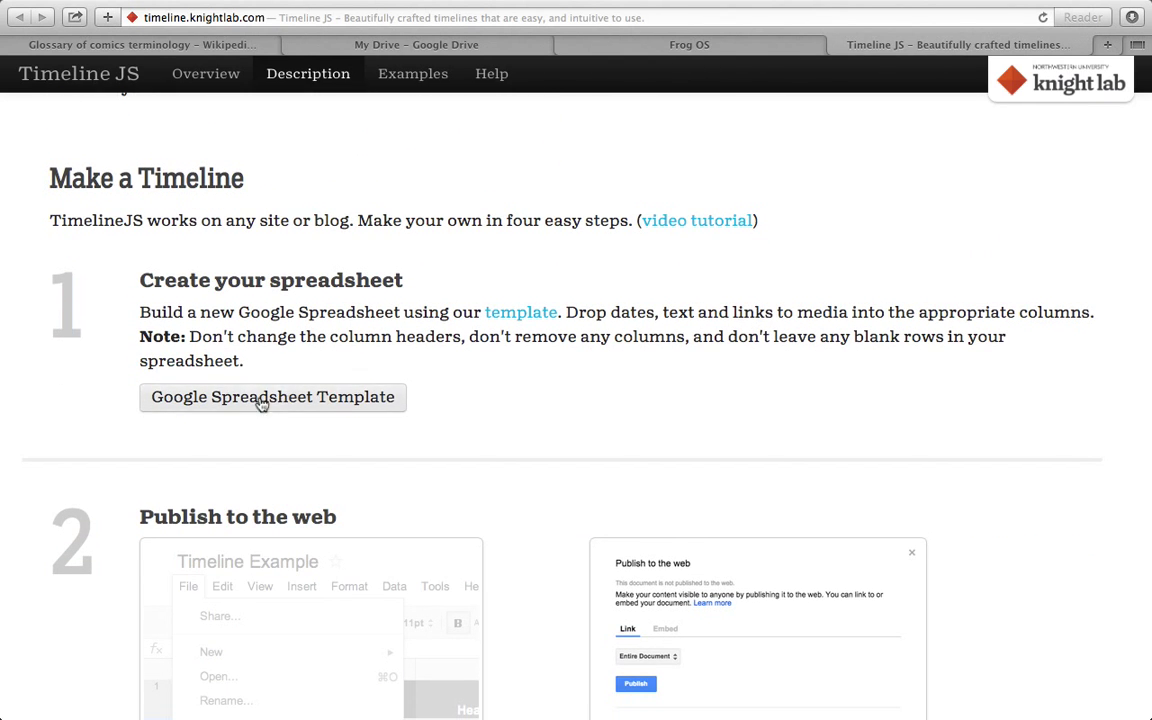
mouse_move(460, 398)
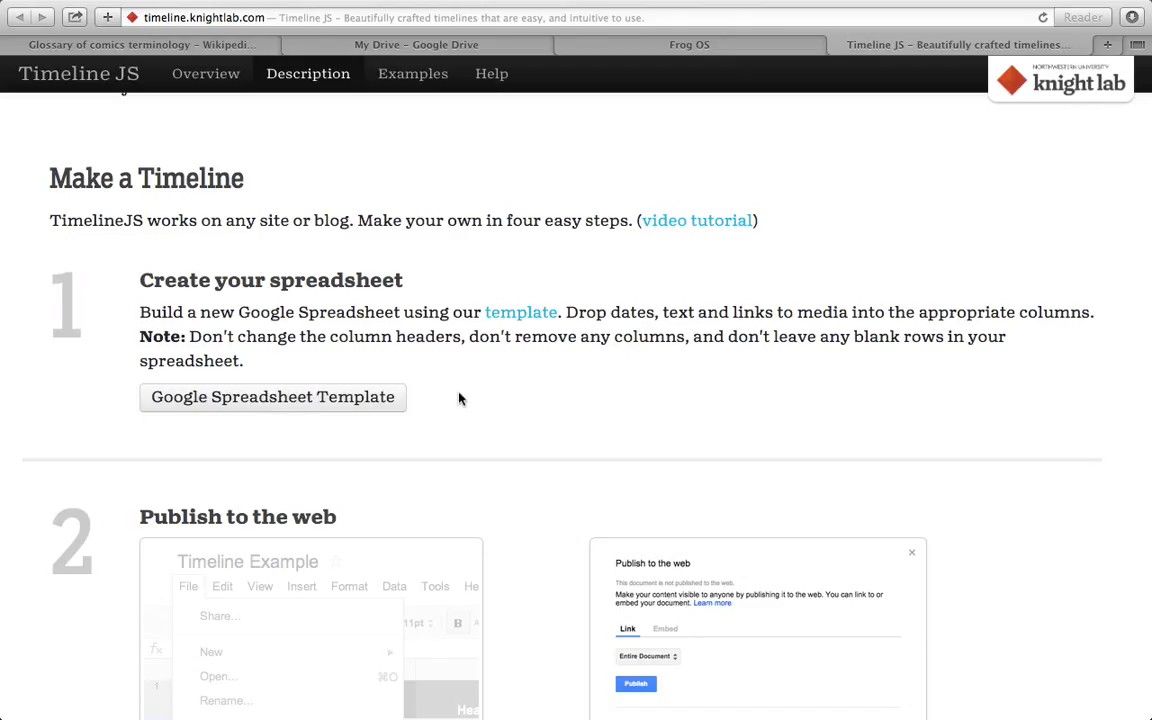
mouse_move(476, 284)
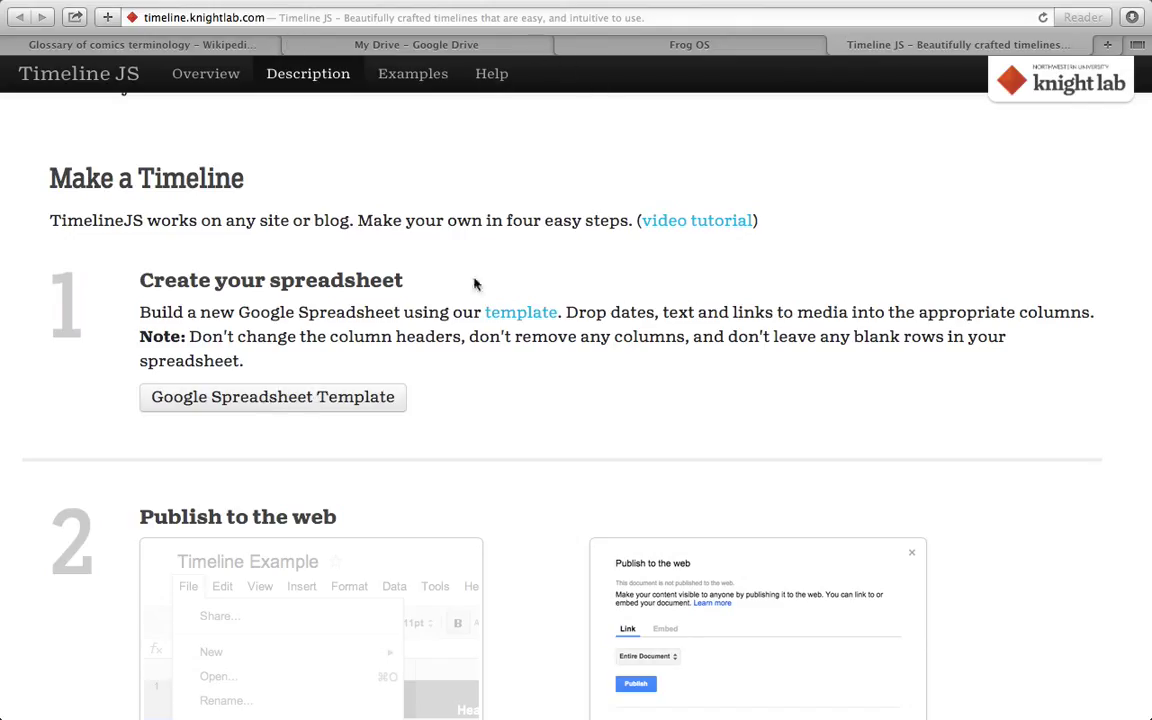
mouse_move(592, 396)
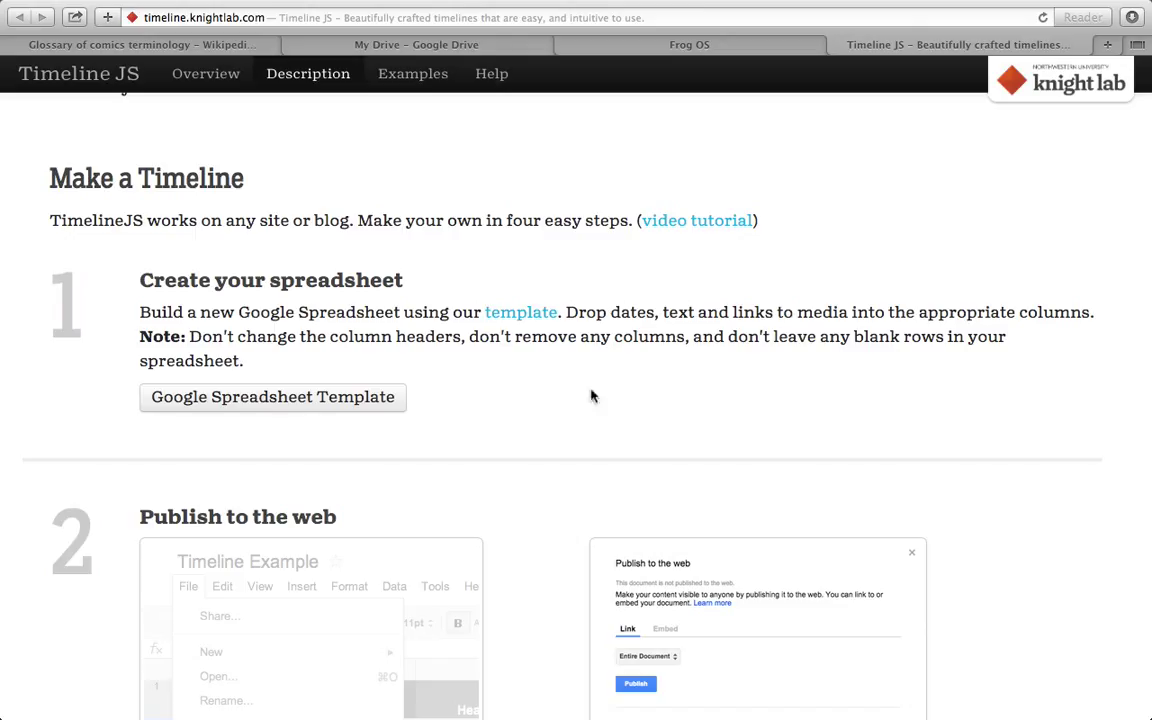
mouse_move(484, 374)
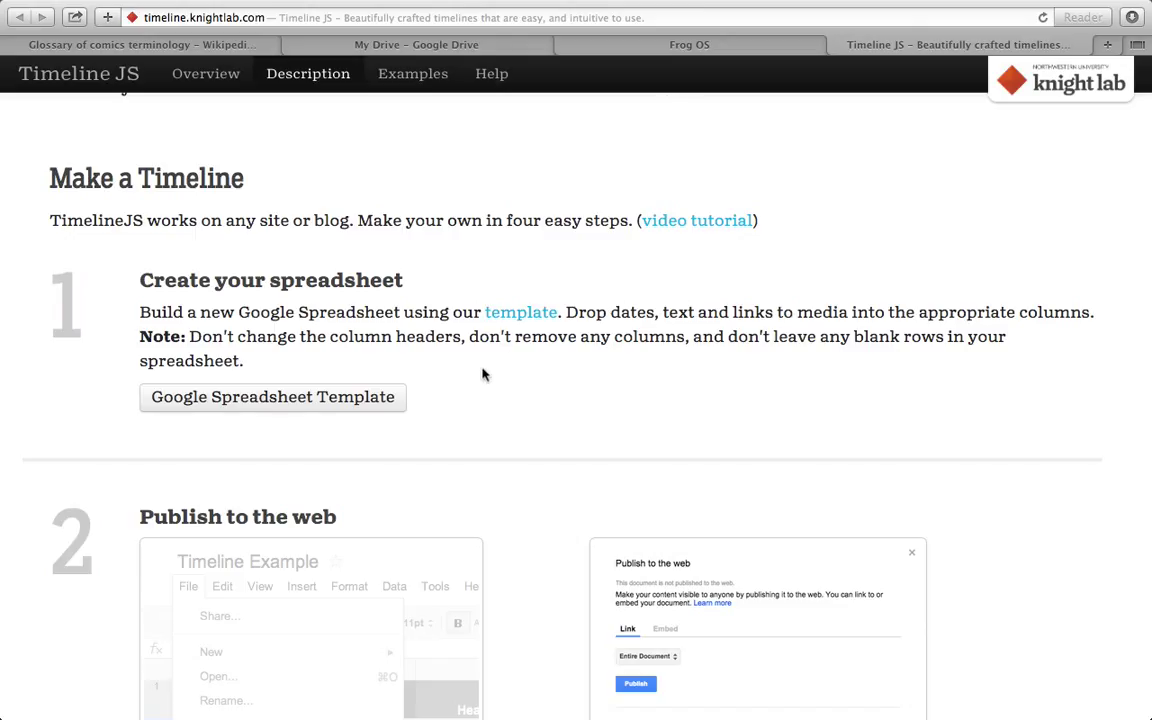
mouse_move(556, 264)
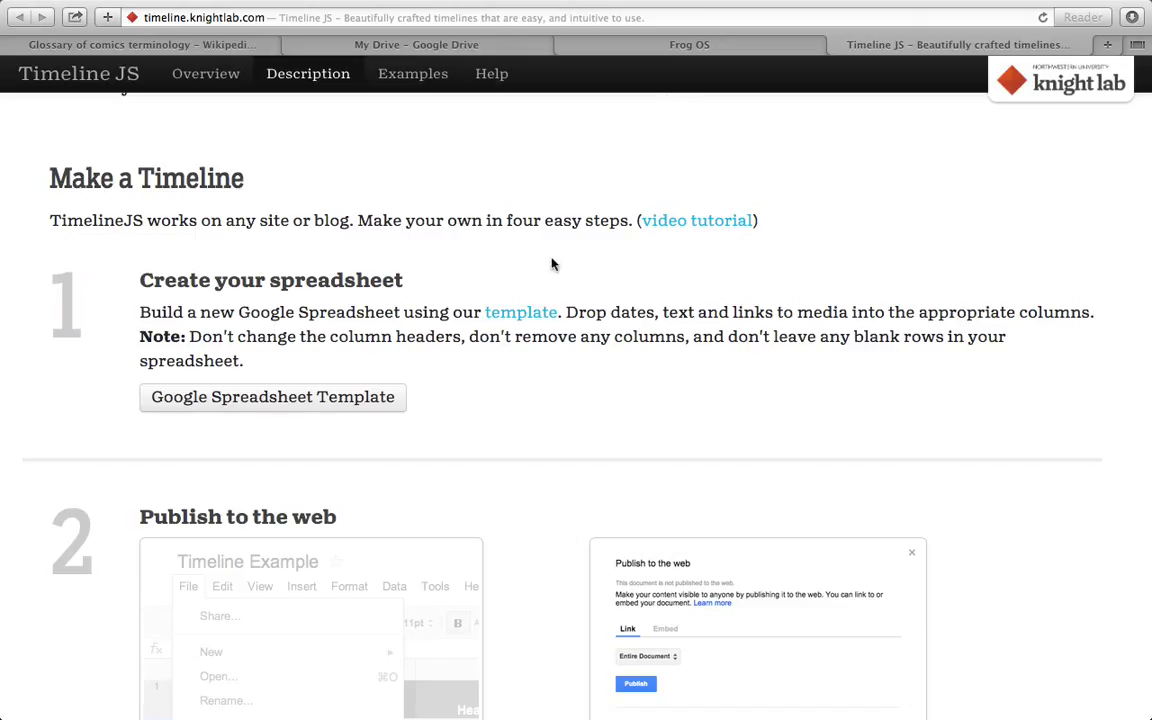
mouse_move(302, 396)
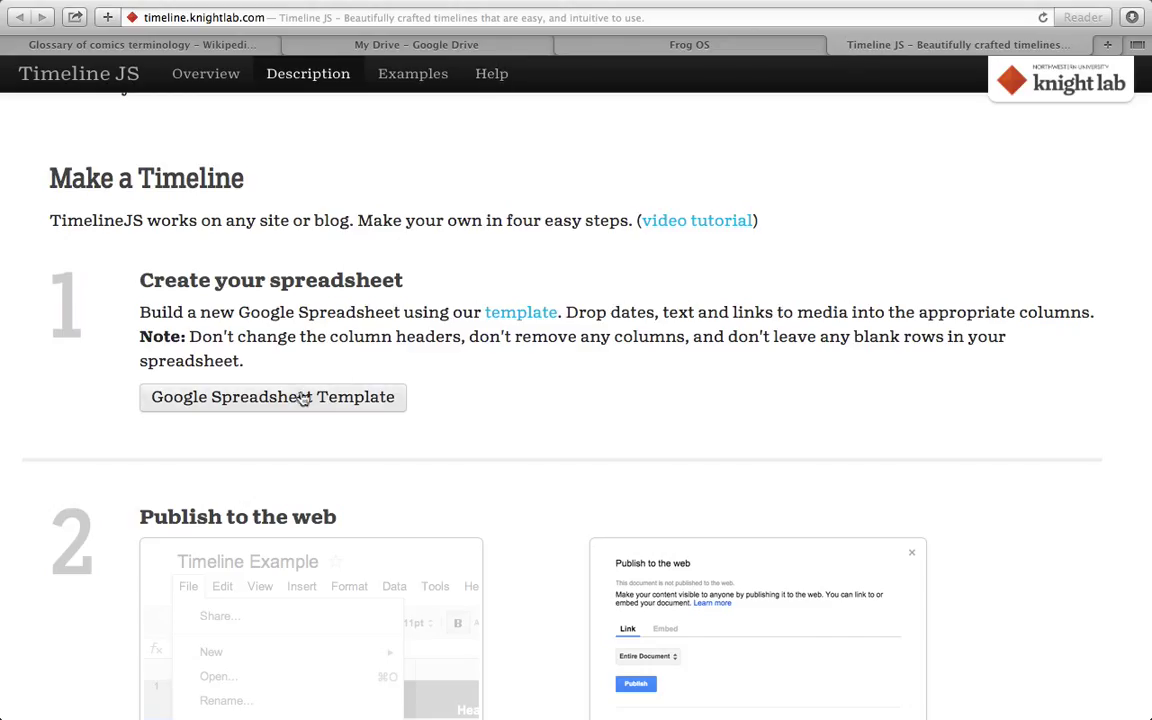
left_click(272, 396)
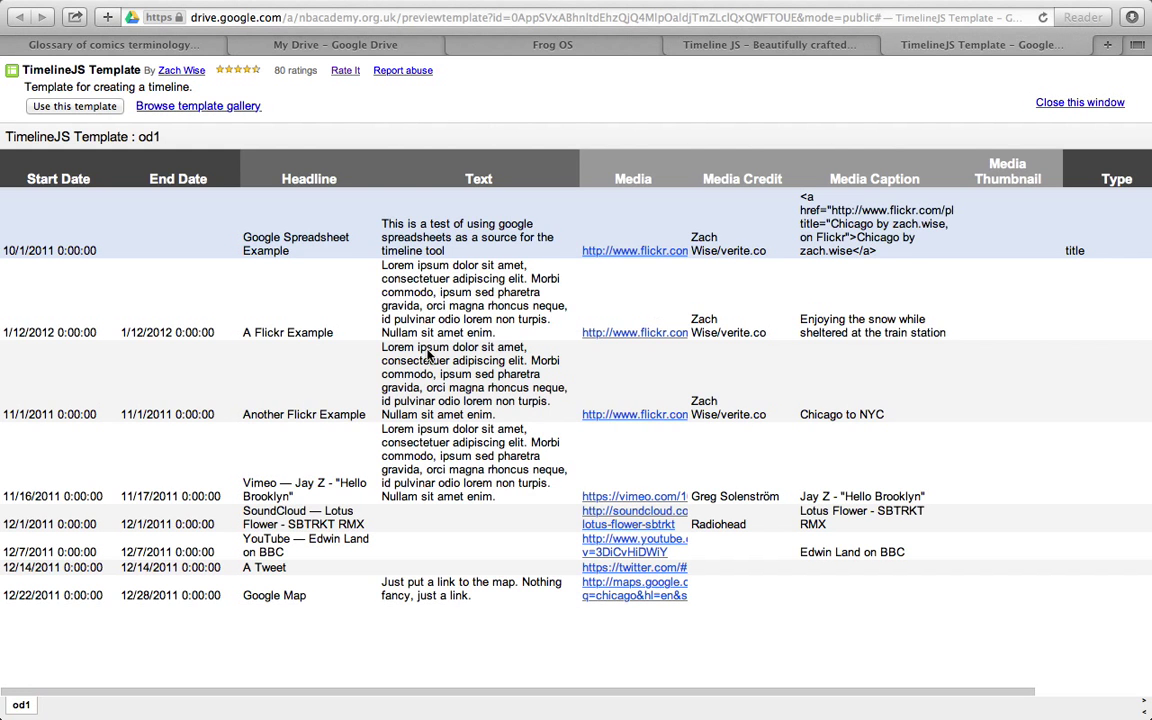
mouse_move(264, 144)
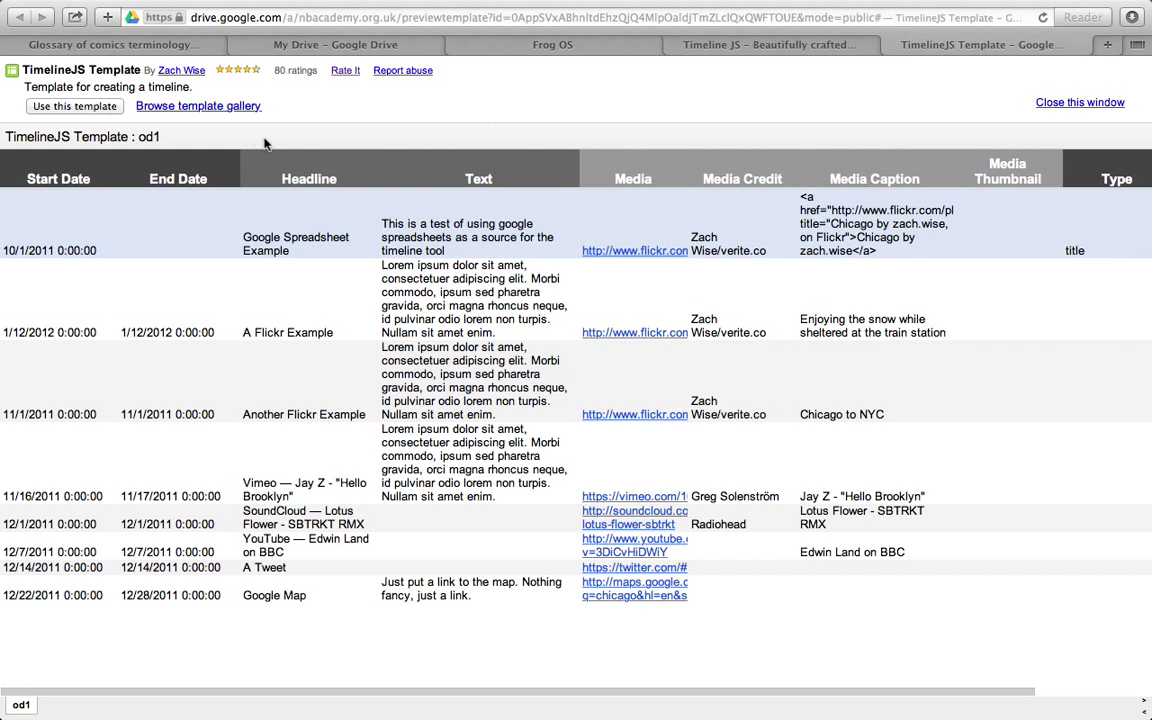
mouse_move(74, 106)
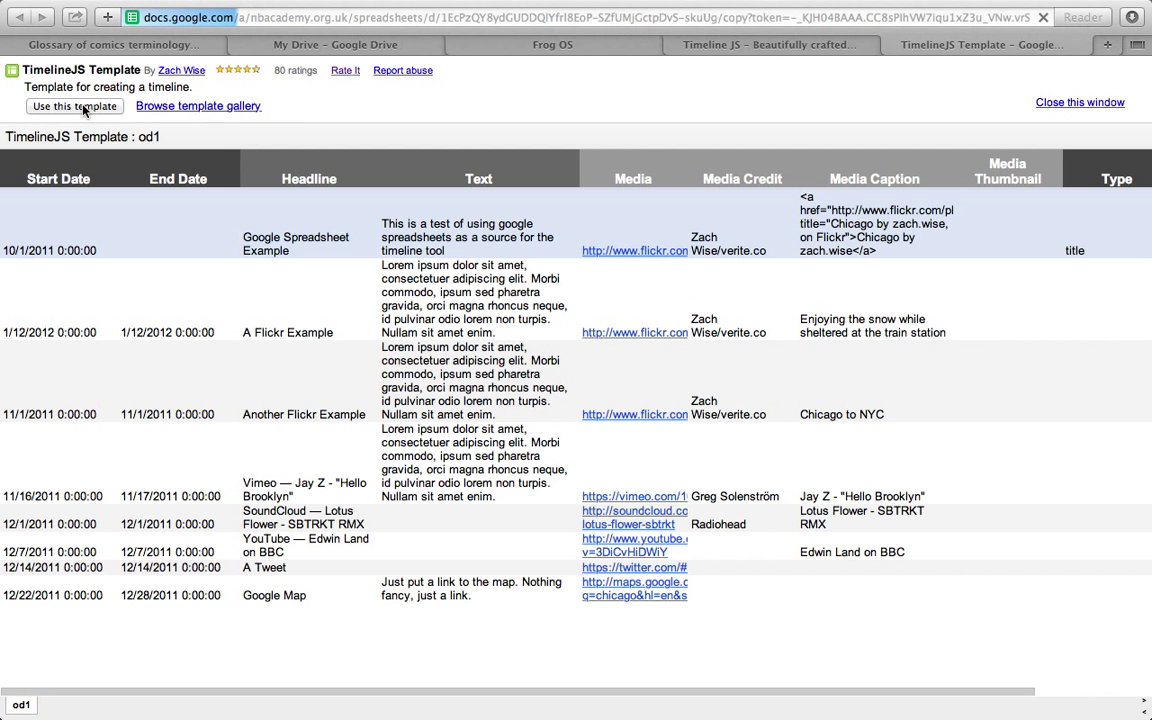
- Create a personal Google Sheets copy of the TimelineJS template via Use this template
left_click(74, 106)
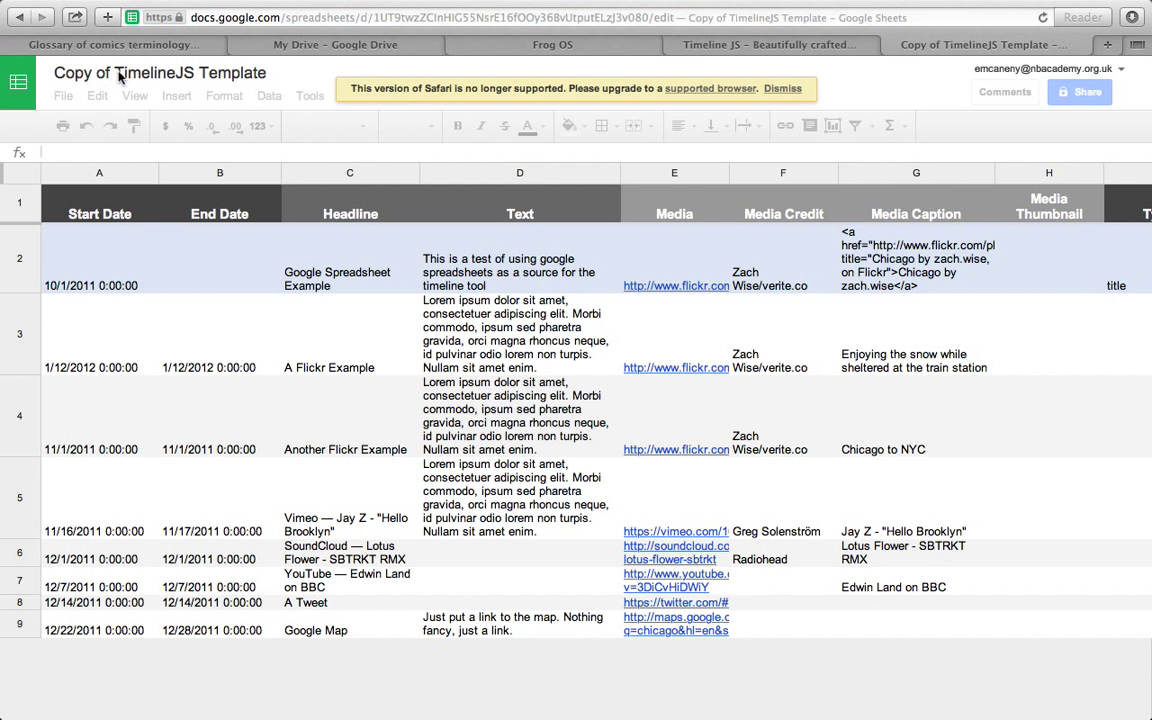
- Rename the copied spreadsheet to 'Comic Books History Timeline'
left_click(160, 72)
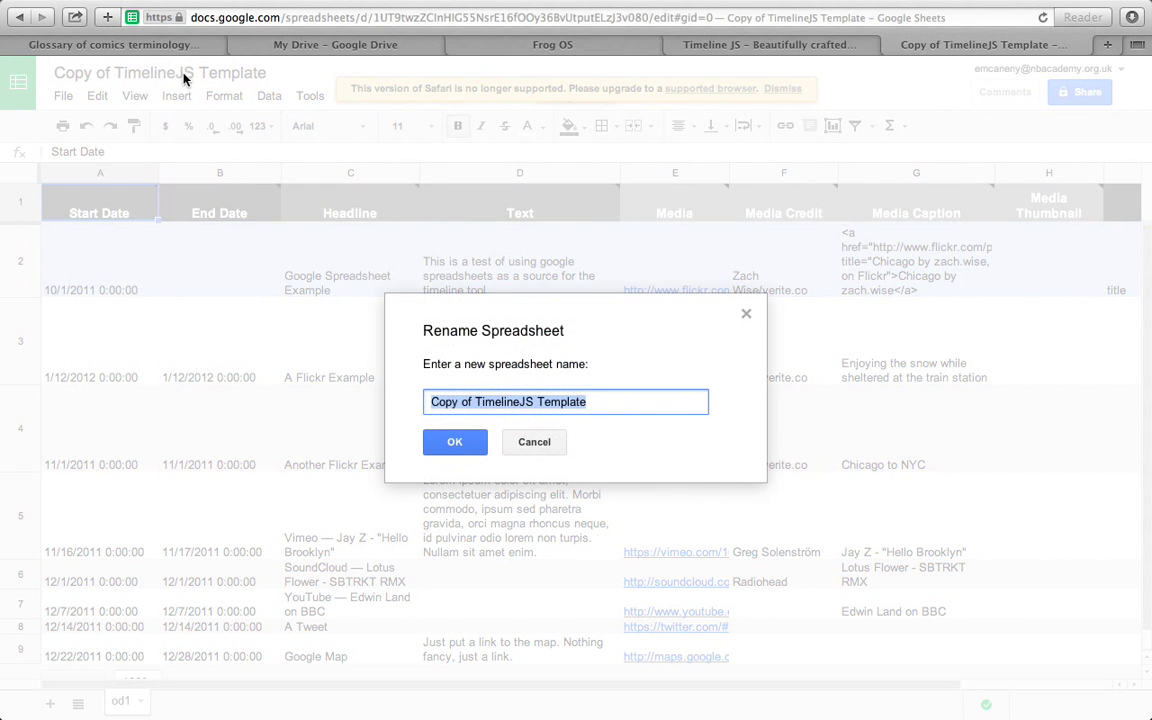
type("Comic Books History Timeline")
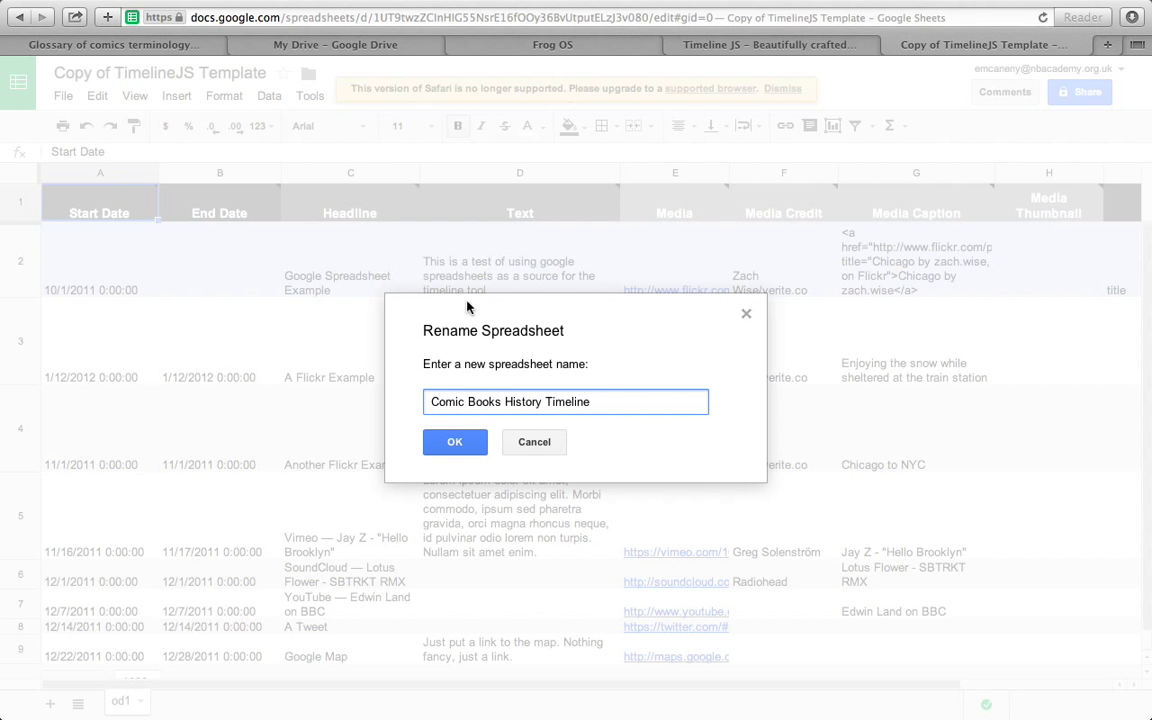
left_click(454, 442)
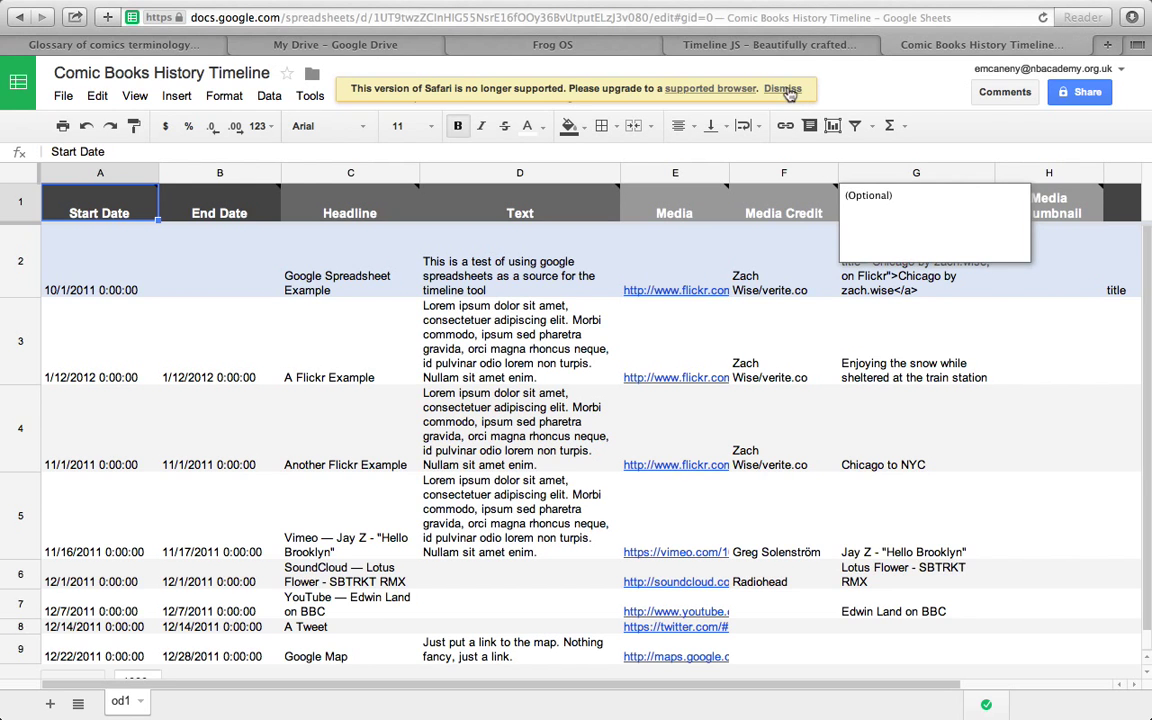
- Review the Start Date, End Date and Headline notes against the Frog OS example timeline
left_click(784, 88)
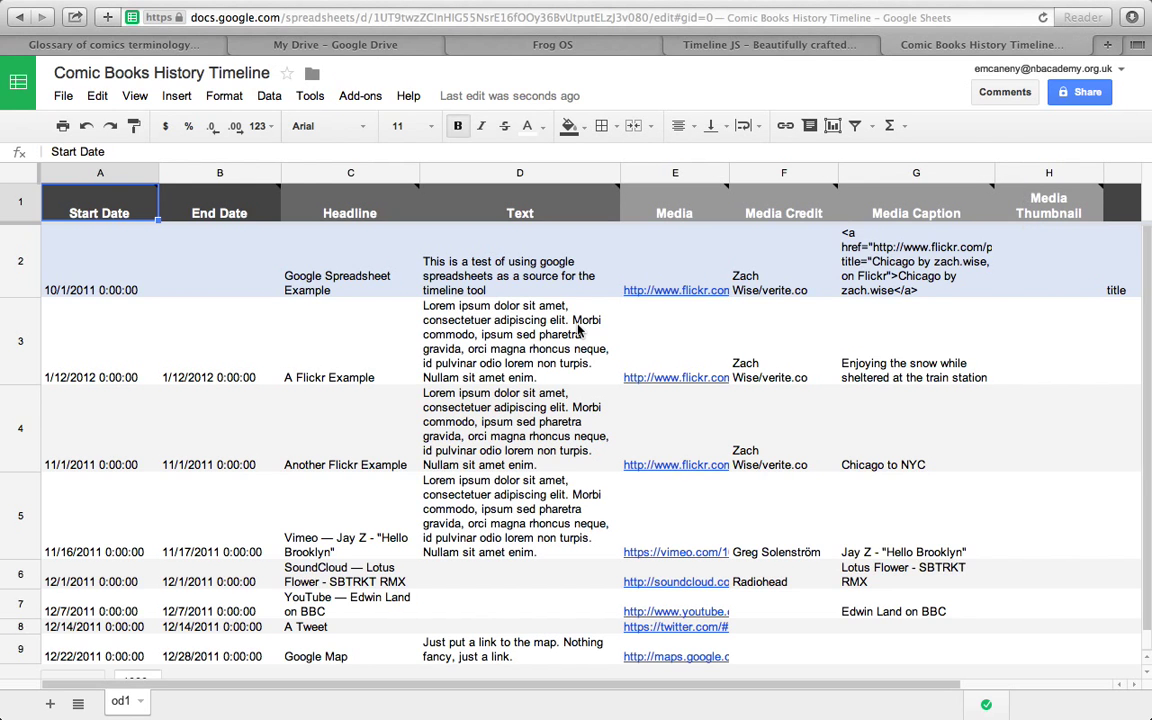
mouse_move(376, 236)
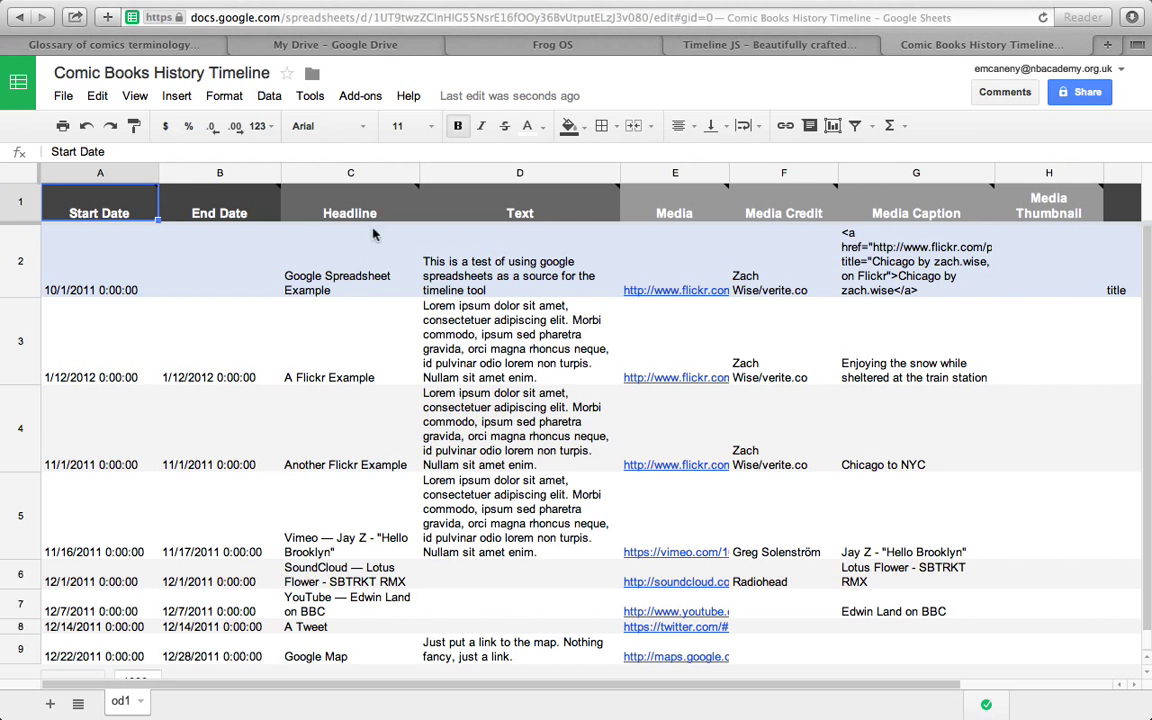
left_click(98, 212)
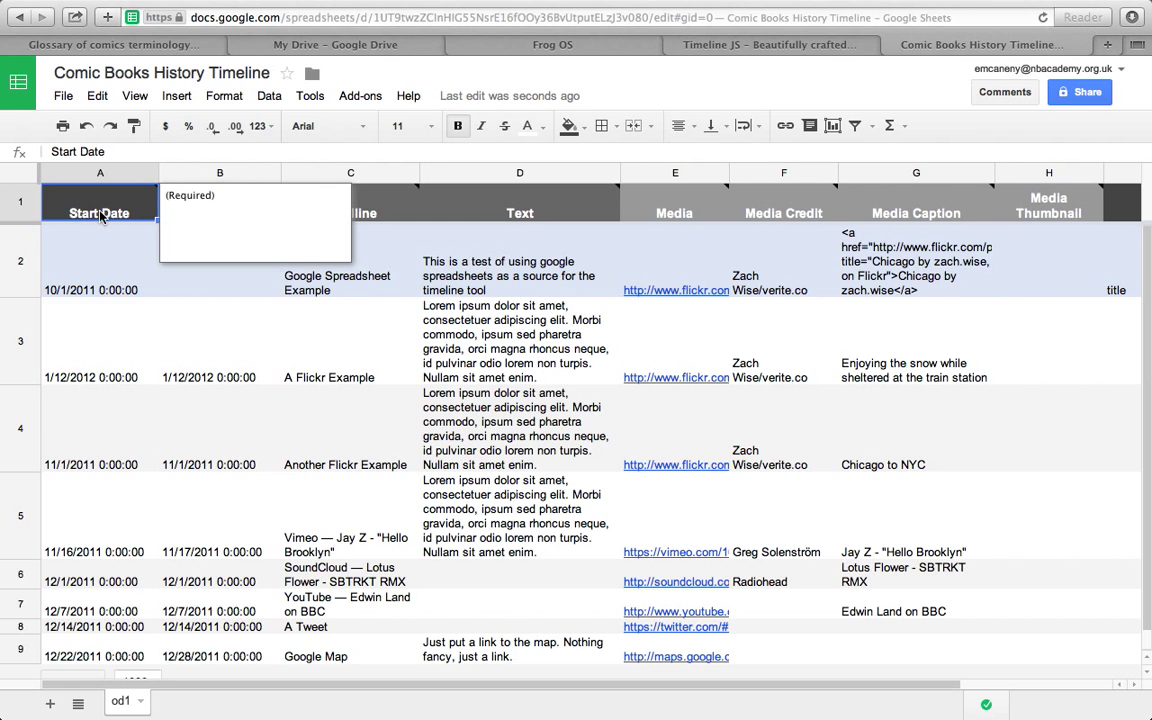
mouse_move(262, 196)
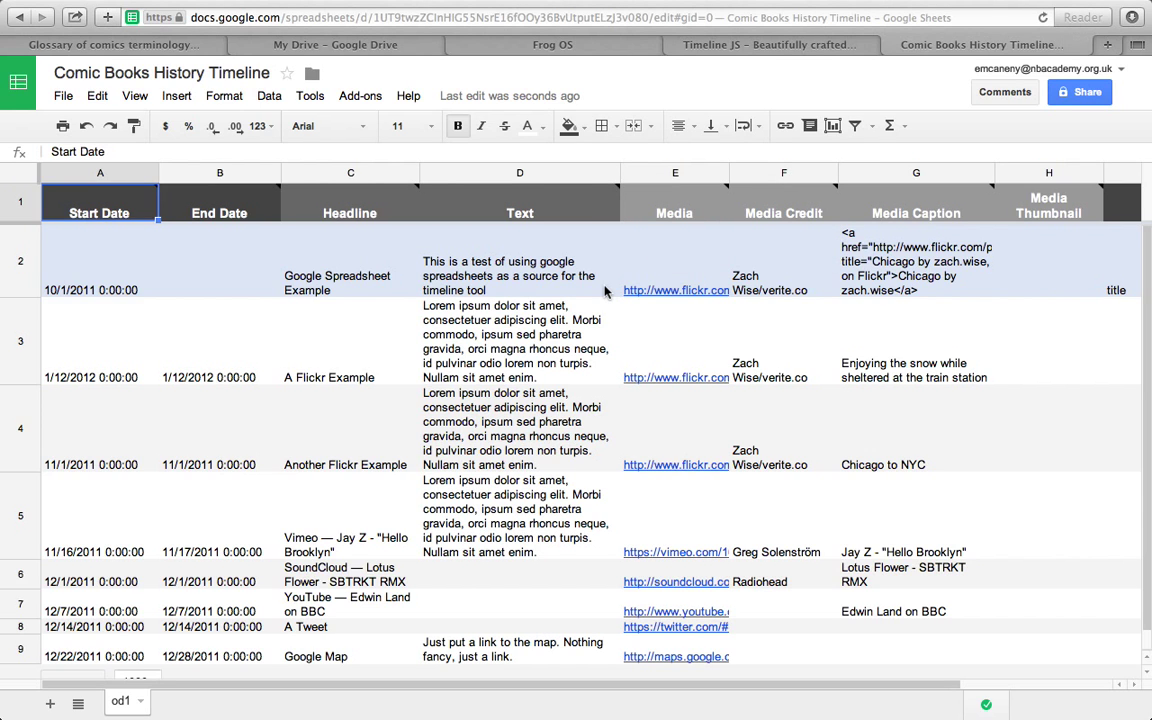
mouse_move(176, 324)
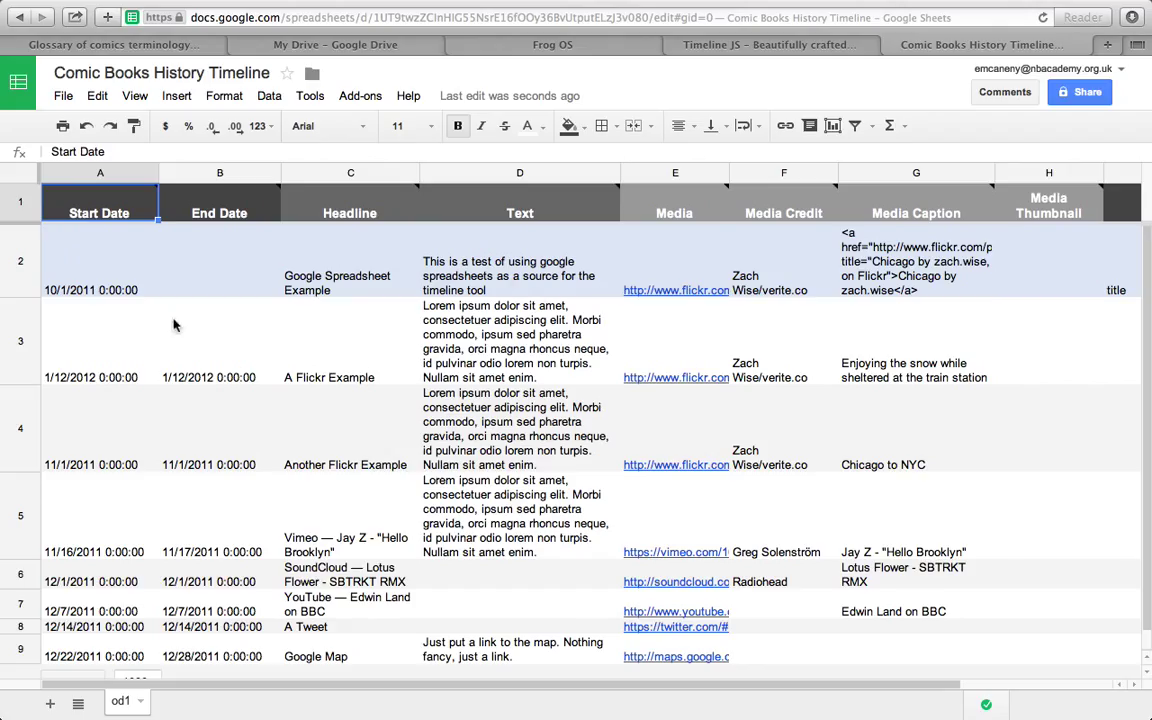
mouse_move(192, 328)
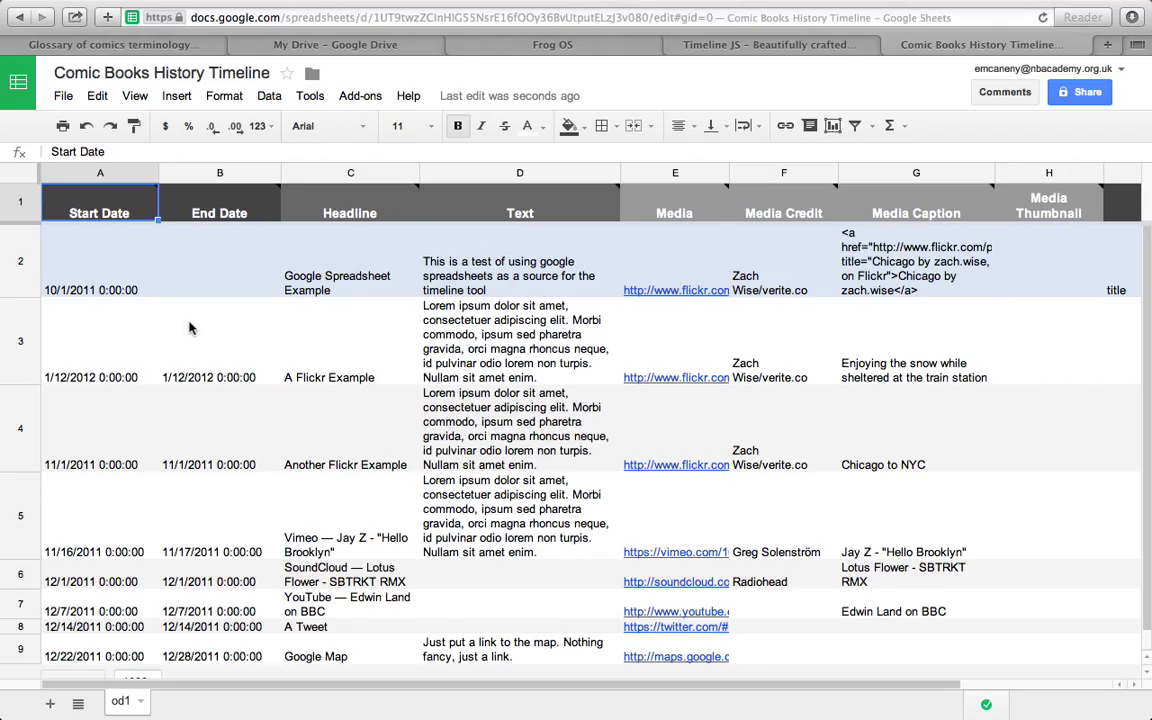
mouse_move(124, 284)
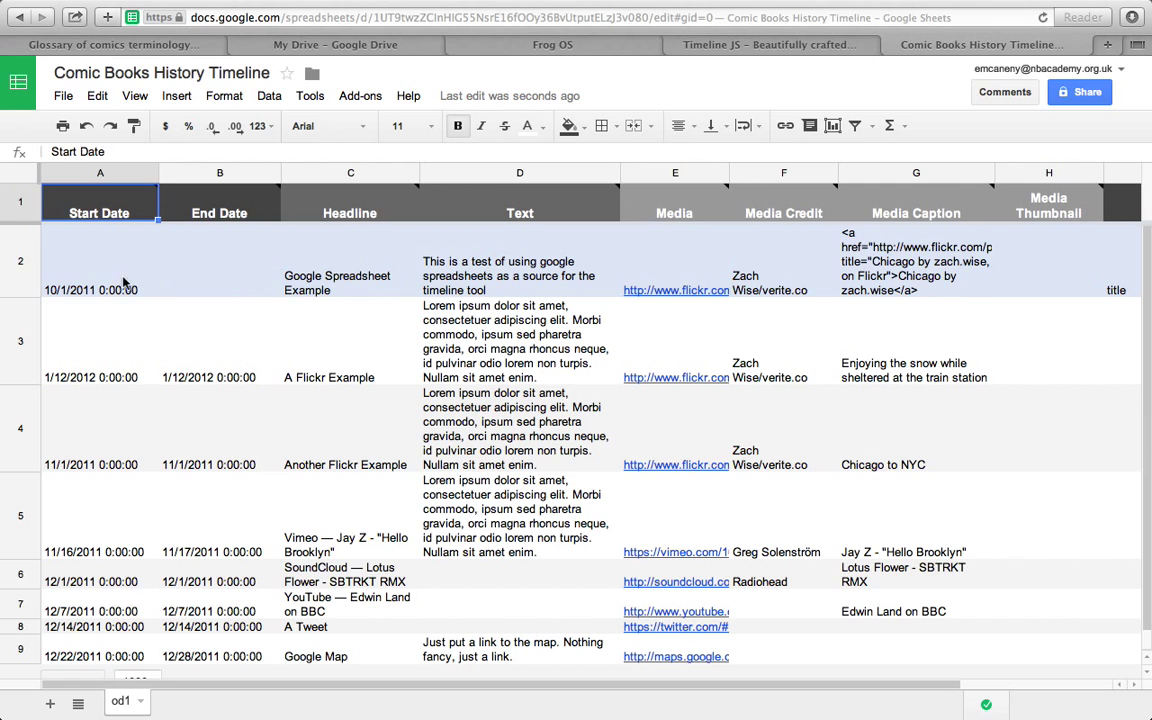
left_click(220, 260)
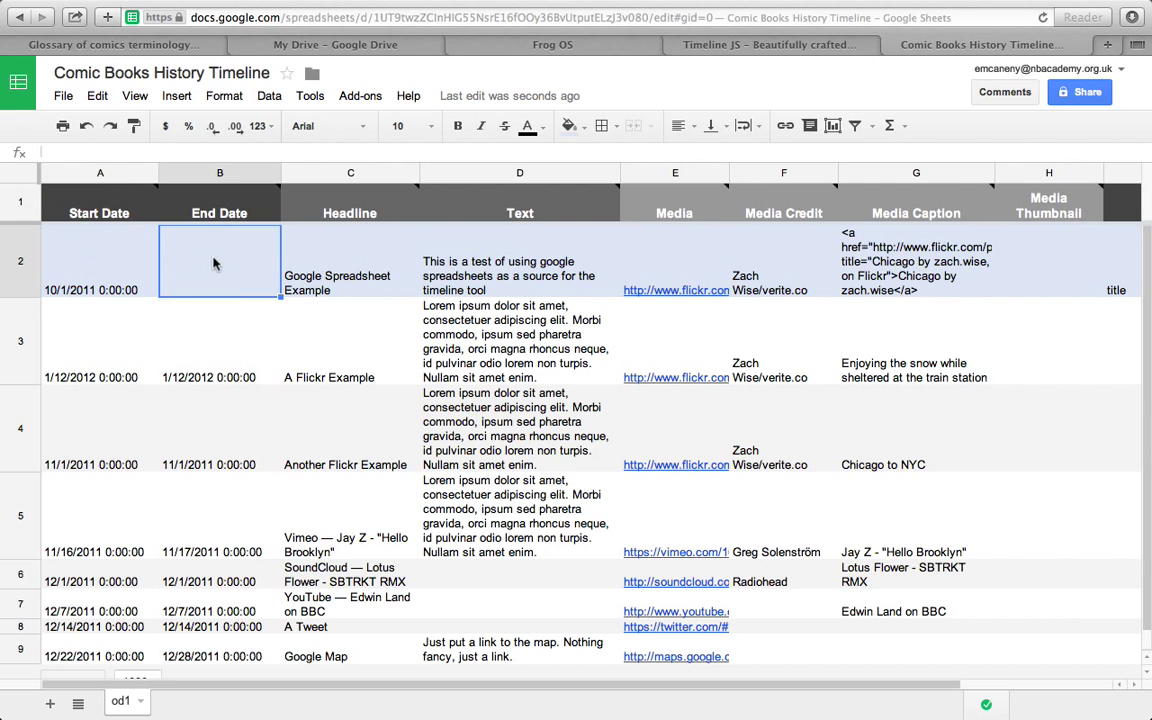
left_click(350, 262)
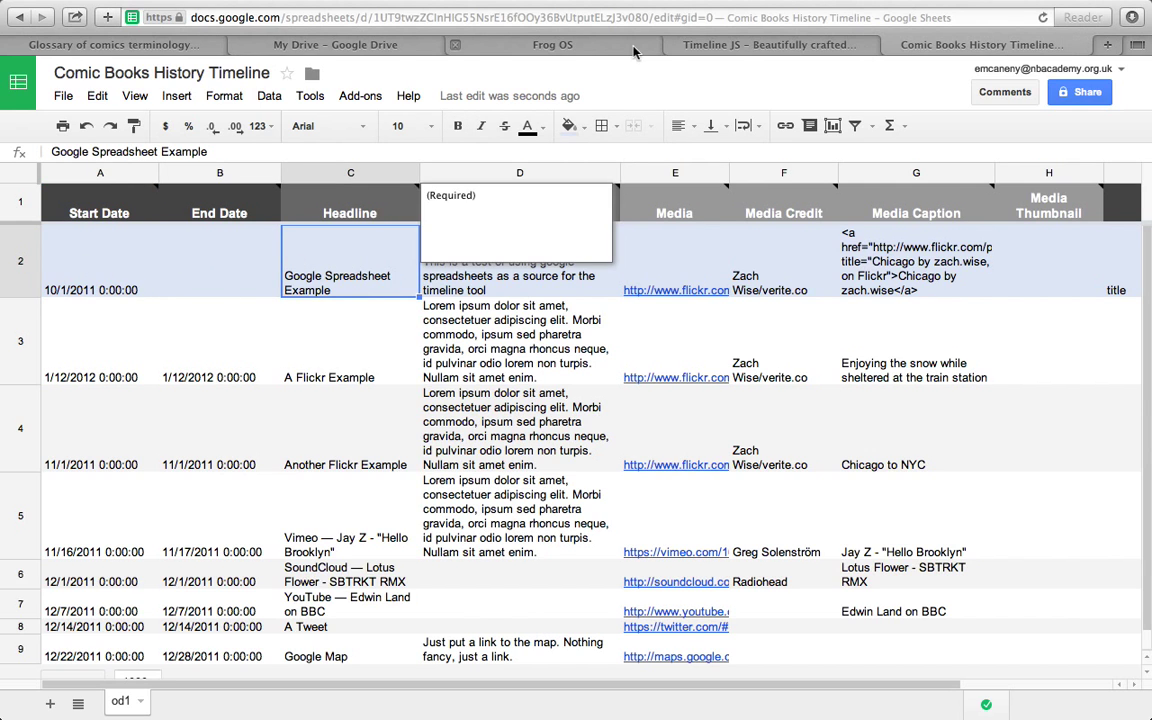
left_click(552, 44)
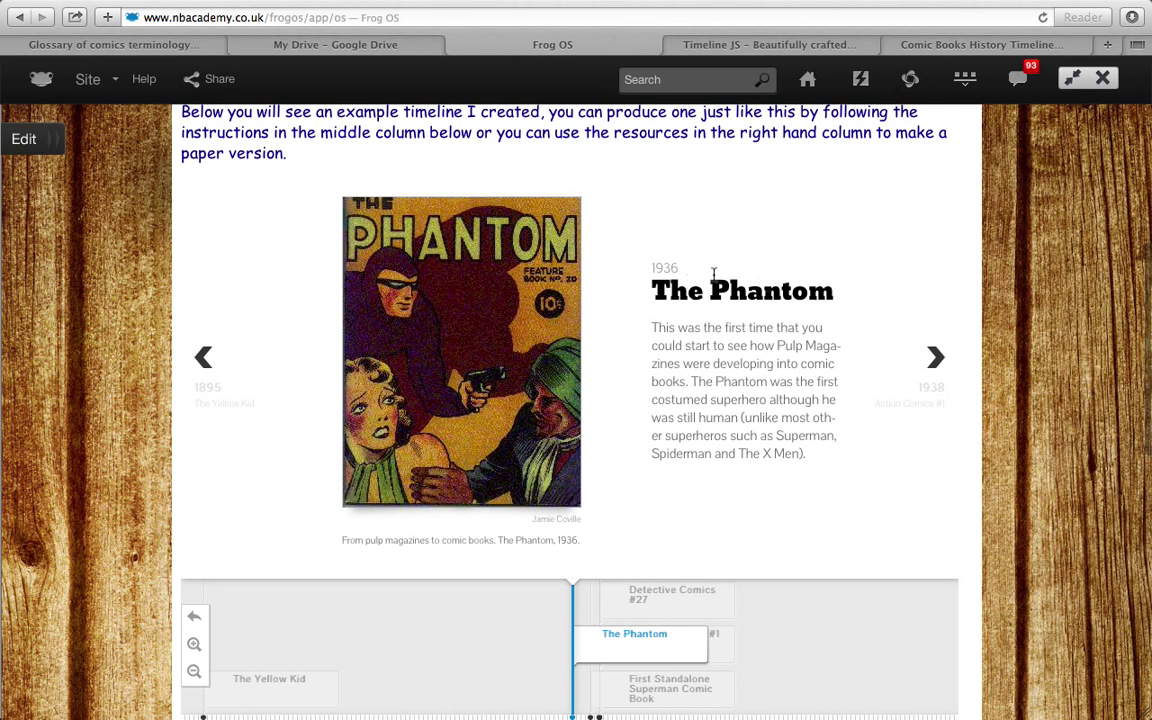
mouse_move(768, 44)
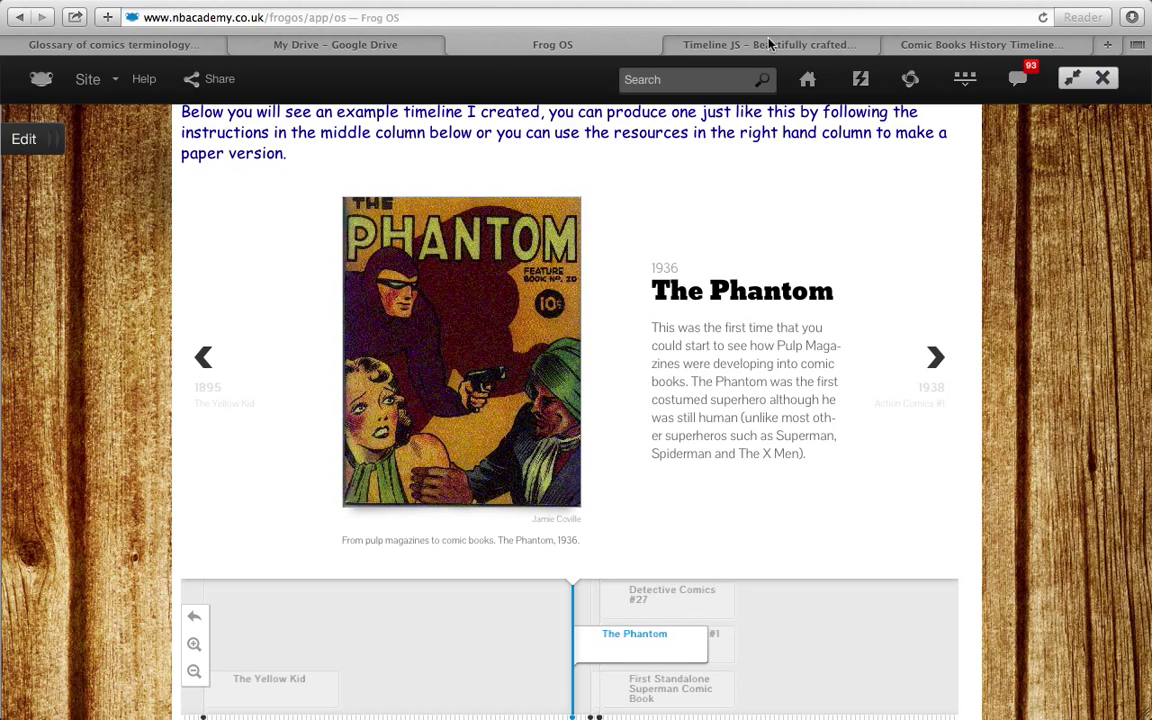
left_click(980, 44)
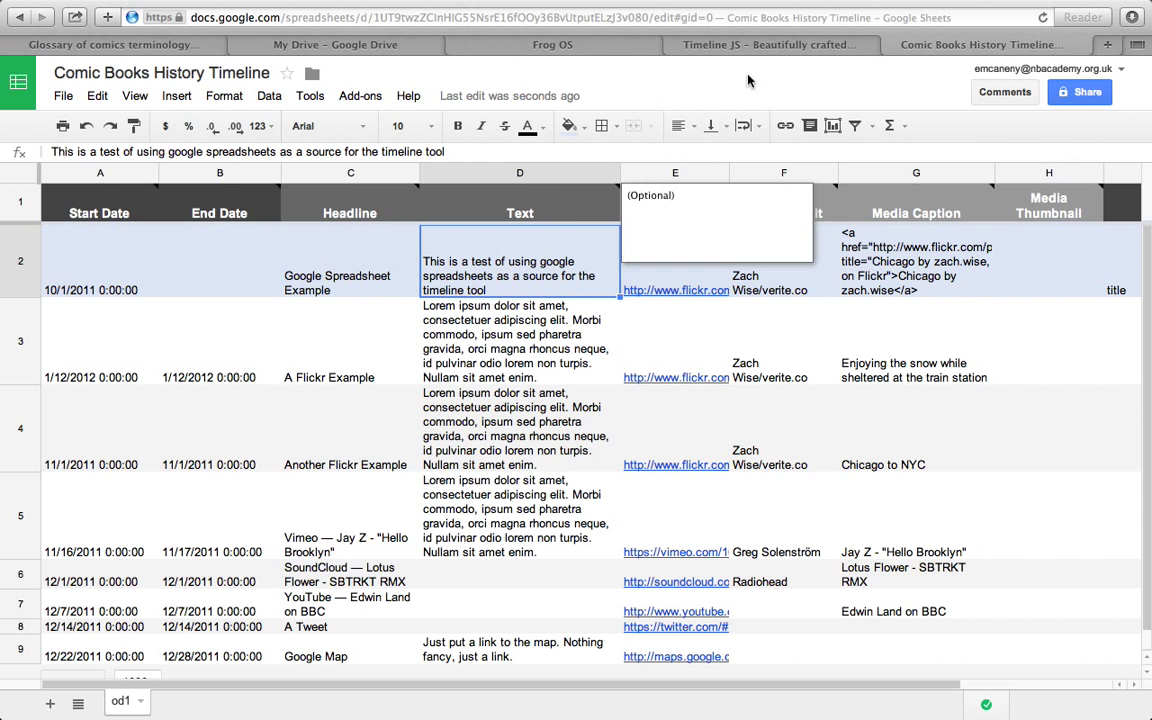
left_click(552, 44)
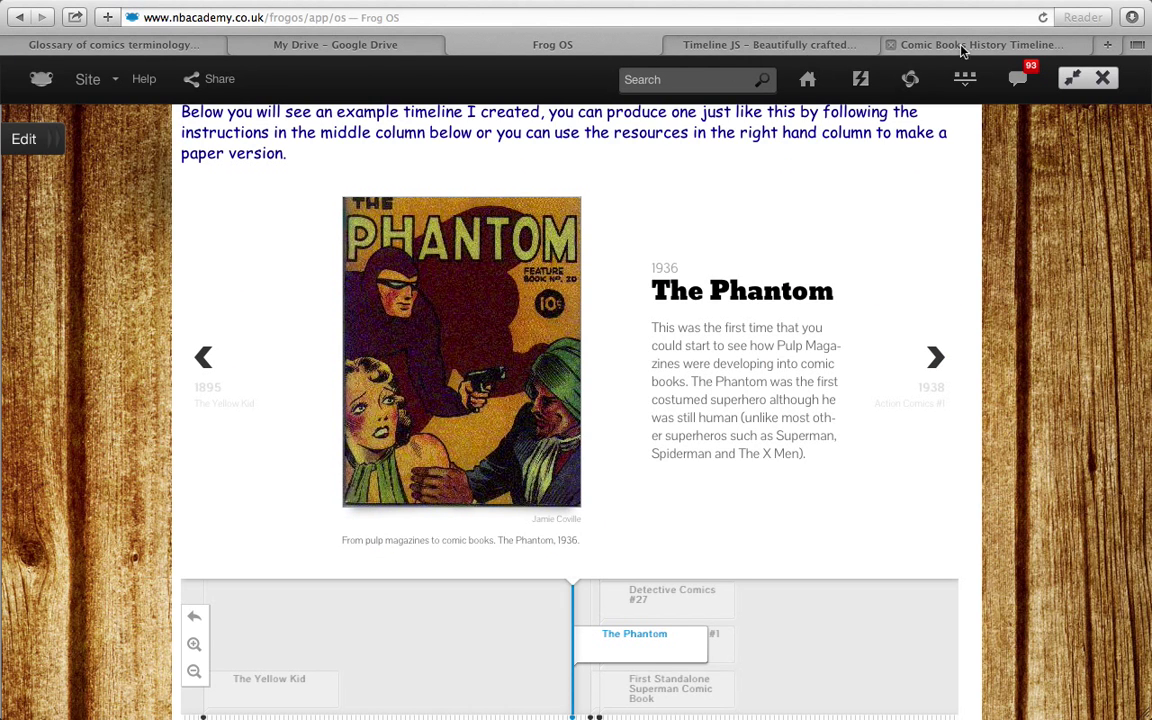
left_click(980, 44)
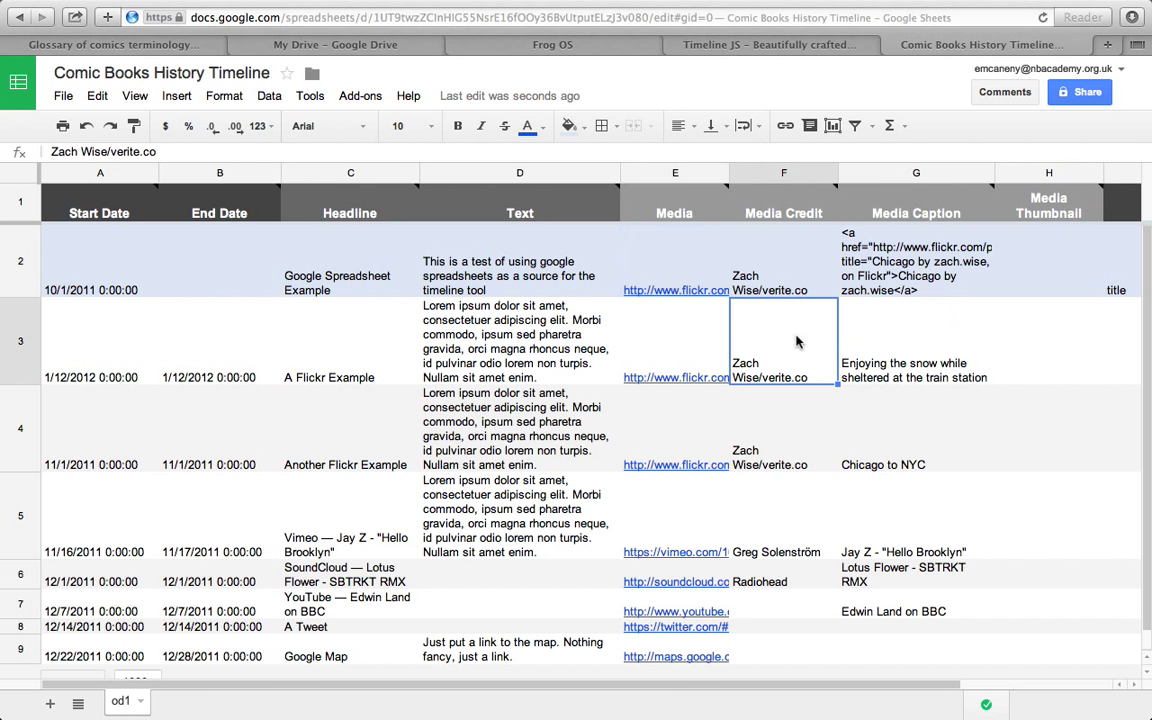
- Review the Media Credit, Caption and Thumbnail columns against the example, ending on the Frog OS page
left_click(784, 260)
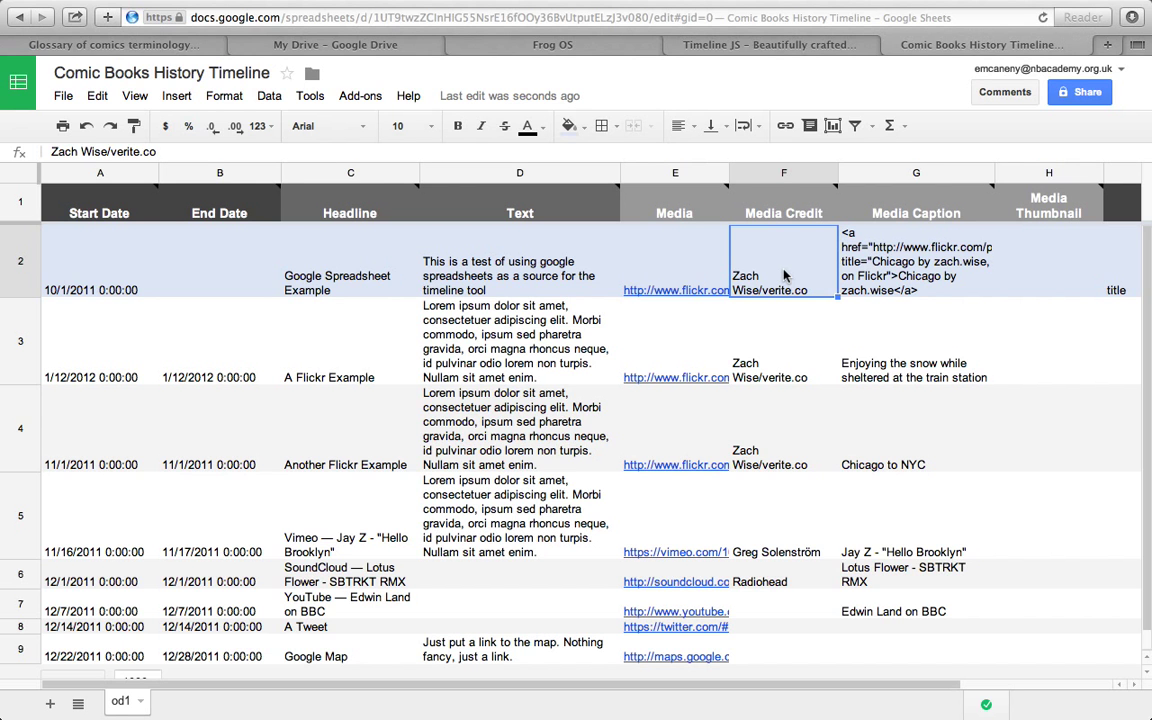
left_click(916, 260)
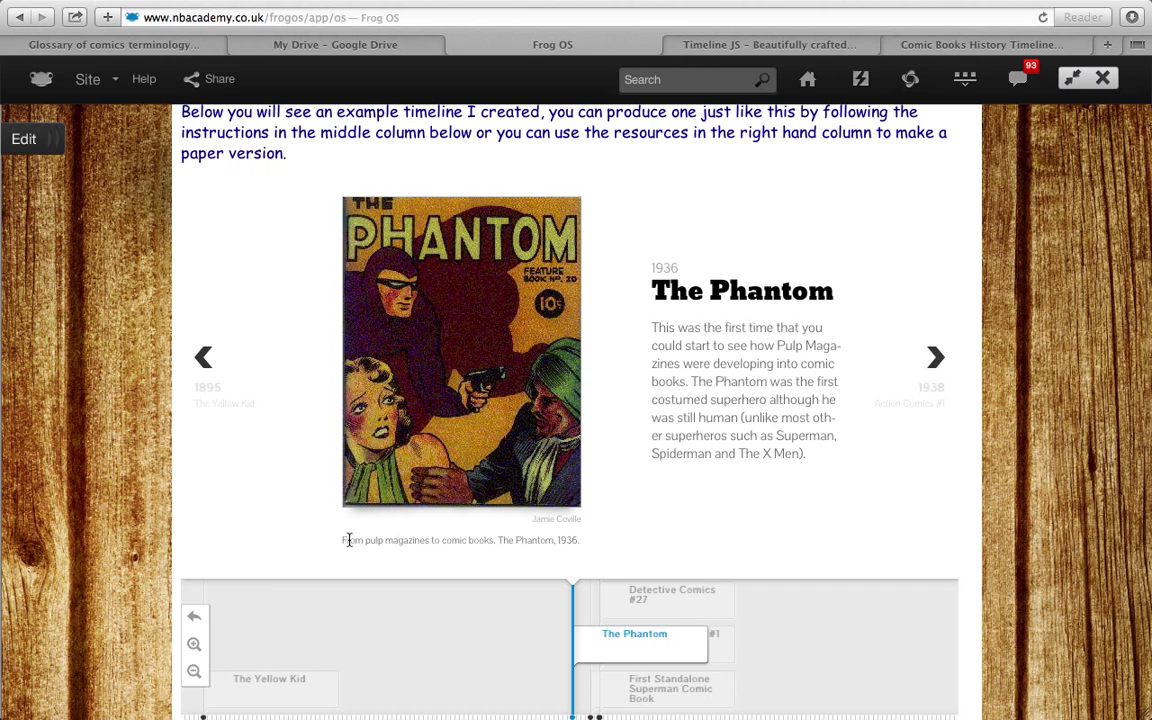
left_click(980, 44)
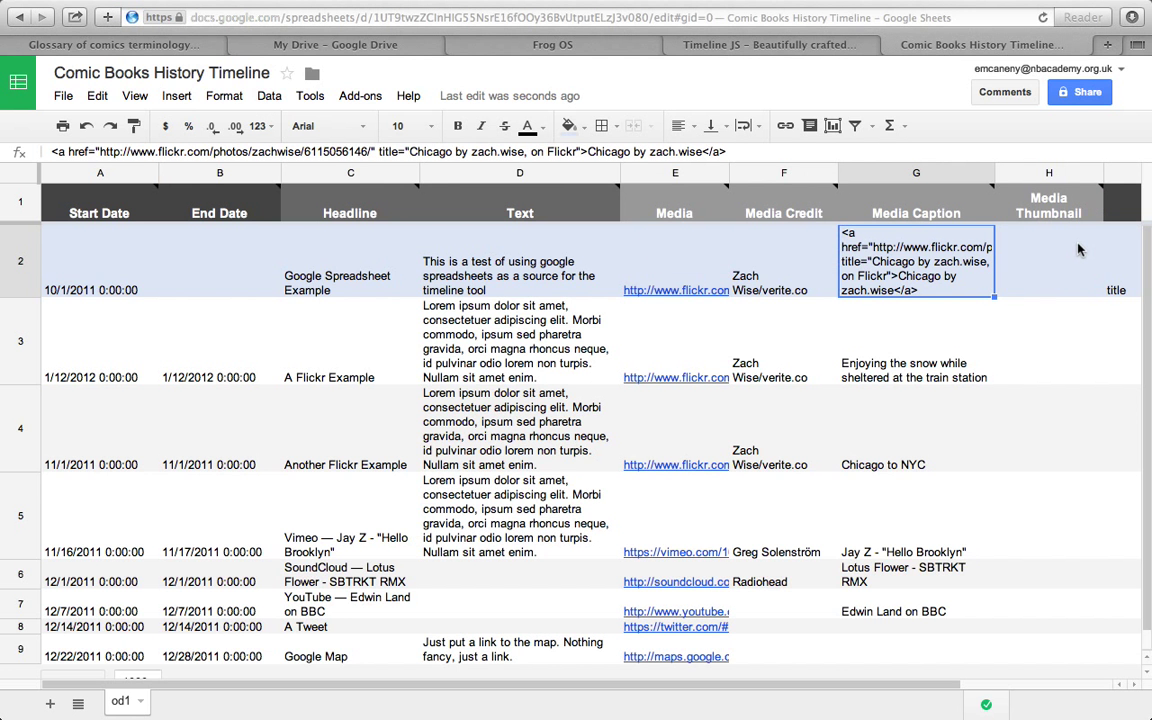
left_click(1048, 260)
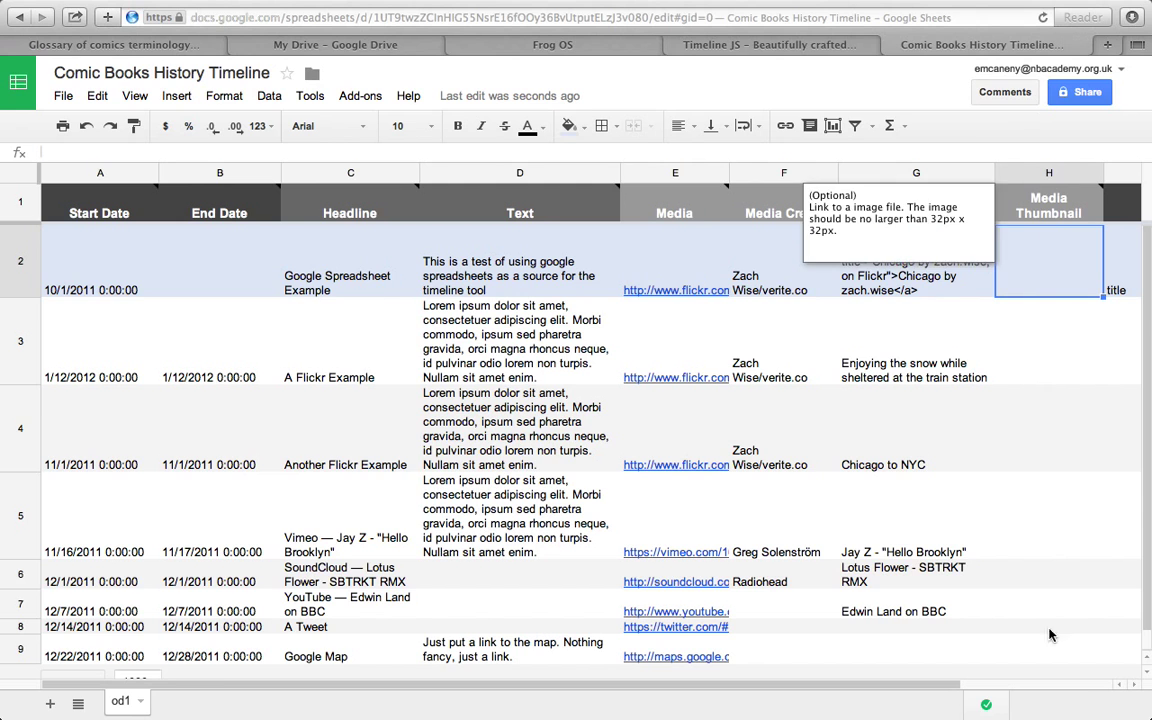
scroll("right", 3)
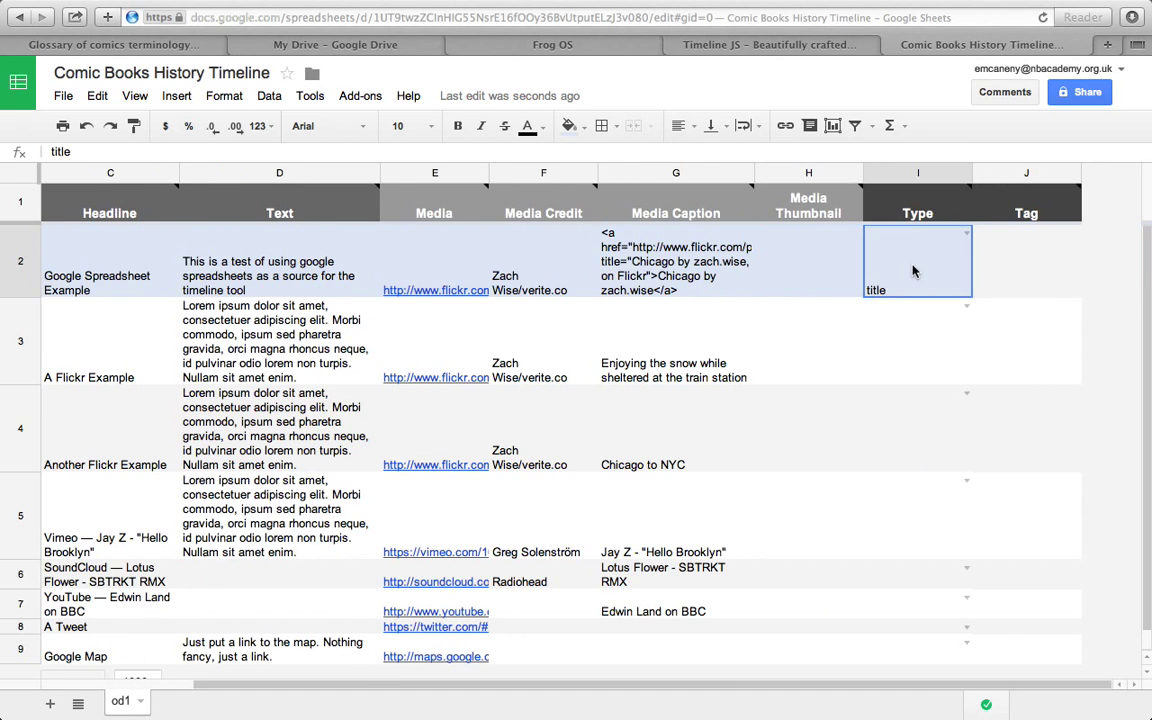
mouse_move(1048, 240)
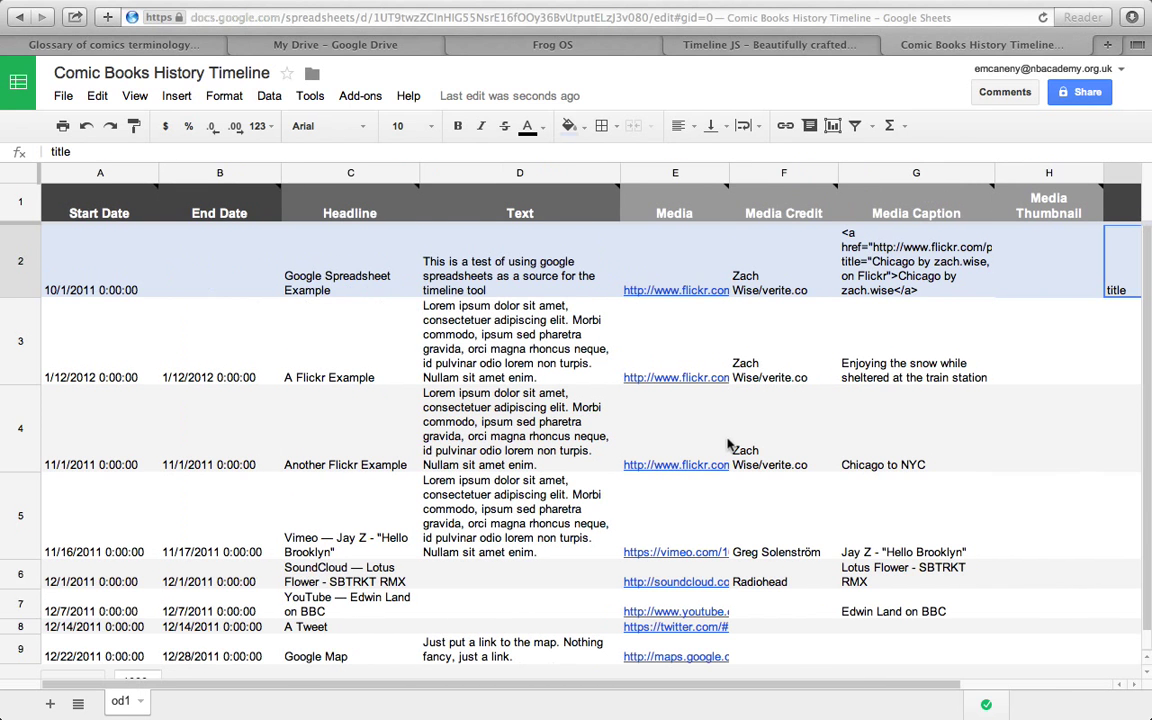
left_click(552, 44)
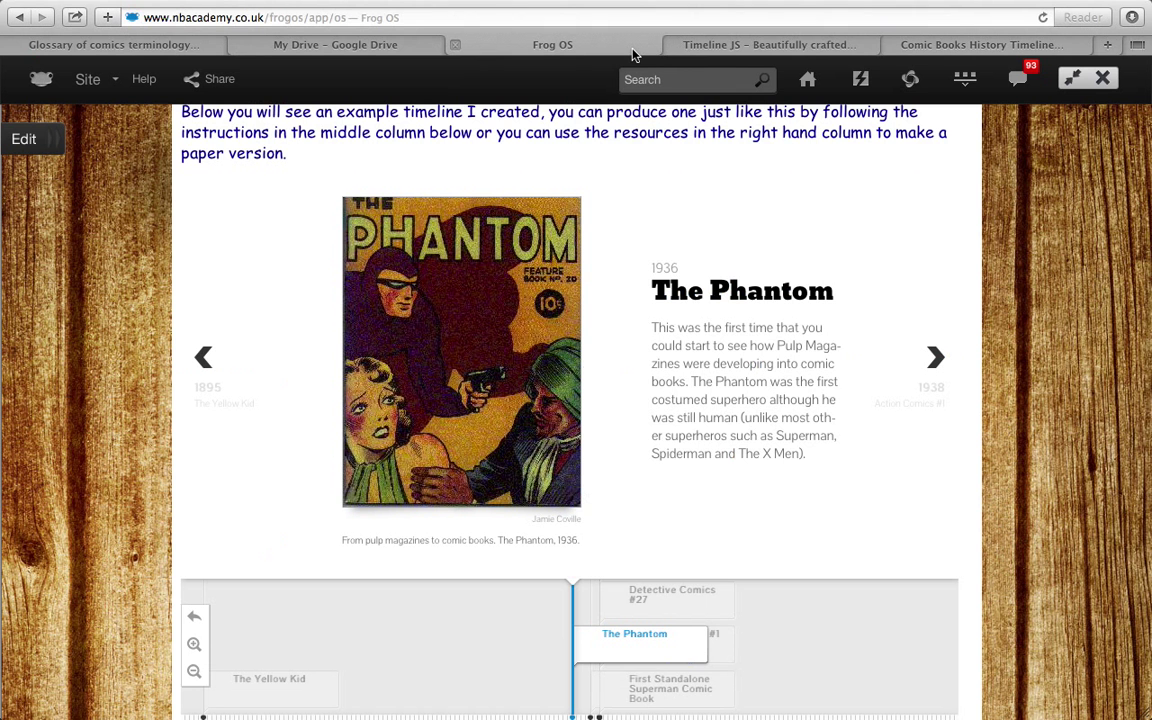
- Follow the Frog OS resource links to the comic book research sites and the Public Domain Super Heroes wiki
scroll("down", 3)
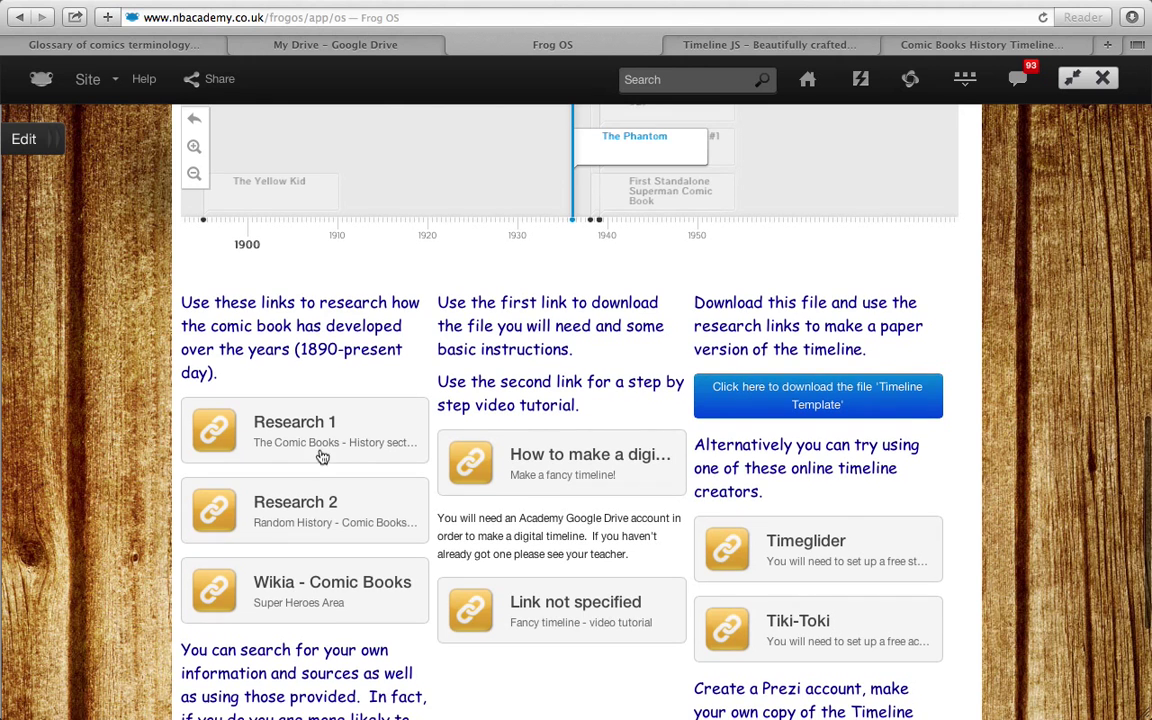
left_click(294, 420)
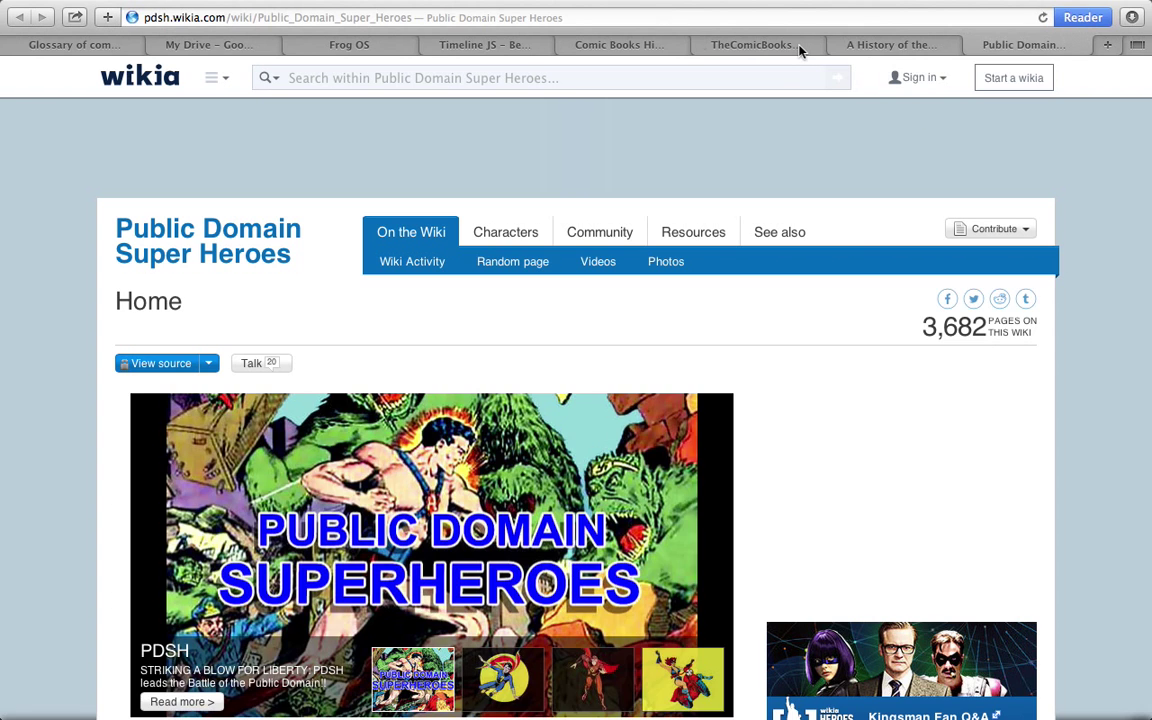
- Read TheComicBooks.com 'Creating the Superhero' history covering pulp heroes and The Phantom
left_click(754, 44)
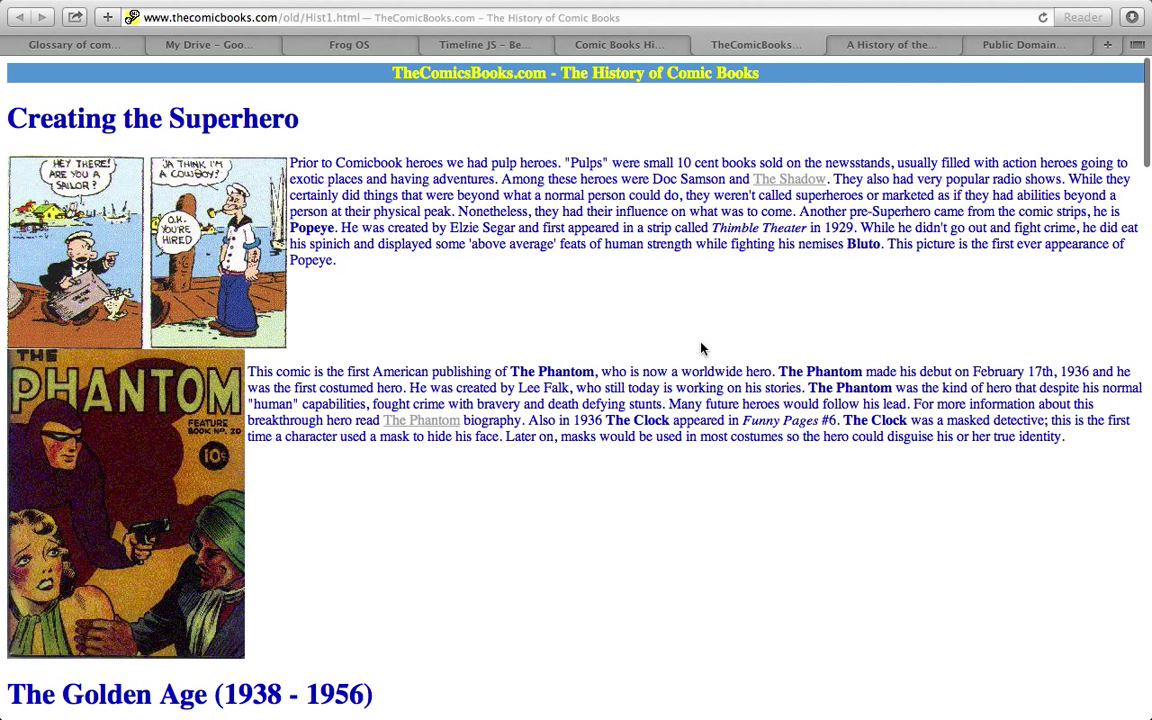
mouse_move(336, 184)
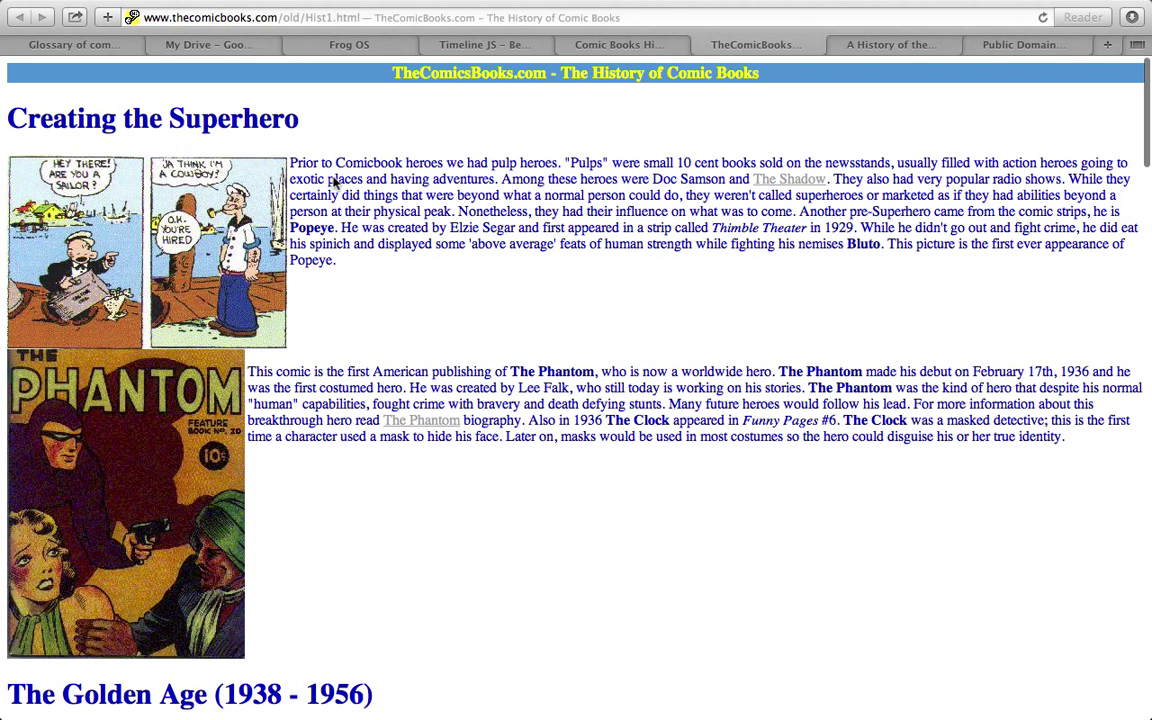
mouse_move(860, 164)
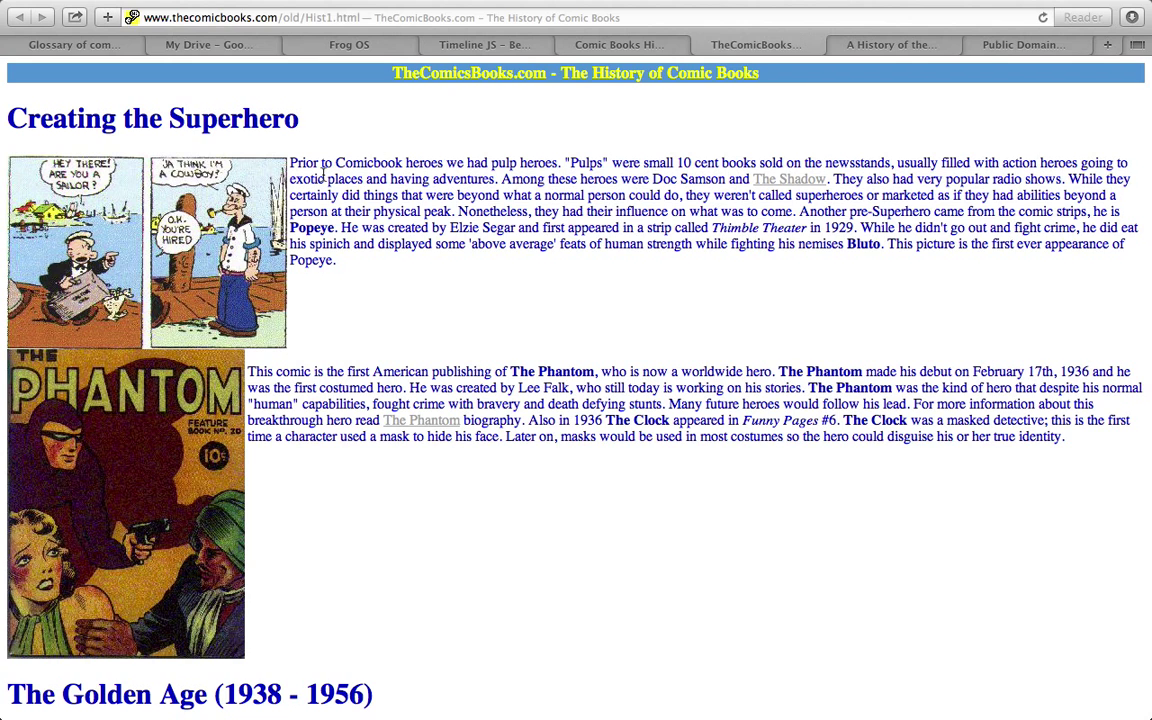
mouse_move(508, 184)
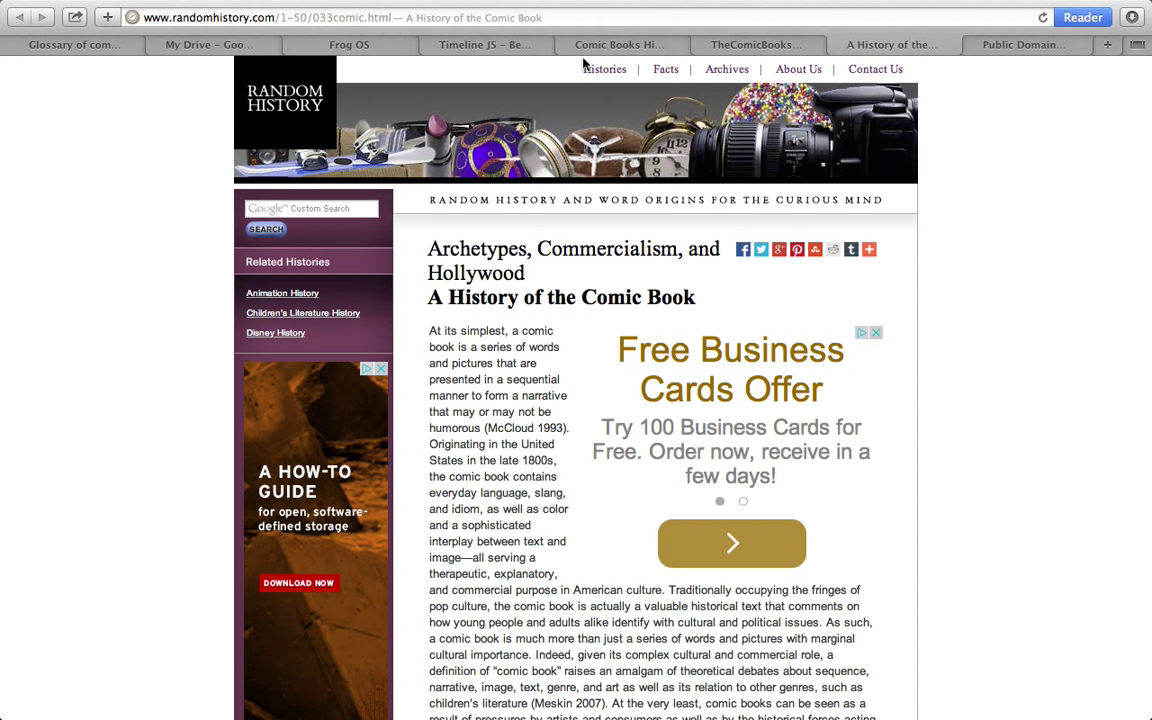
mouse_move(492, 374)
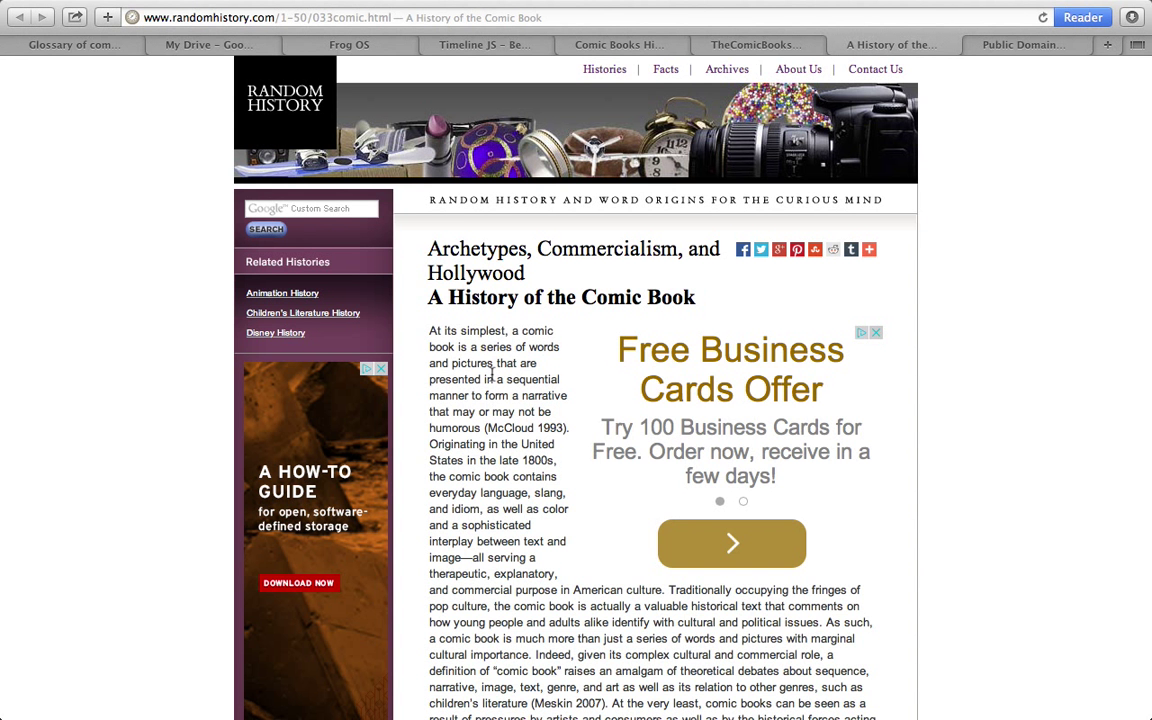
- Read through the Random History article's precursors and pulp magazines sections
scroll("down", 3)
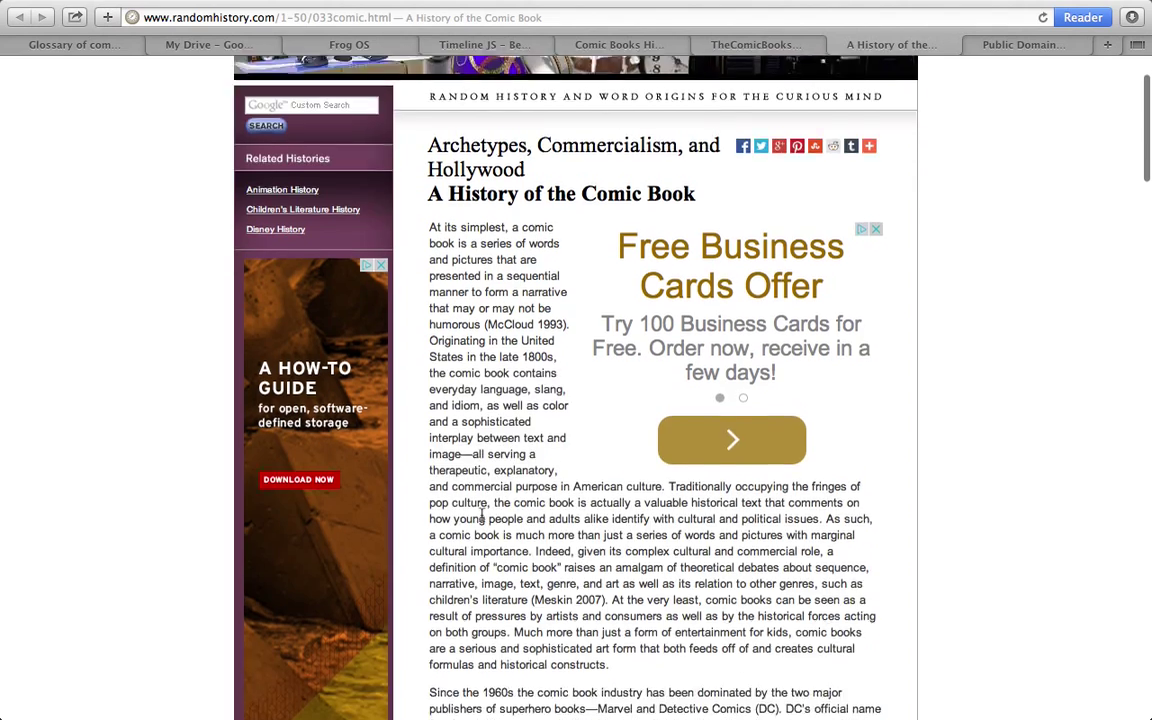
scroll("down", 3)
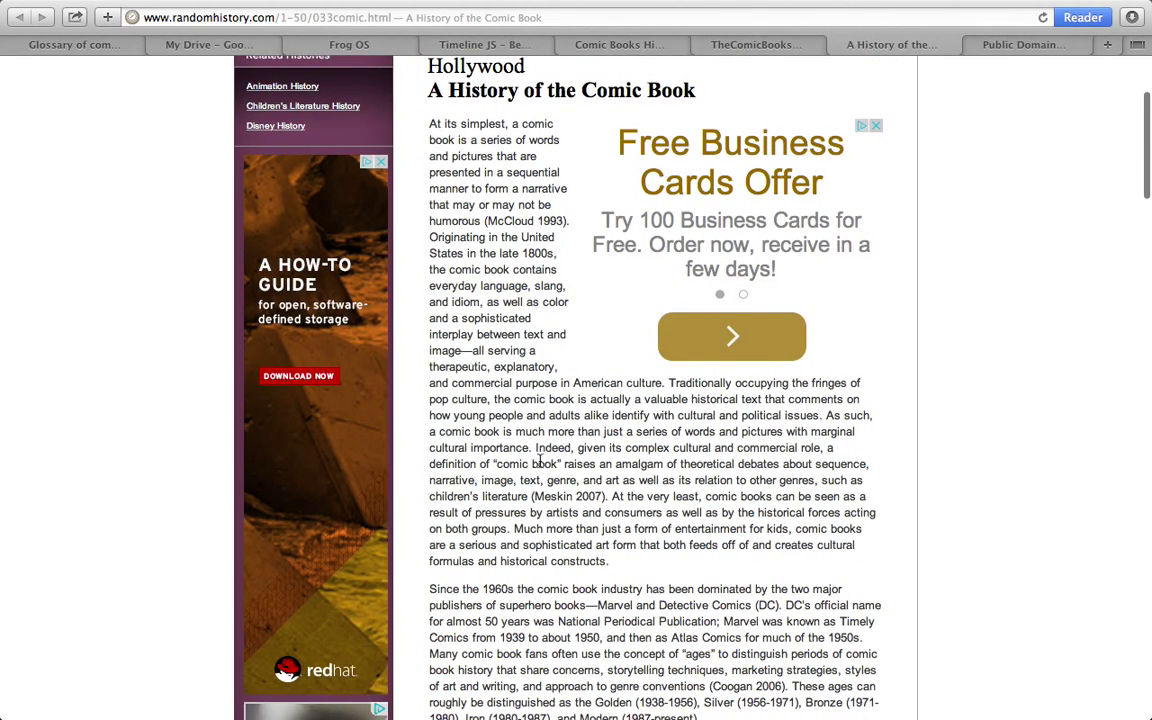
scroll("down", 3)
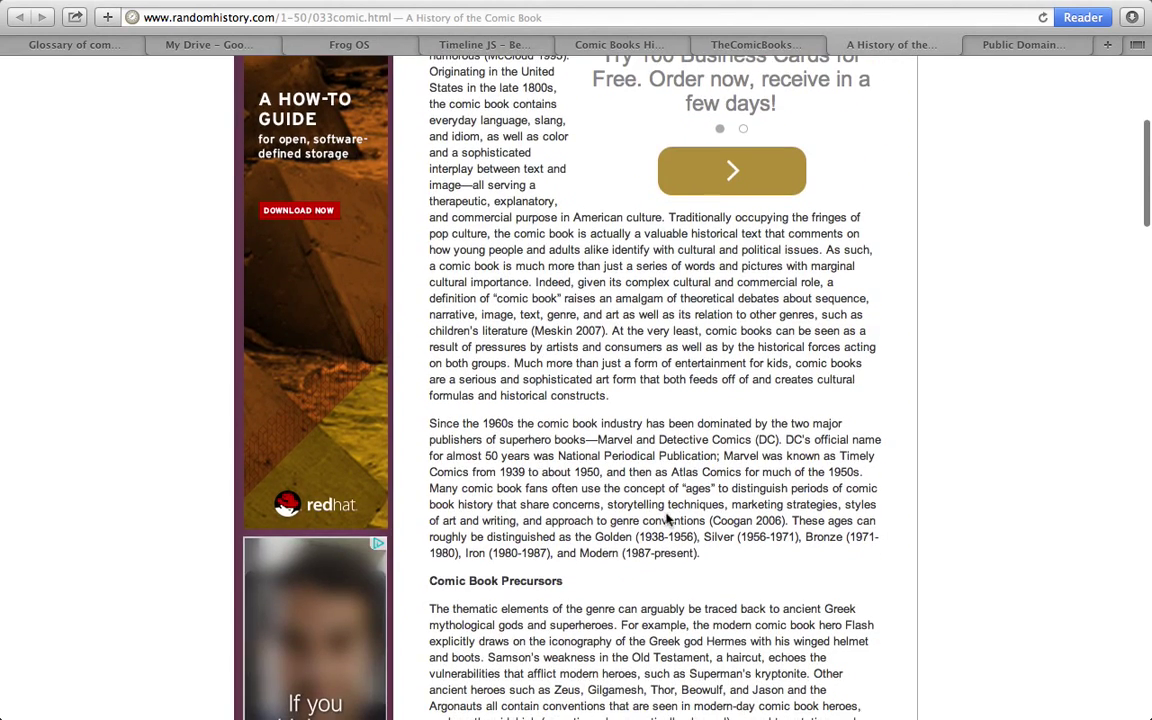
scroll("down", 3)
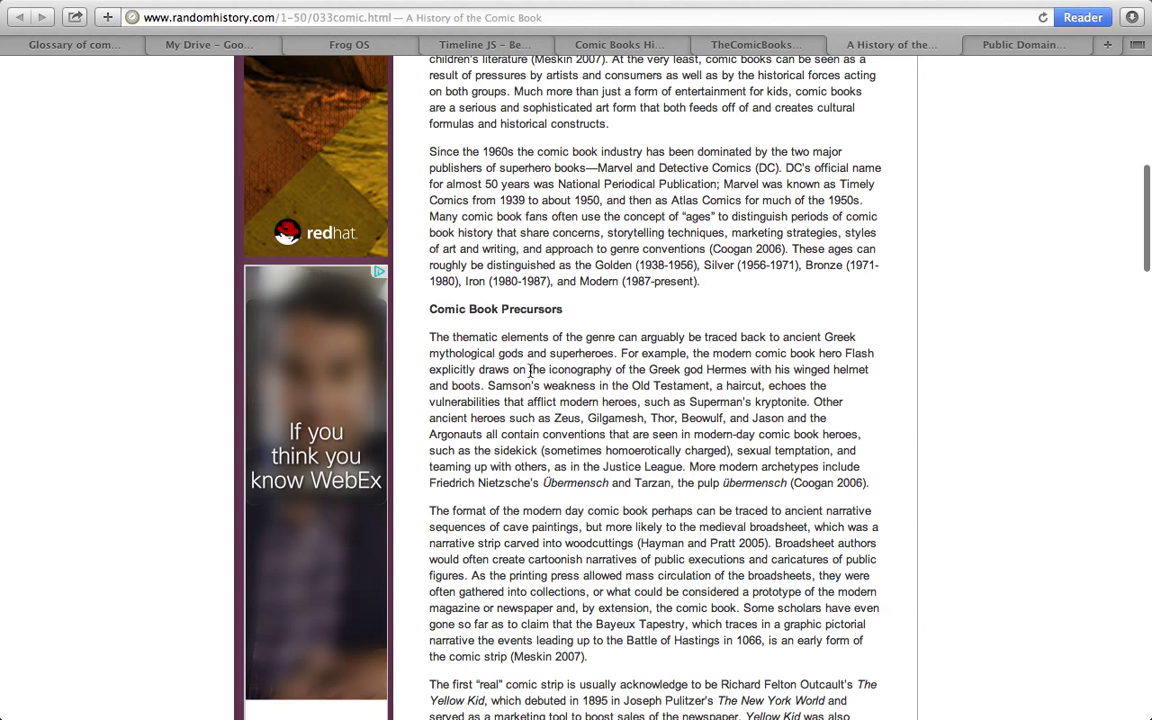
mouse_move(722, 386)
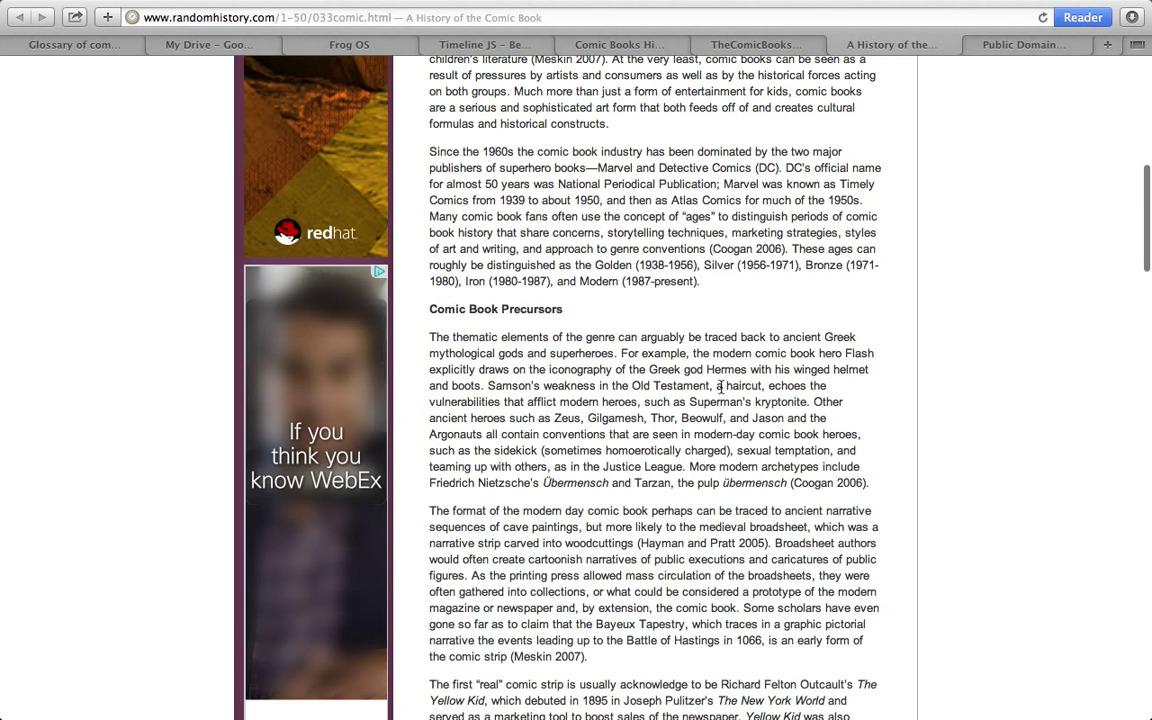
scroll("down", 3)
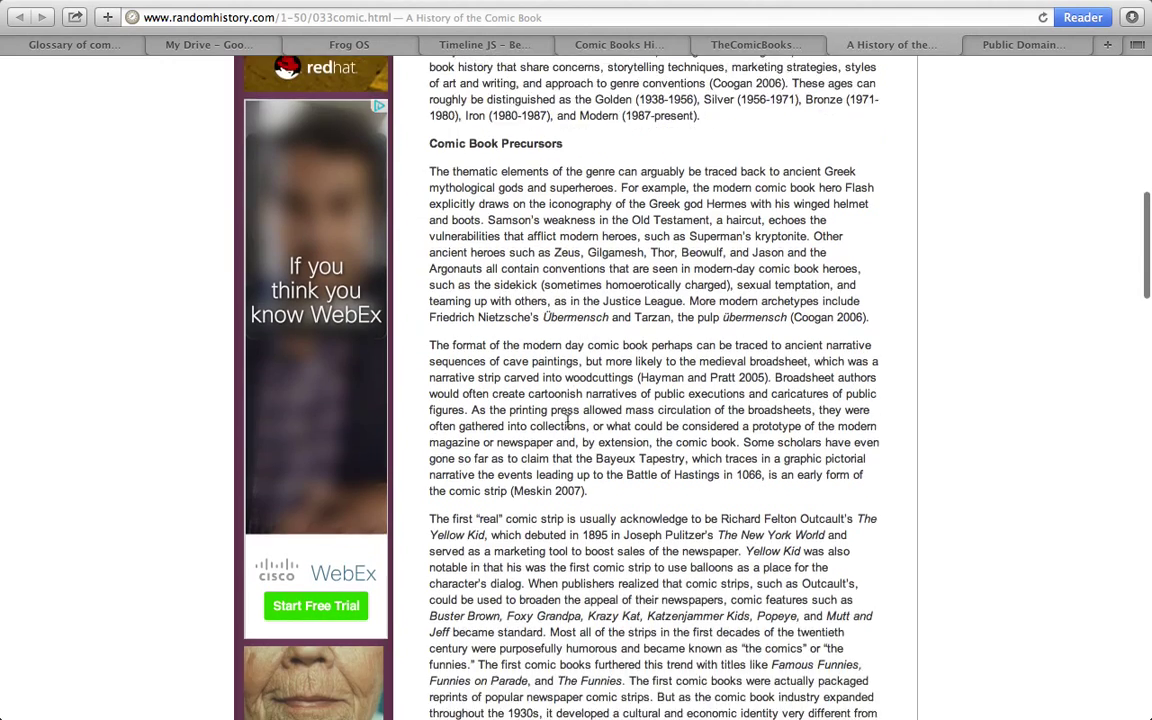
scroll("down", 3)
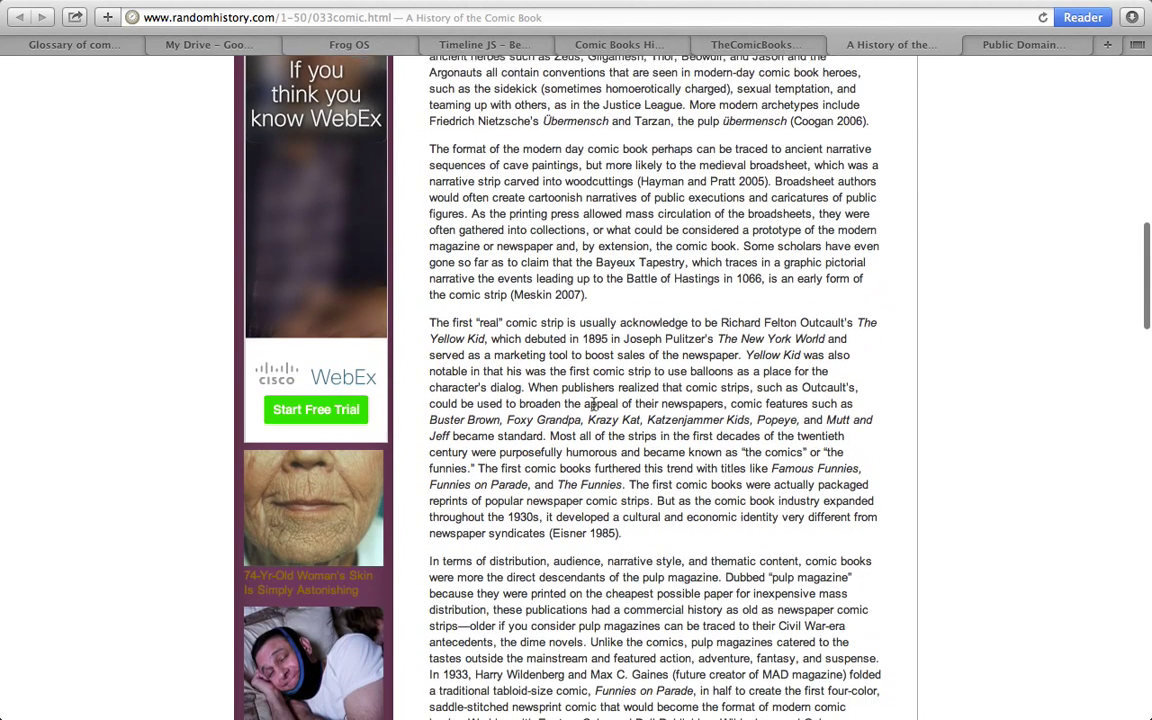
scroll("down", 3)
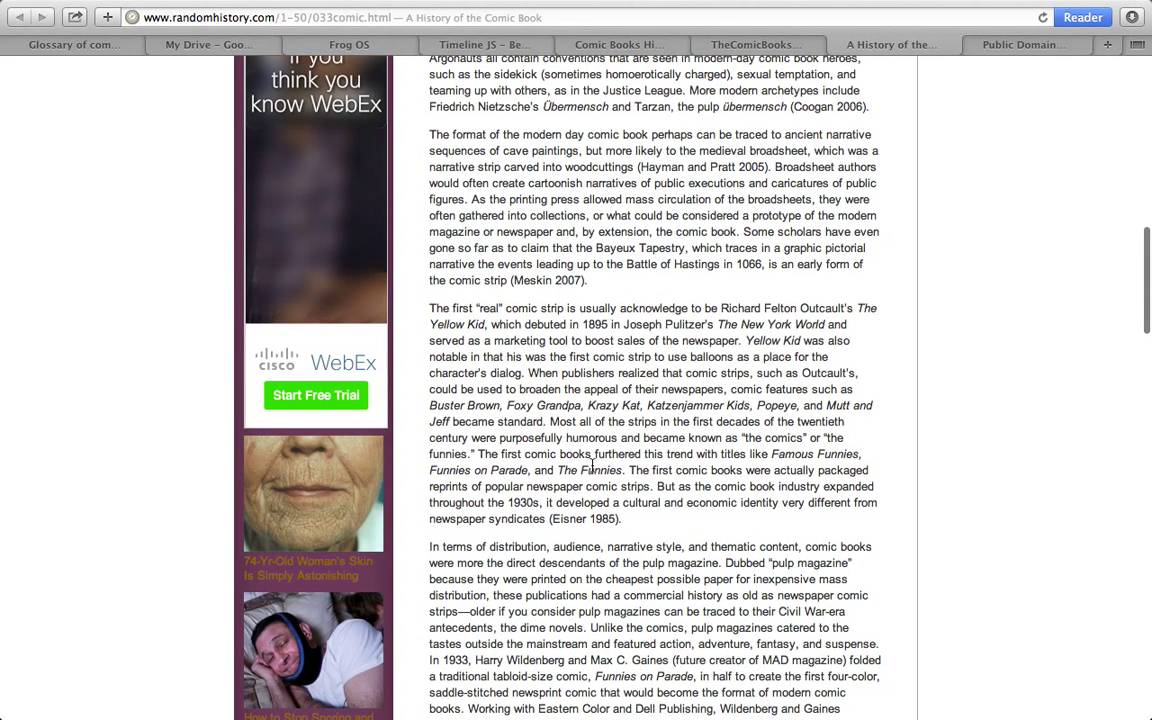
scroll("down", 3)
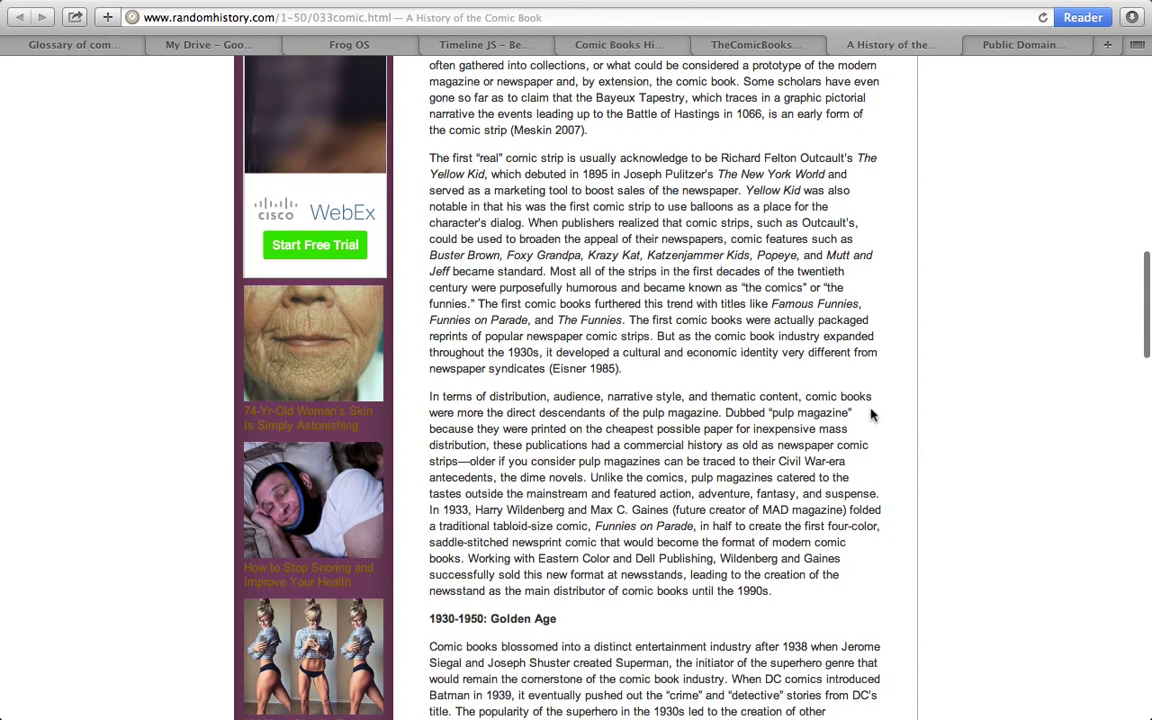
mouse_move(732, 432)
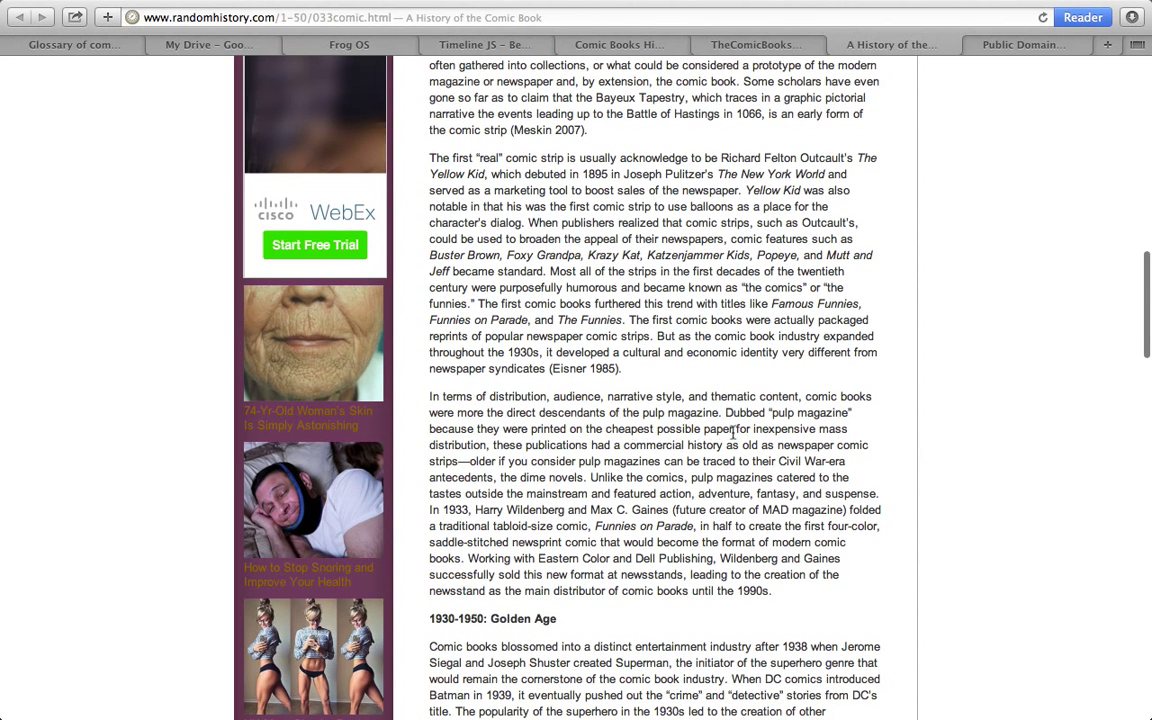
mouse_move(560, 452)
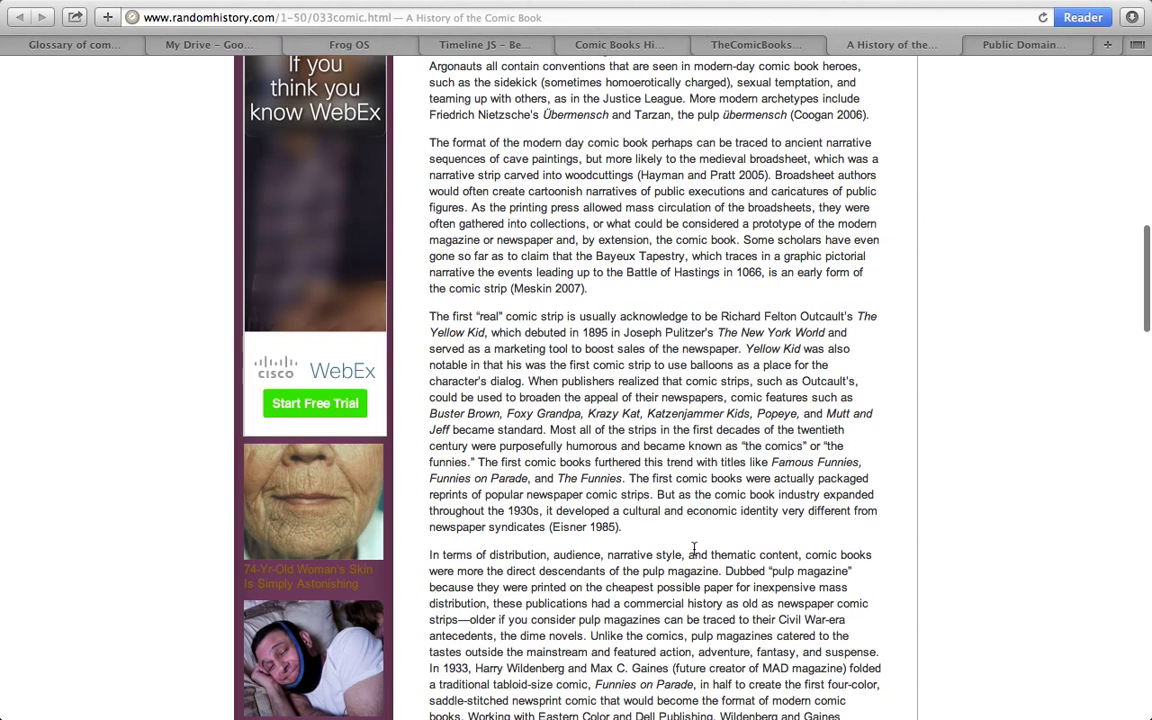
scroll("up", 3)
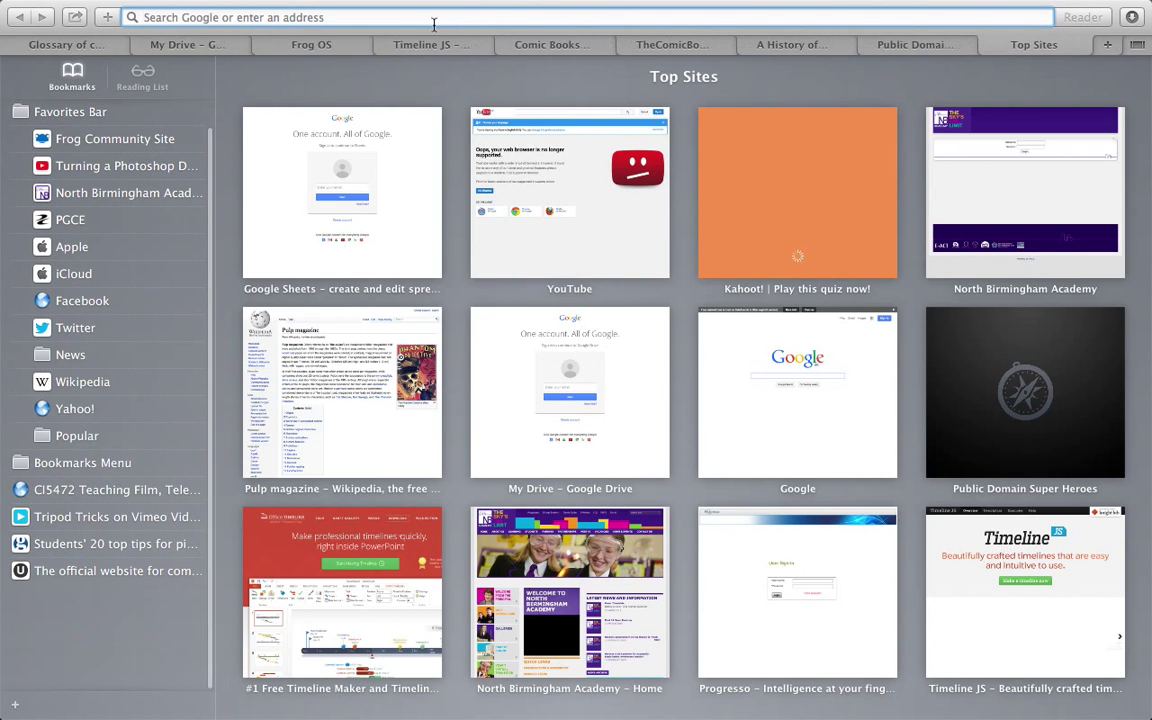
- Search Google for 'pulp magazines' and look over results past Wikipedia to pulp archive sites
type("pulp magazines")
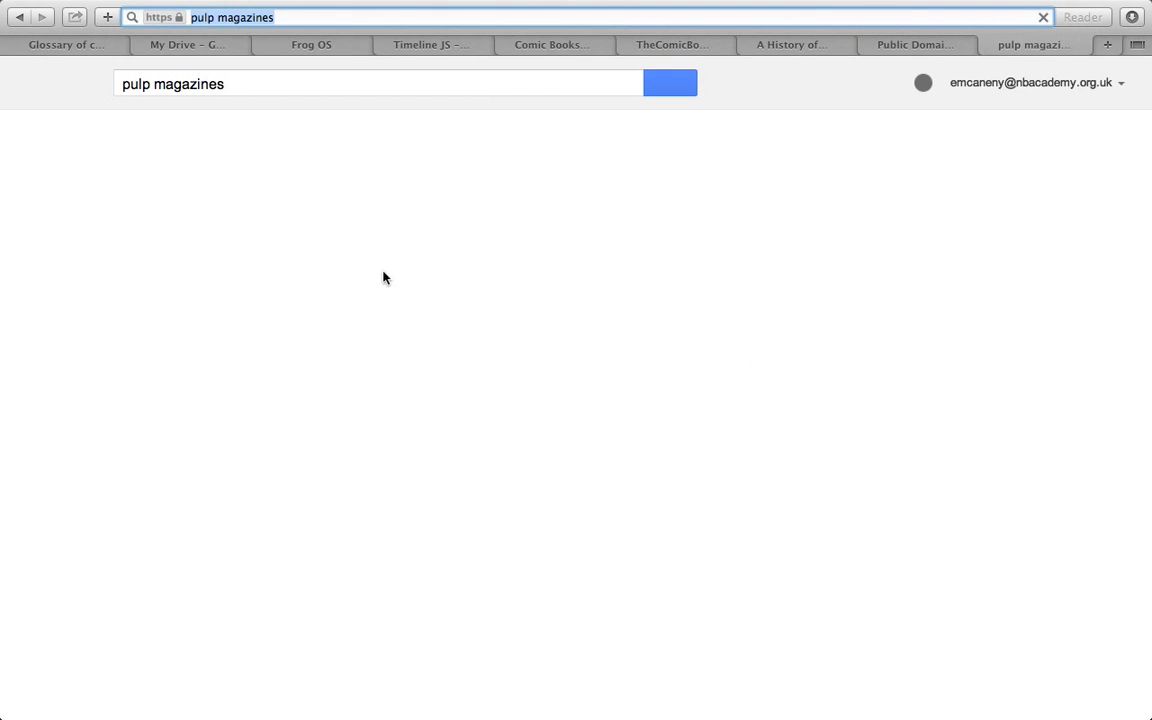
left_click(670, 84)
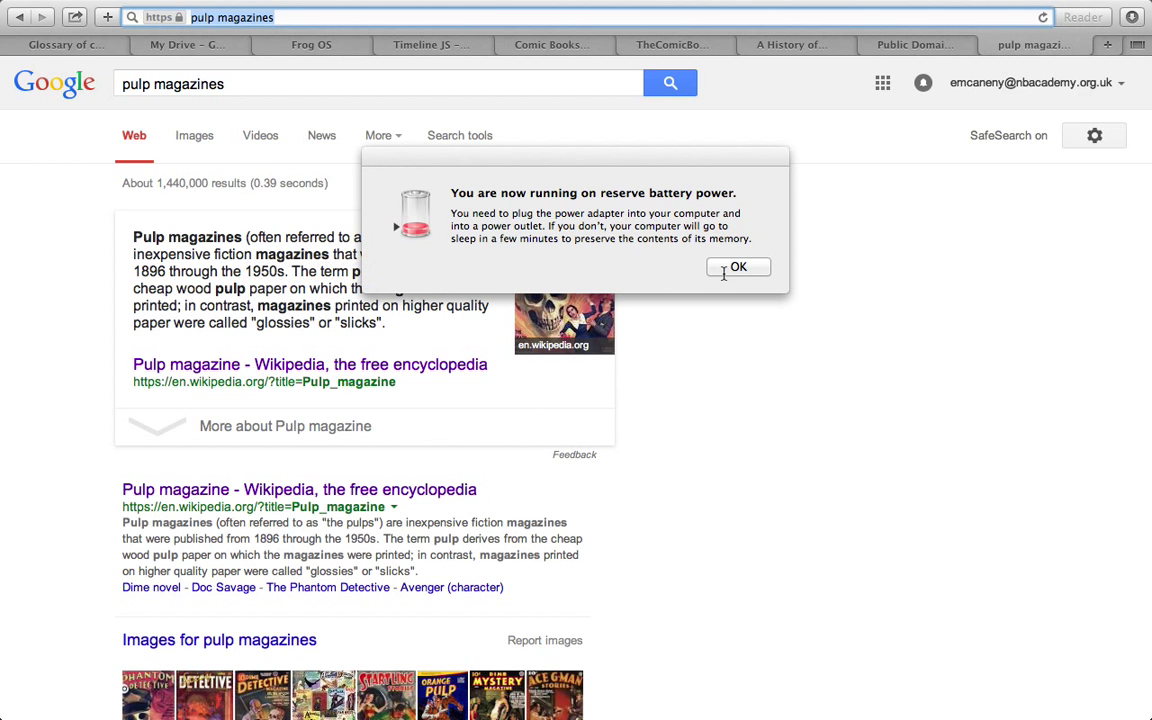
left_click(738, 268)
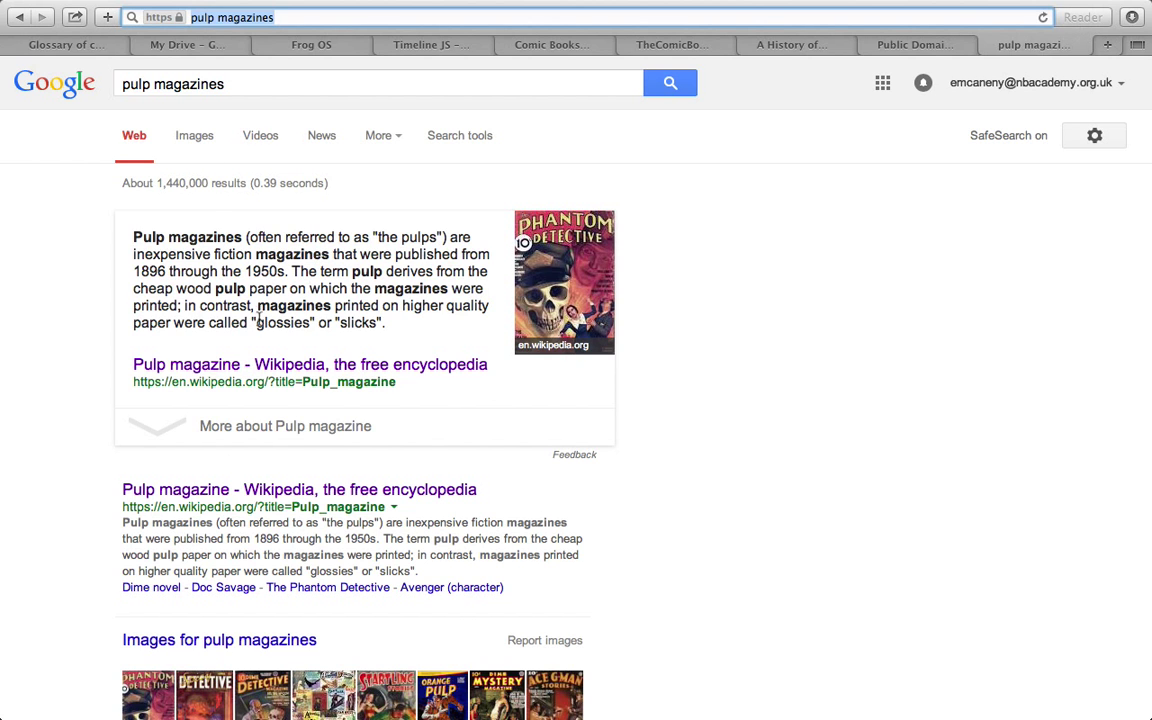
mouse_move(510, 572)
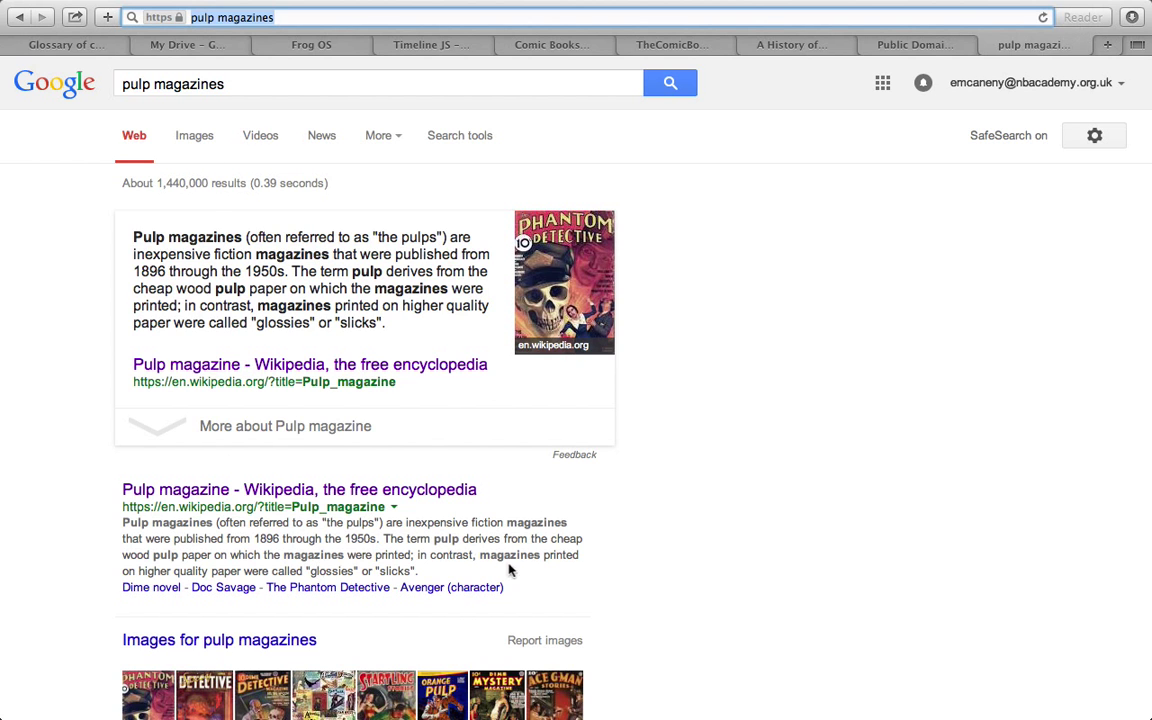
scroll("down", 3)
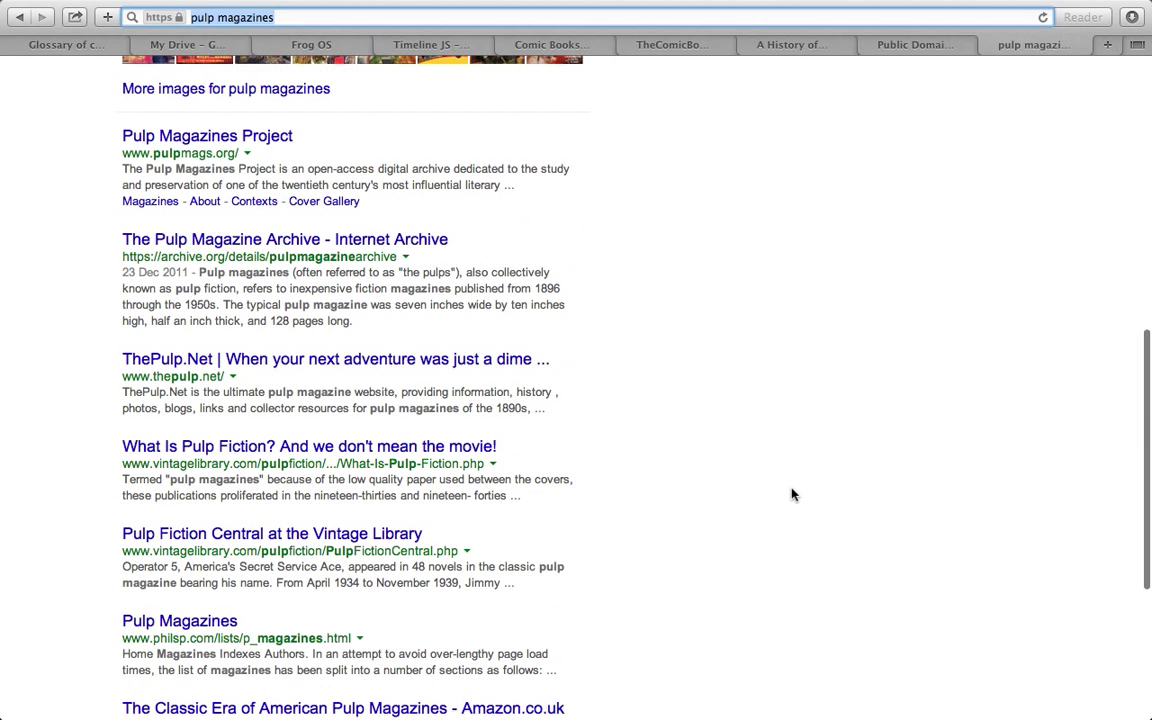
mouse_move(470, 272)
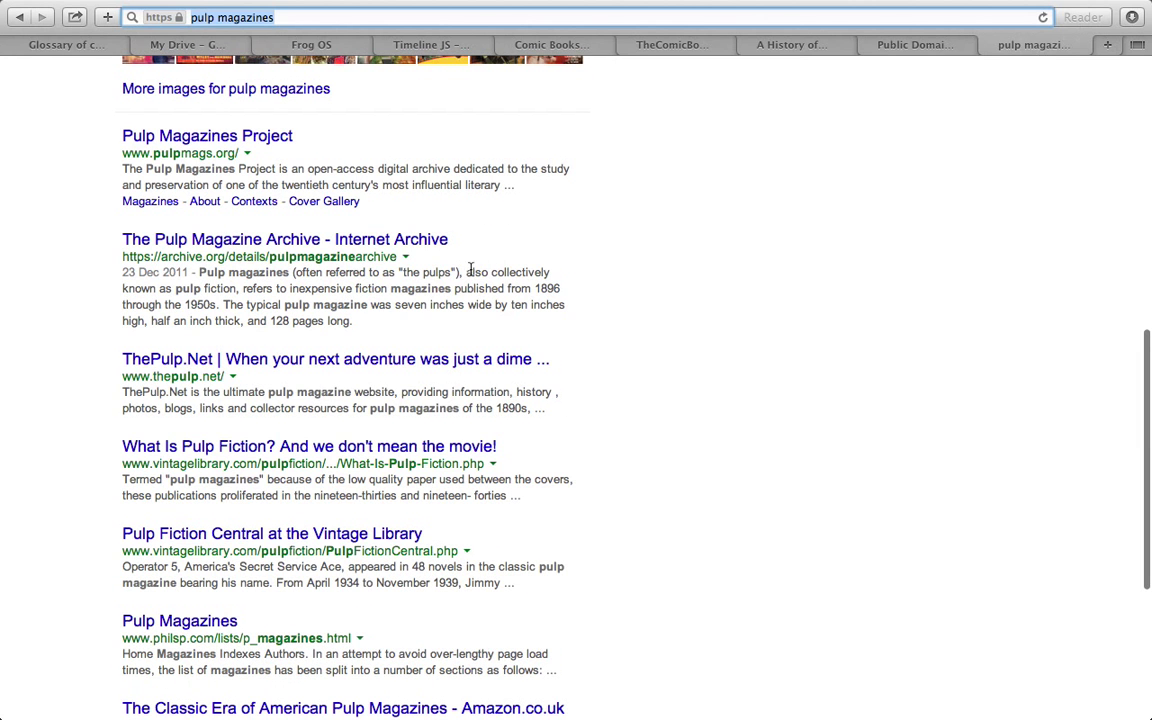
scroll("down", 3)
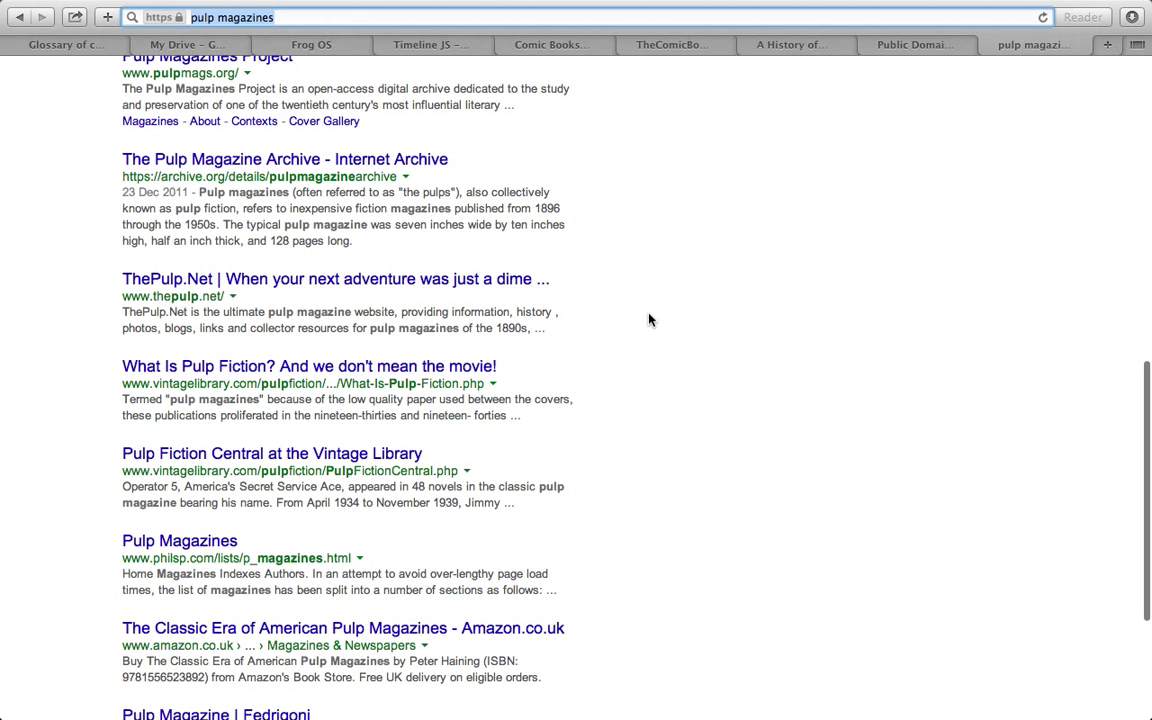
mouse_move(512, 332)
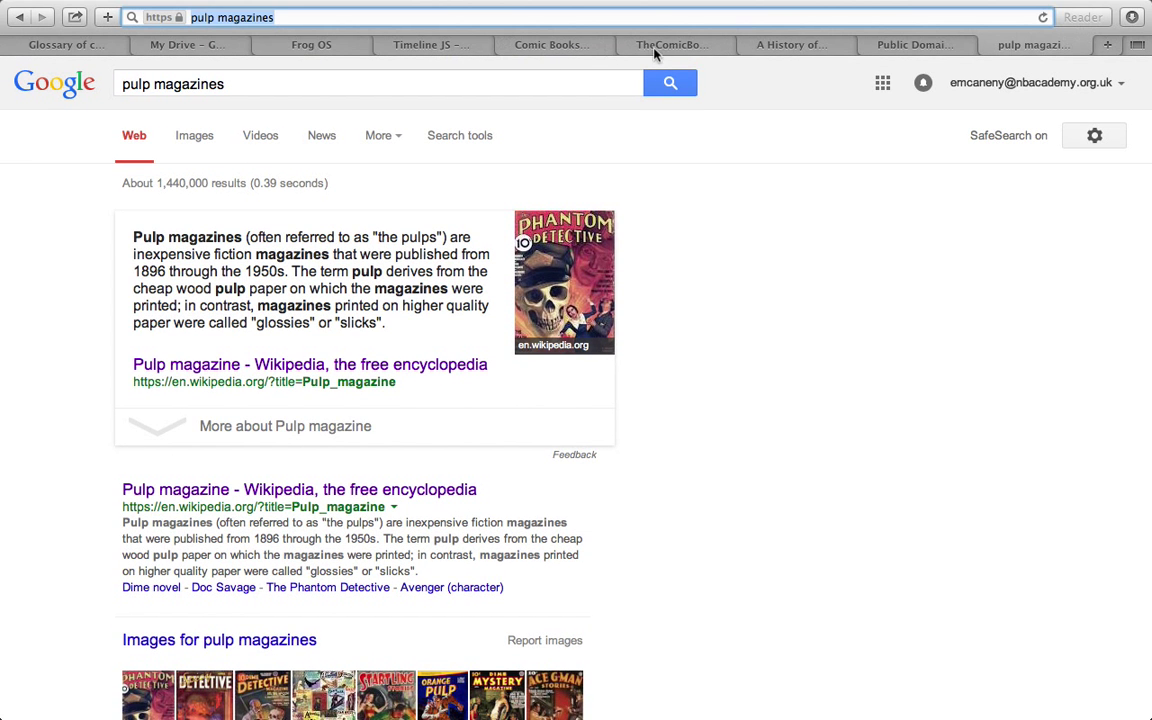
- Fill the first entry with start and end dates 1890 and headline 'Pulp Magazines'
left_click(552, 44)
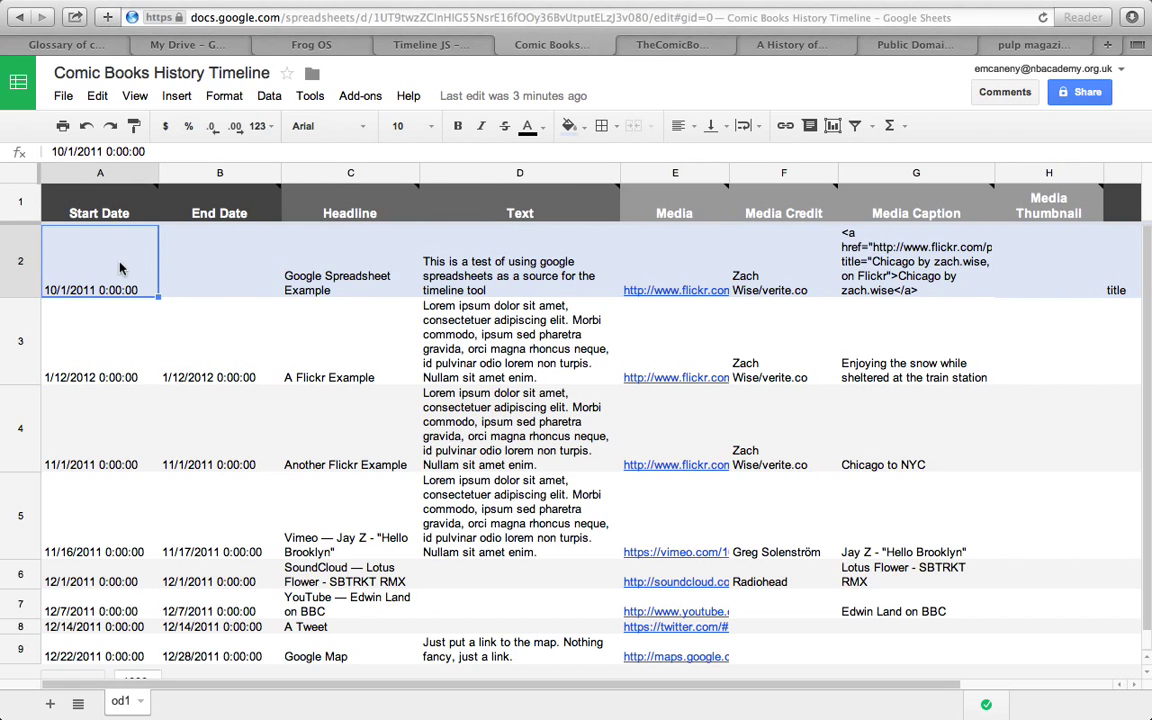
type("1890")
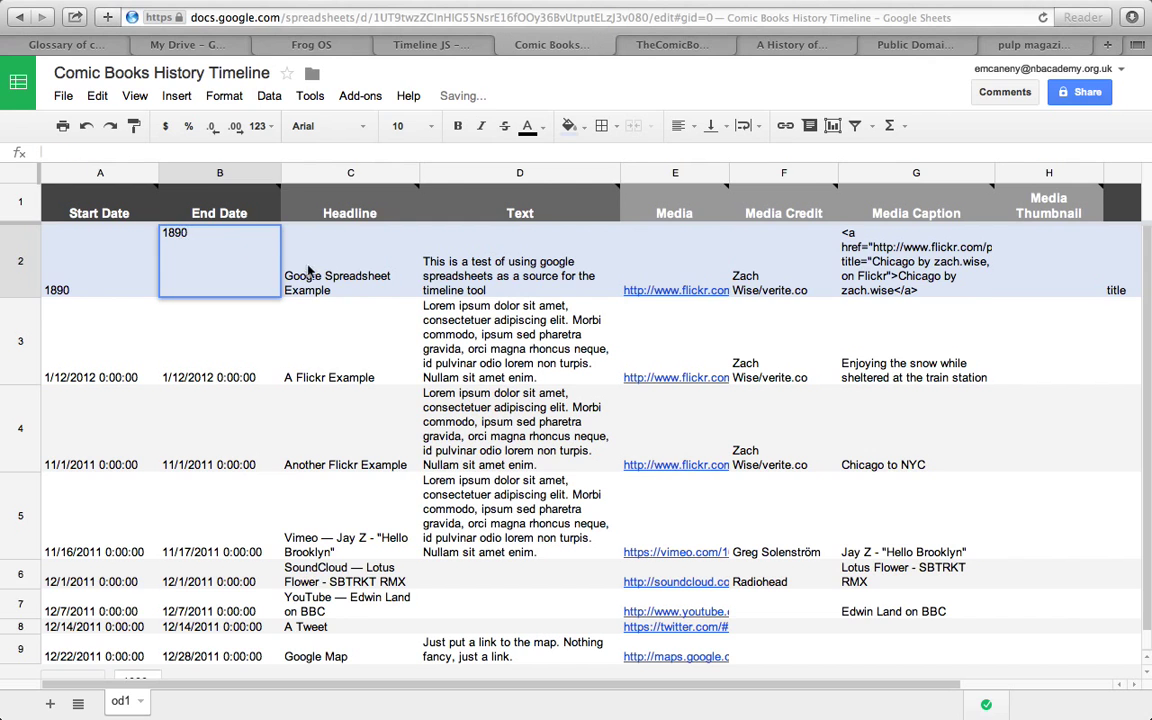
type("Pulp Magazines")
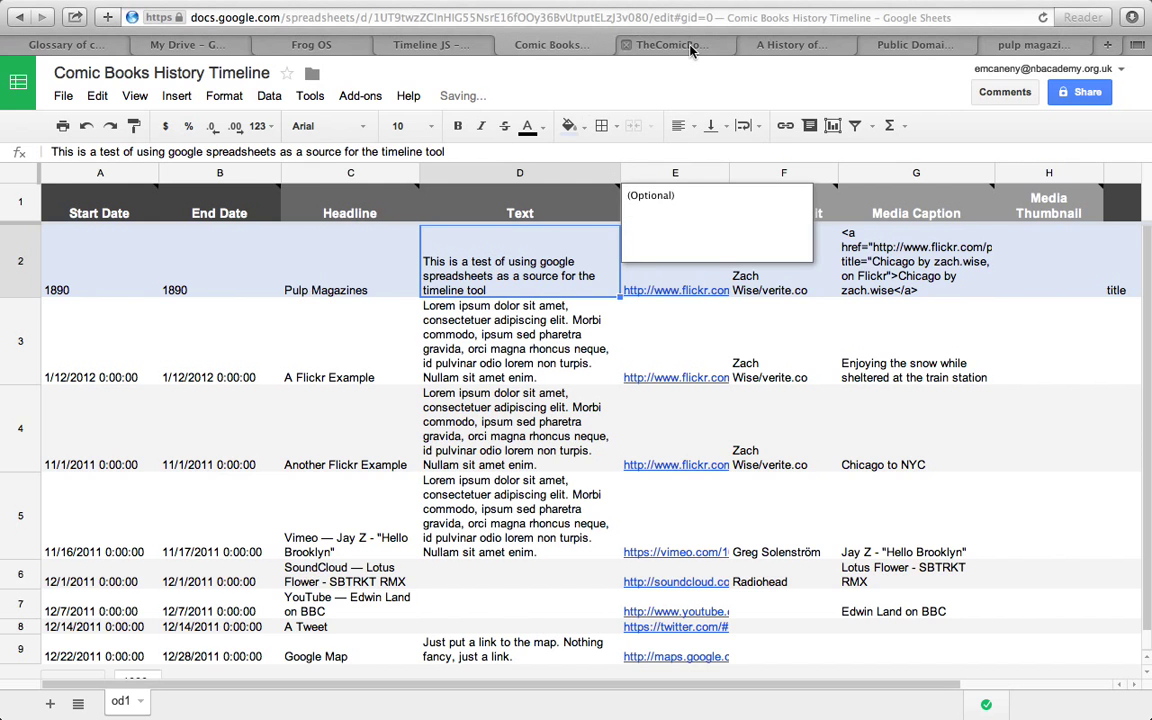
left_click(672, 44)
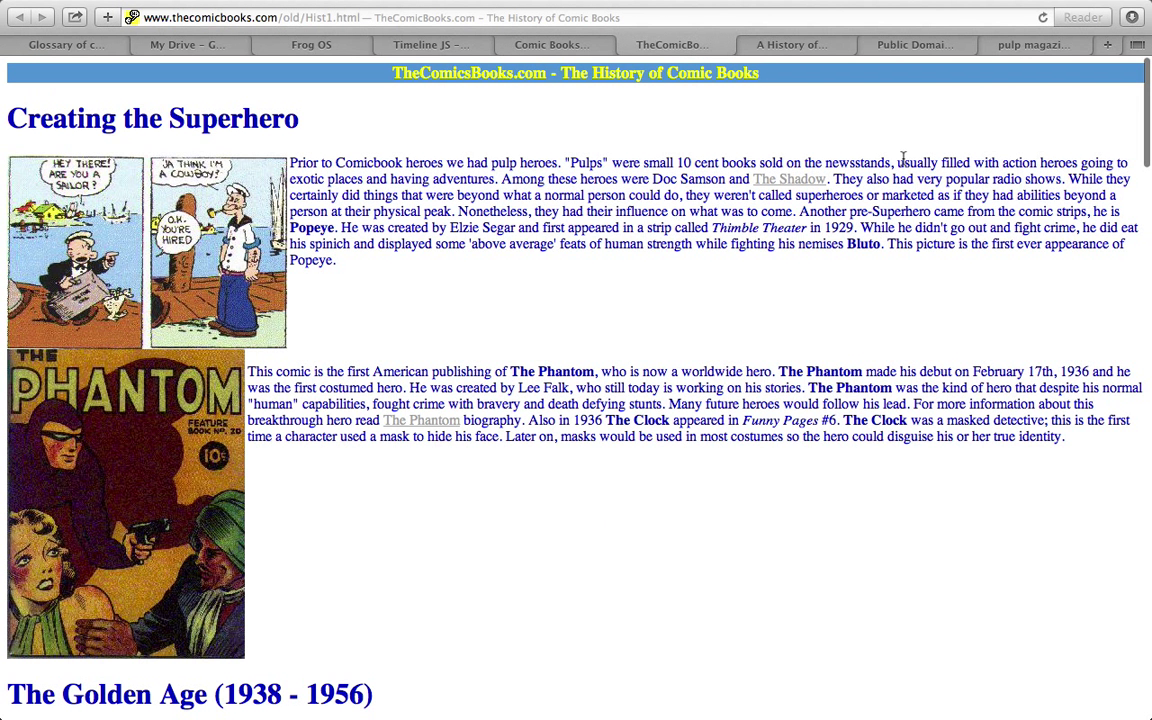
mouse_move(660, 88)
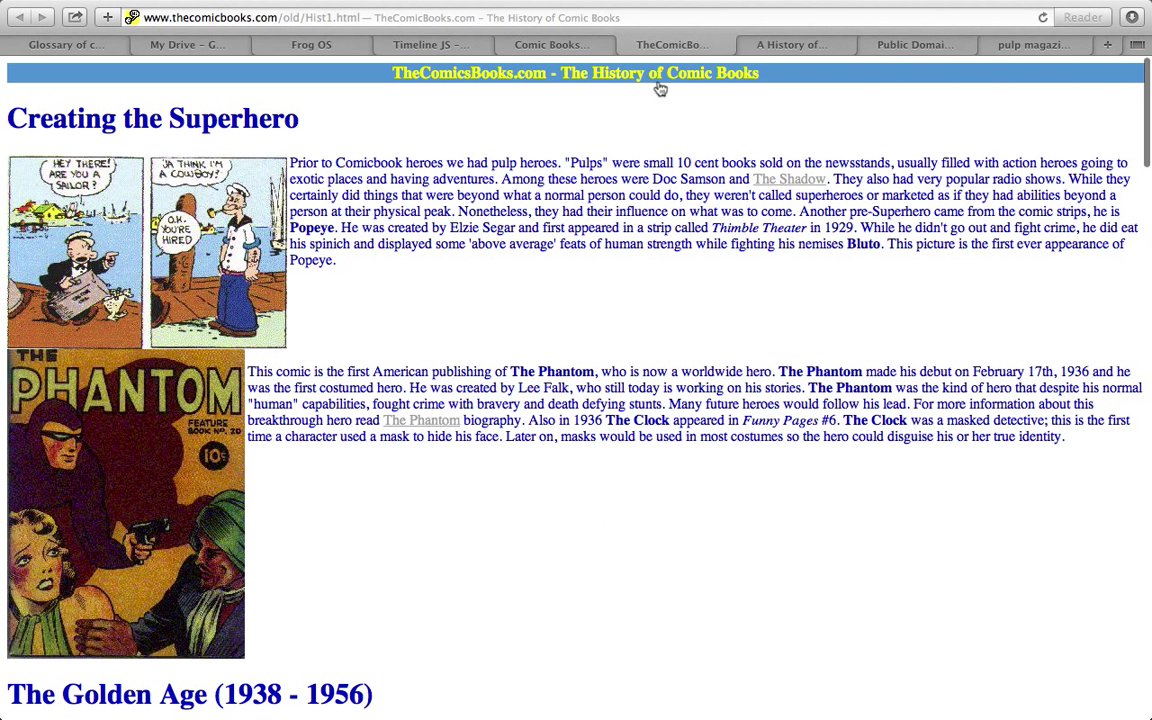
- Begin the Pulp Magazines text: small 10-cent books sold on newsstands, made cheap to sell on a mass scale
left_click(430, 44)
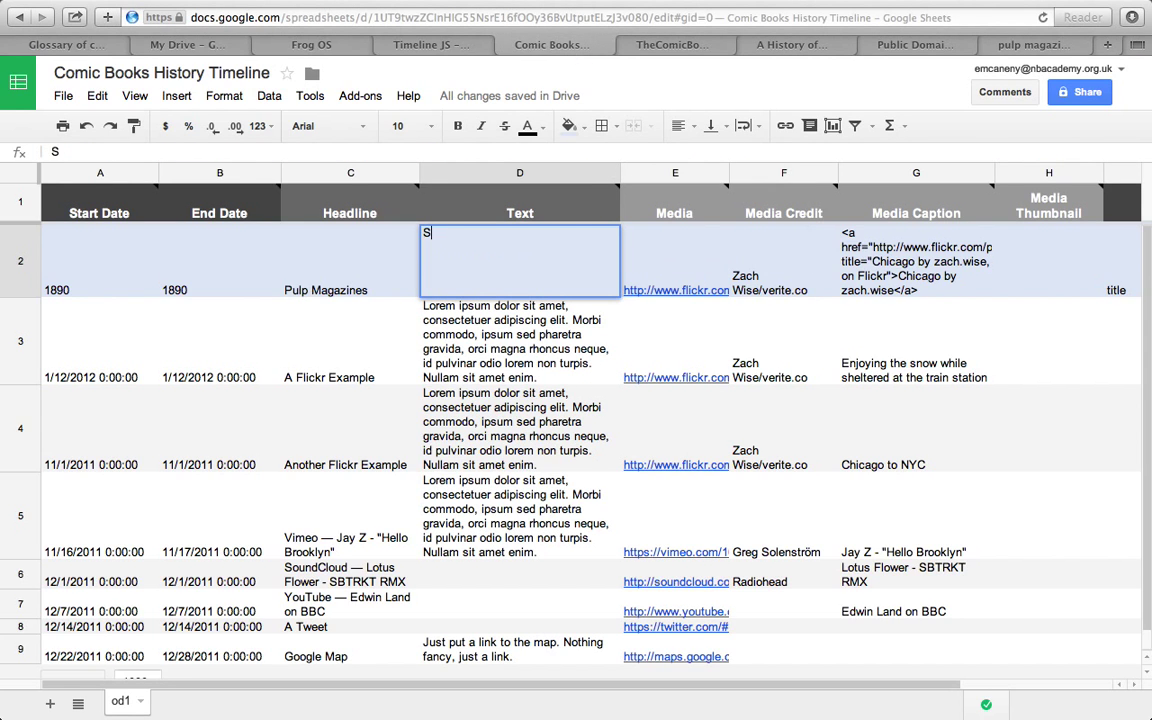
type("mall books")
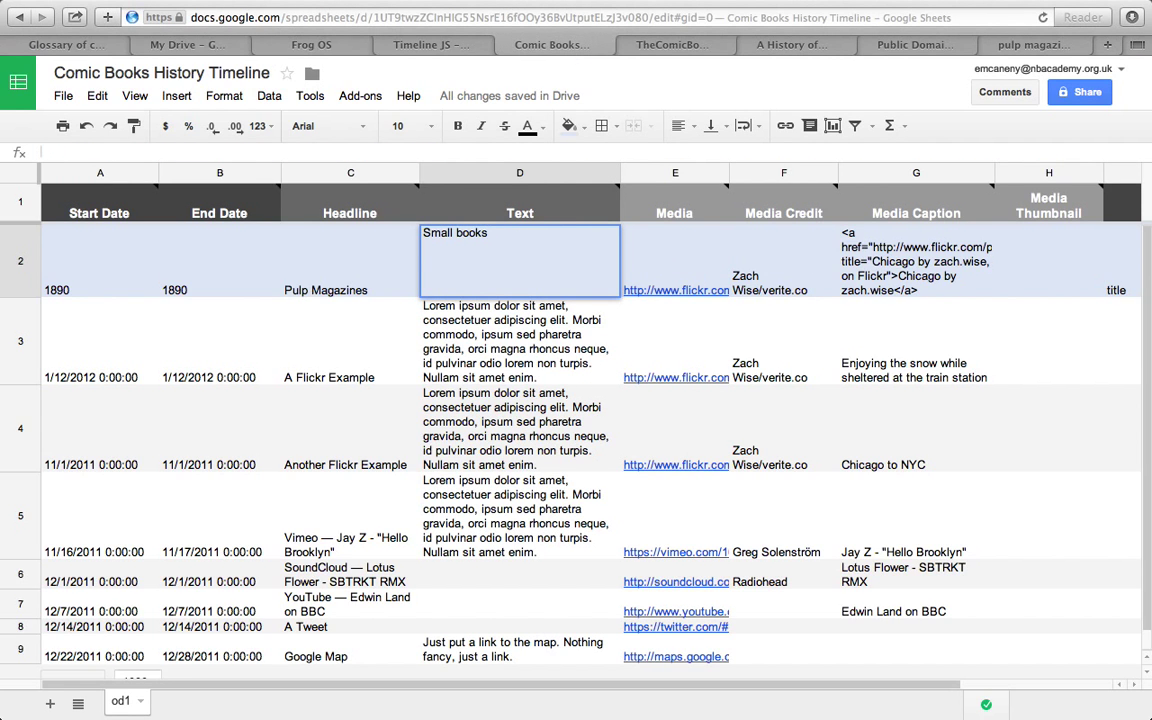
type("costing 10cents")
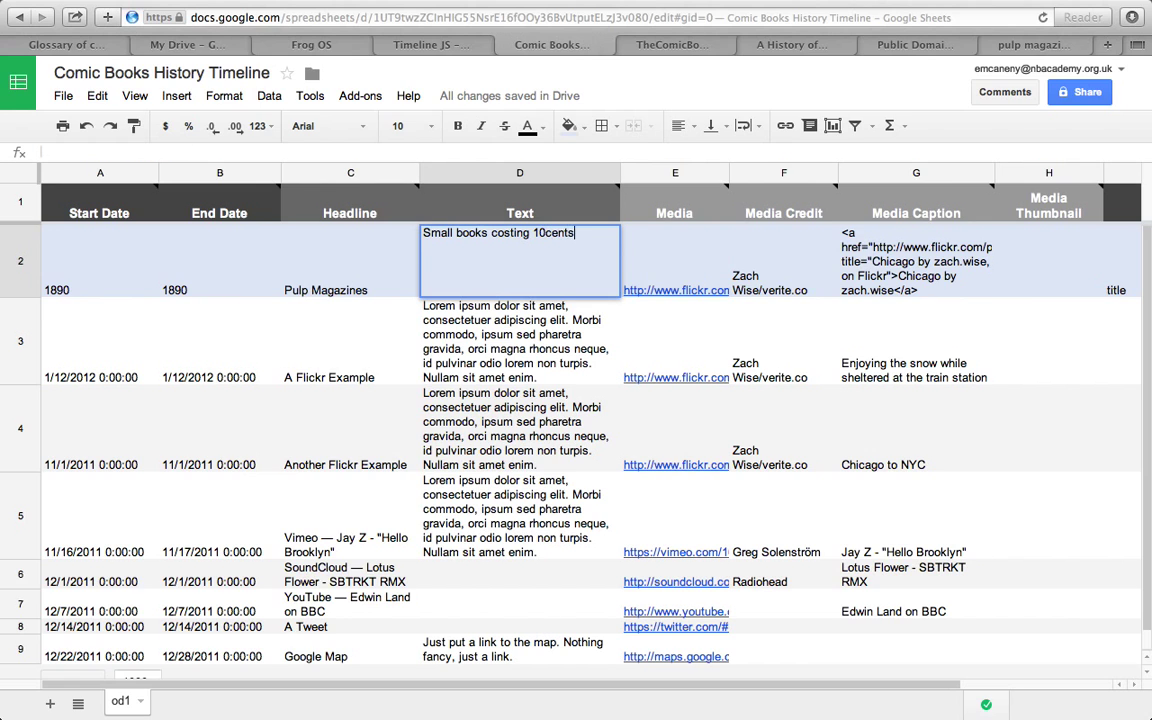
type("sold")
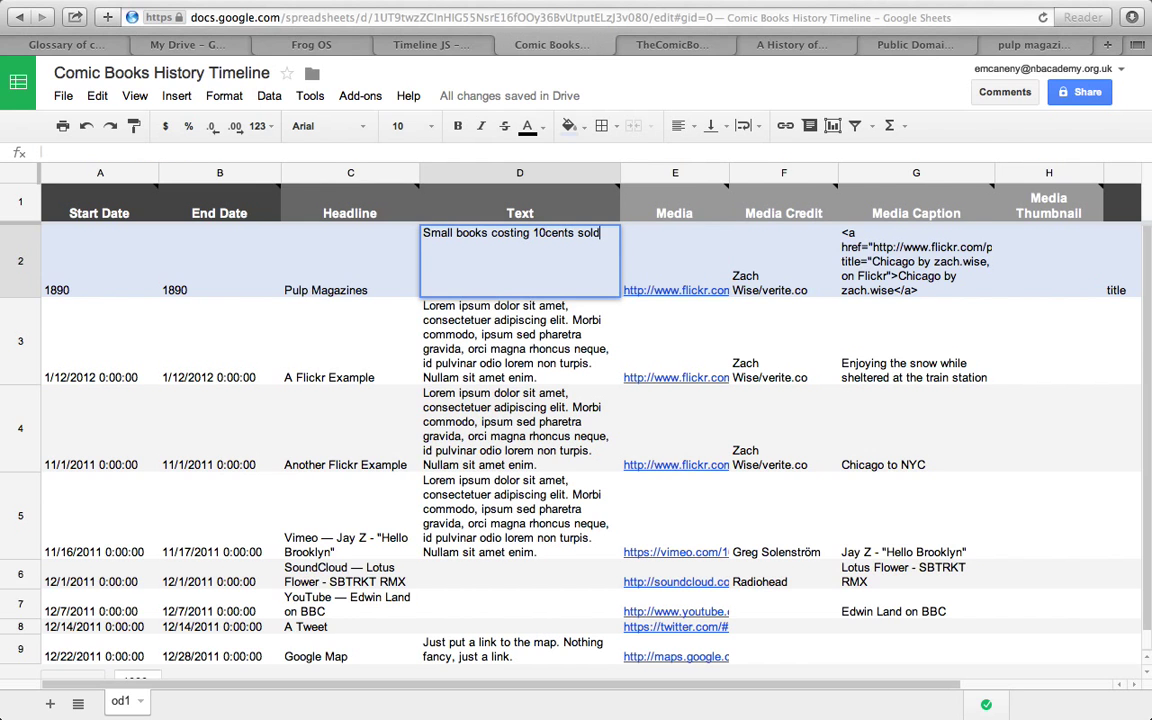
type("on")
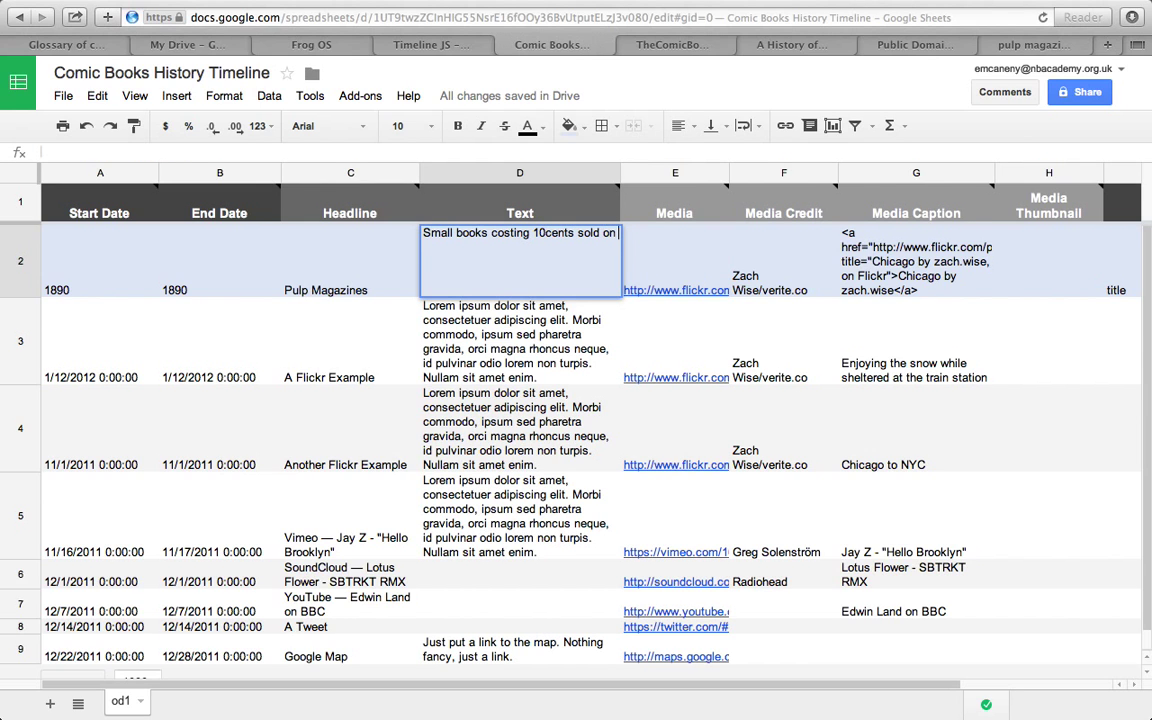
type("nes stands in Ame")
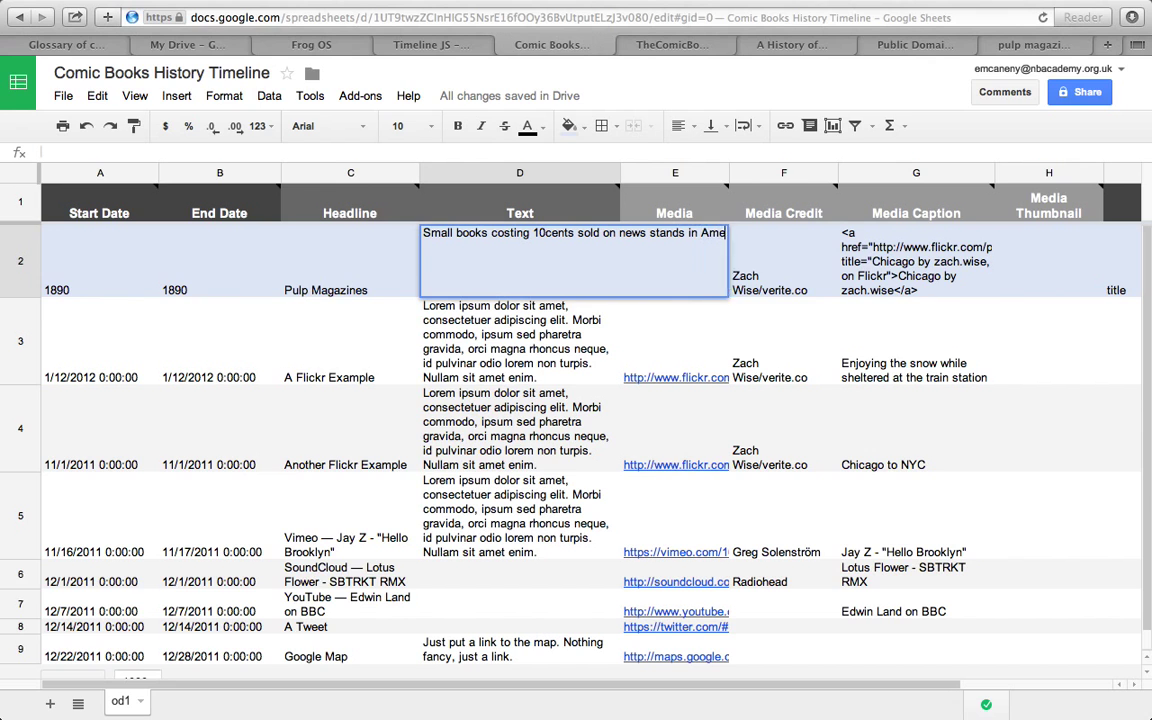
type("They were made with the cheapest possible matier")
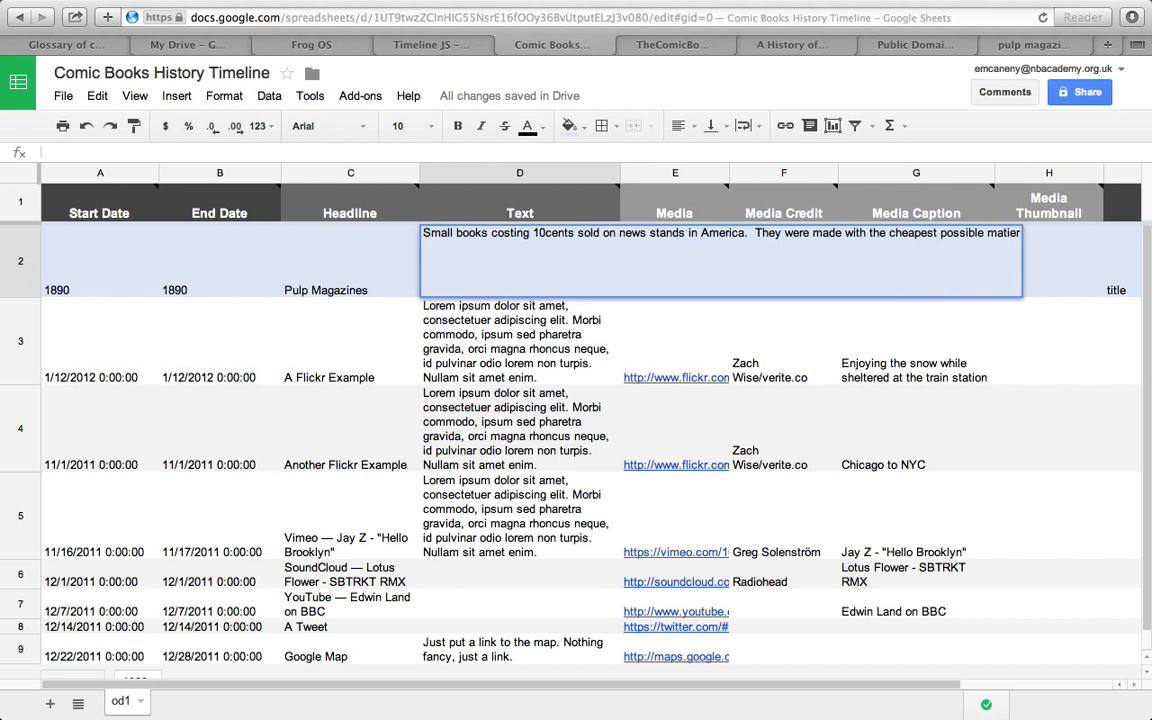
type("ials so that they coul")
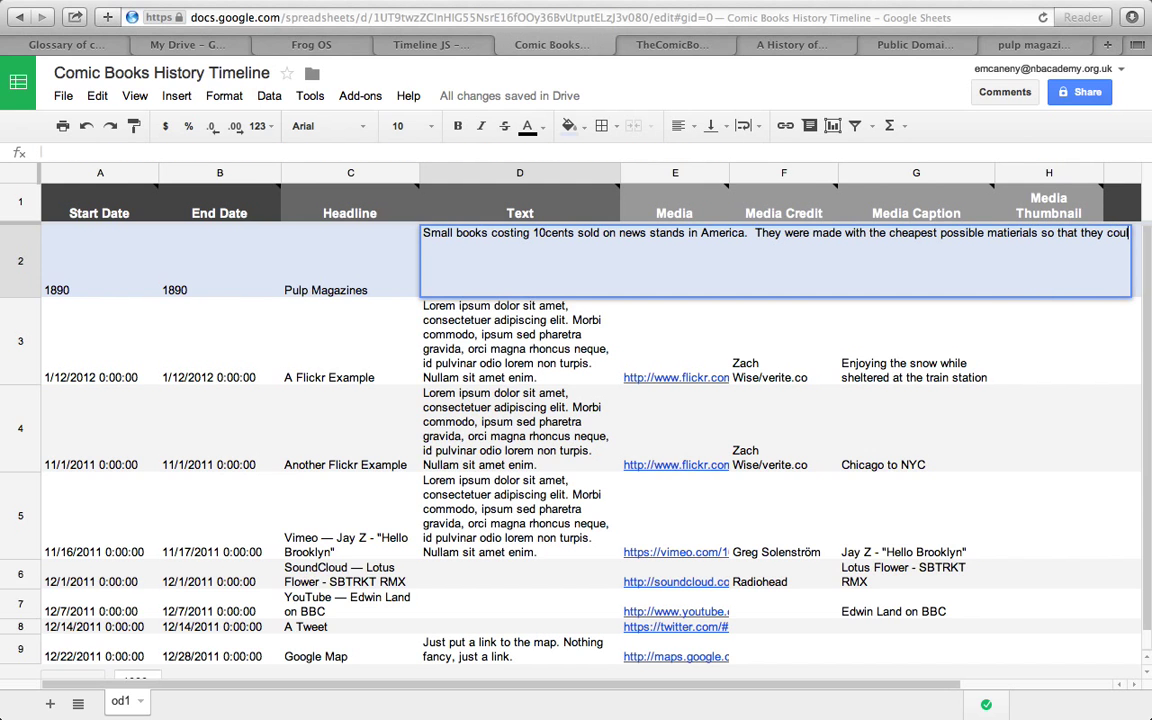
type("be sold on")
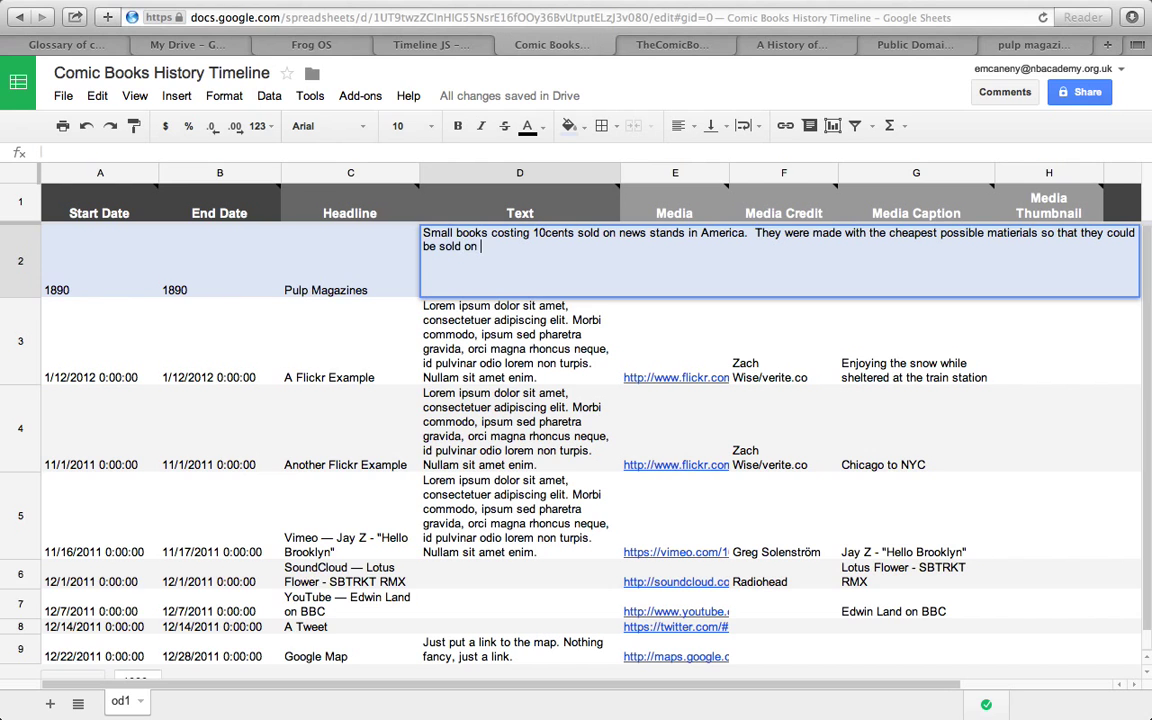
type("a mass scale for")
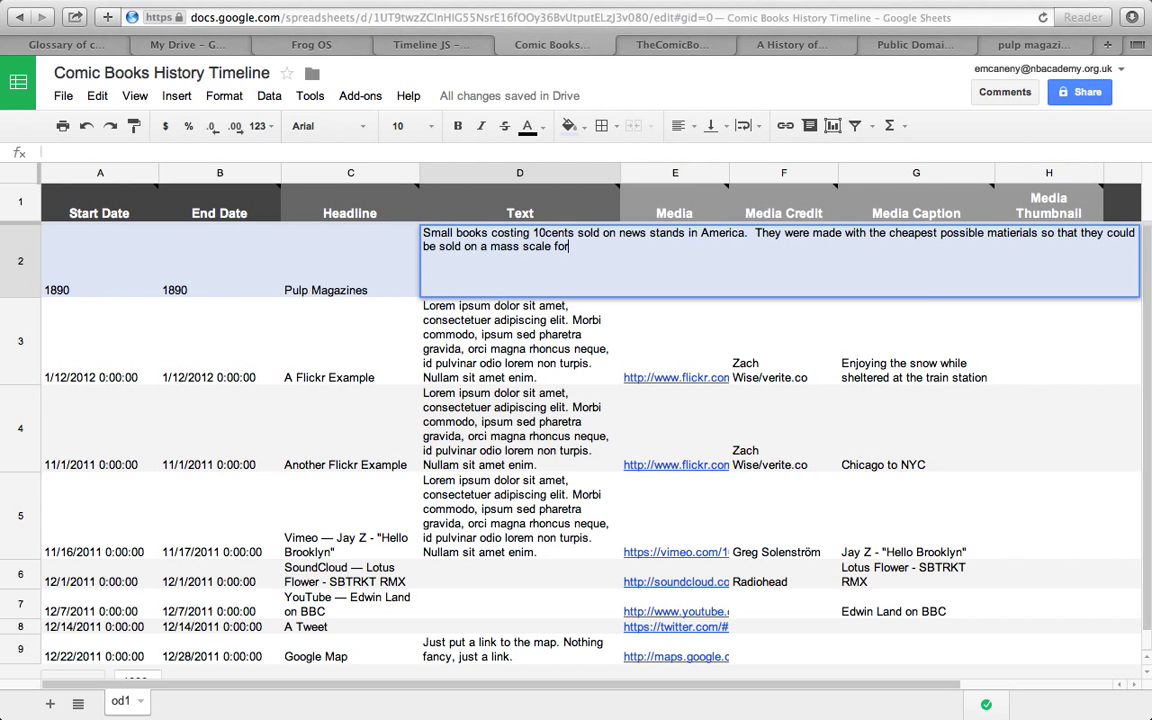
type("ch")
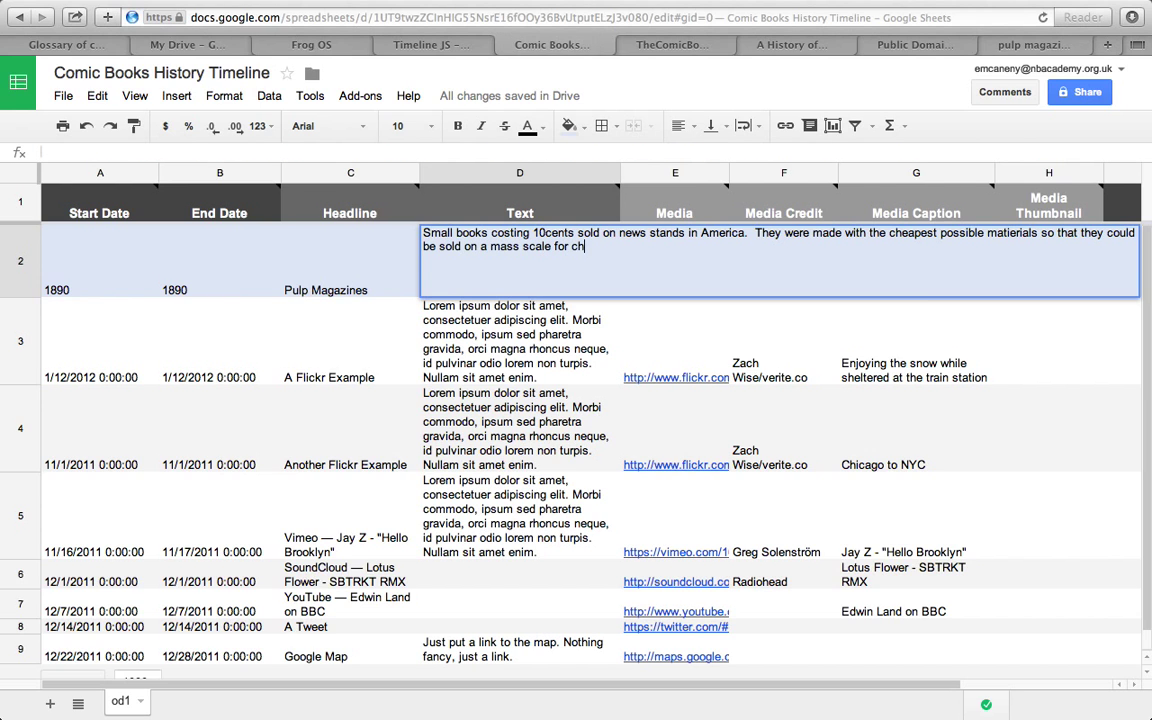
type("eap.  They incl")
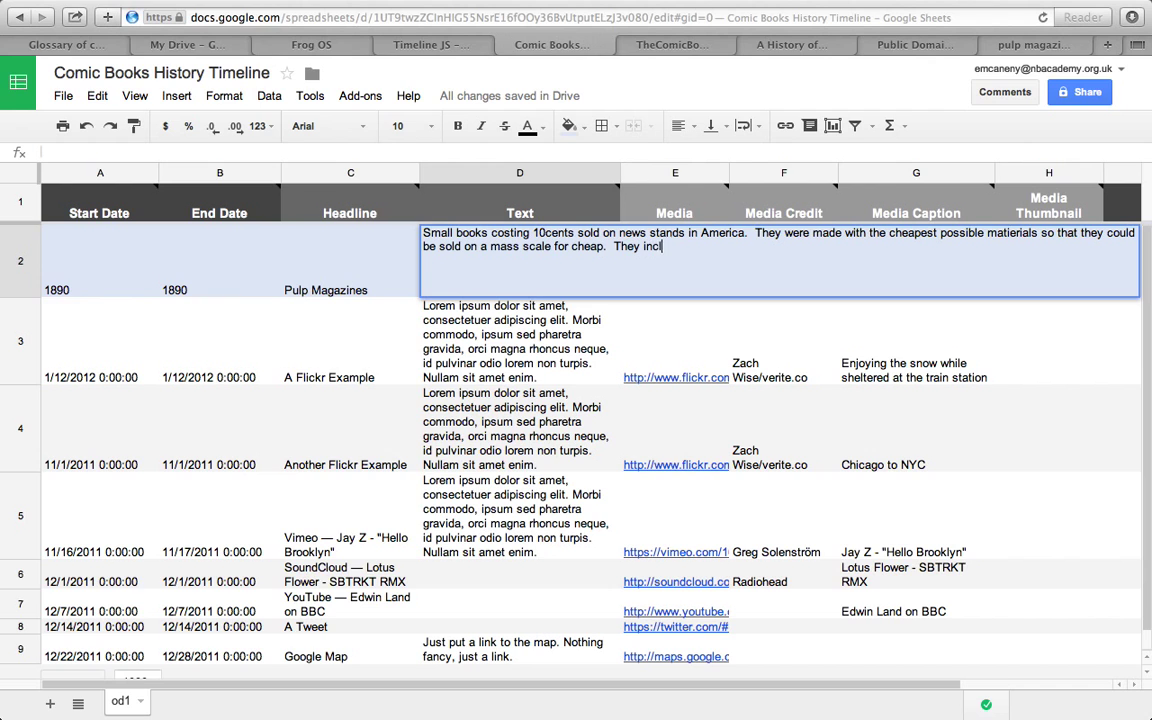
- Finish the text: stories of action heroes' adventures, early superheroes synonymous with comic books; check 'synonymous'
type("uded stories about")
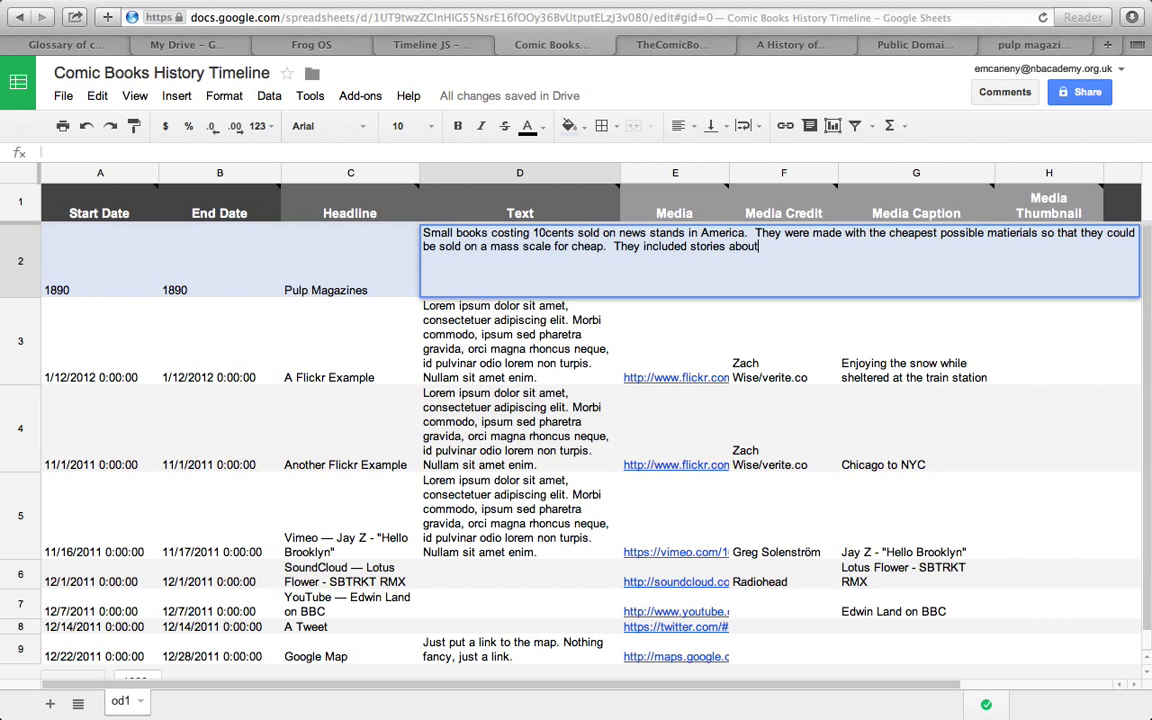
type("action heros and htei")
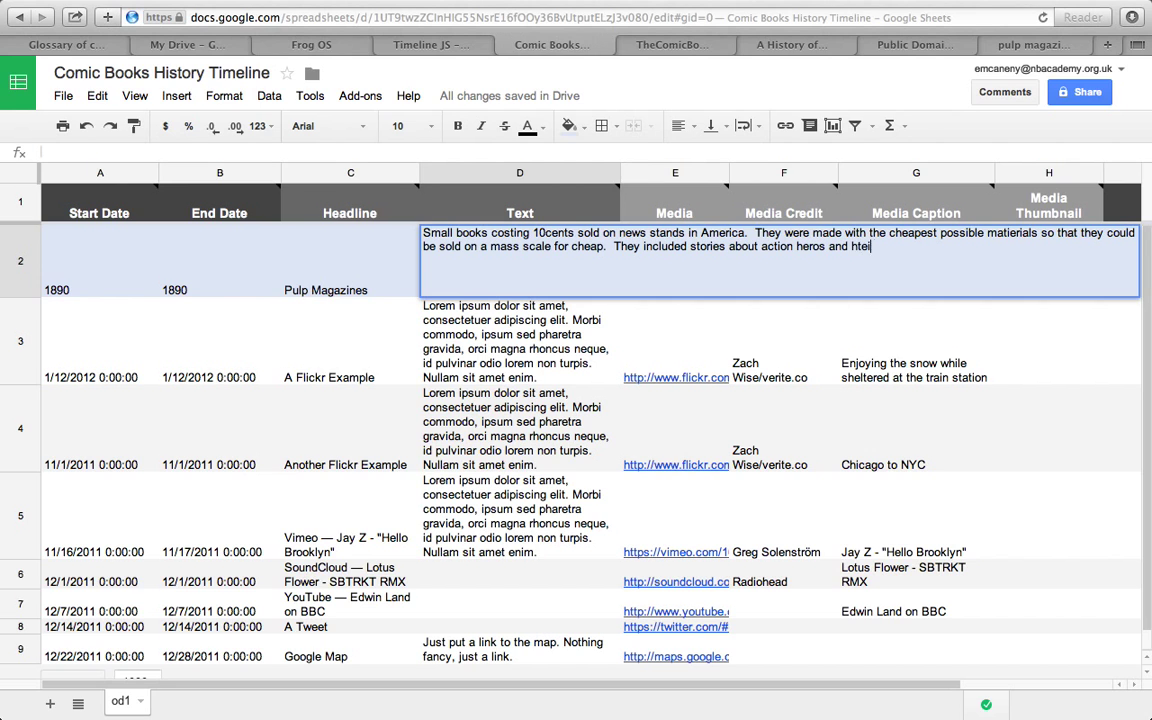
type("their")
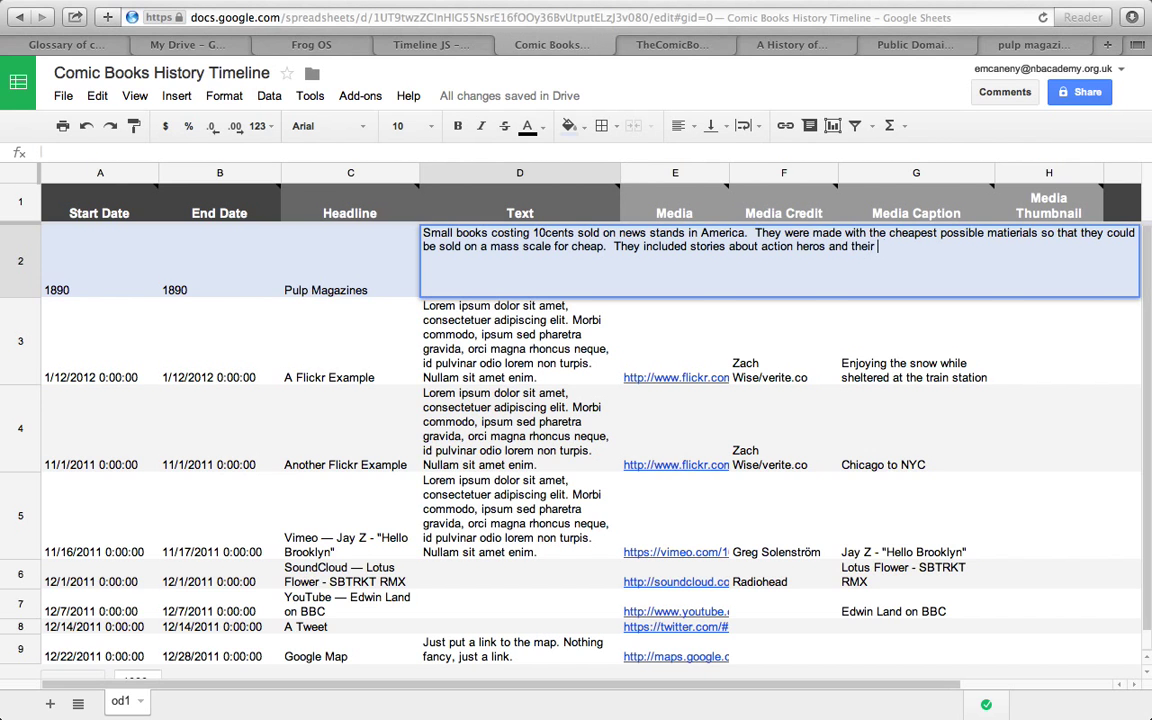
type("adventures, teh")
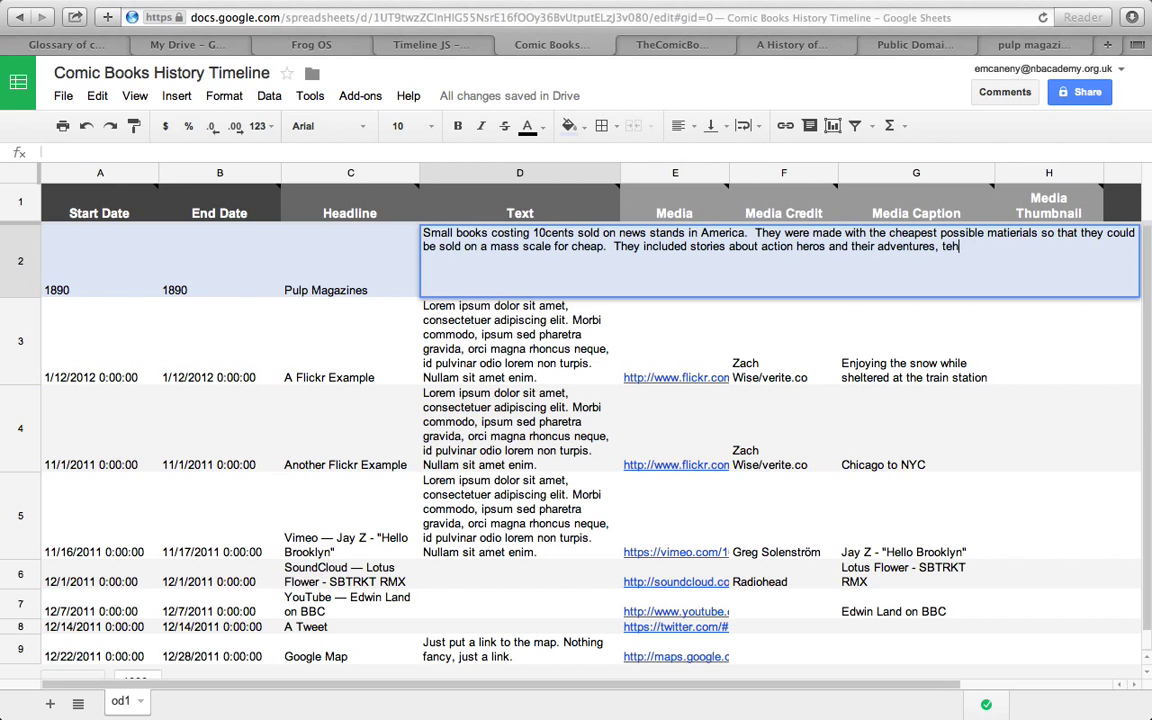
type("these were very")
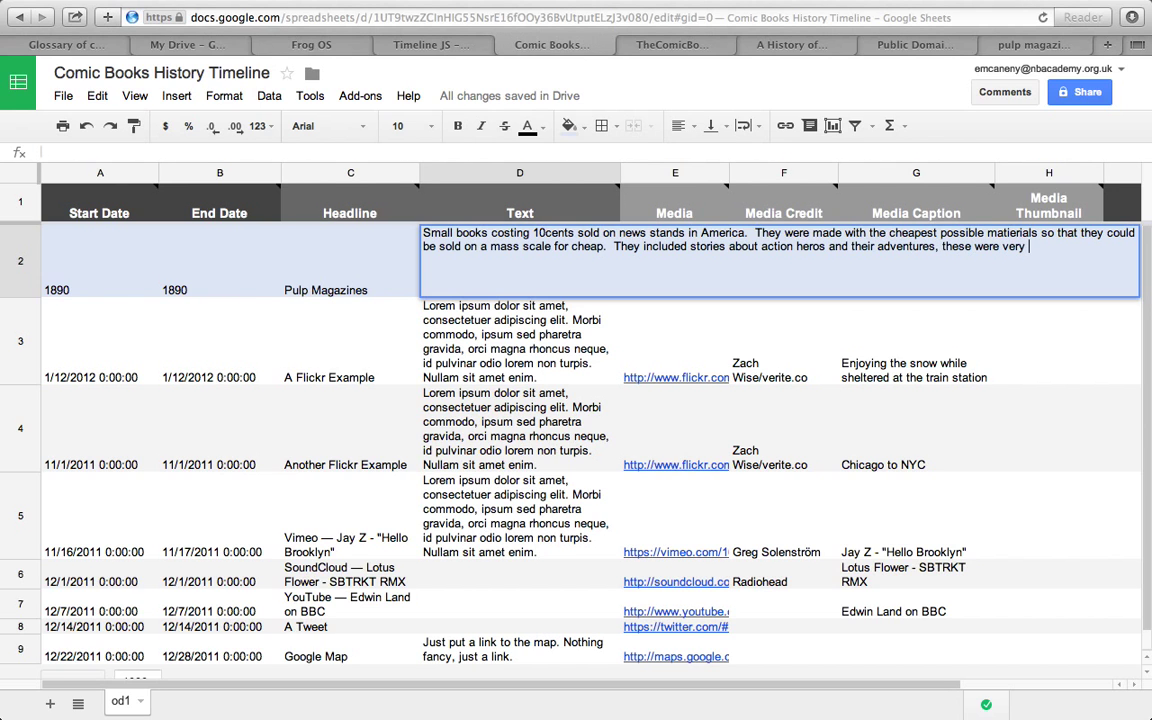
type("early superheroes.")
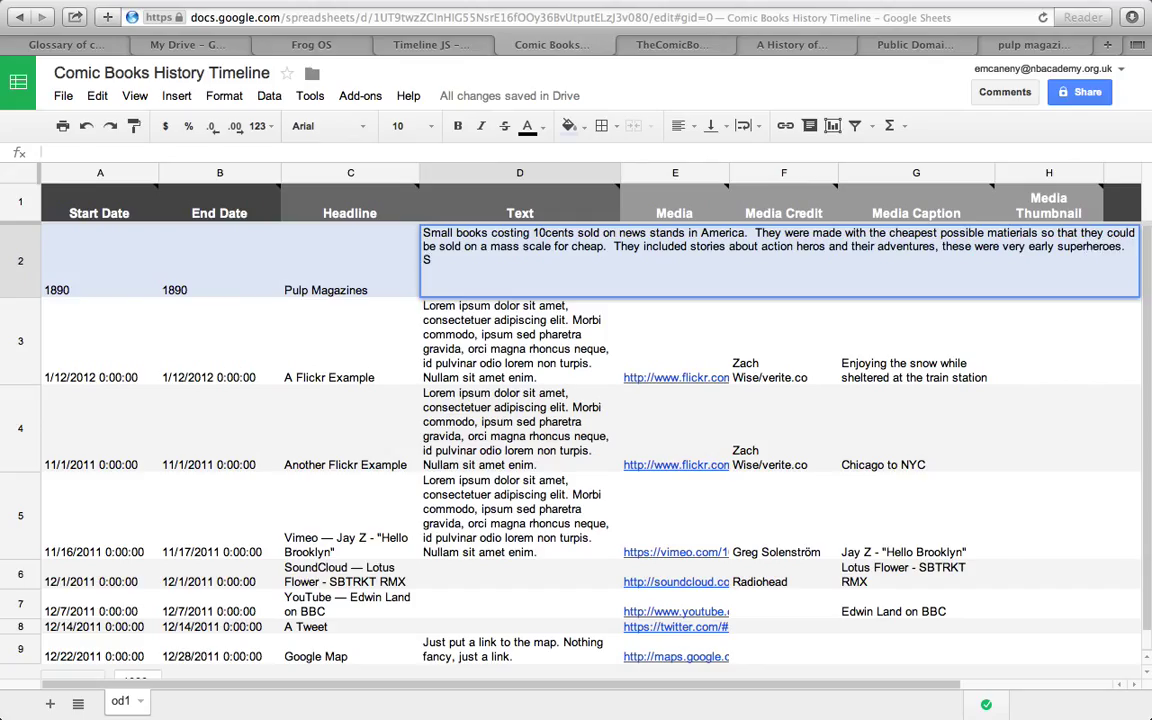
type("uperheroes have become")
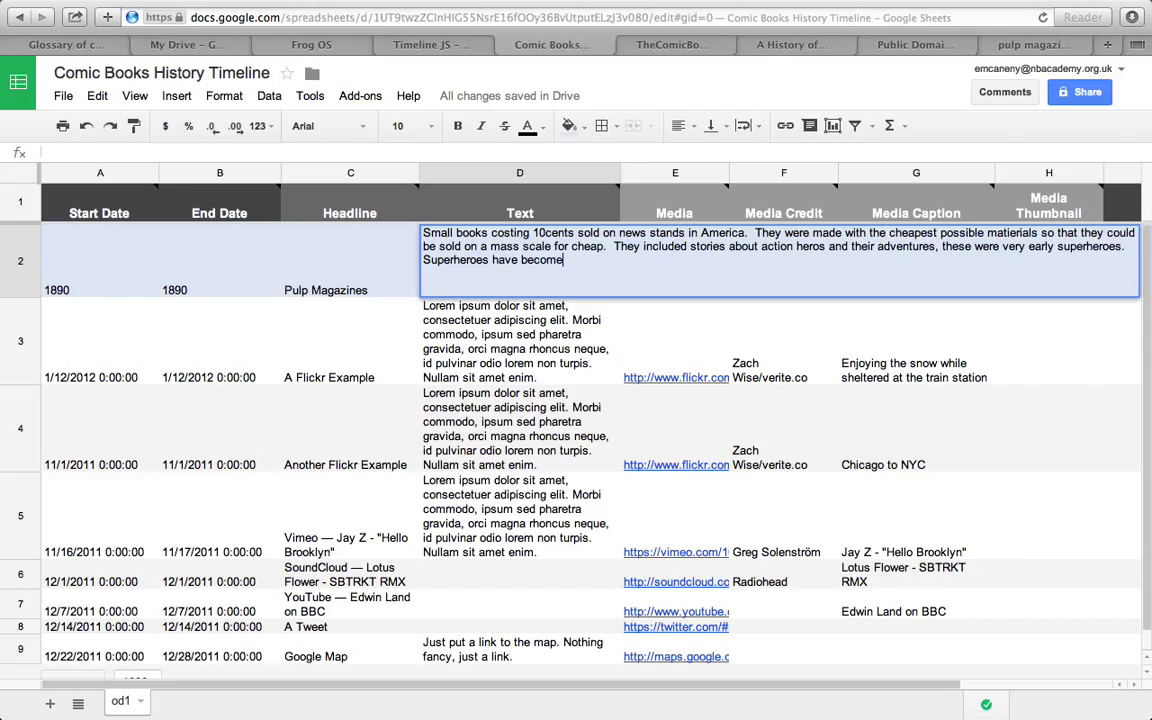
type("sync")
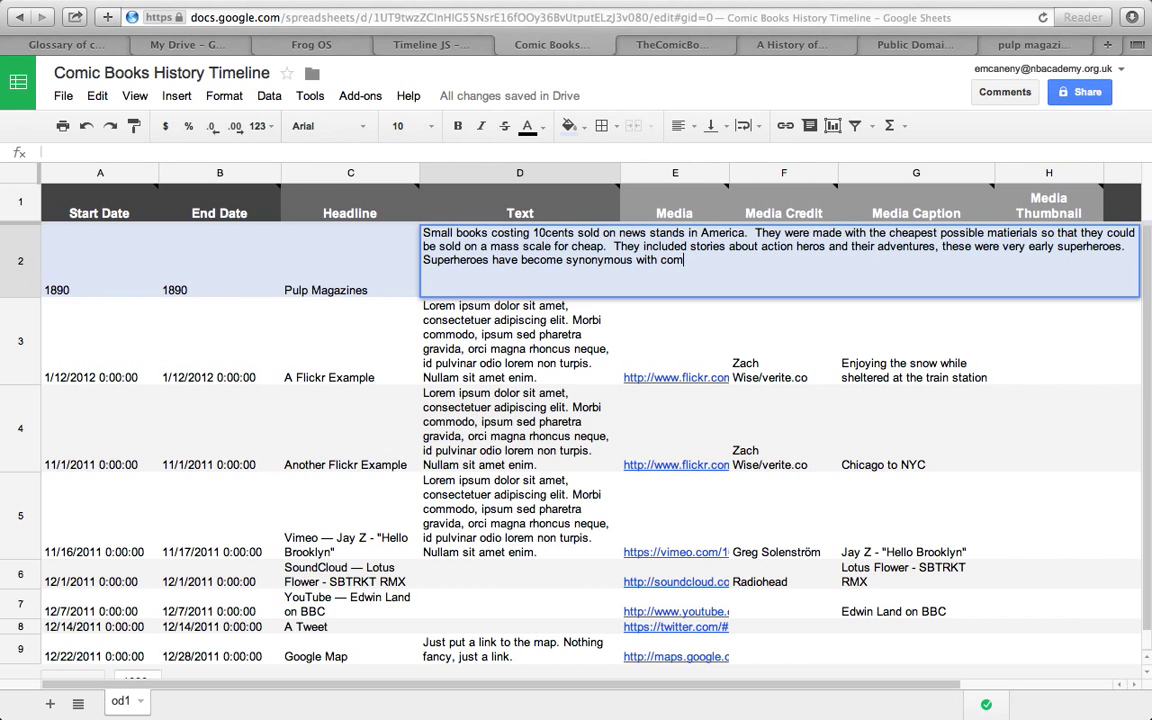
type("ic books.")
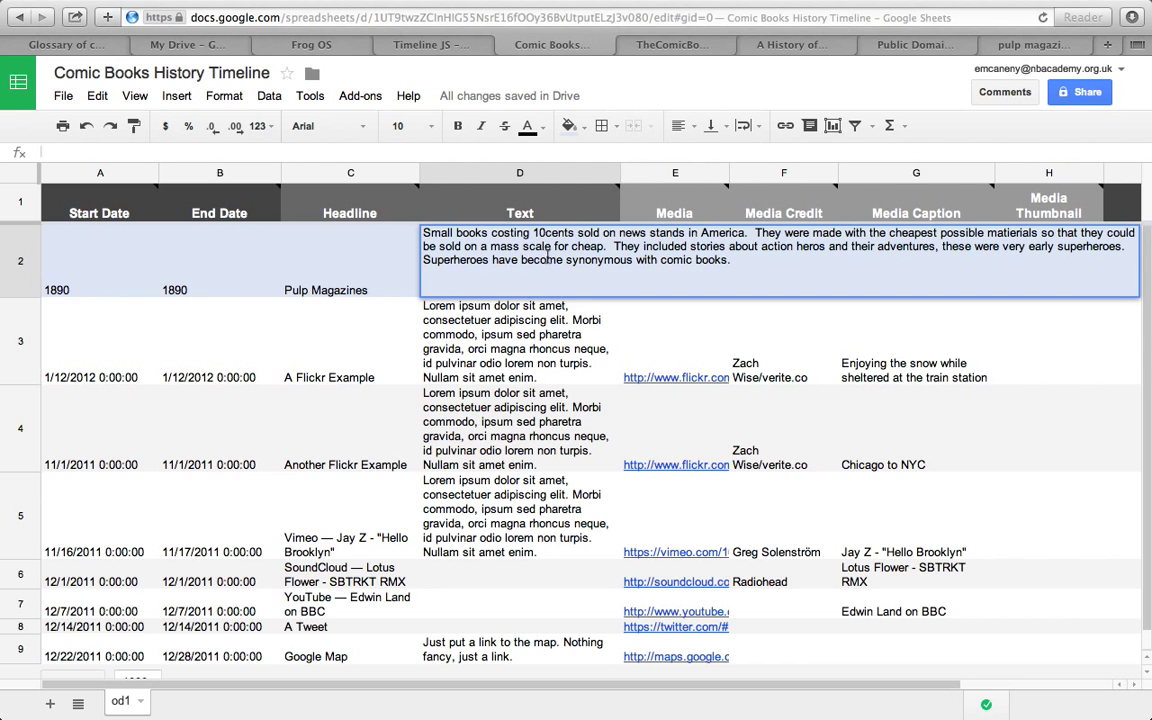
double_click(598, 260)
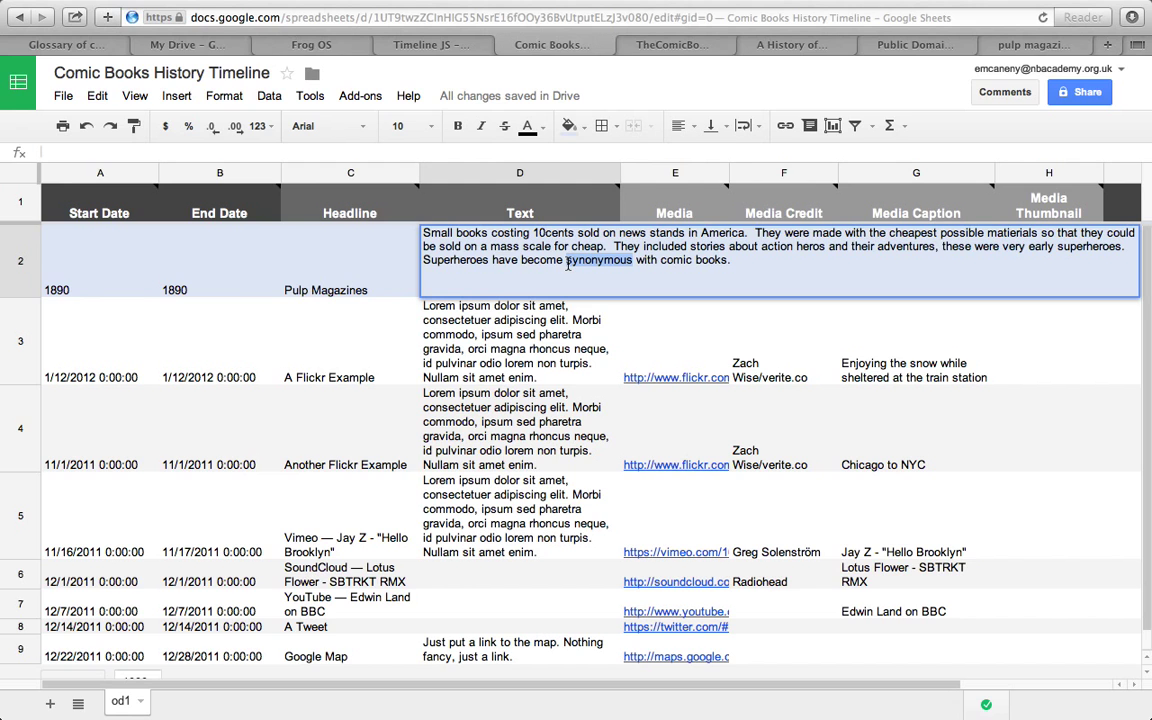
mouse_move(668, 312)
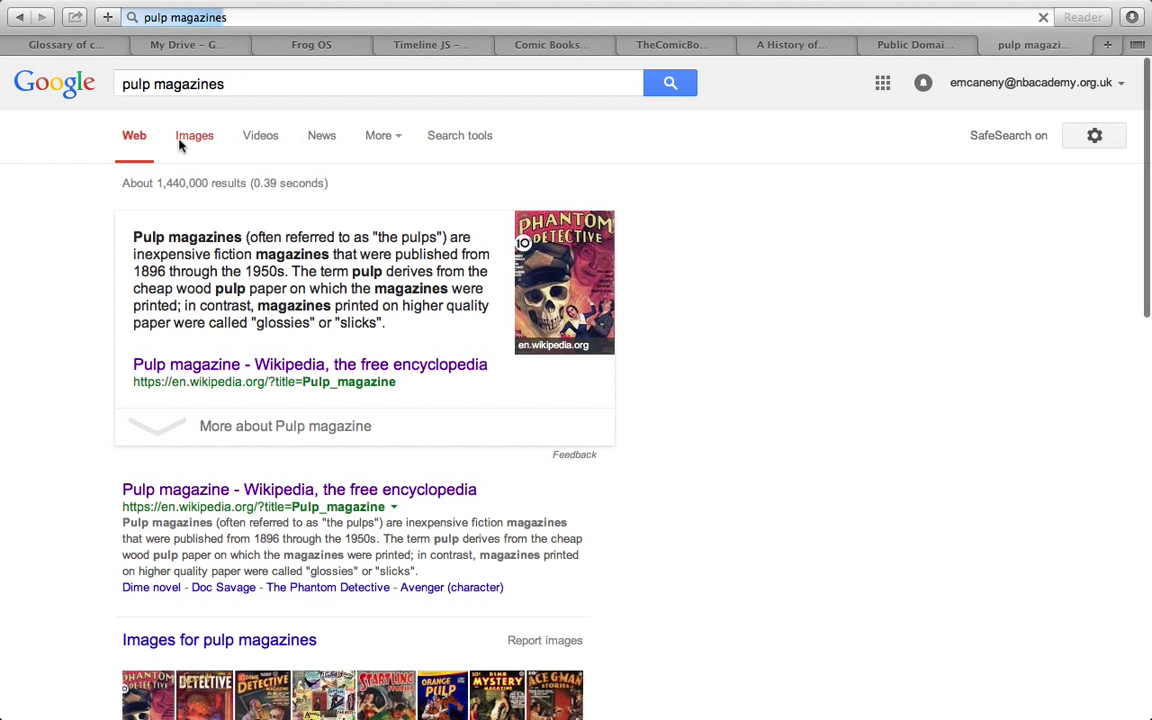
- Find the Pulp Magazines Project cover collage in image results and select its full-size image address
left_click(194, 136)
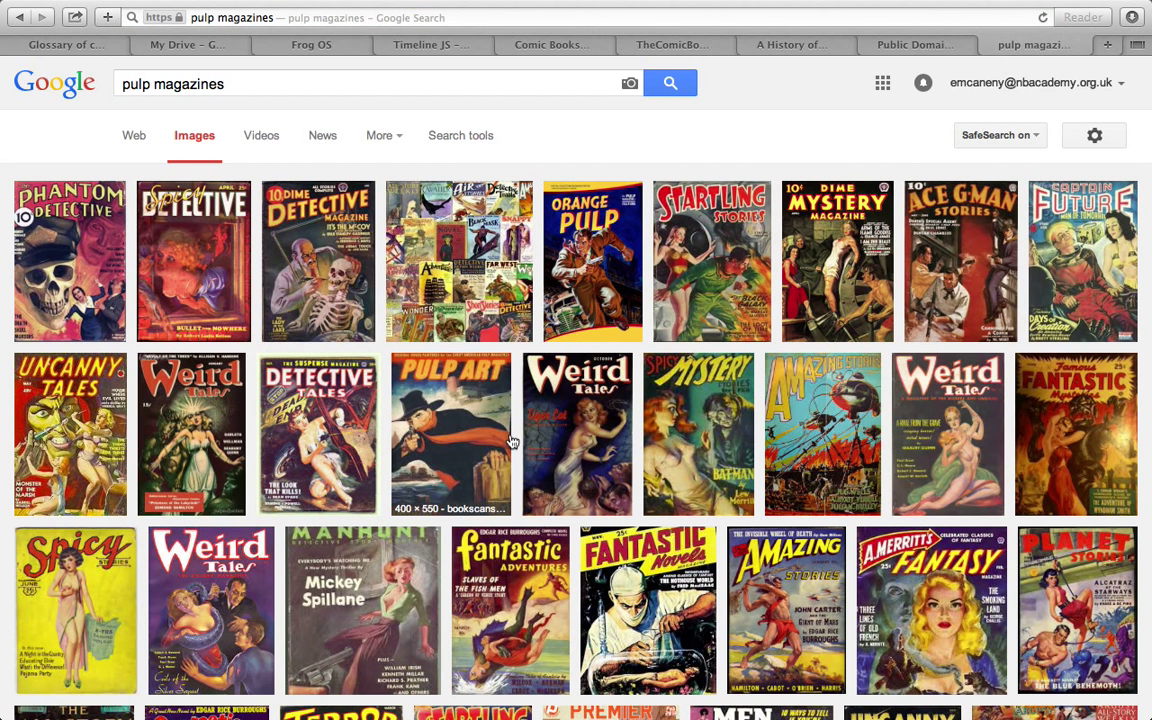
mouse_move(480, 268)
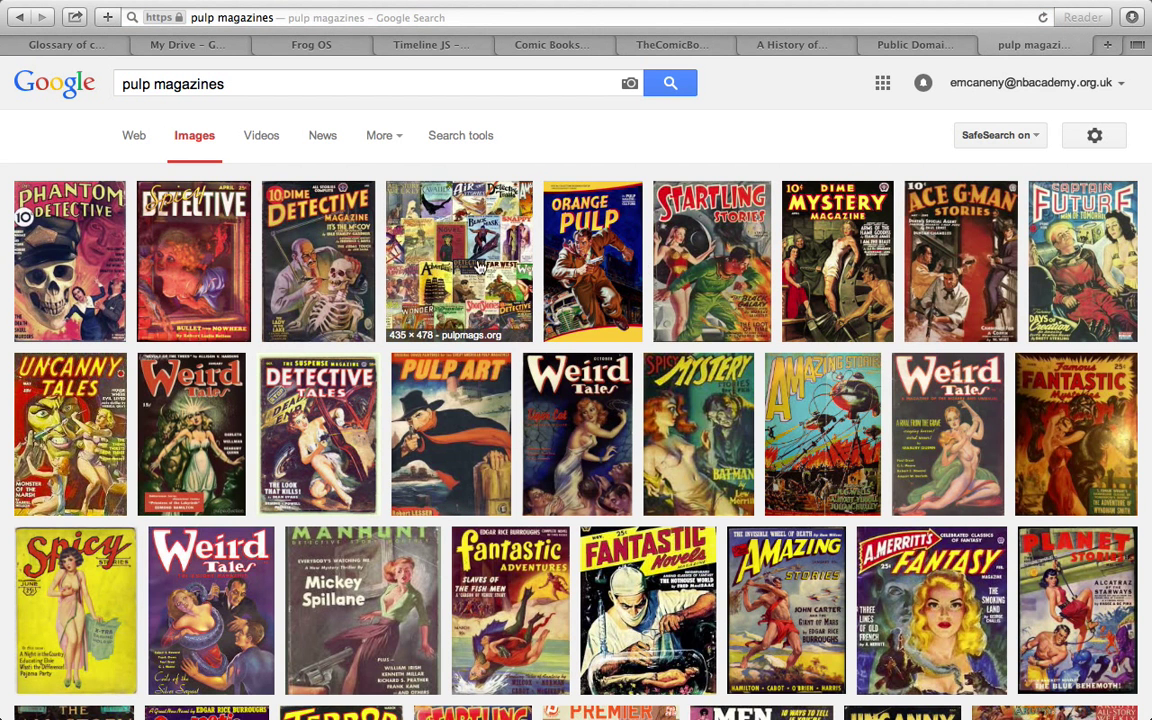
left_click(460, 260)
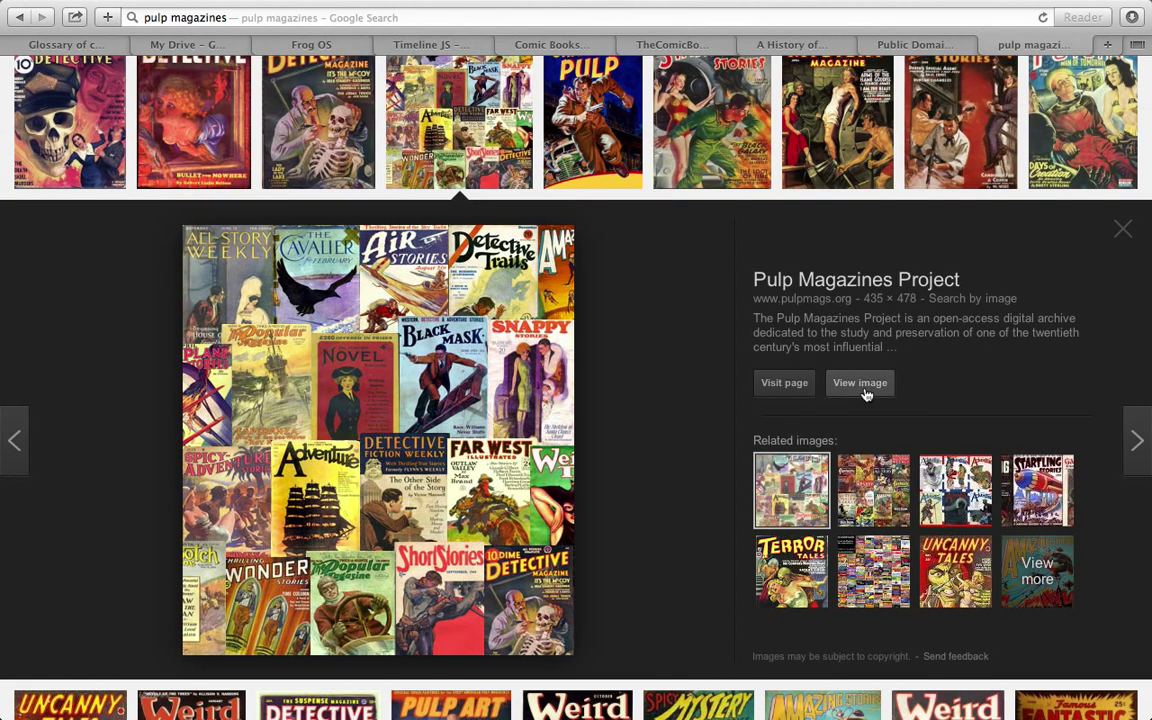
left_click(860, 382)
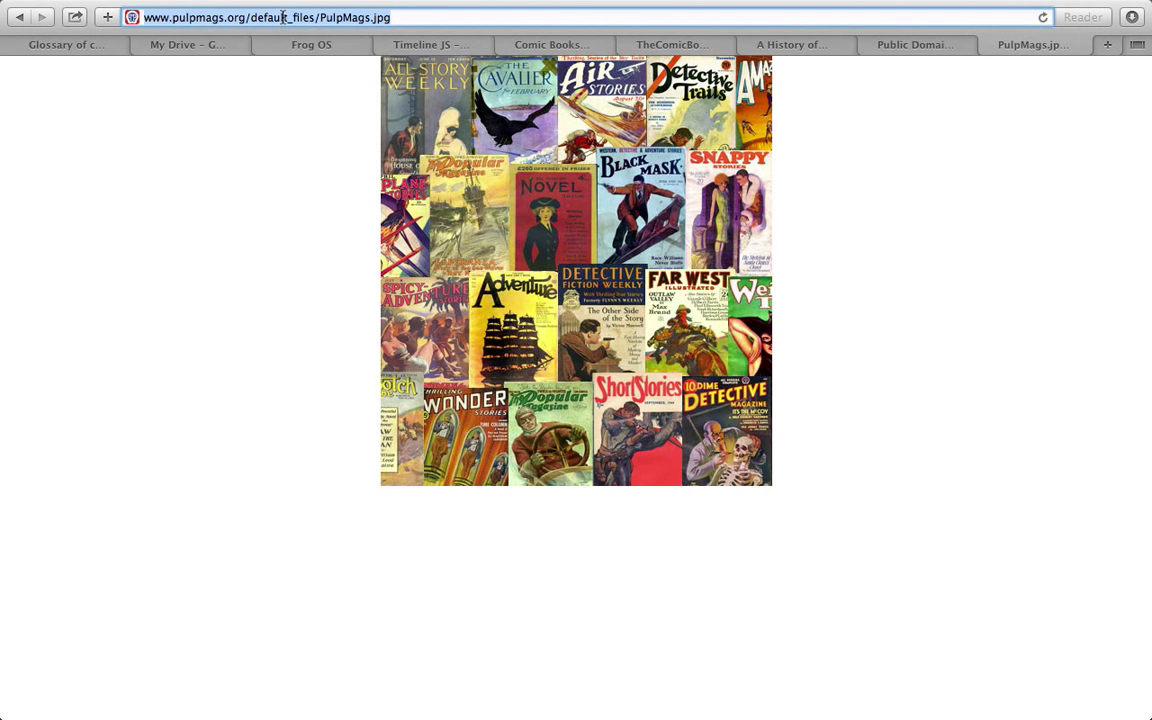
left_click(552, 44)
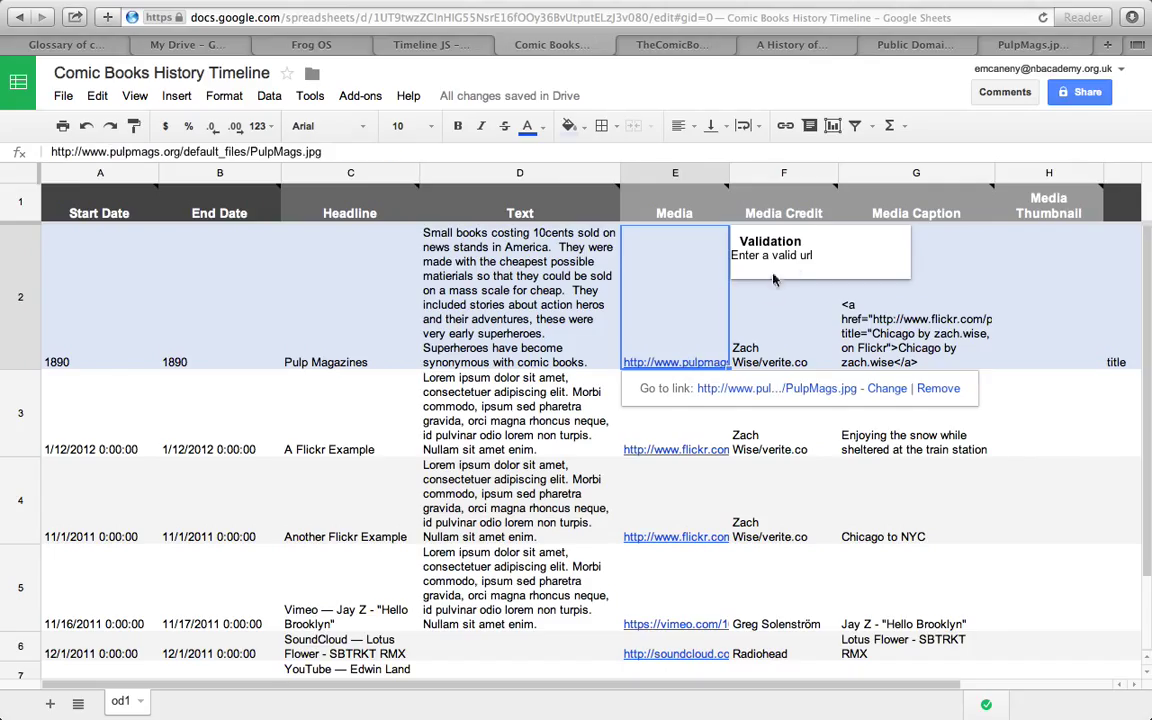
mouse_move(768, 300)
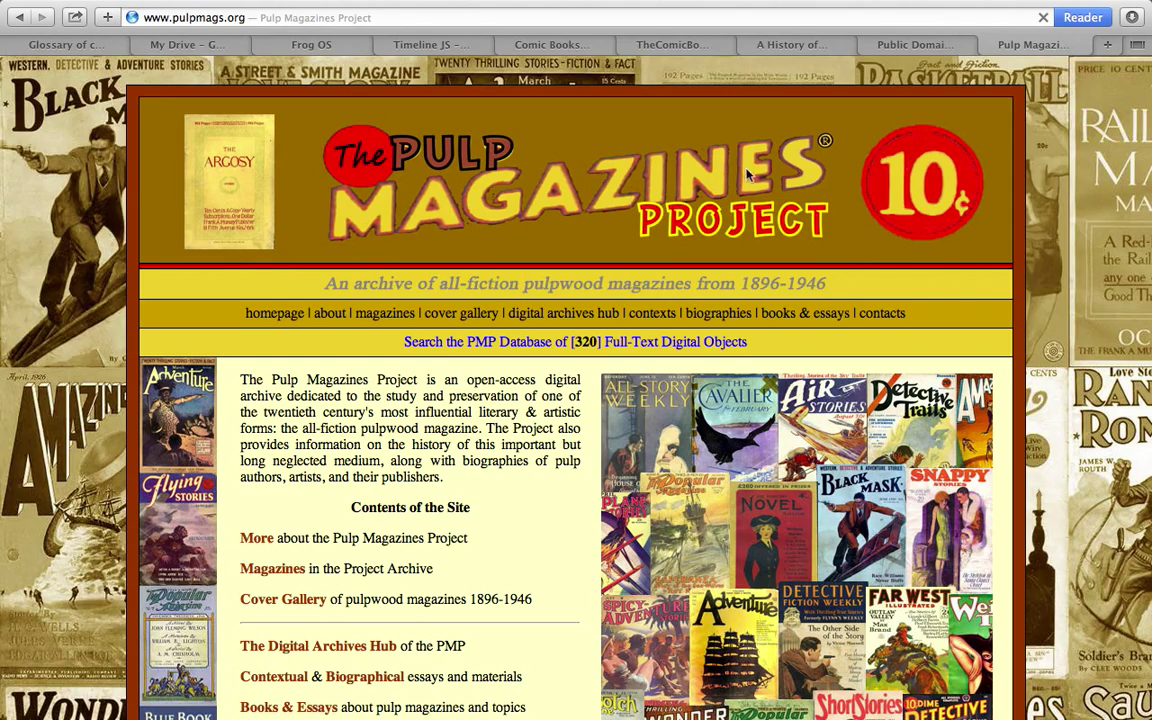
- Scroll down the Pulp Magazines Project home page to view its contents and credits
scroll("down", 3)
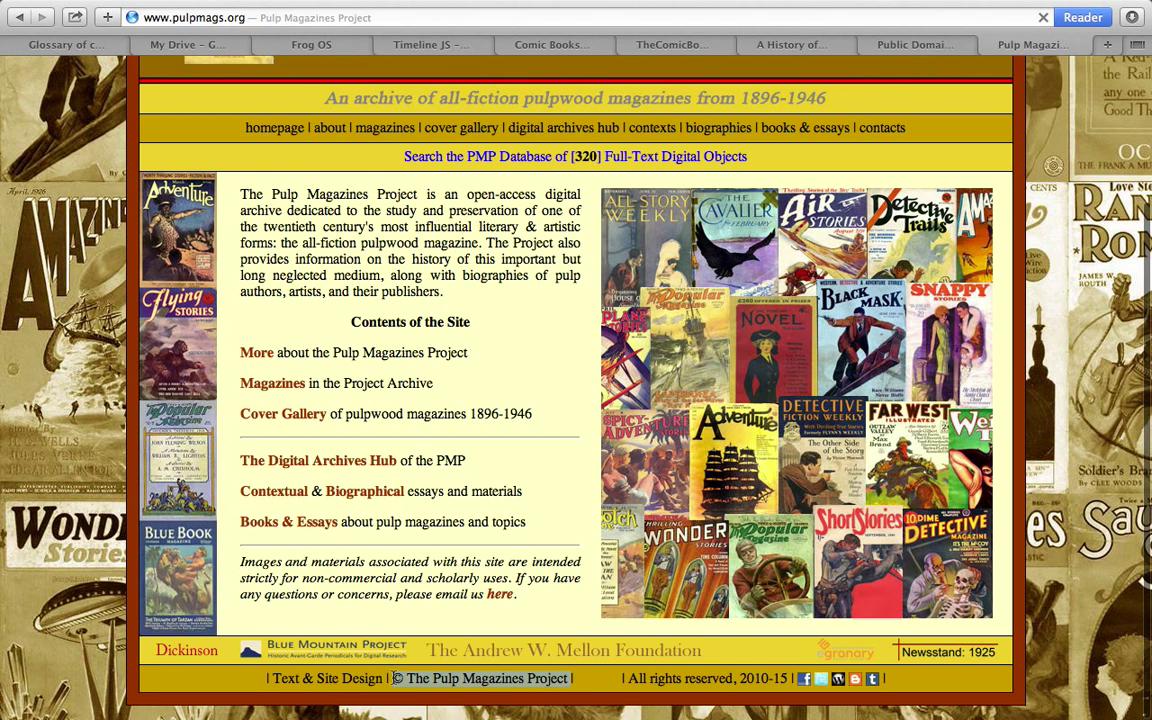
mouse_move(650, 8)
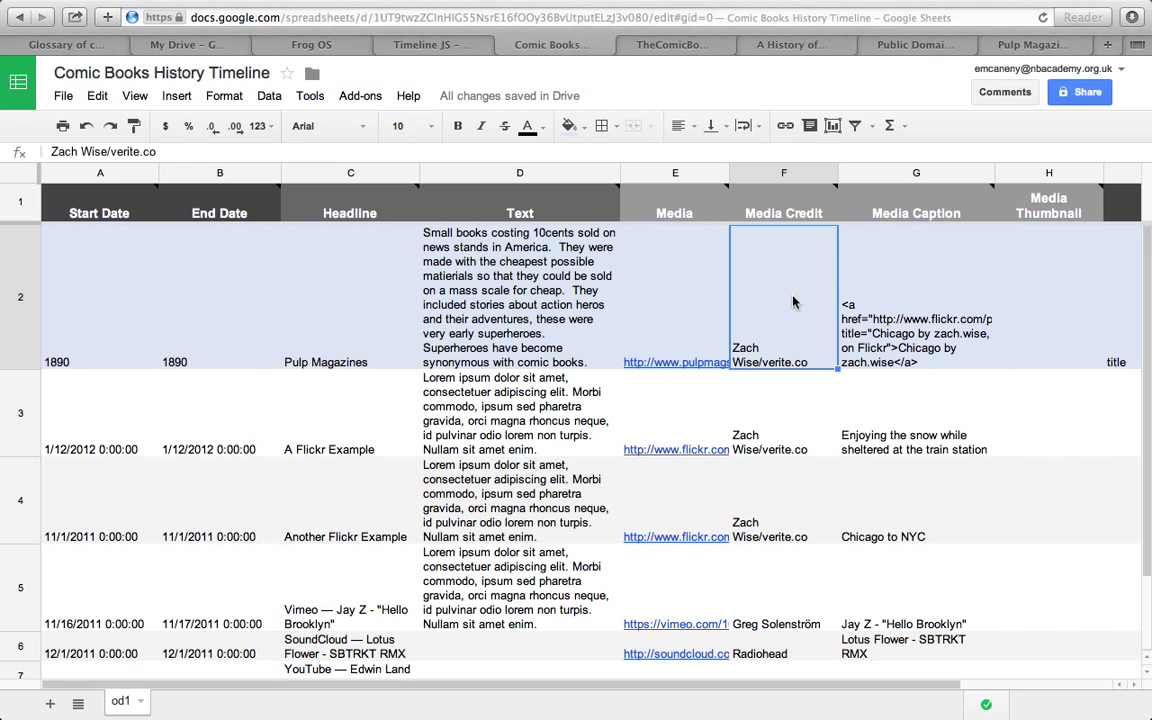
- Enter the Media Caption 'Examples of early pulp magazines.' and leave the row
left_click(916, 296)
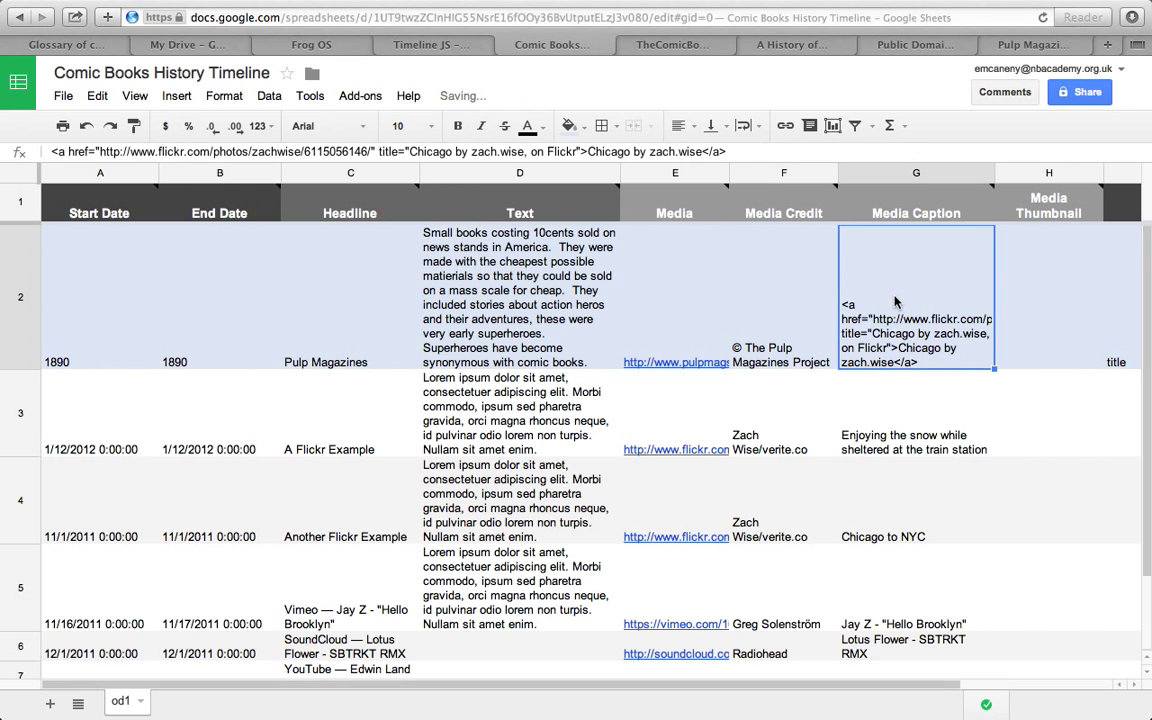
type("Examples of early pulp")
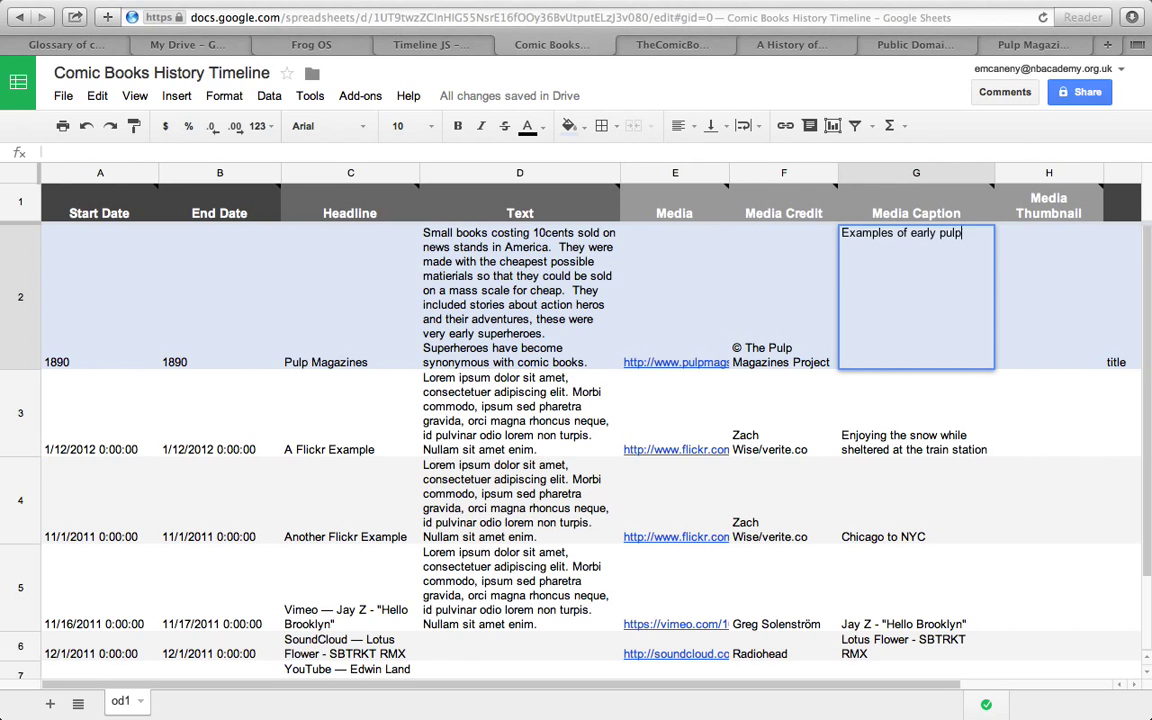
type("magazines.")
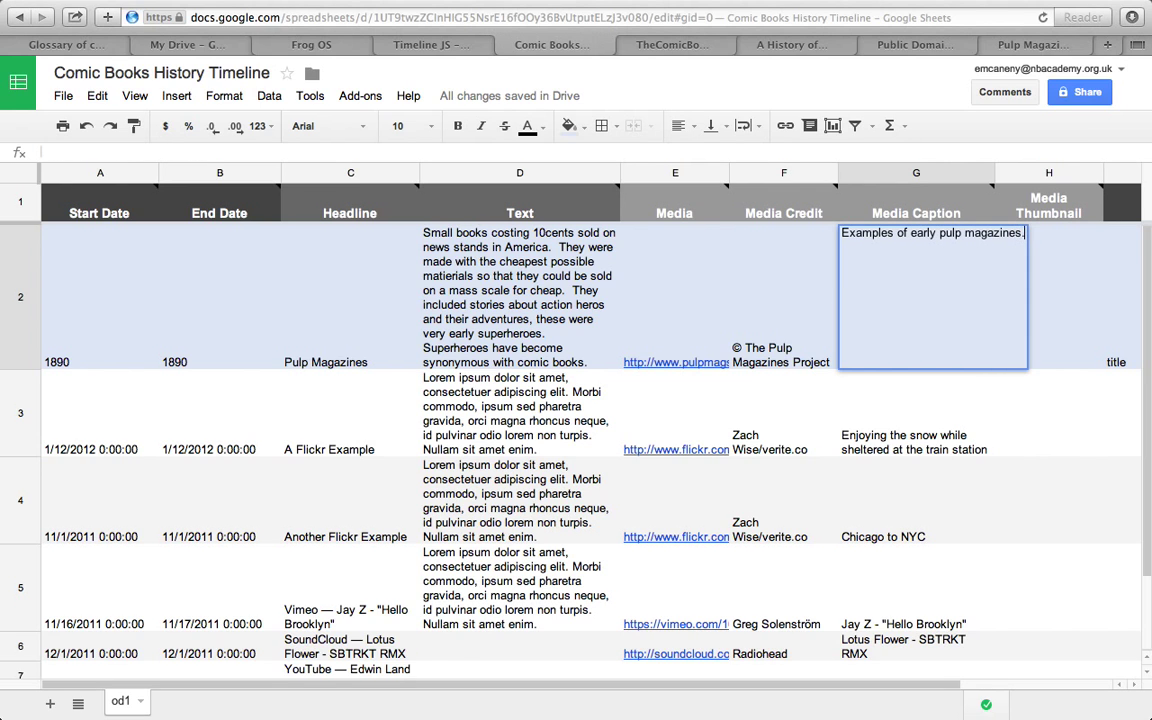
left_click(100, 412)
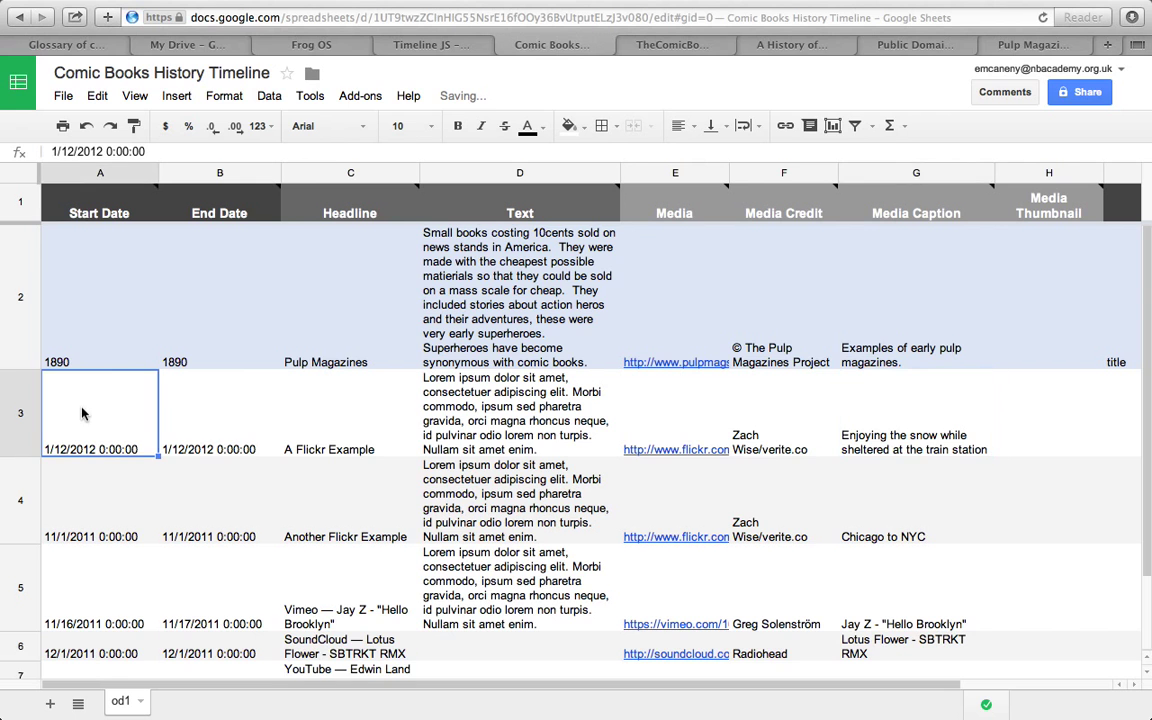
- Scroll the History of the Comic Book article down to its Comic Book Precursors passage
left_click(670, 44)
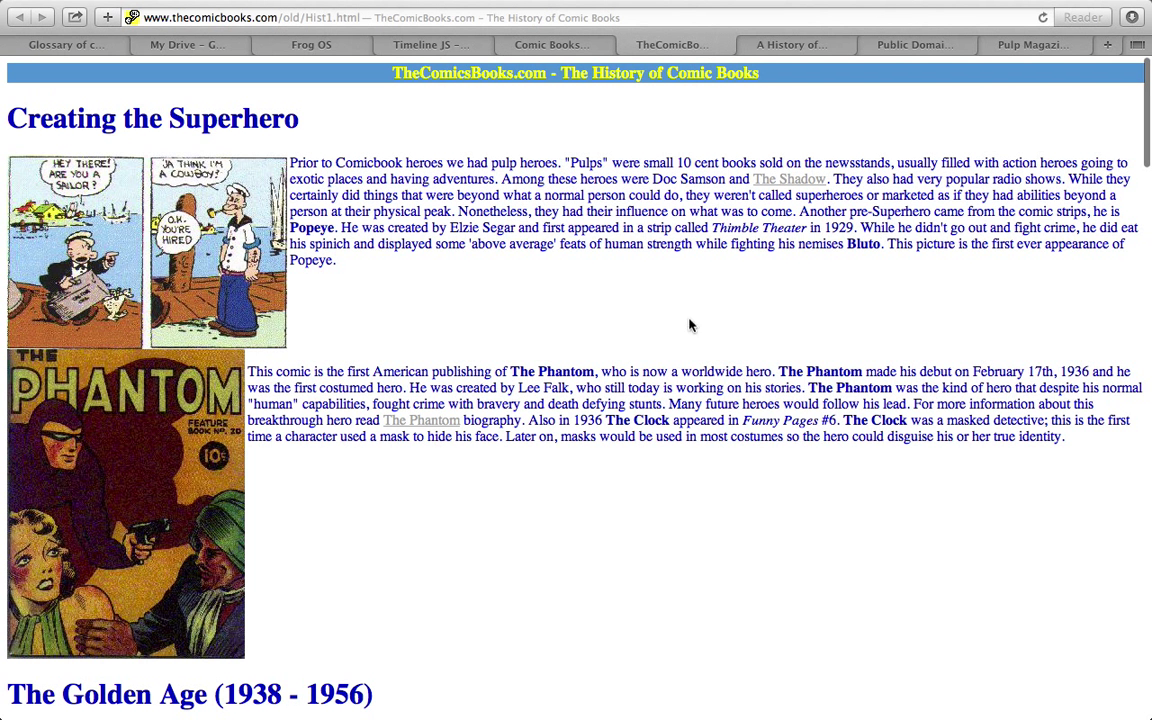
mouse_move(632, 324)
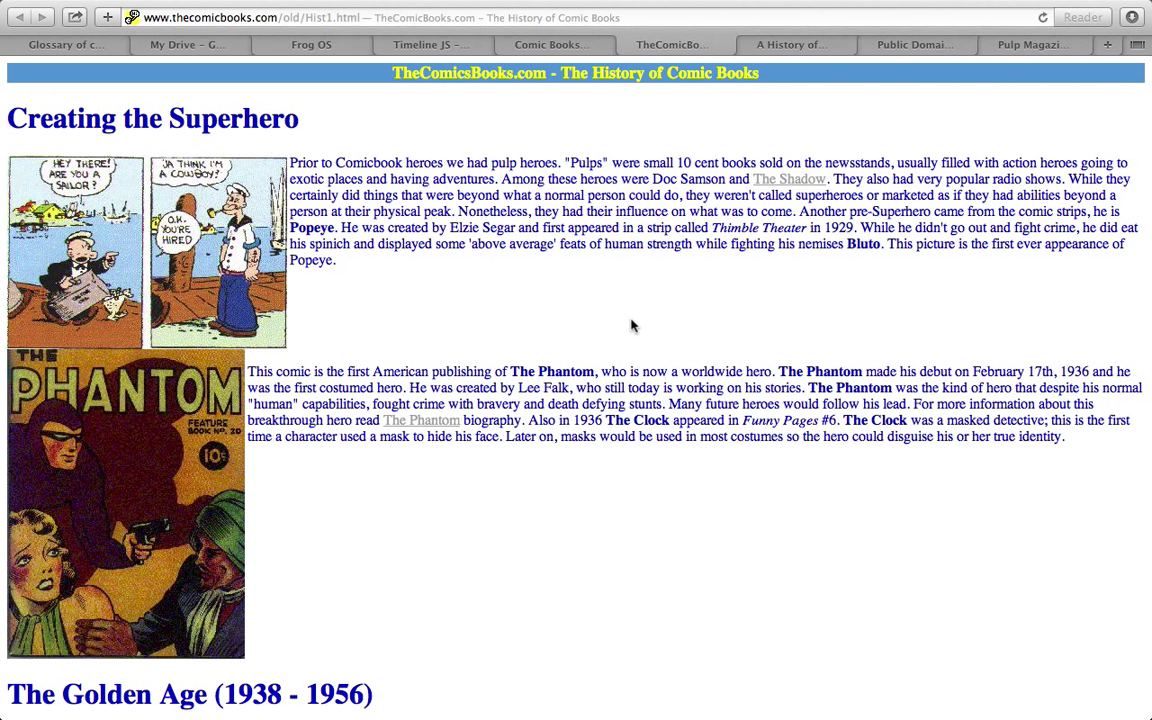
mouse_move(812, 232)
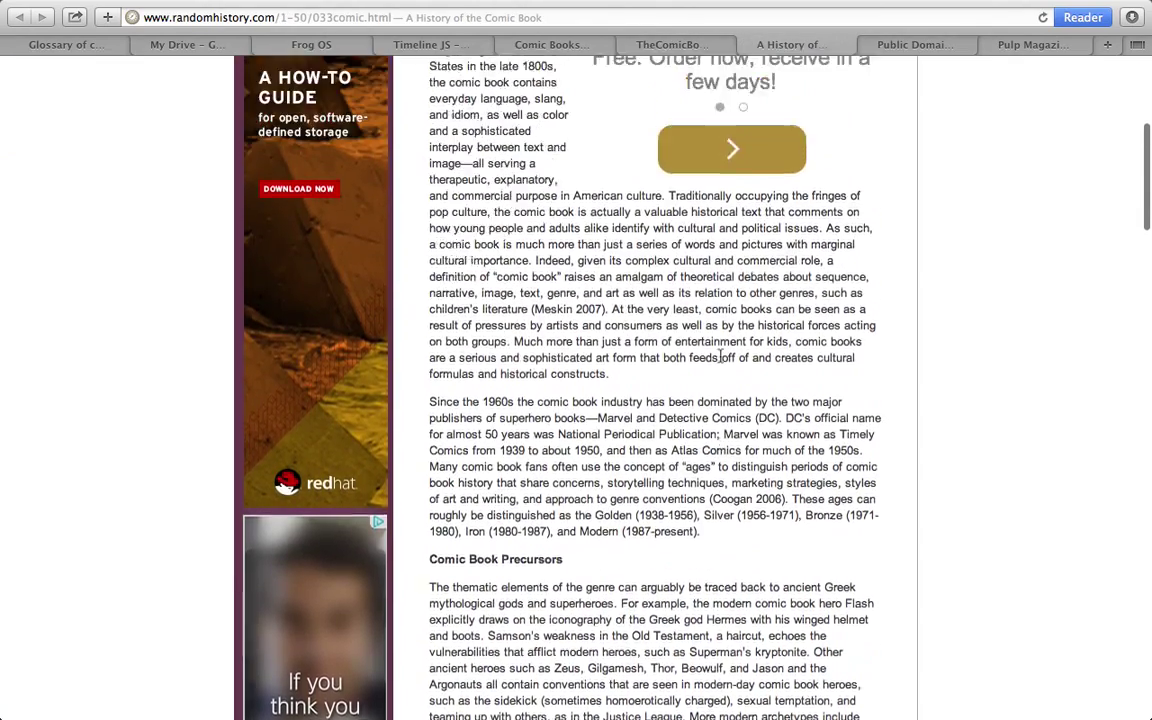
scroll("down", 3)
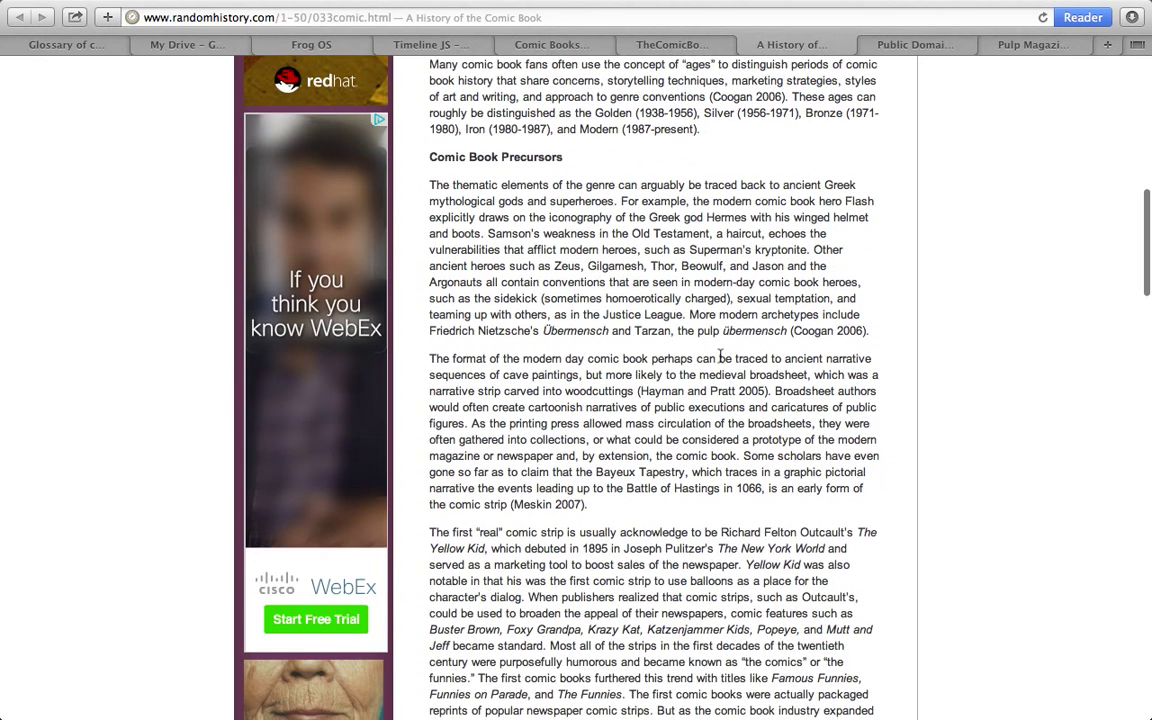
scroll("down", 3)
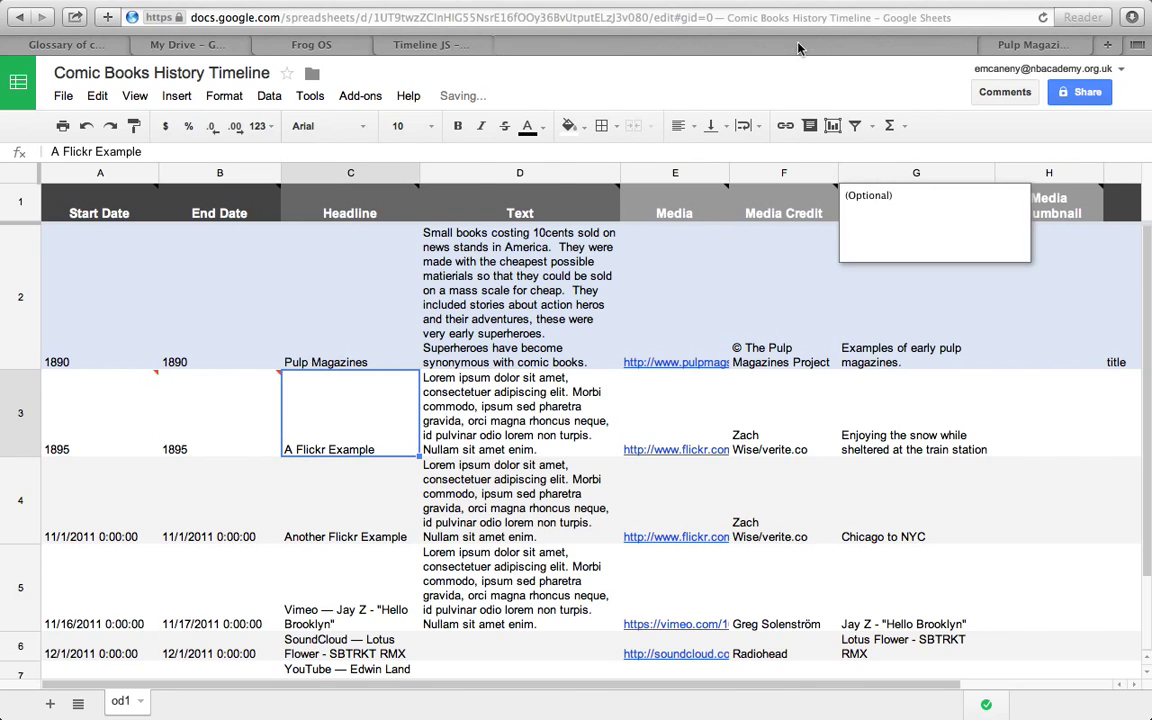
- Headline the second entry 'The first real comic strip - The Yellow Kid' and remove its italics
left_click(790, 44)
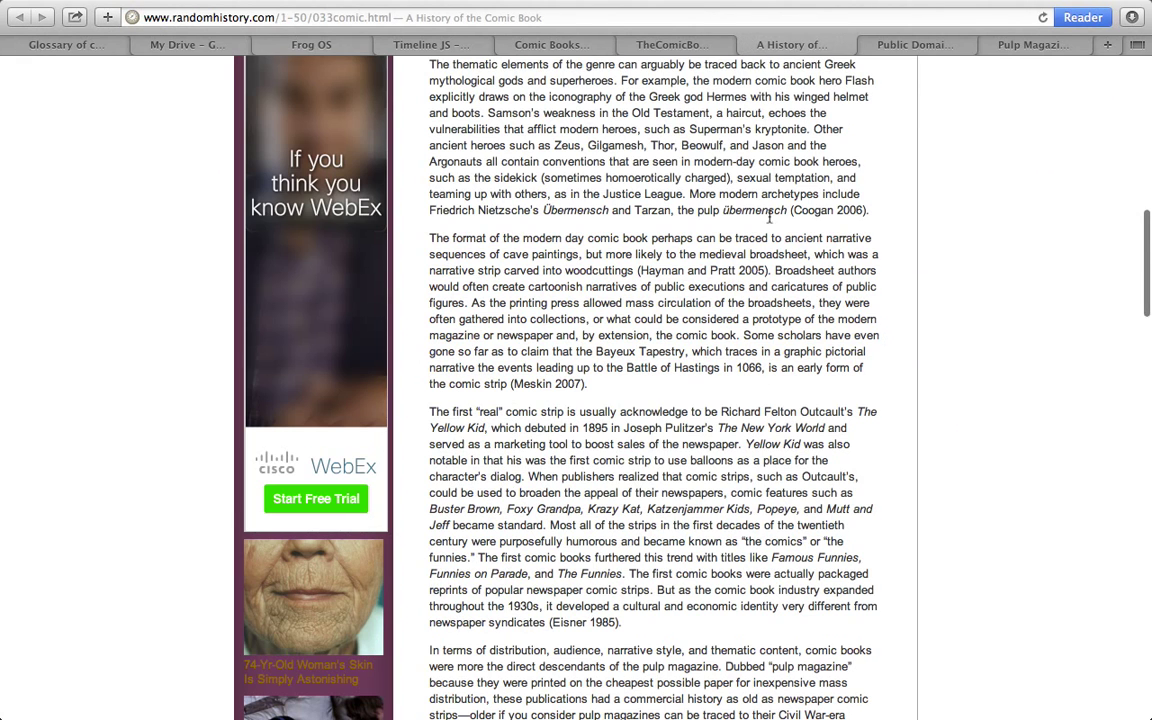
scroll("down", 3)
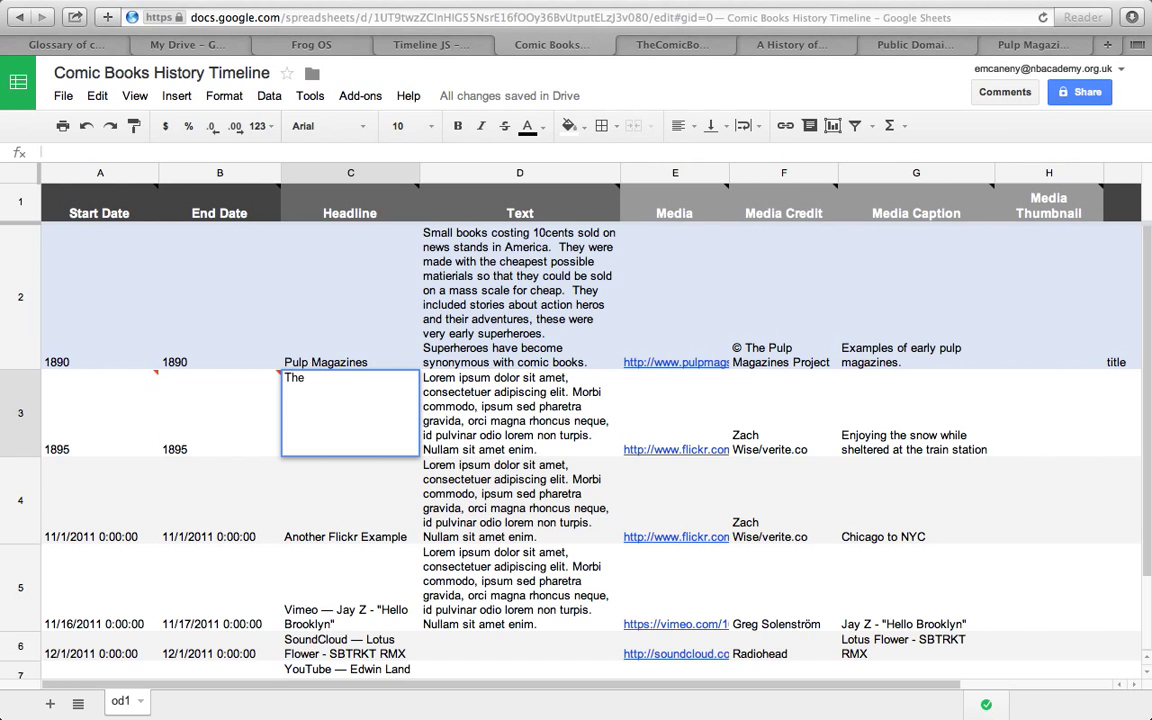
type("first real")
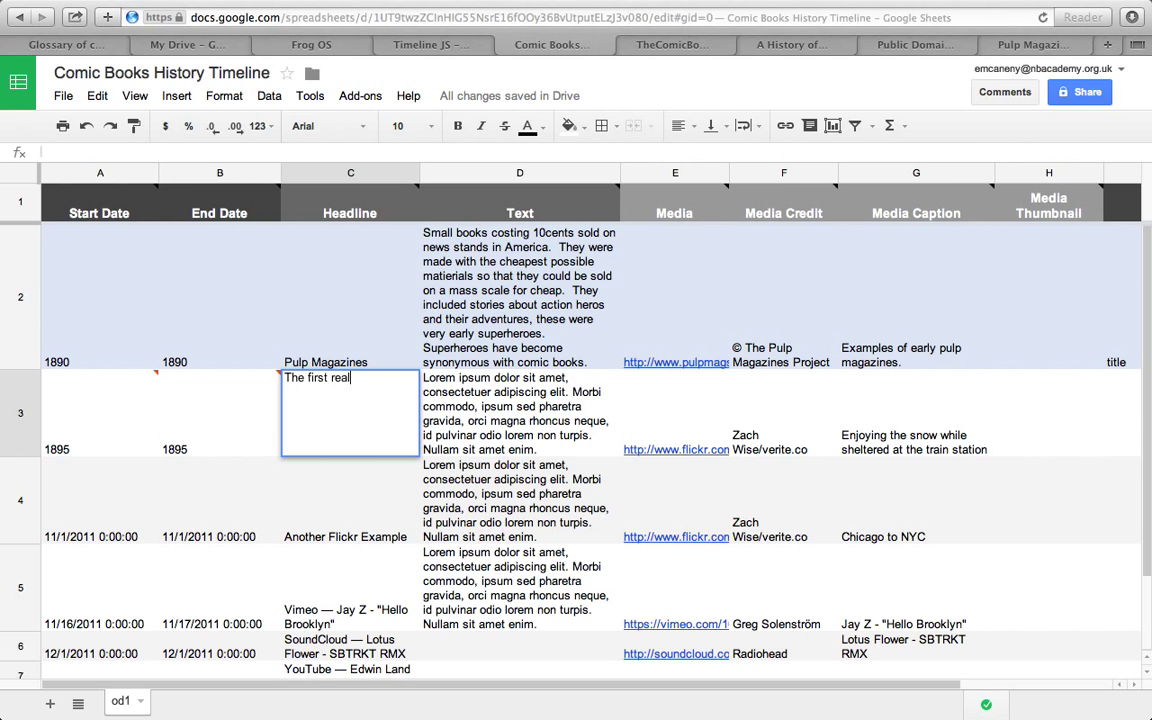
type("comic strip -")
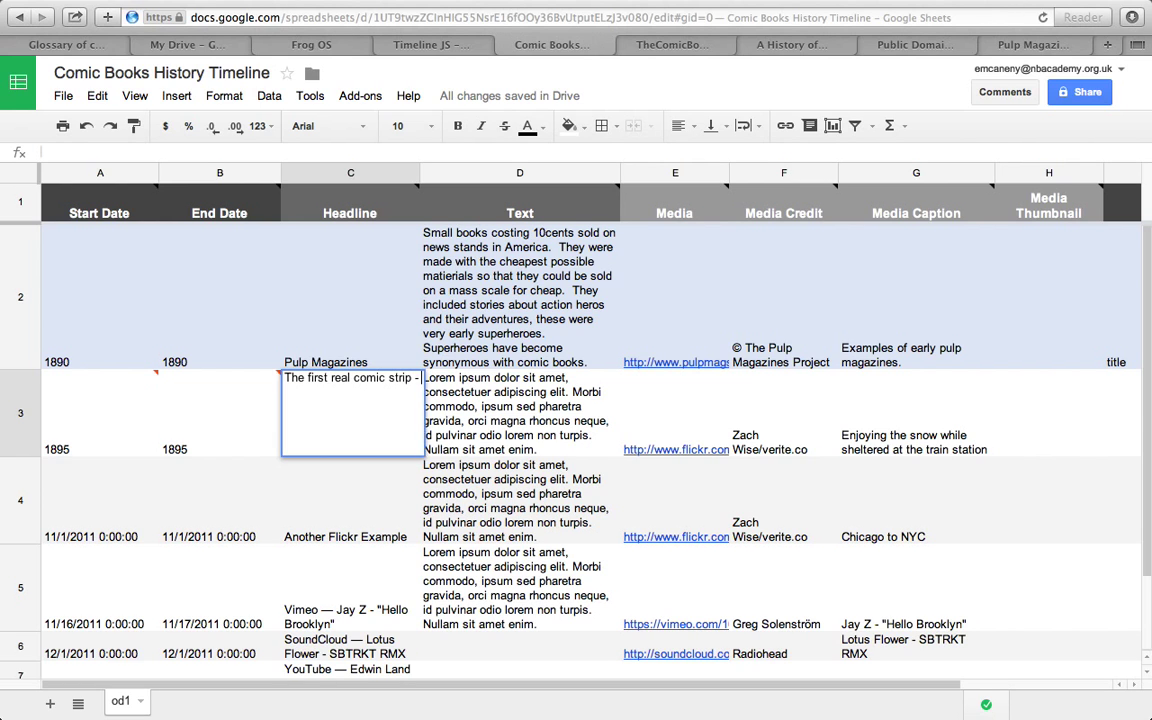
type("The Yellow Kid")
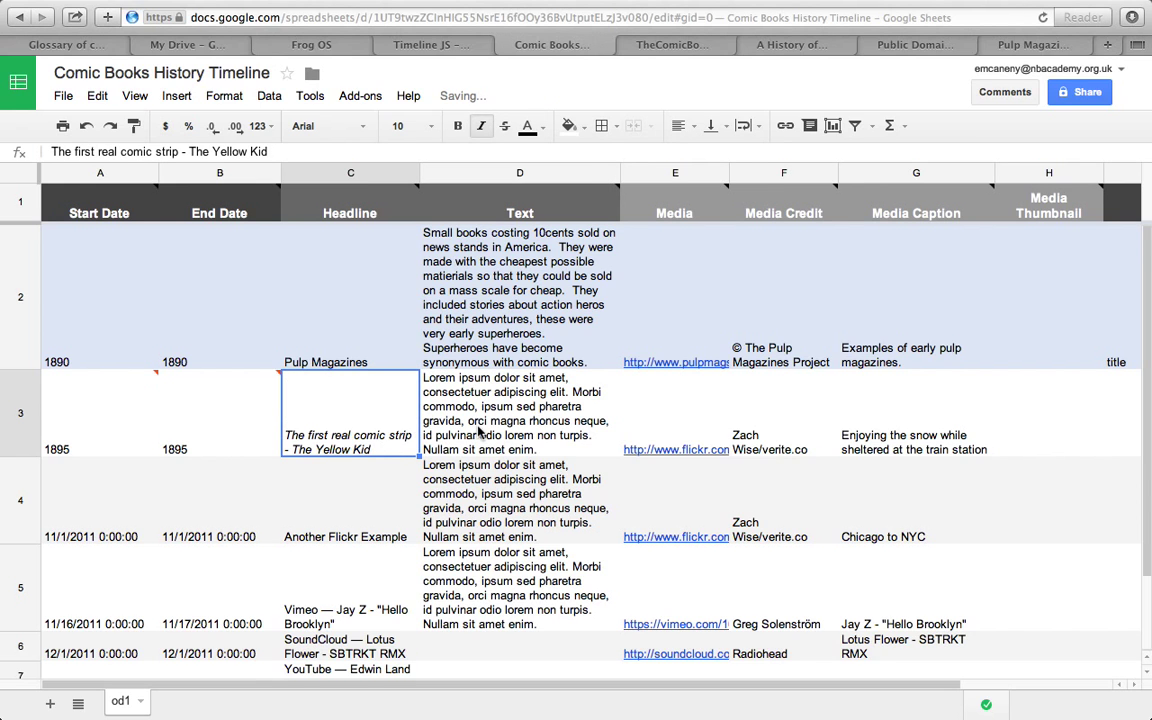
left_click(480, 124)
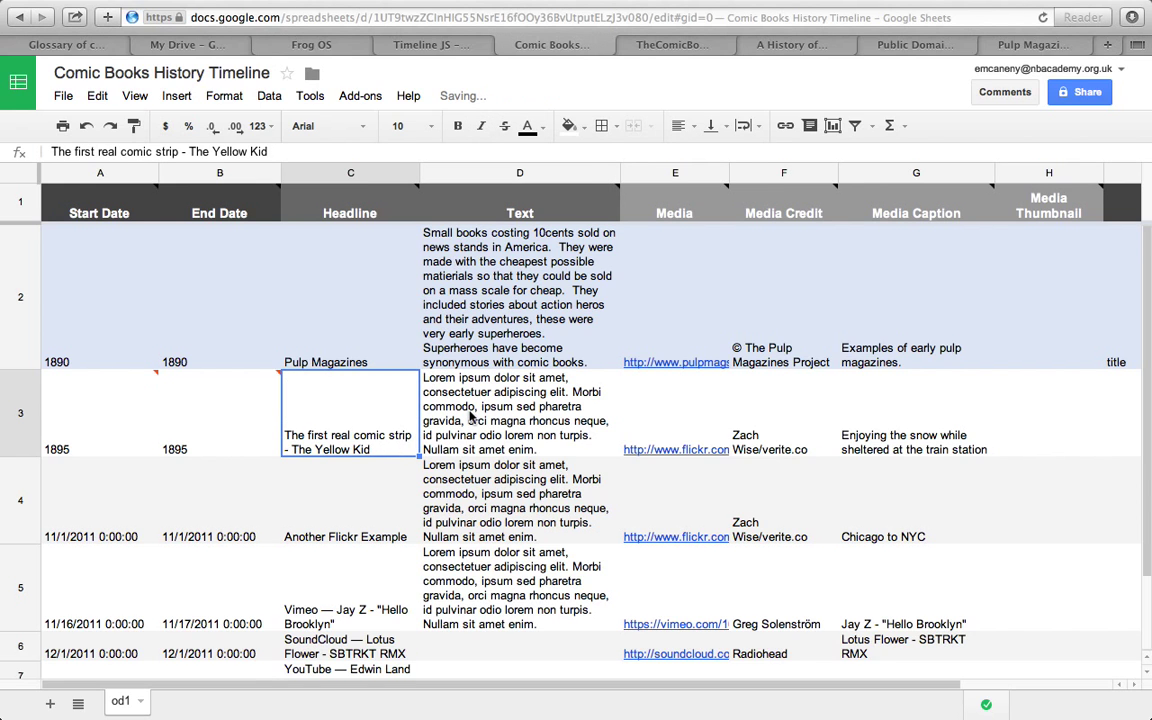
left_click(520, 412)
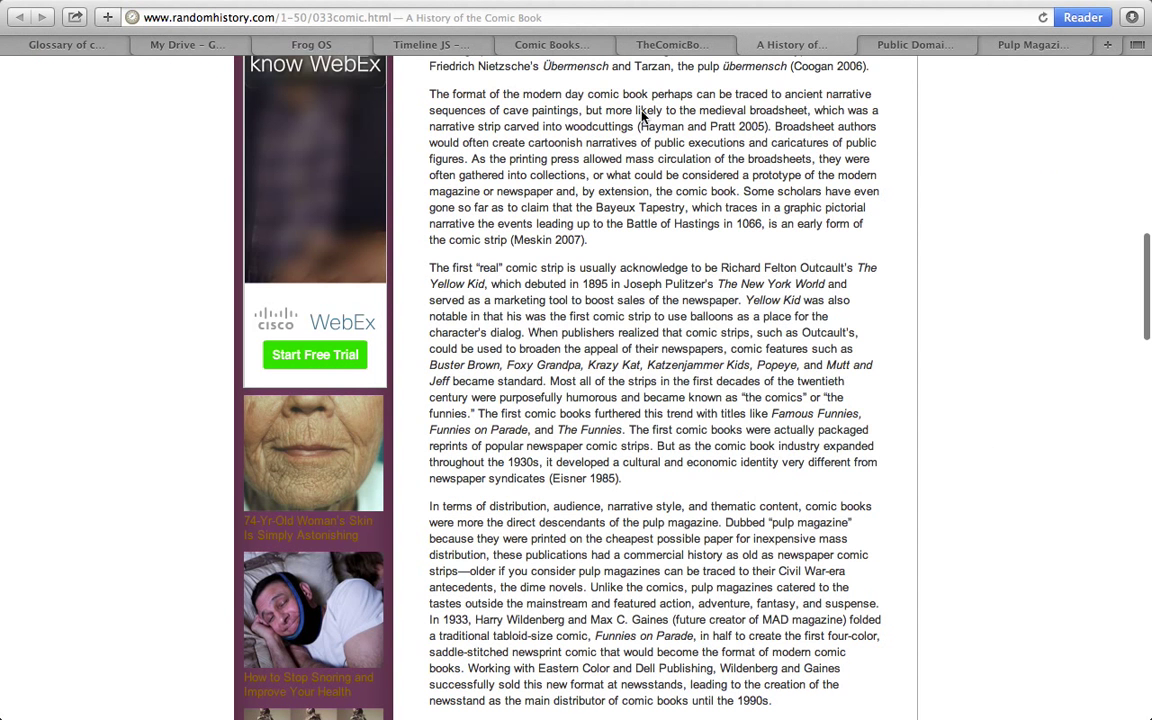
mouse_move(568, 44)
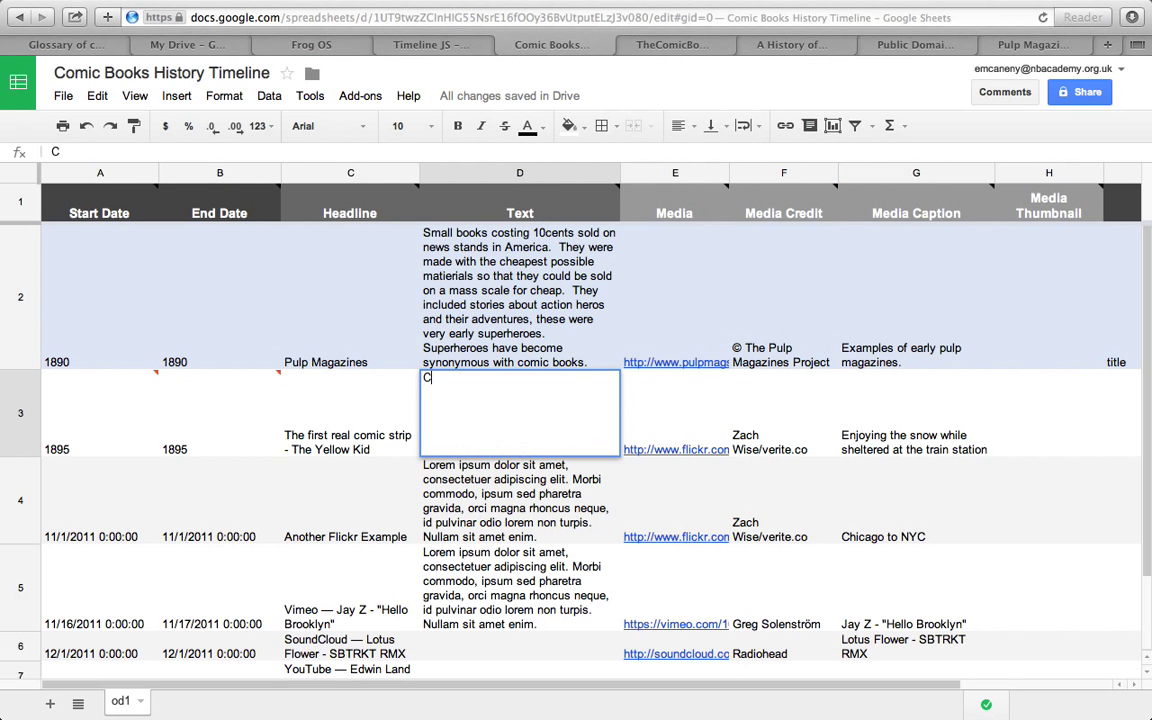
- Start the Yellow Kid text: 'Created by Richard Felton Outcault. The Yellow Kid was publi…'
type("Created by Richard Felton Outcault, T")
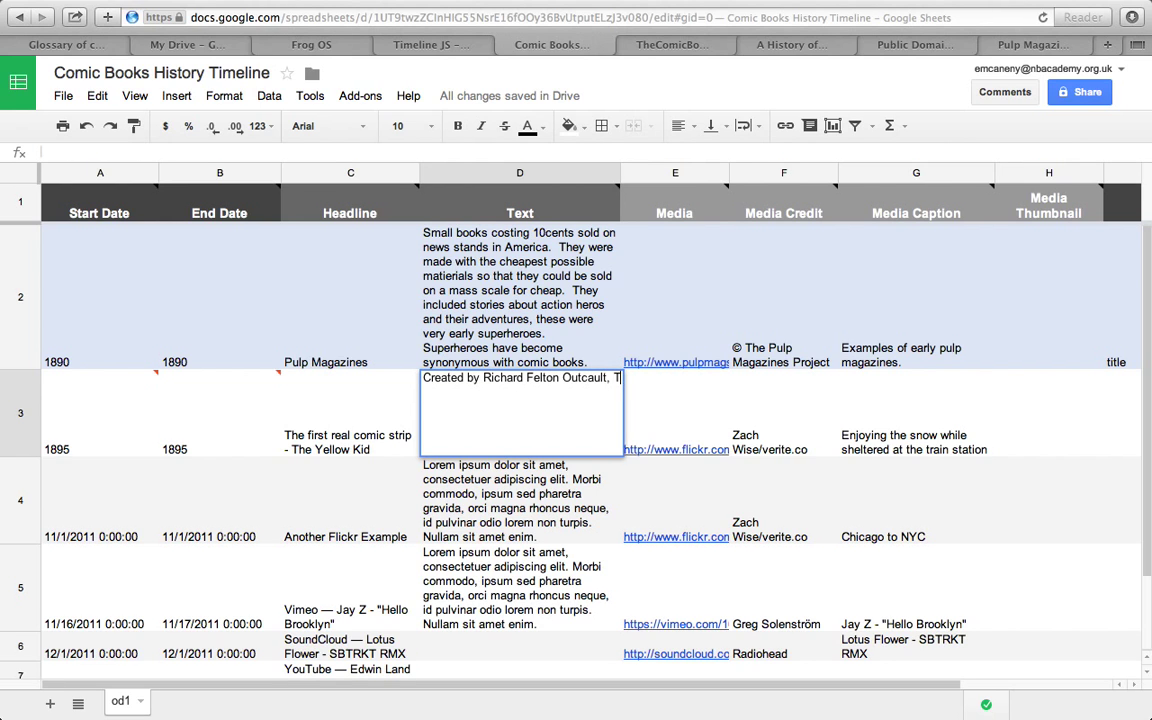
type("he Yellow Kid was")
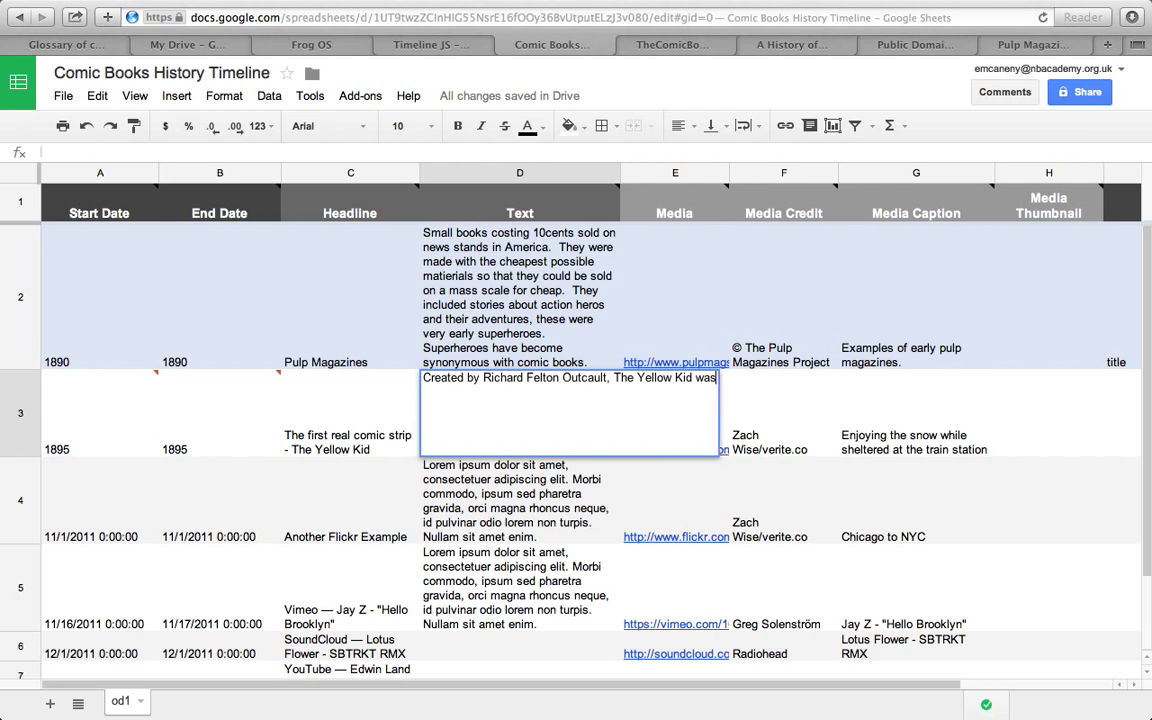
type("publi")
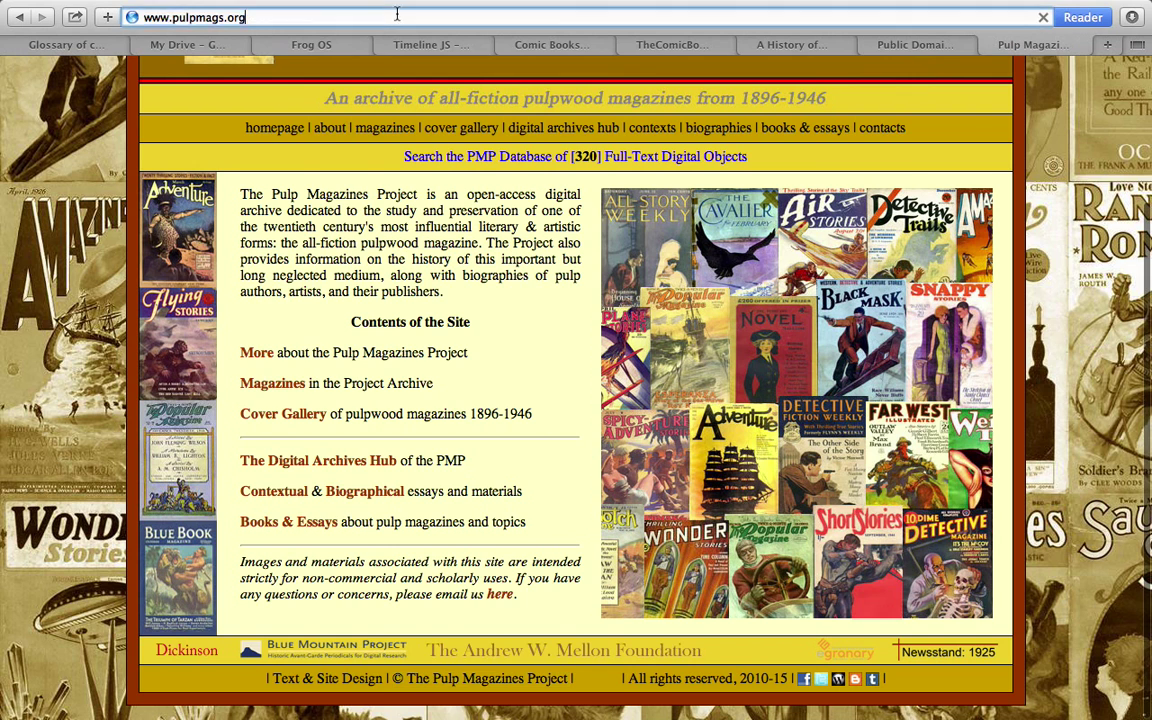
- Search the web for 'the new york world' in a new tab
type("the new you")
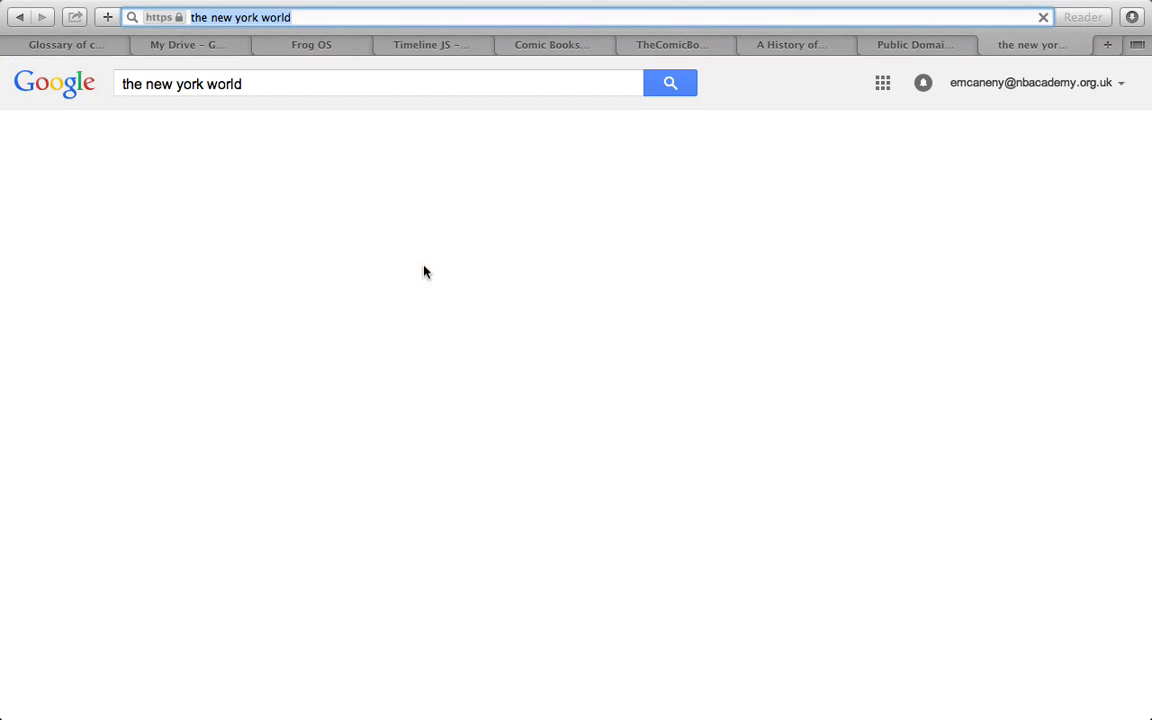
left_click(670, 84)
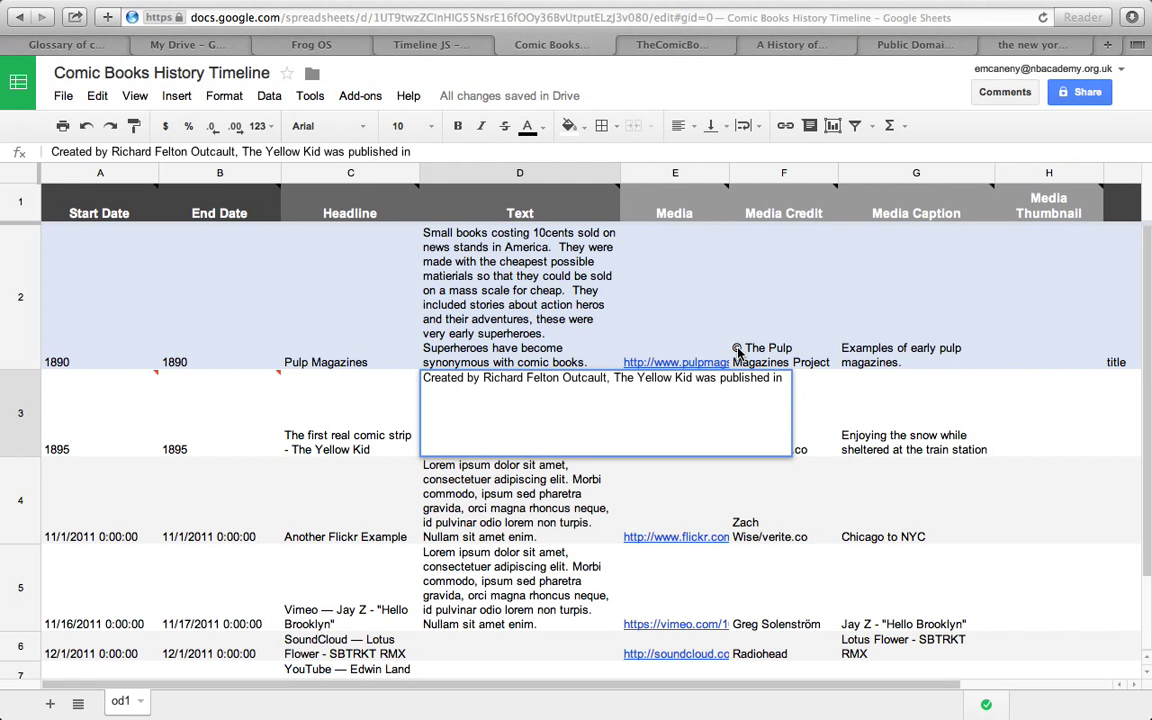
- Add that it was published in The New York World, an American newspaper
type("The New York")
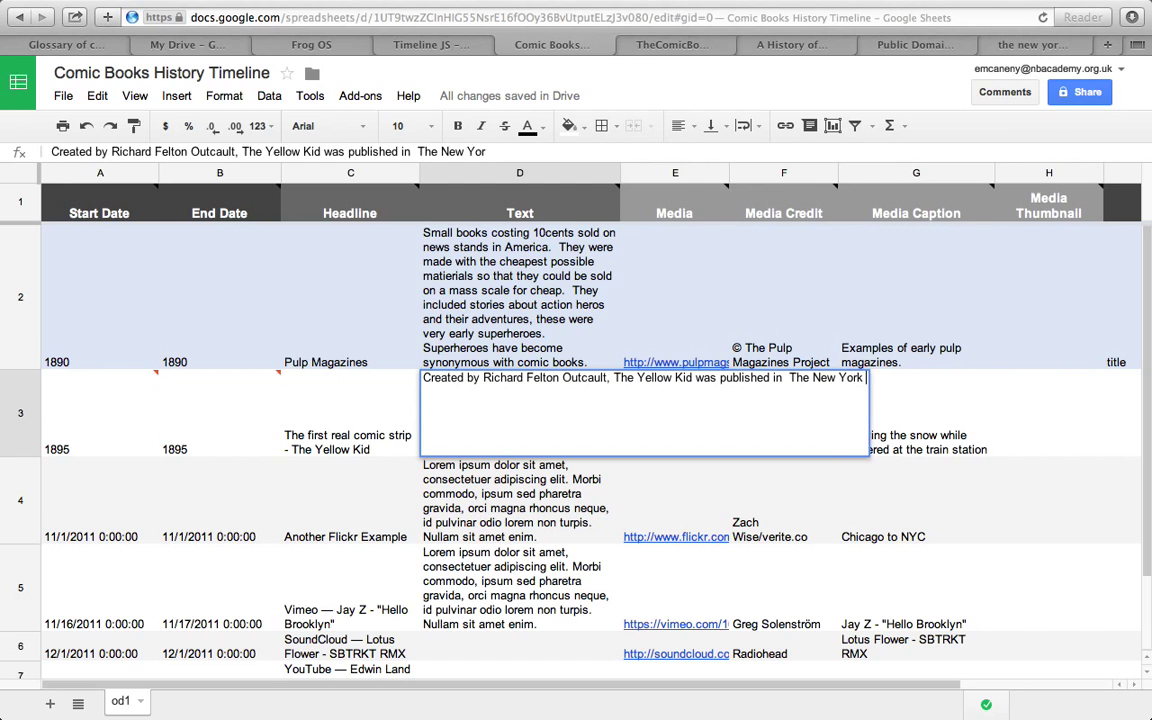
type("World, an")
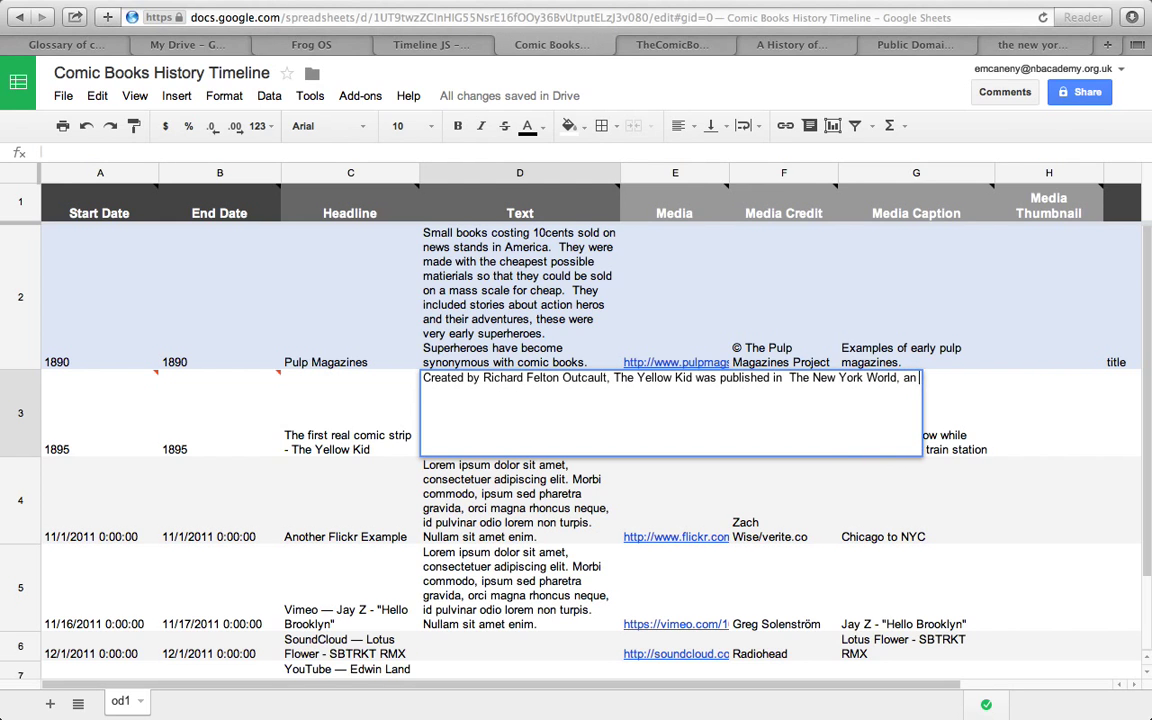
type("an American newspaper.")
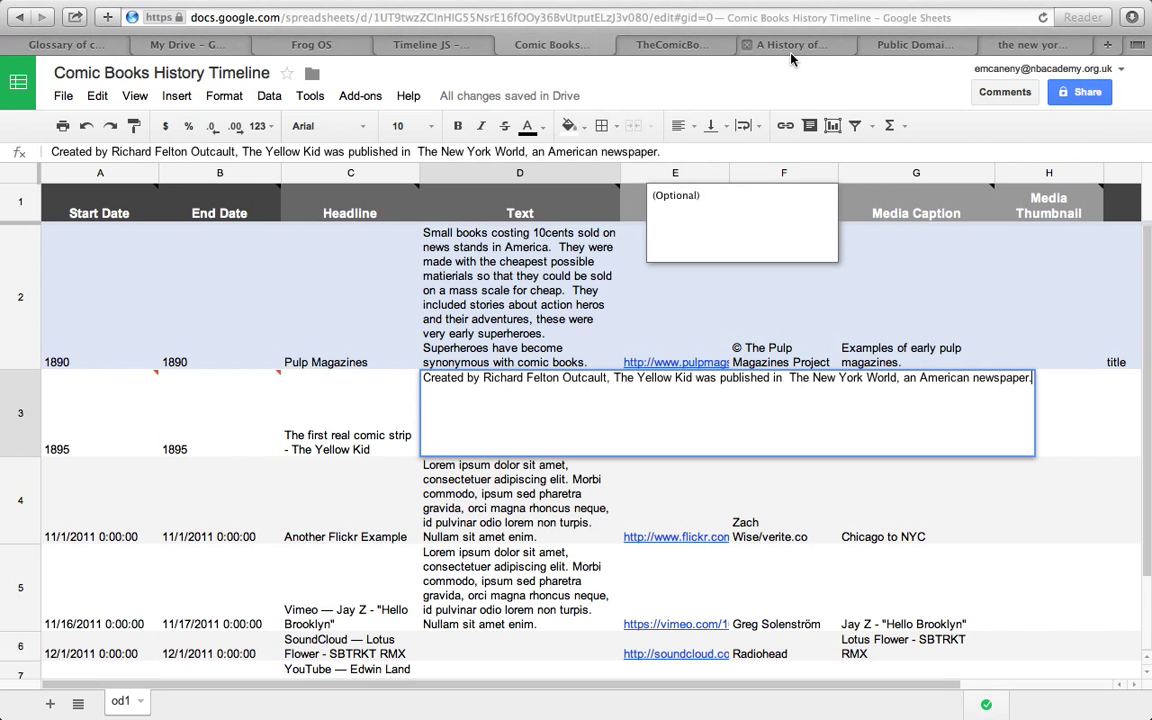
left_click(790, 44)
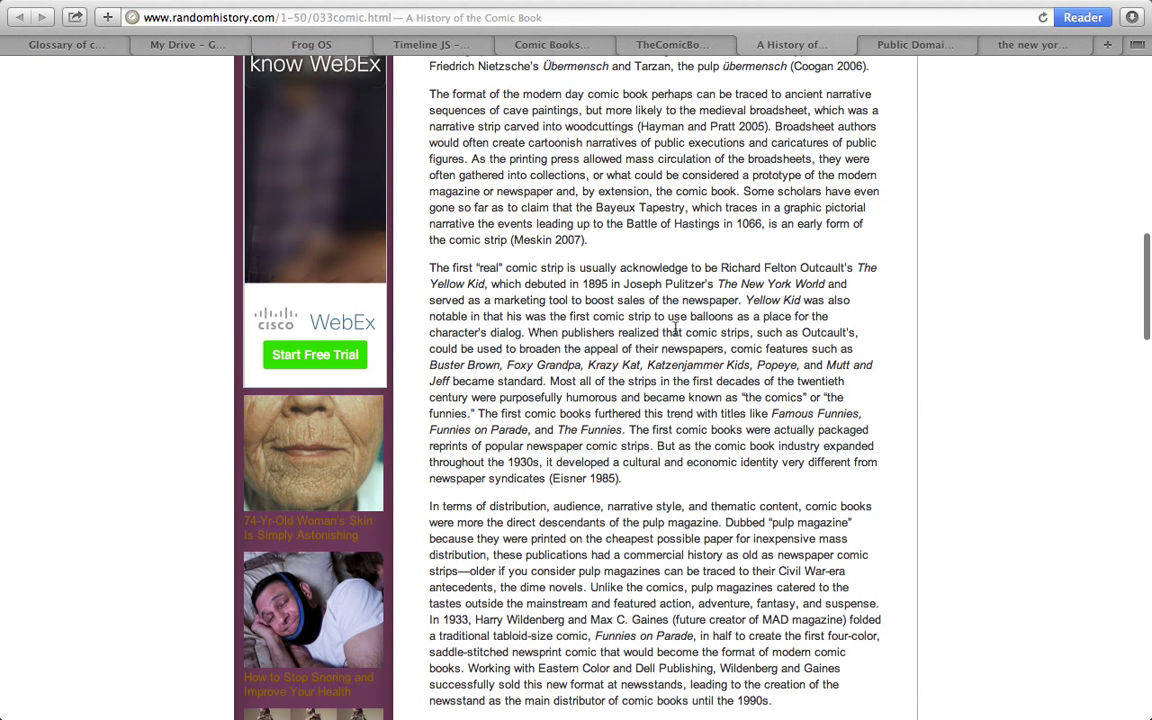
mouse_move(456, 318)
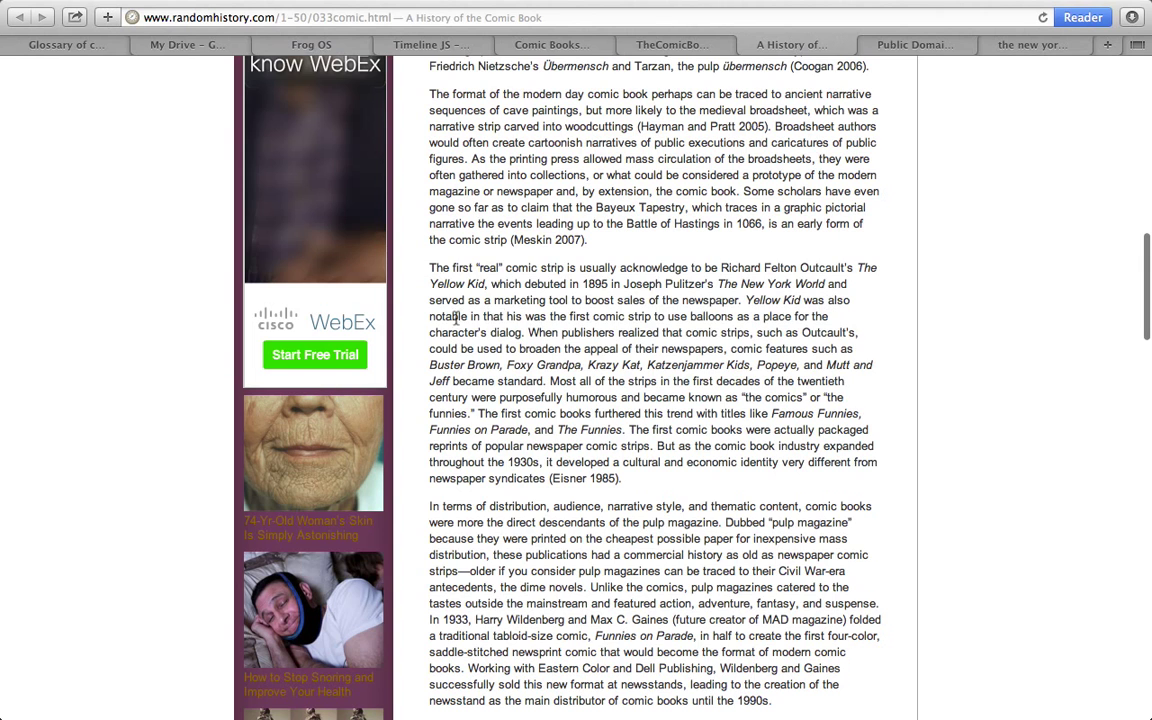
mouse_move(748, 324)
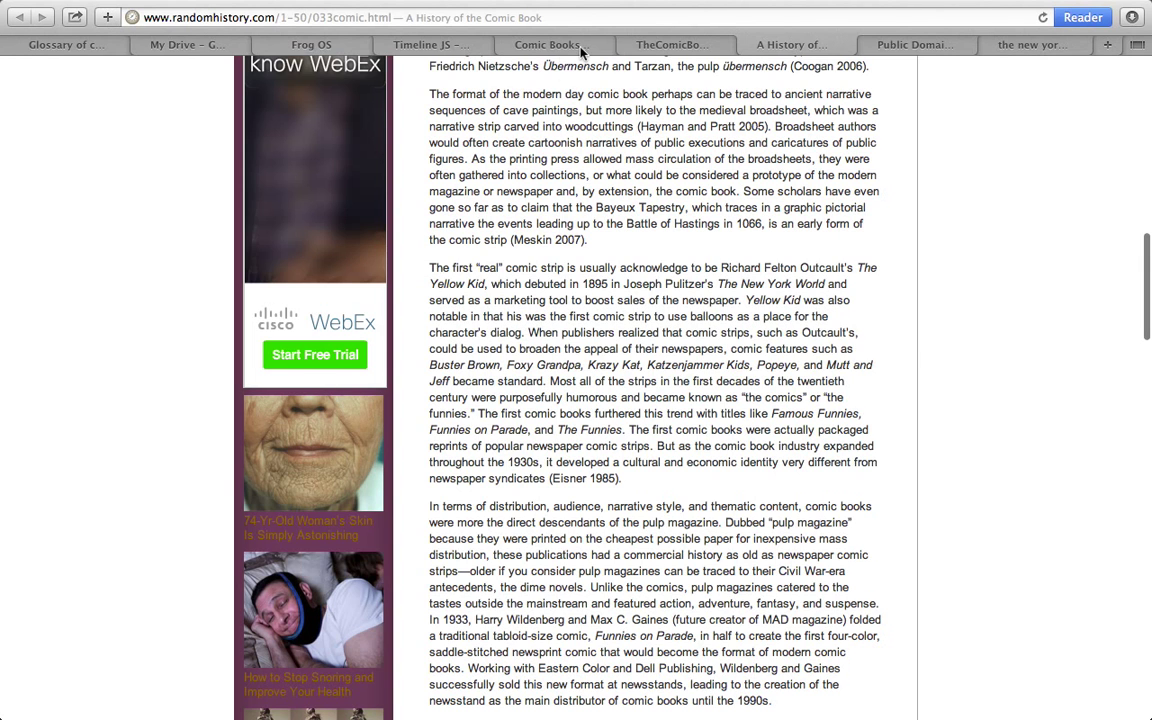
- Add that it was the first comic strip using dialogue balloons, a code and convention of comics
left_click(552, 44)
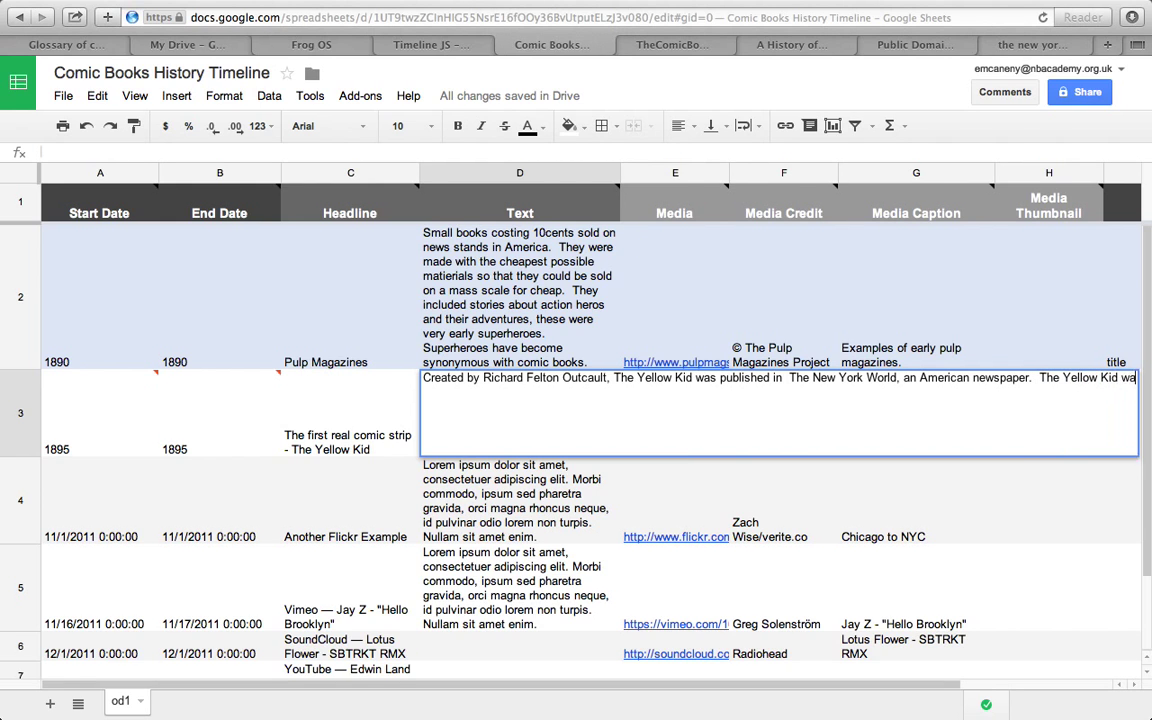
type("was the first comic c")
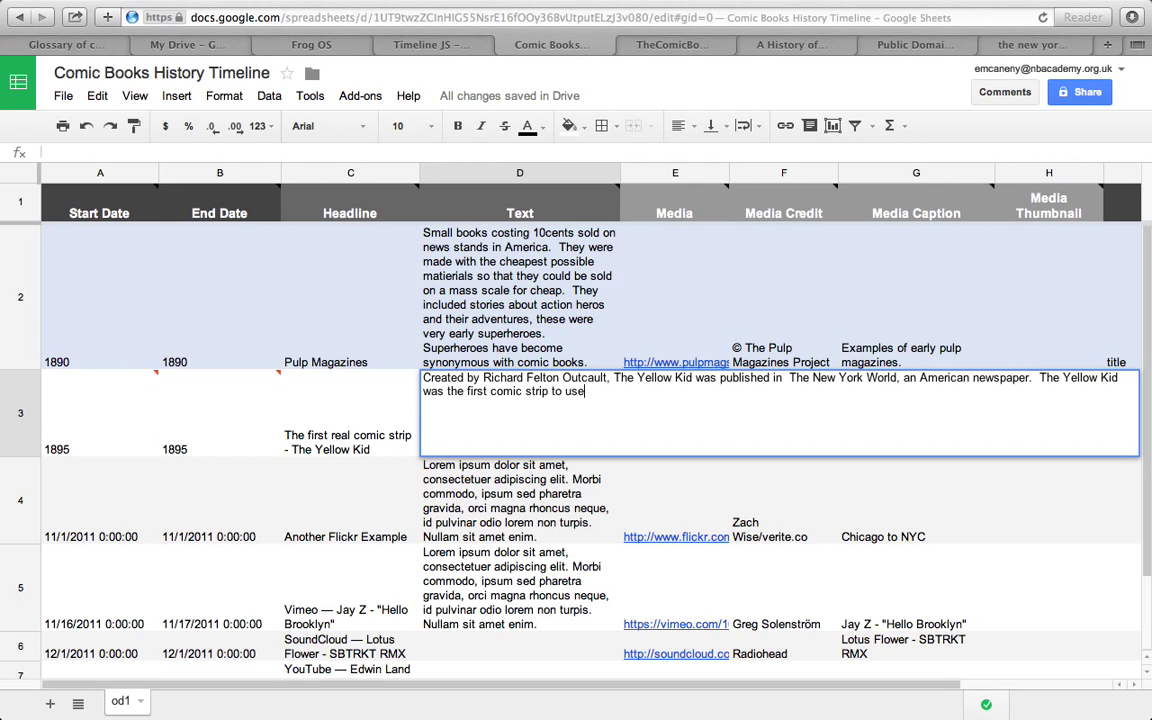
type("balloons for the")
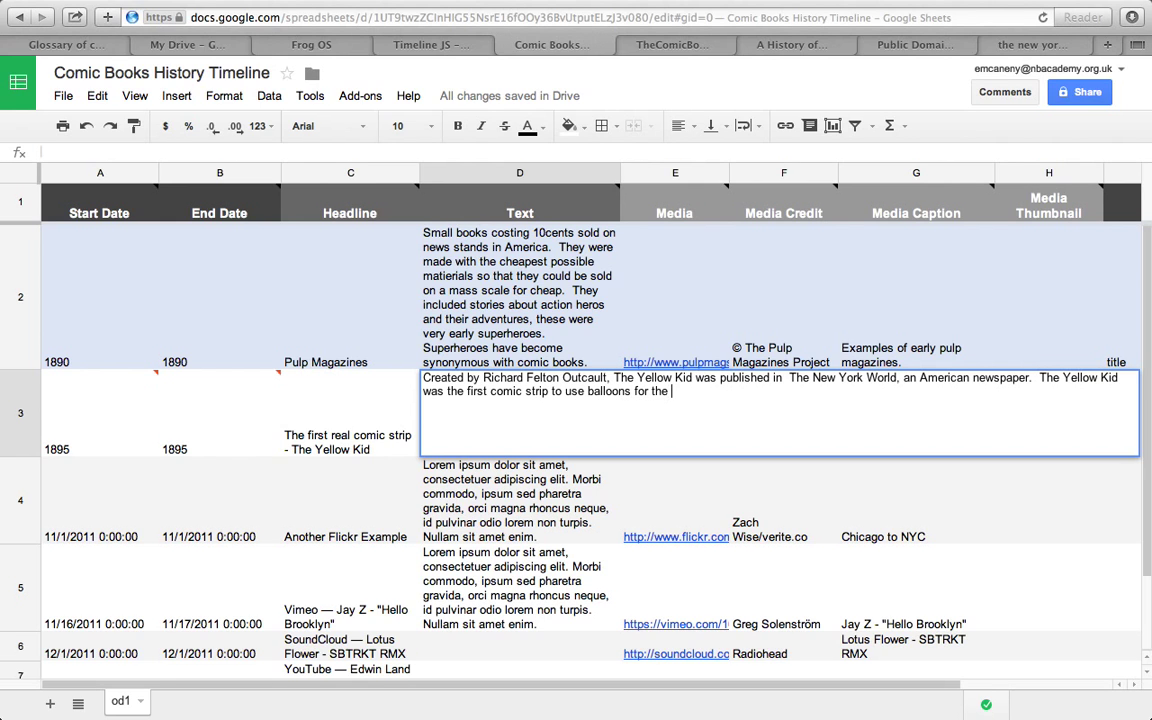
type("character dial")
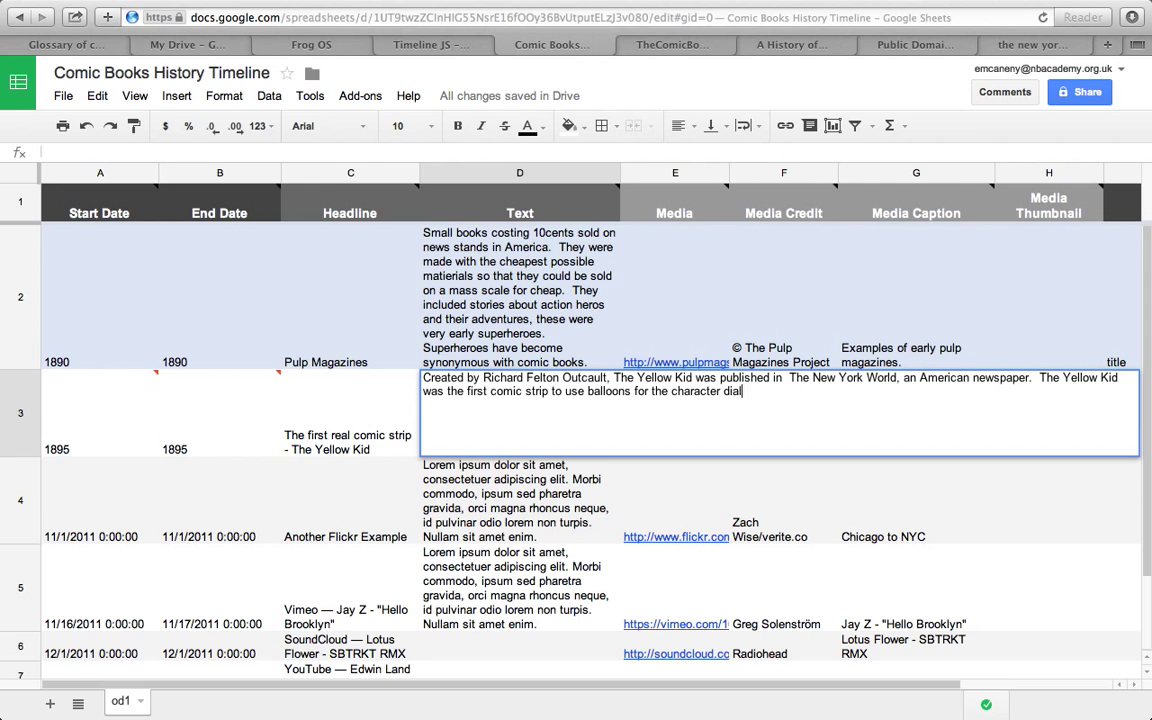
type("ogue, this has become a code a")
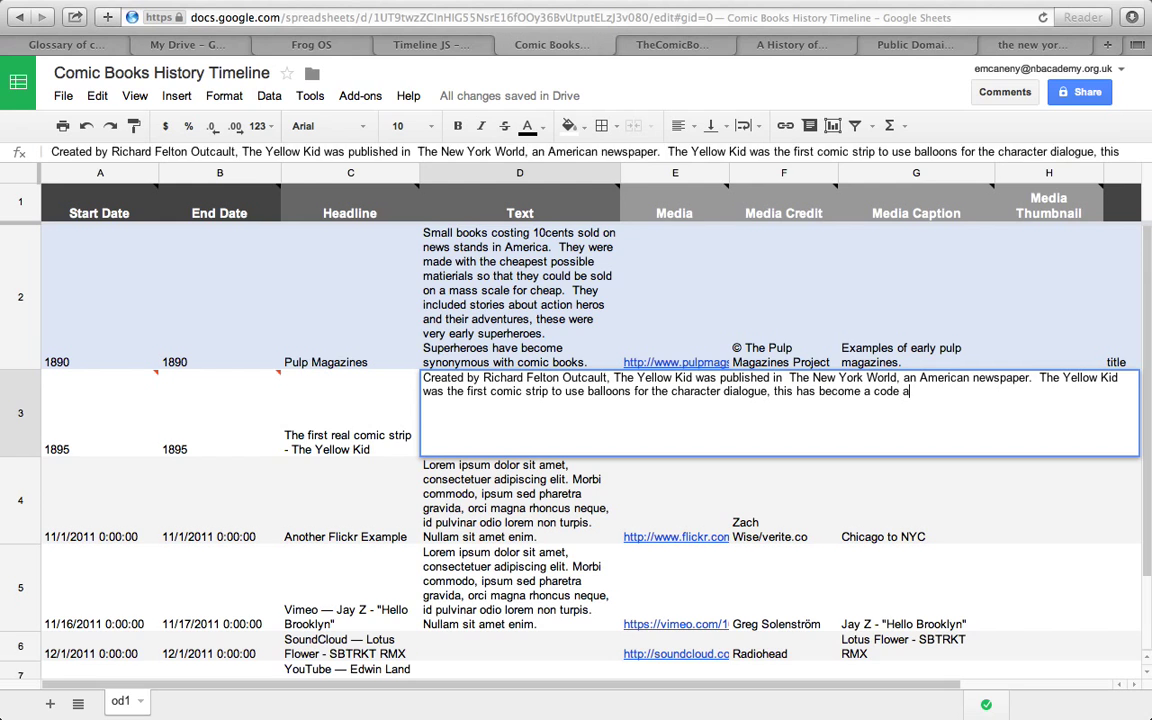
type("nd convention of comic strips.")
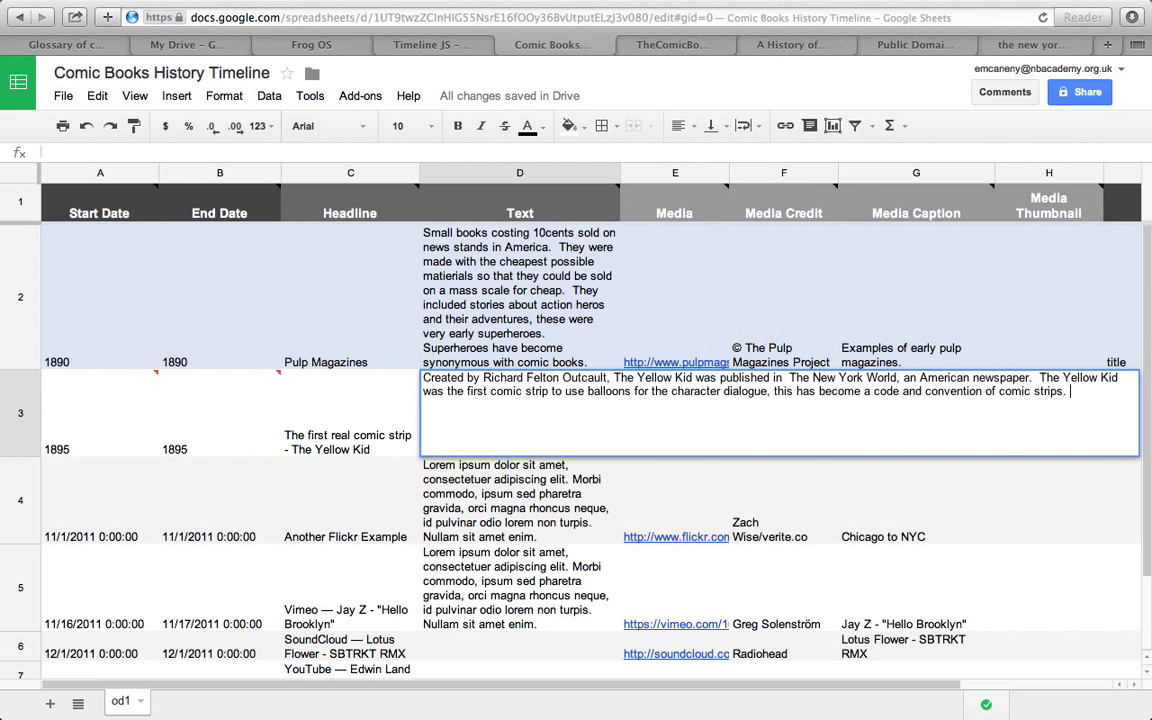
- Consult the article, then append to cell D3 that publishers made comic strips a standard newspaper part to broaden their audience
left_click(792, 44)
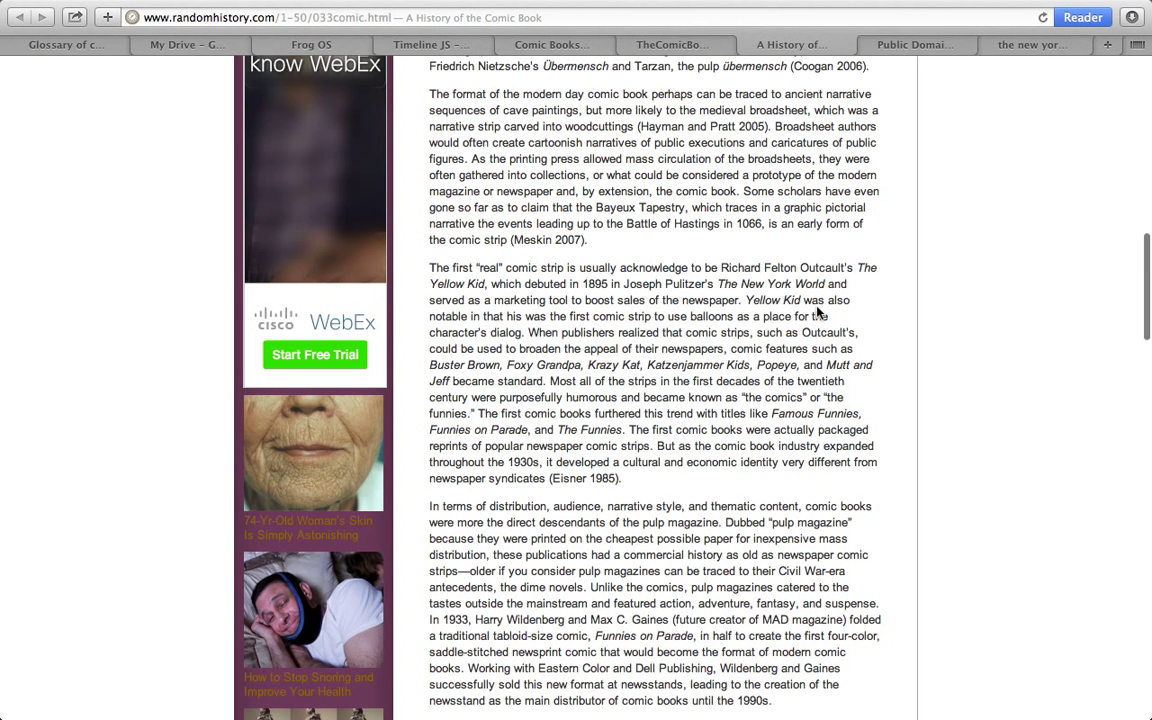
mouse_move(572, 298)
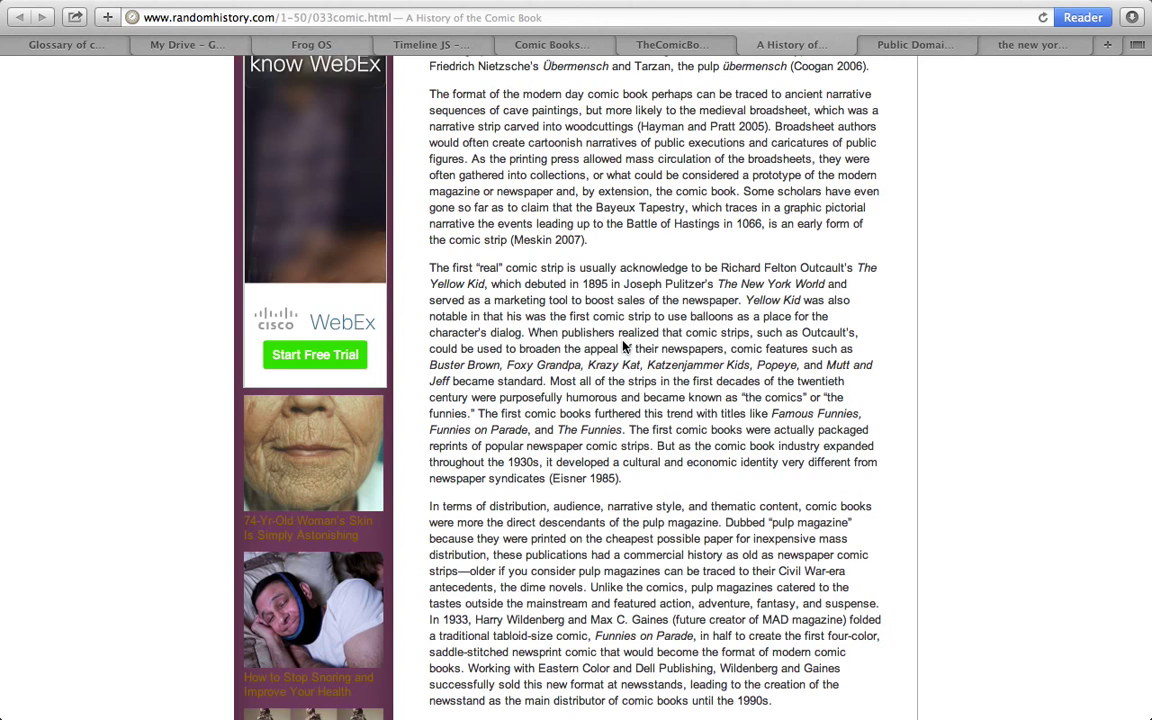
mouse_move(718, 362)
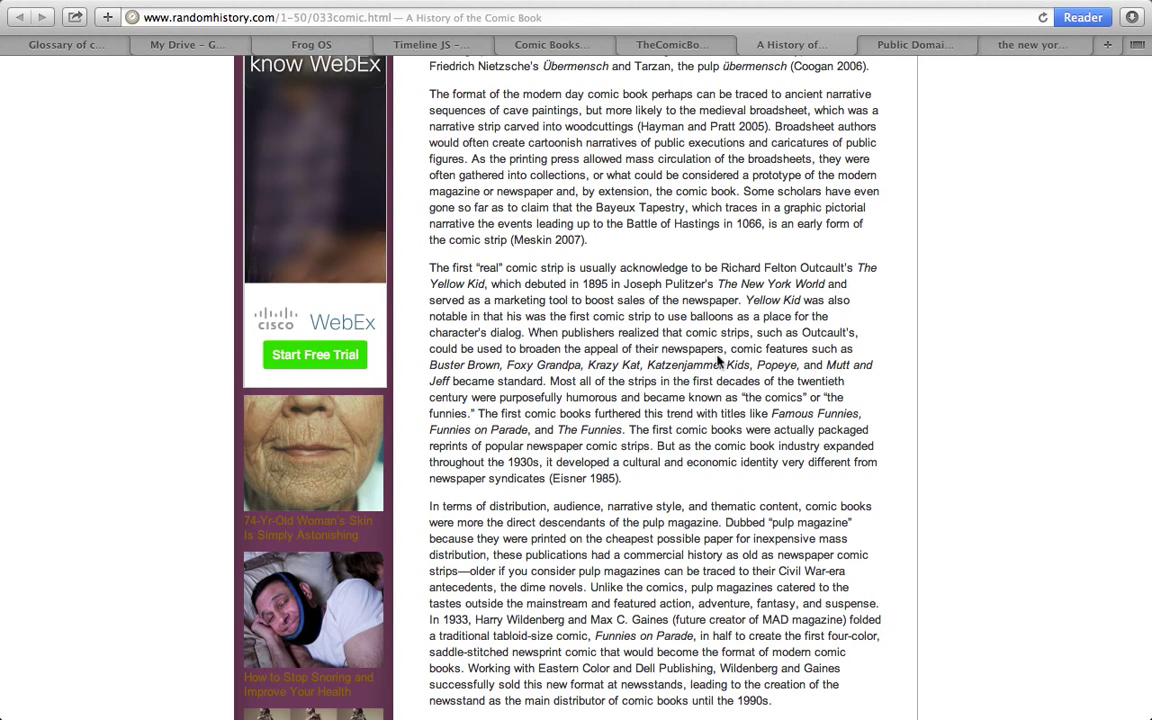
mouse_move(510, 352)
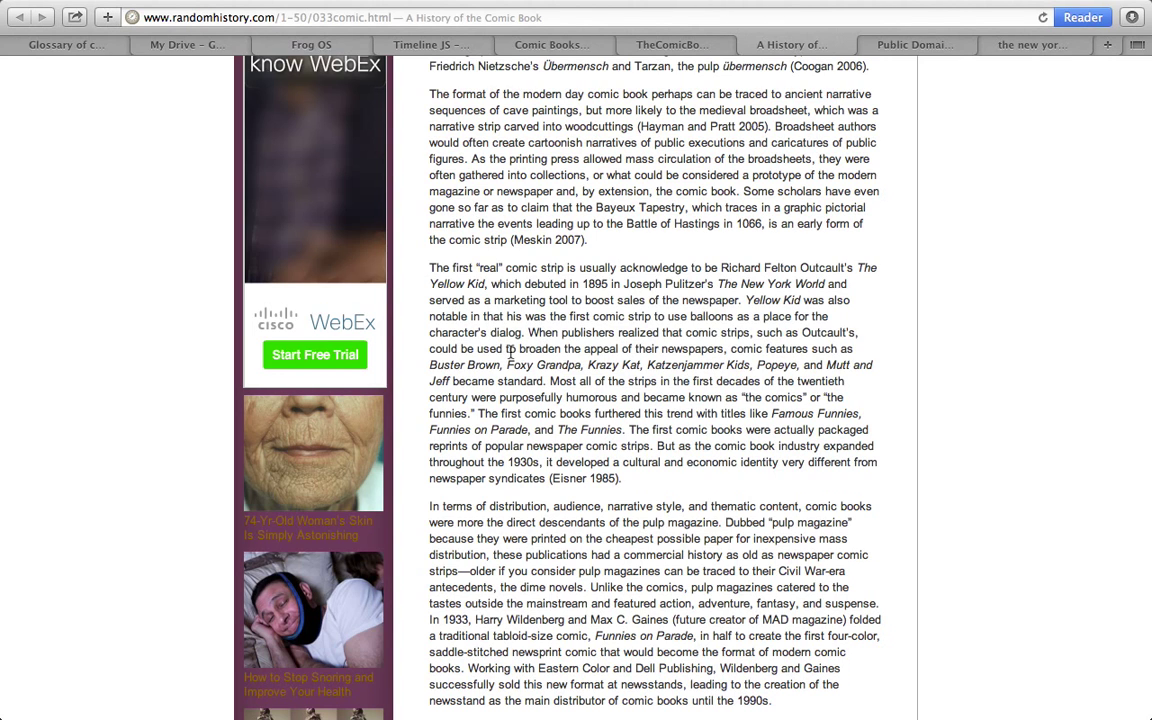
mouse_move(660, 336)
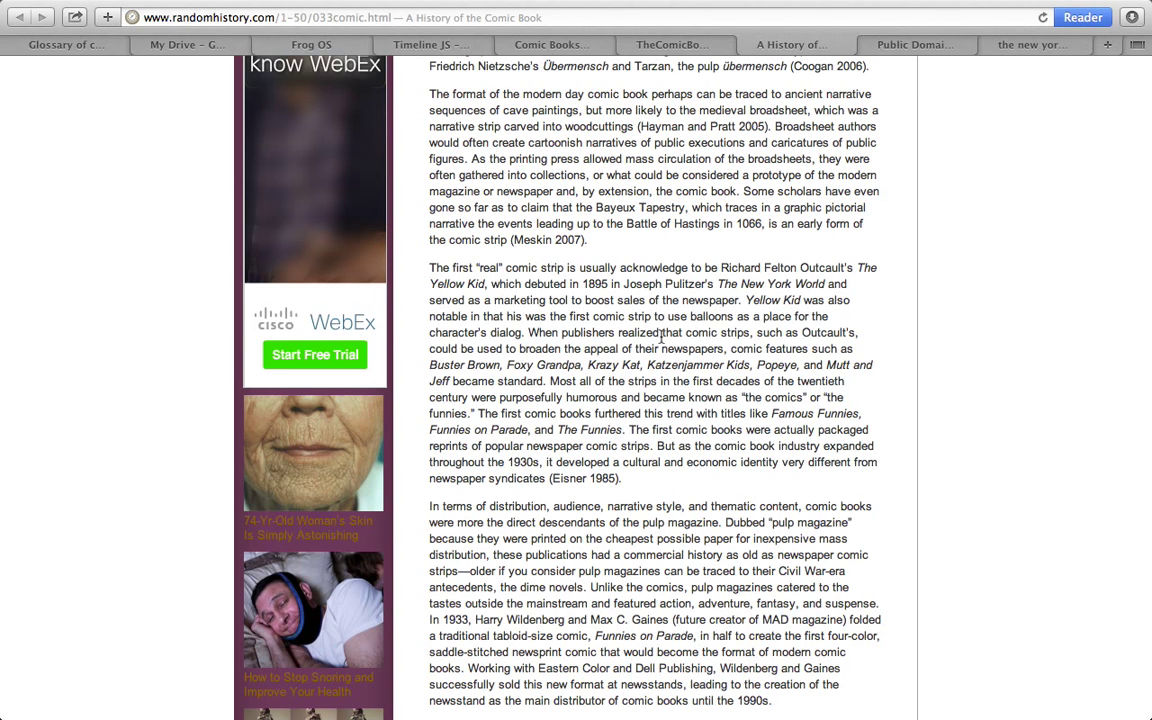
mouse_move(570, 56)
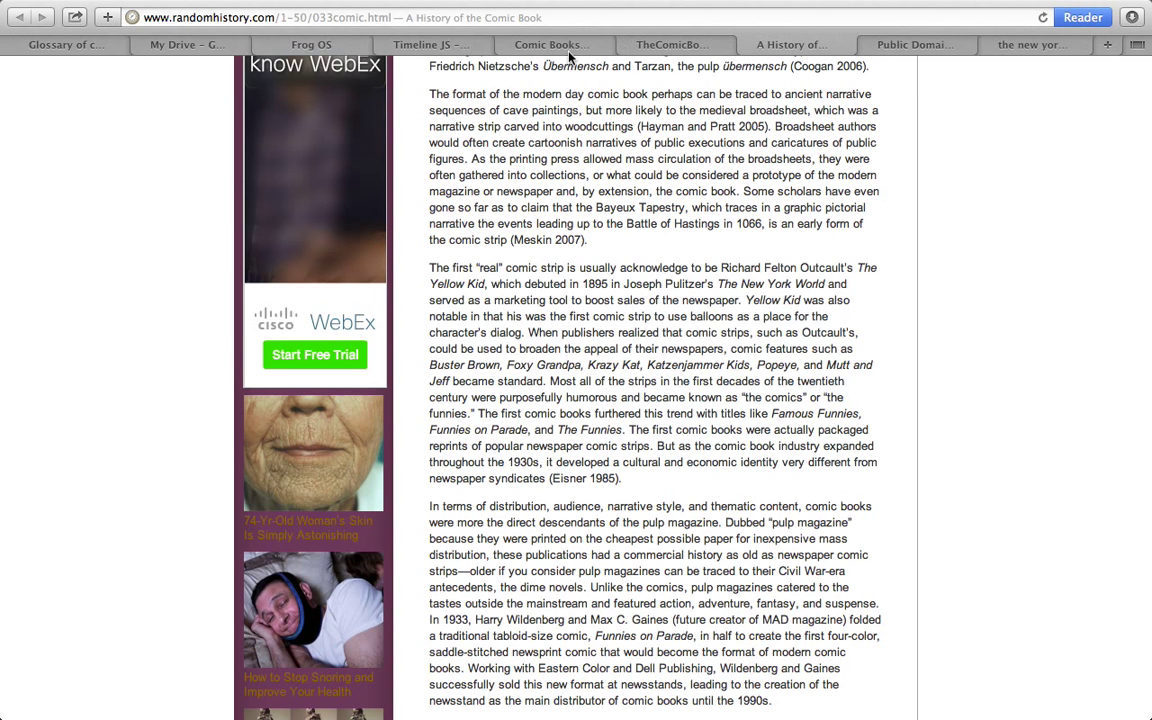
left_click(552, 44)
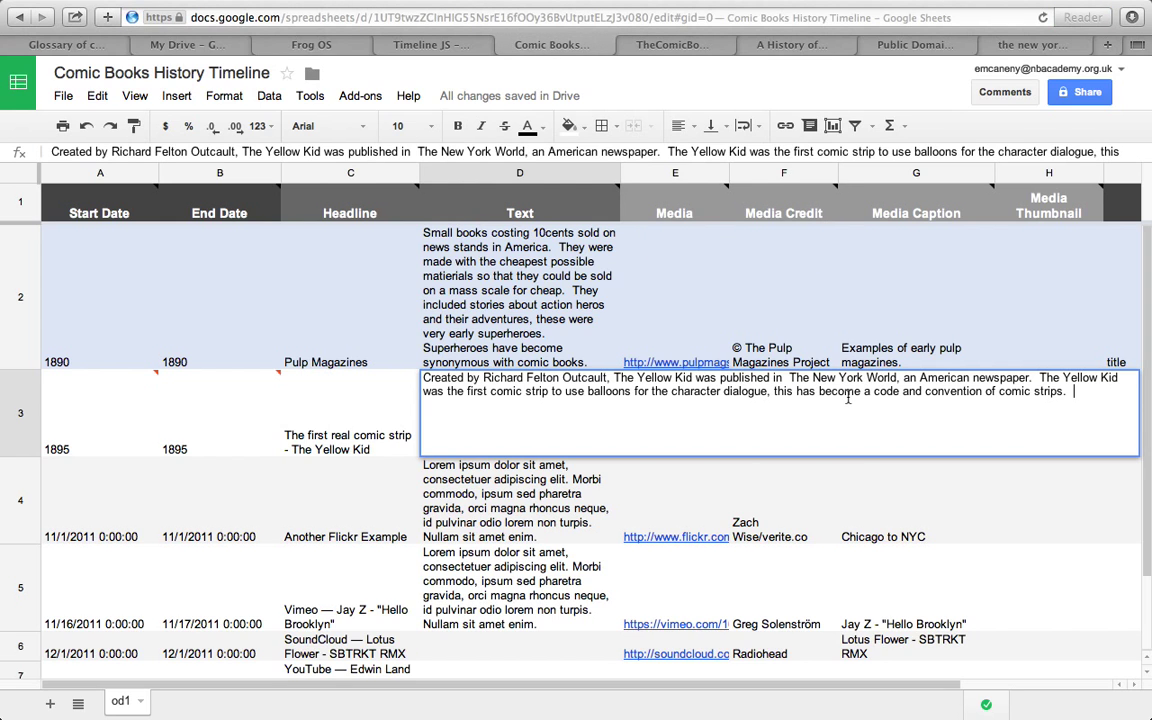
type("Publishers")
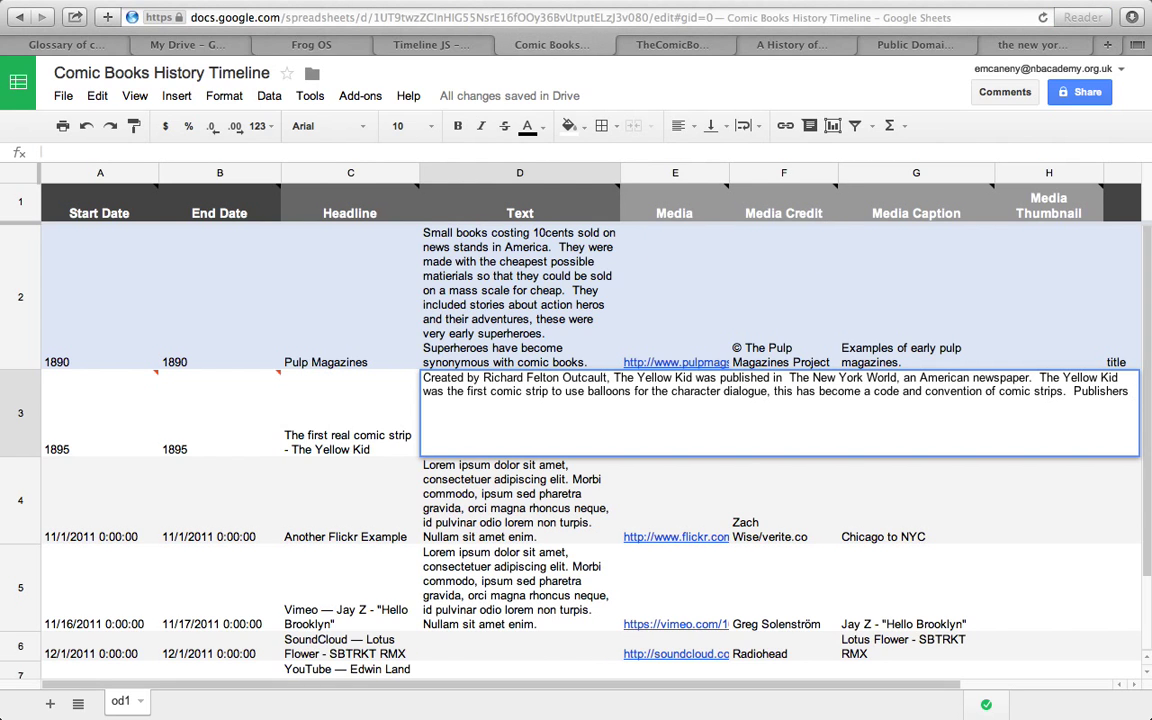
type("started making comic strips a stadar")
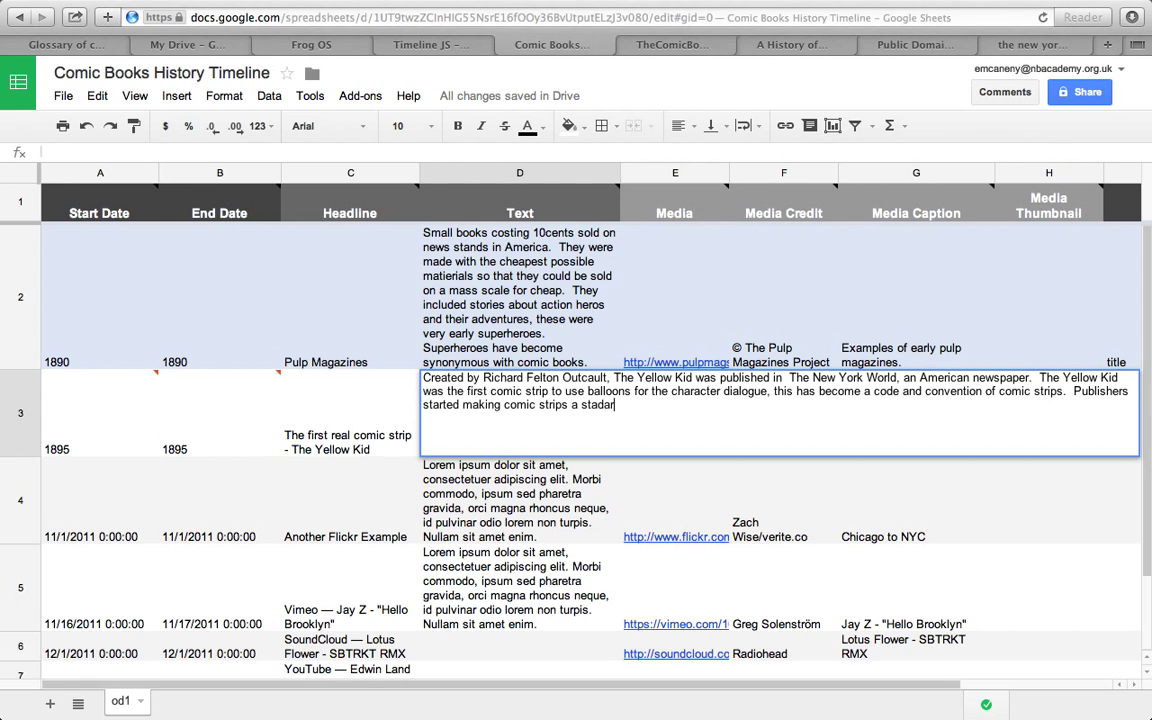
type("d")
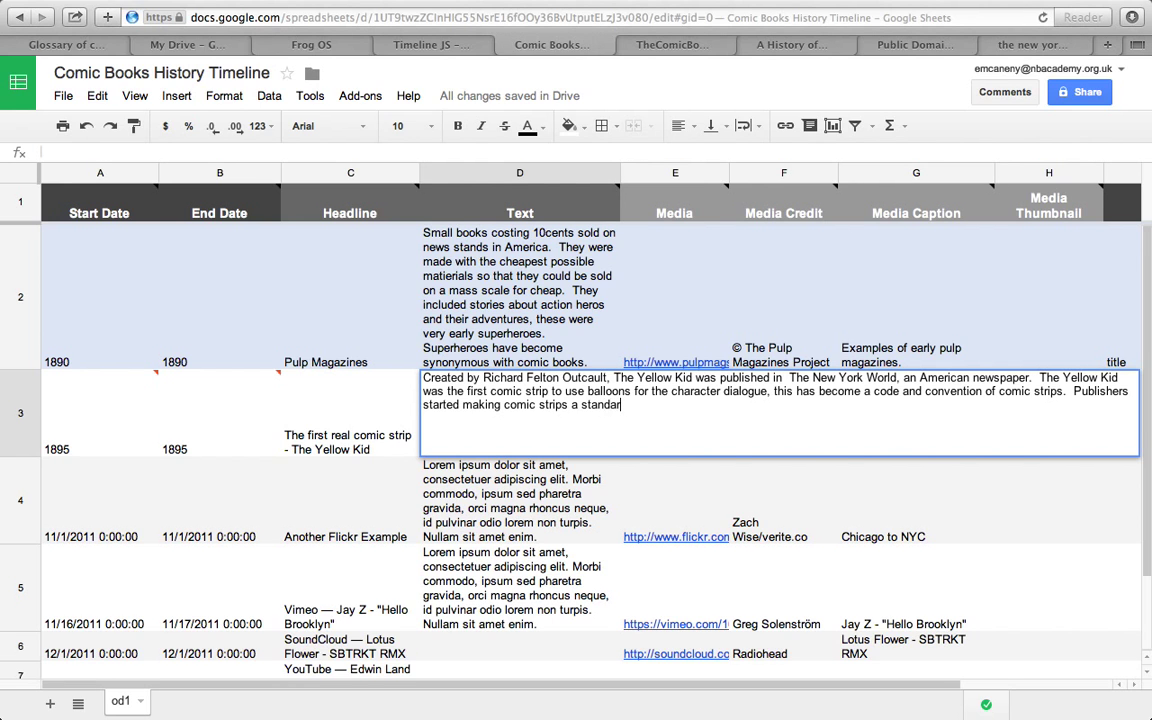
type("part o")
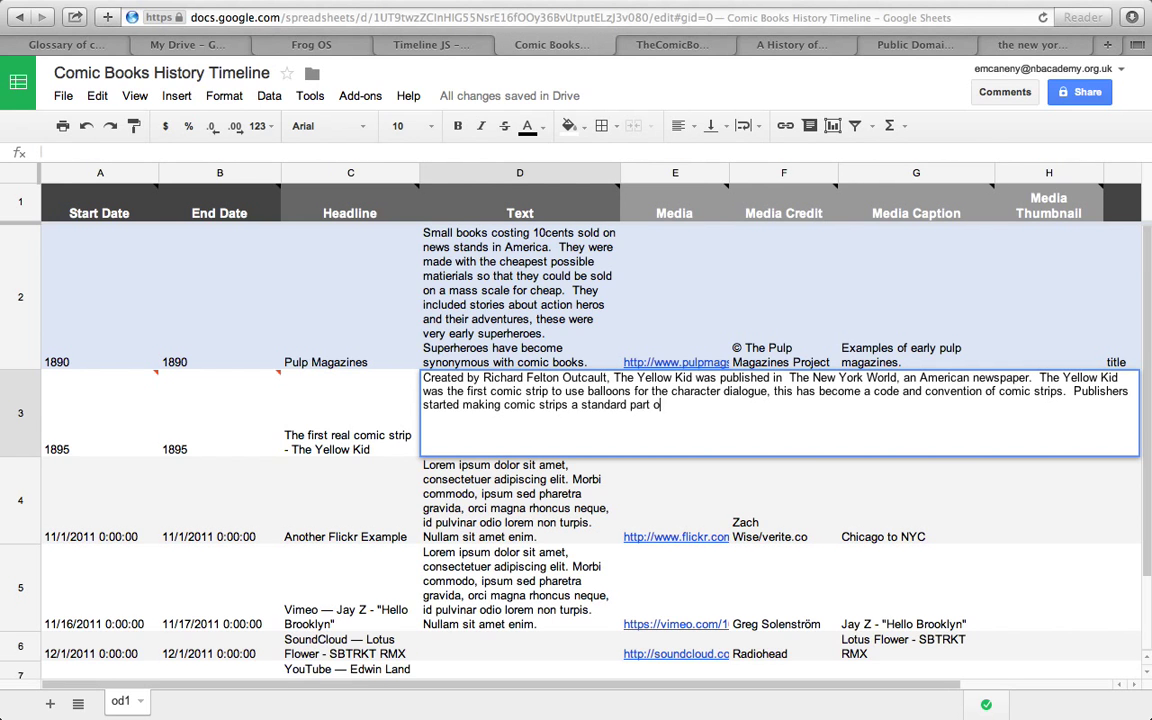
type("their newspp")
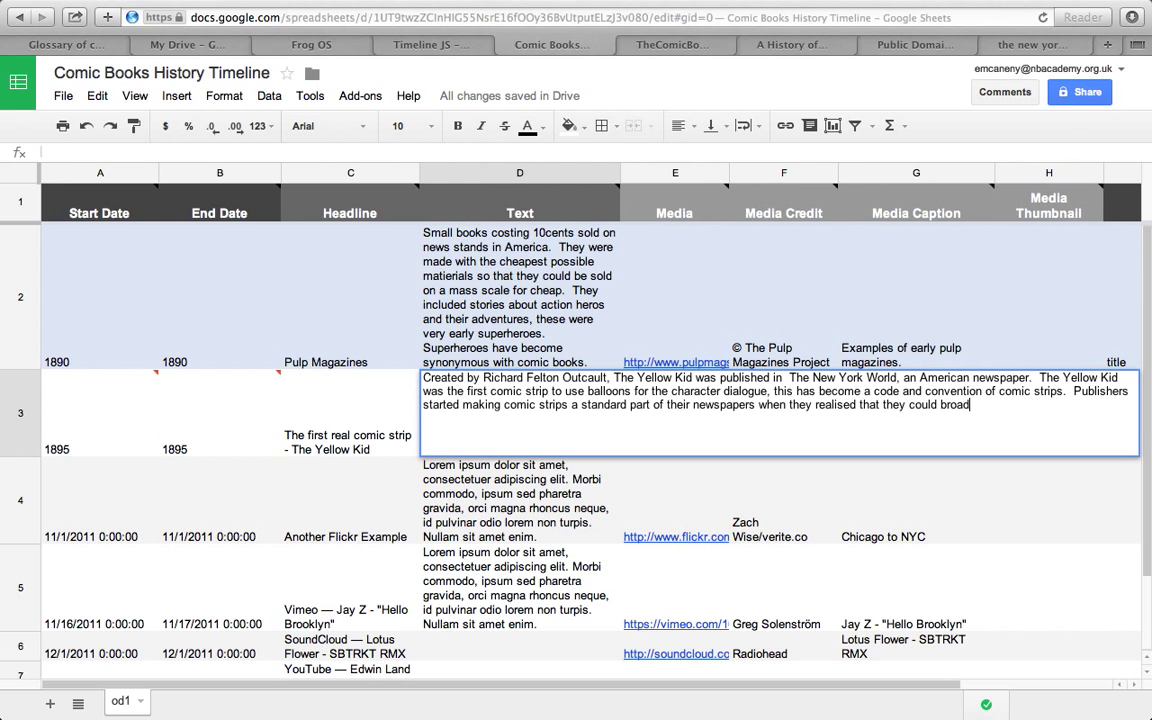
type("en thea")
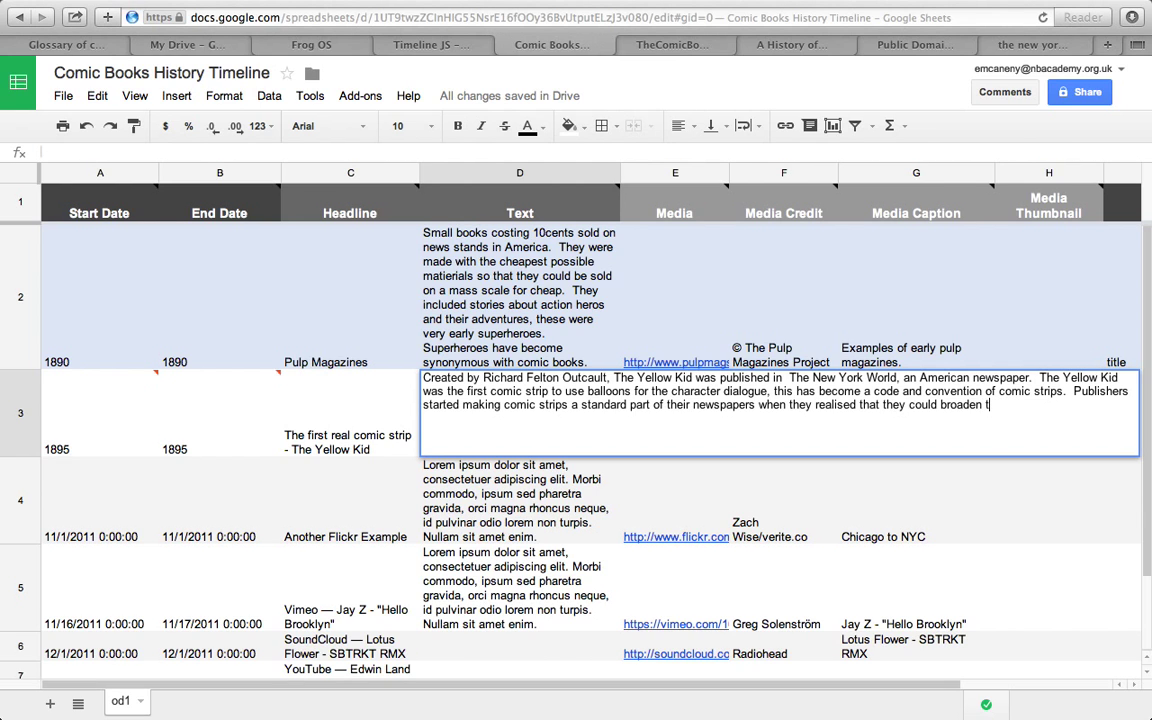
type("heir audience.")
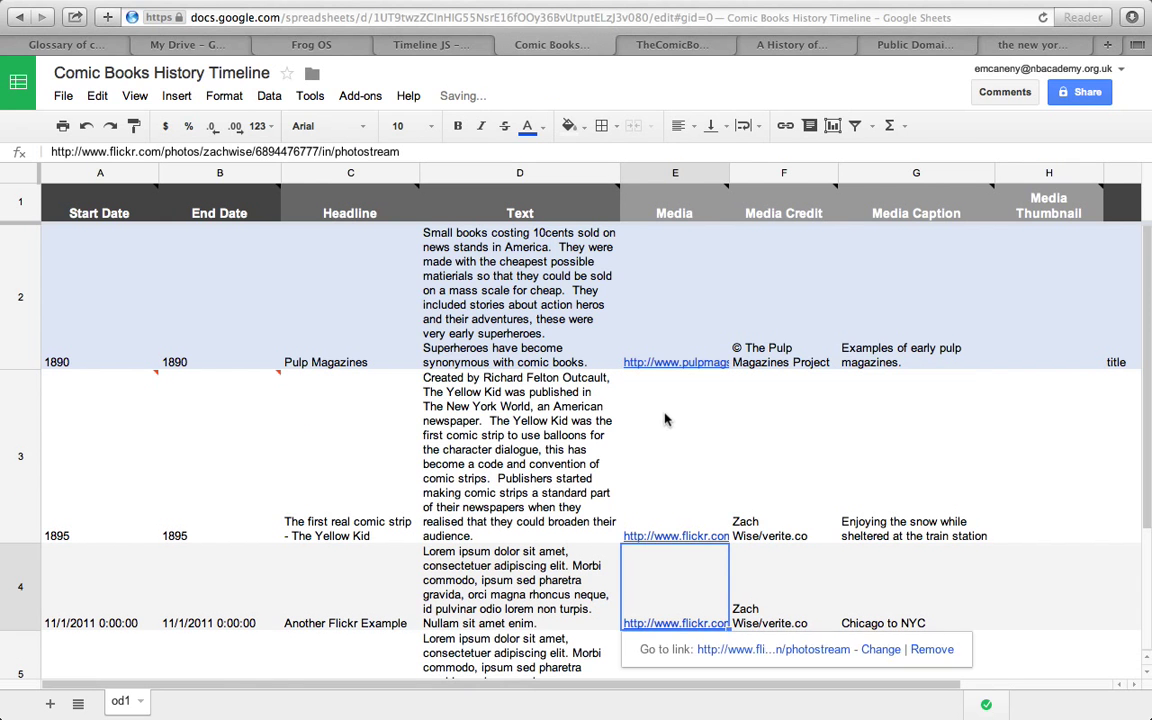
- Find the 1896 'The Yellow Kid's Great Fight' image on cartoons.osu.edu and link it in cell E3
left_click(1032, 44)
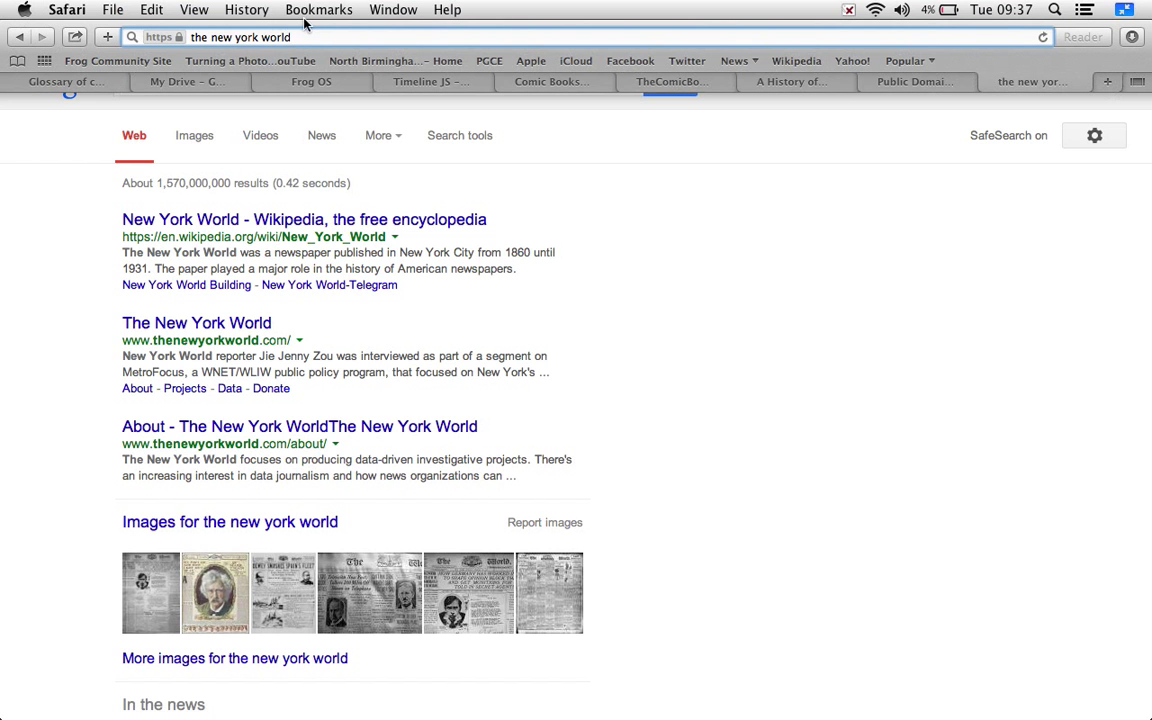
type("The Yellow Kid 1896")
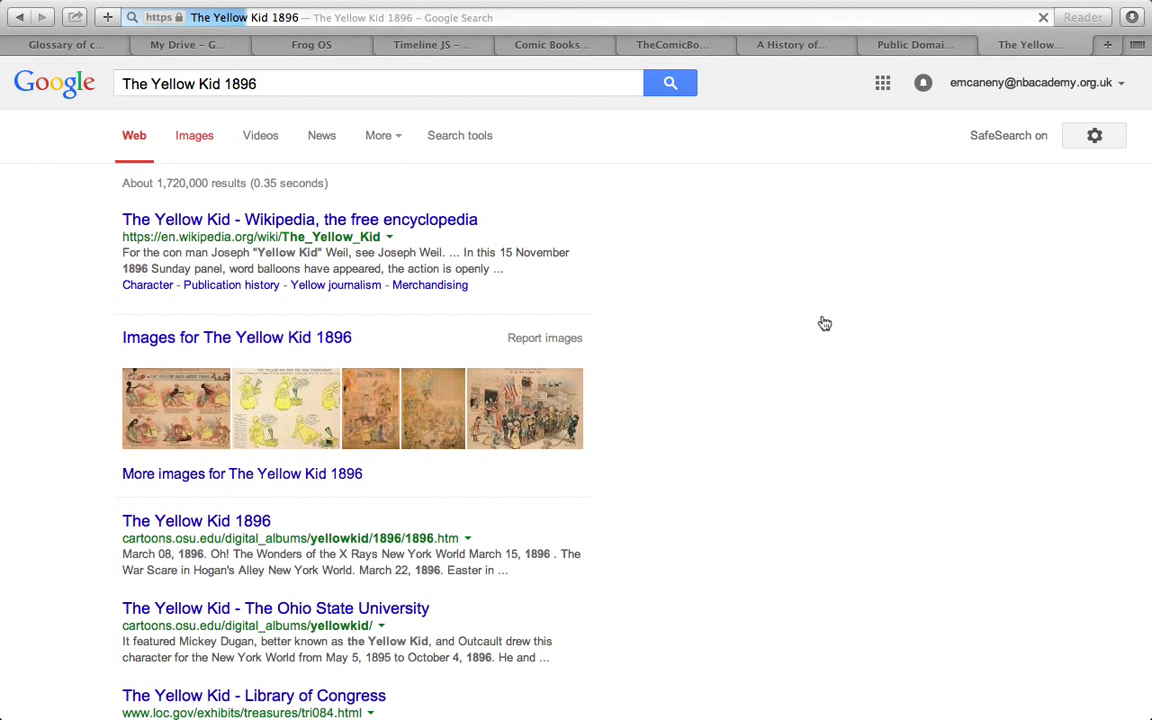
left_click(194, 136)
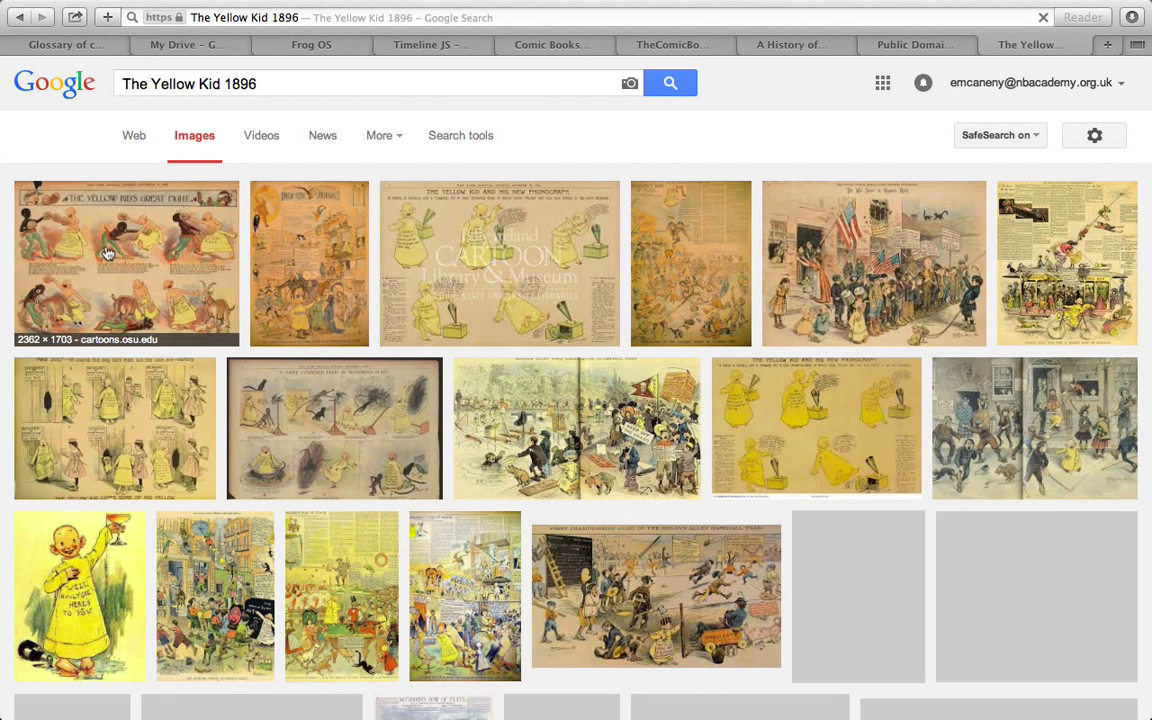
left_click(124, 264)
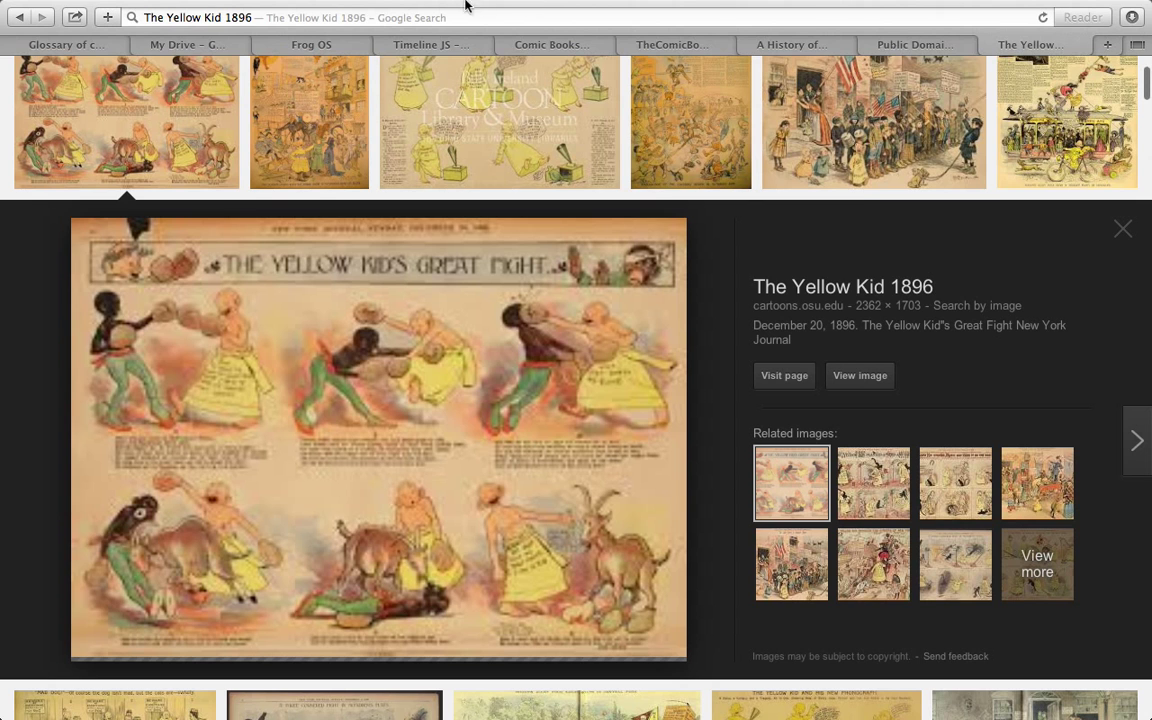
left_click(860, 376)
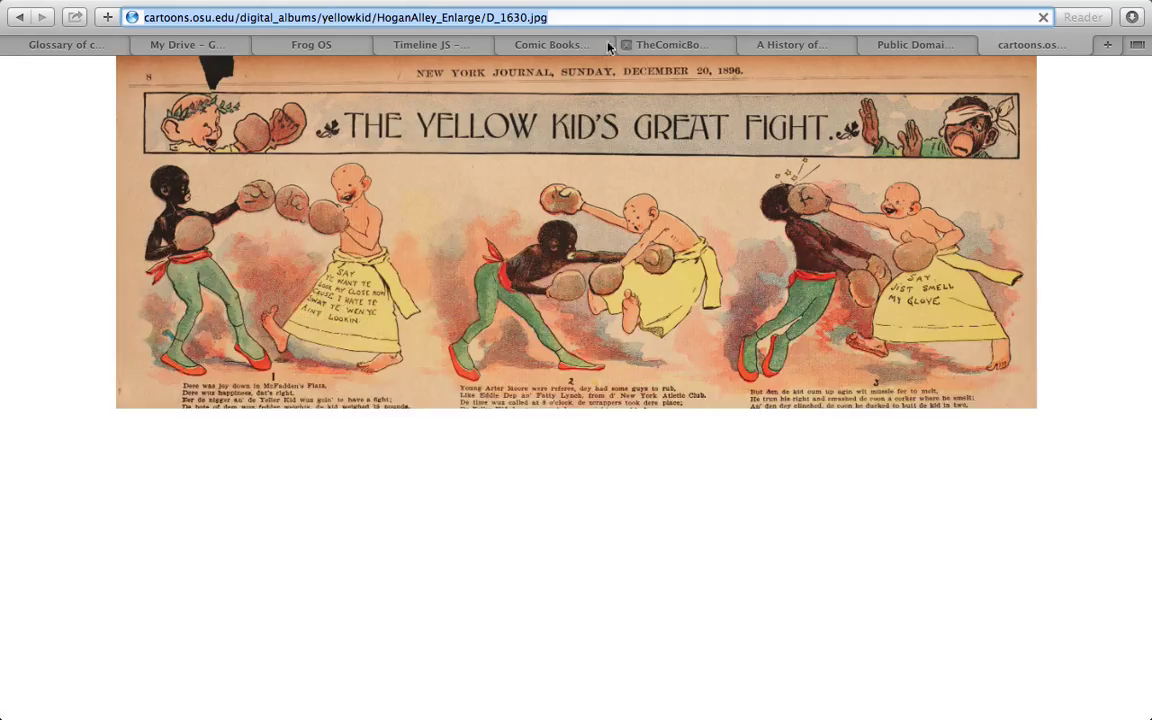
left_click(552, 44)
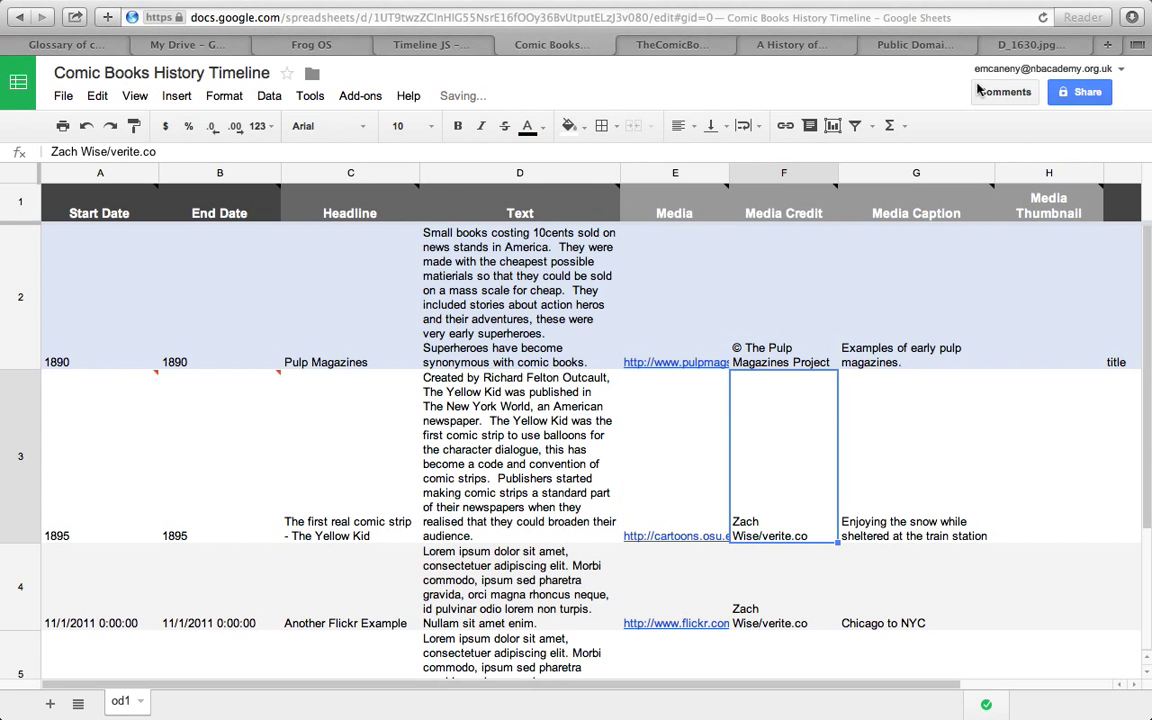
- Return to the Google Images preview and visit the Great Fight image's cartoons.osu.edu source page
left_click(676, 536)
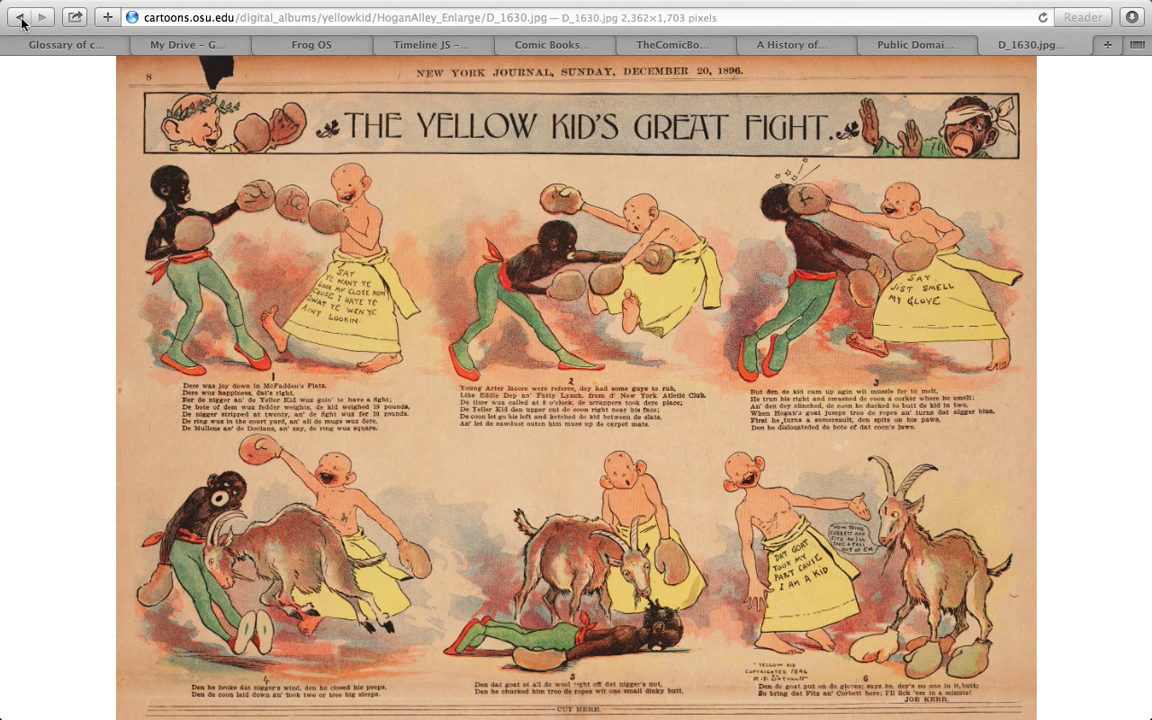
left_click(20, 16)
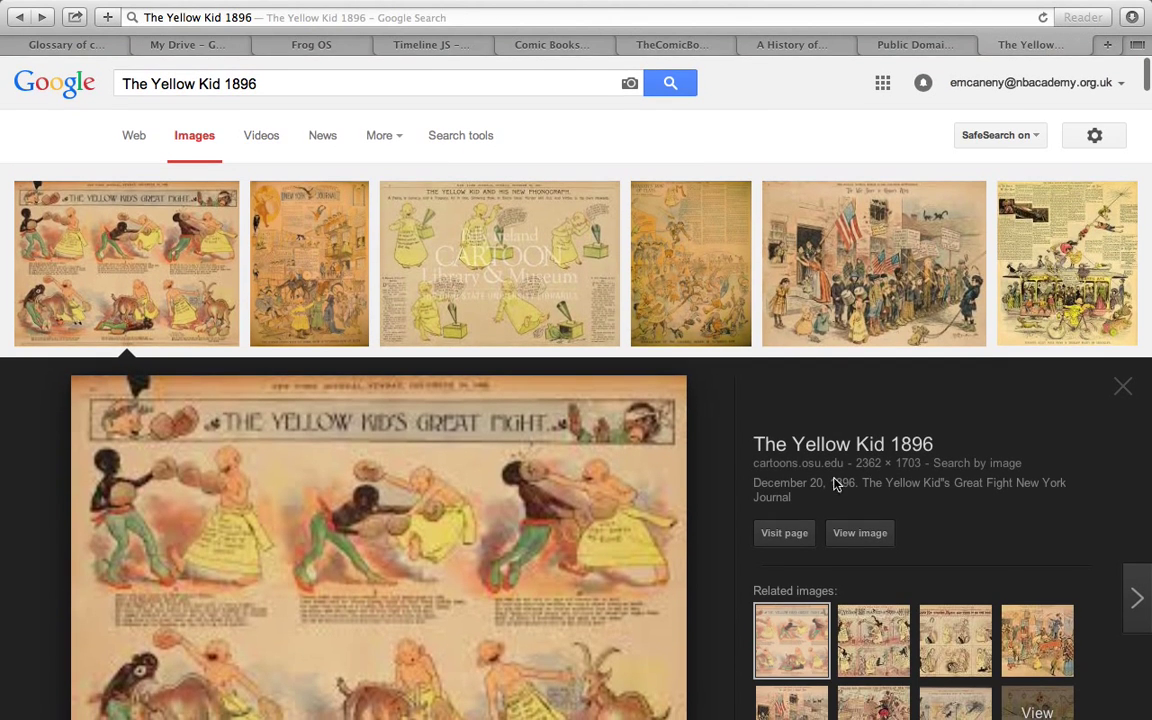
left_click(784, 532)
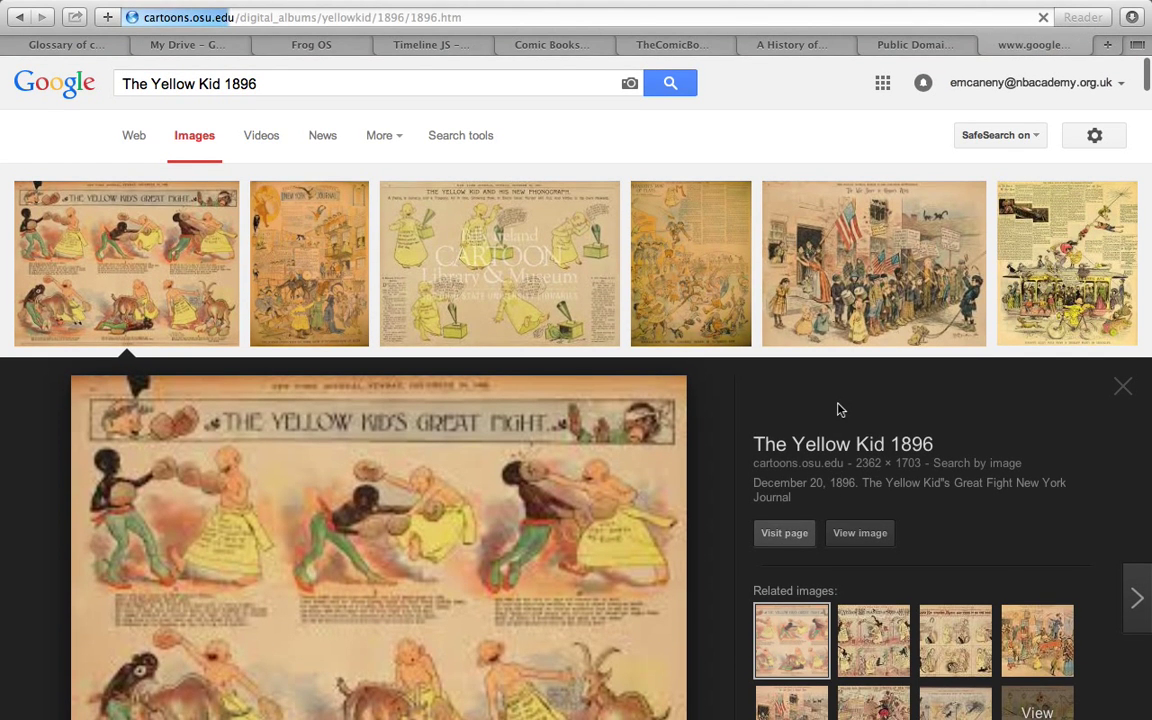
- Copy the San Francisco Academy of Comic Art Collection credit from cartoons.osu.edu into cell F3
left_click(784, 532)
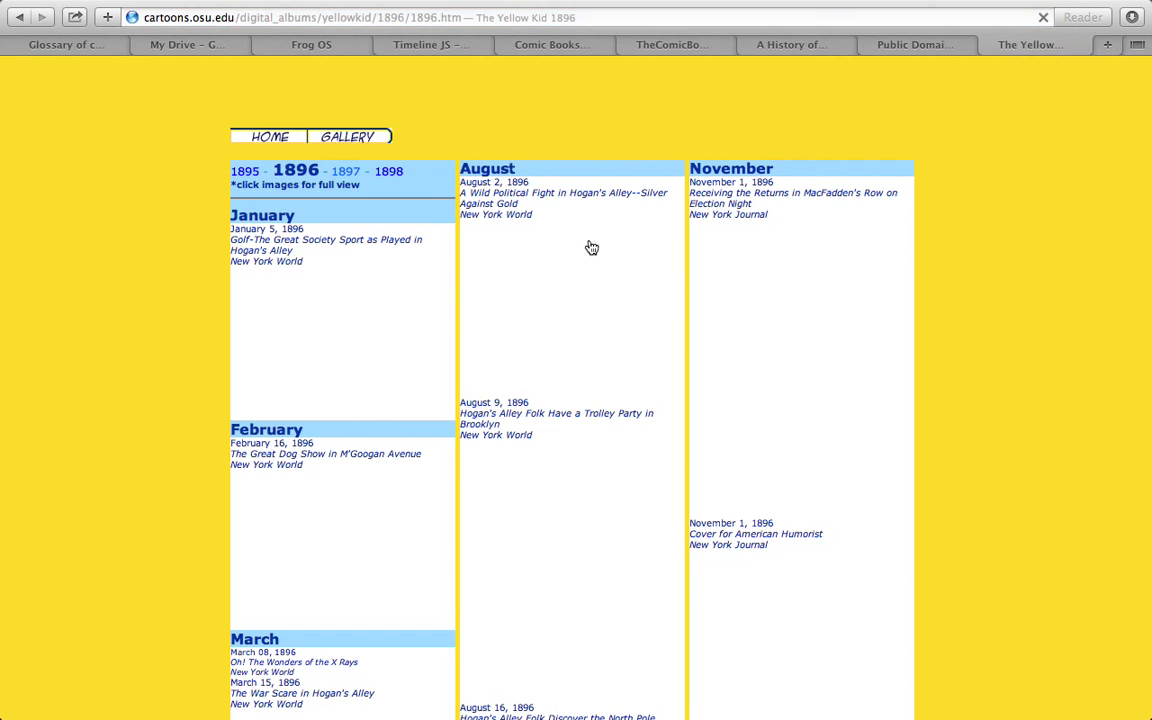
scroll("down", 3)
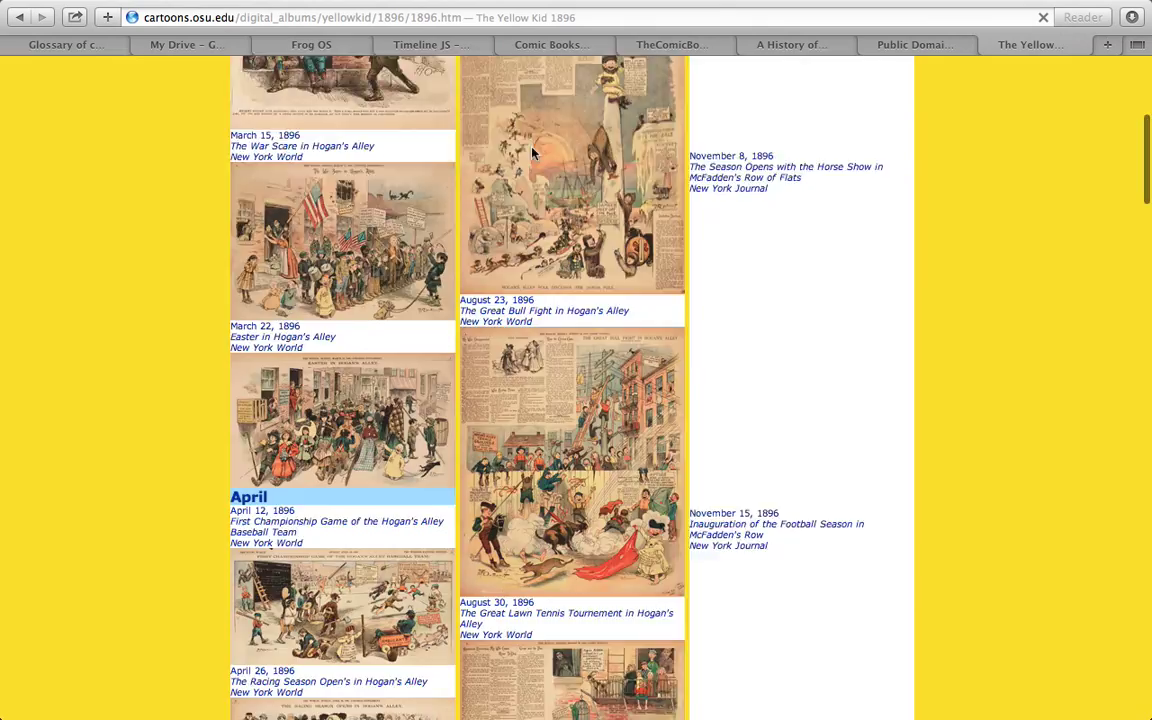
scroll("down", 3)
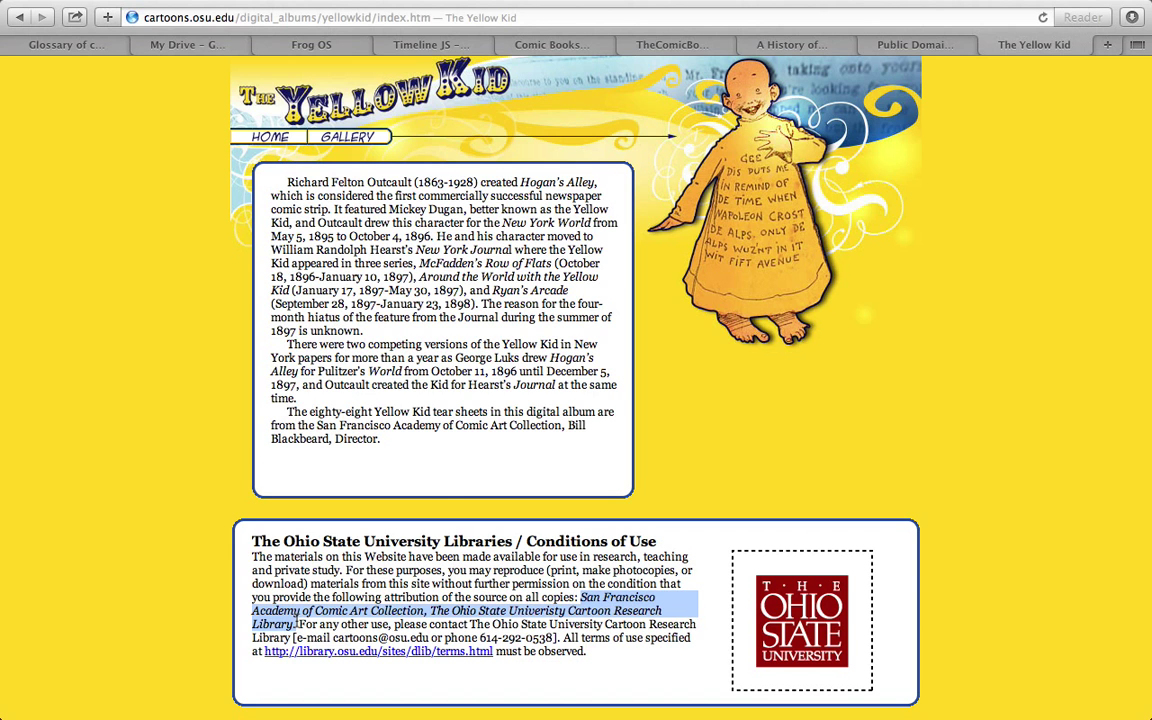
left_click(552, 44)
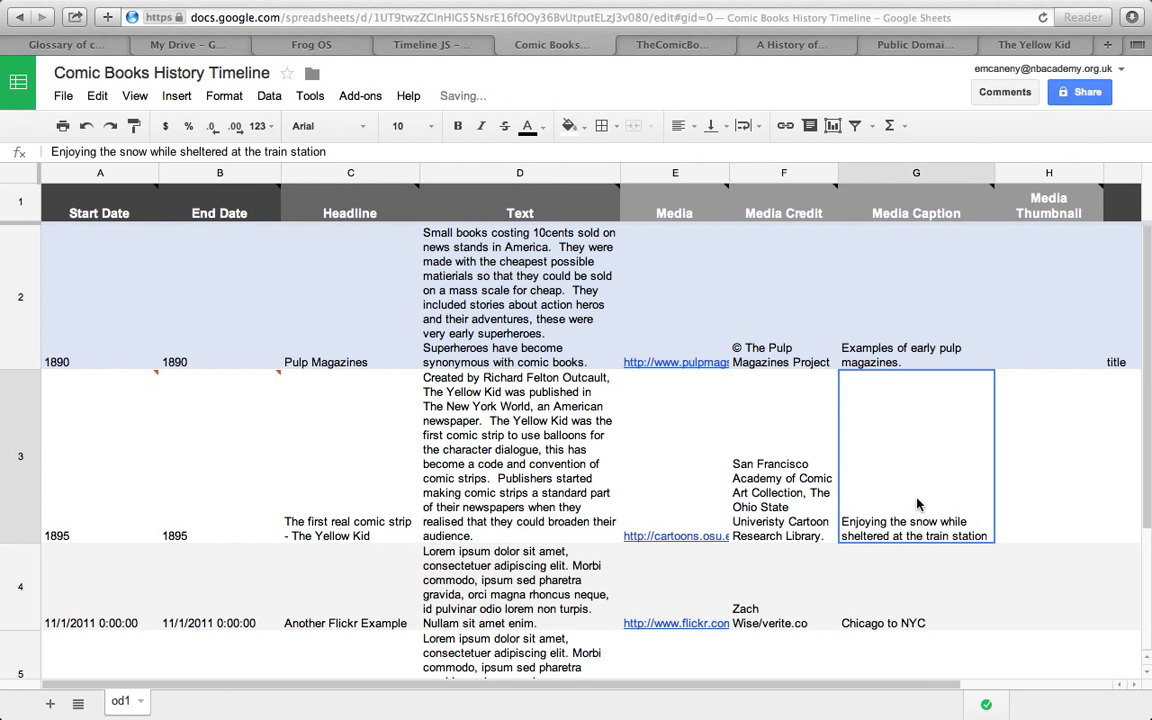
- Enter 'An early comic strip - The Yellow Kid' as the Media Caption in cell G3
type("The")
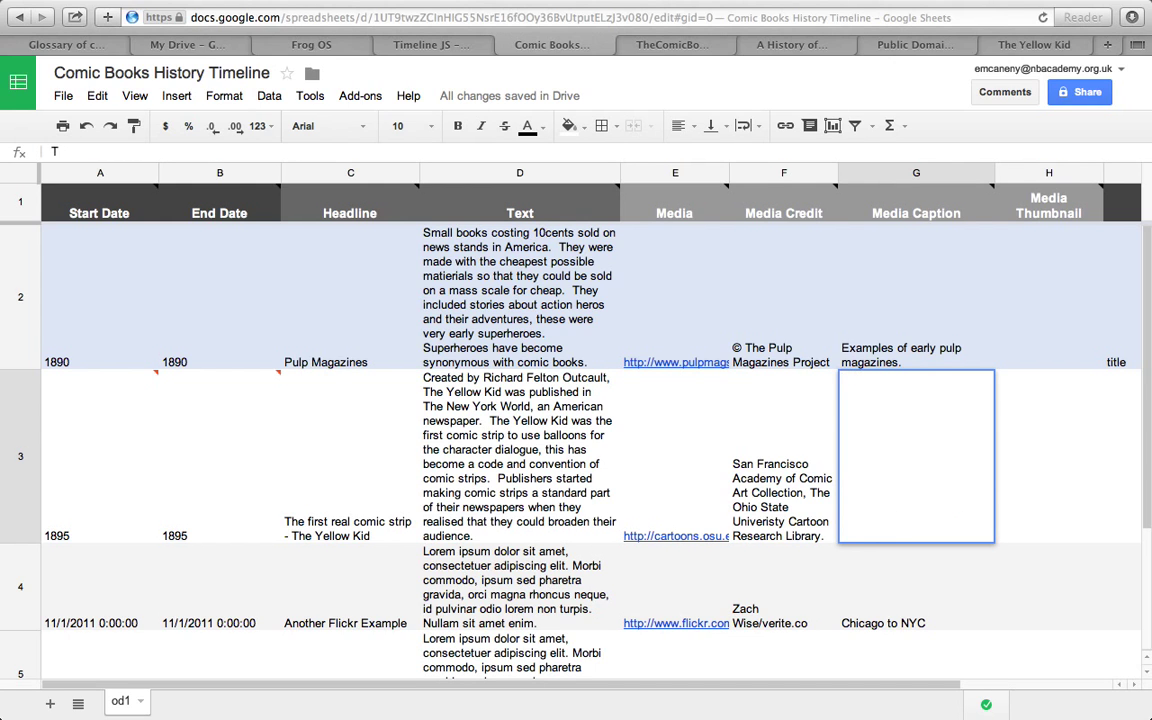
type("An early comic st")
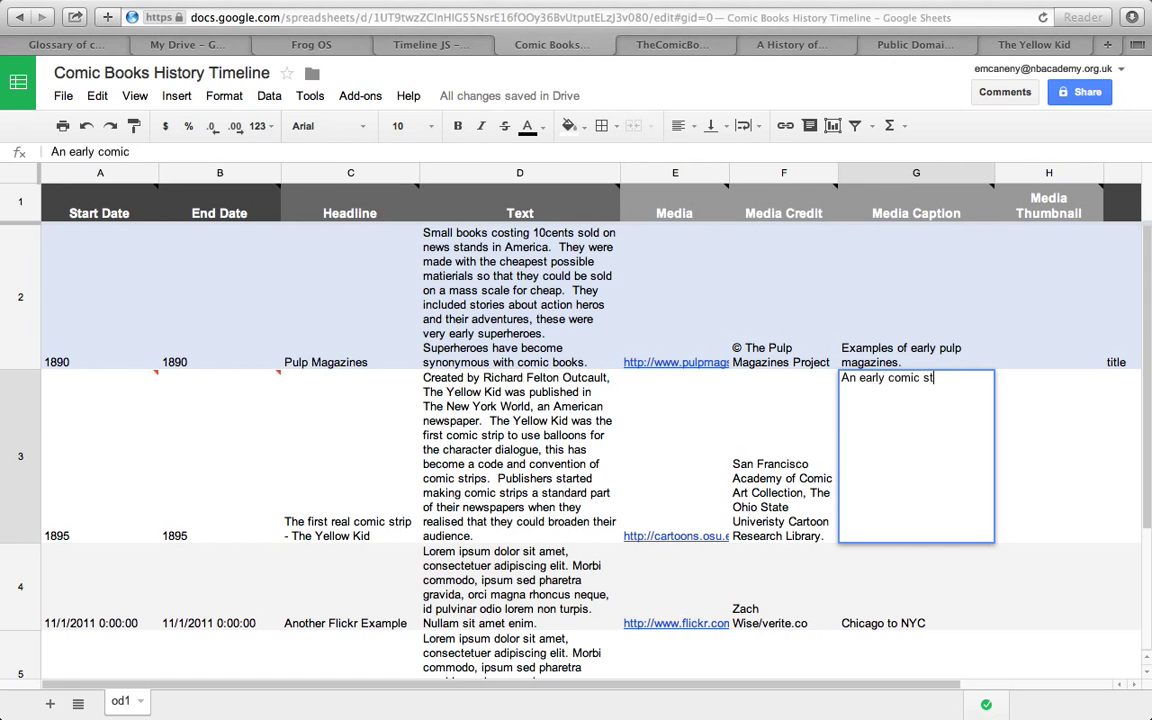
type("rip -")
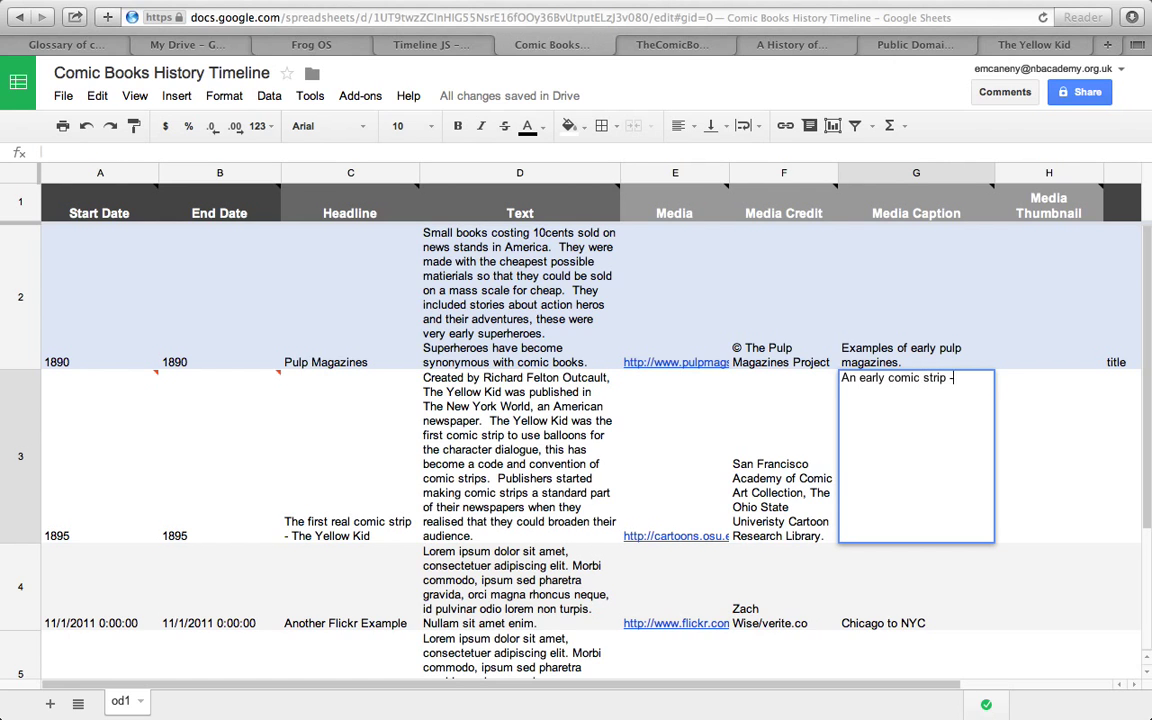
type("- The Yellow Kid")
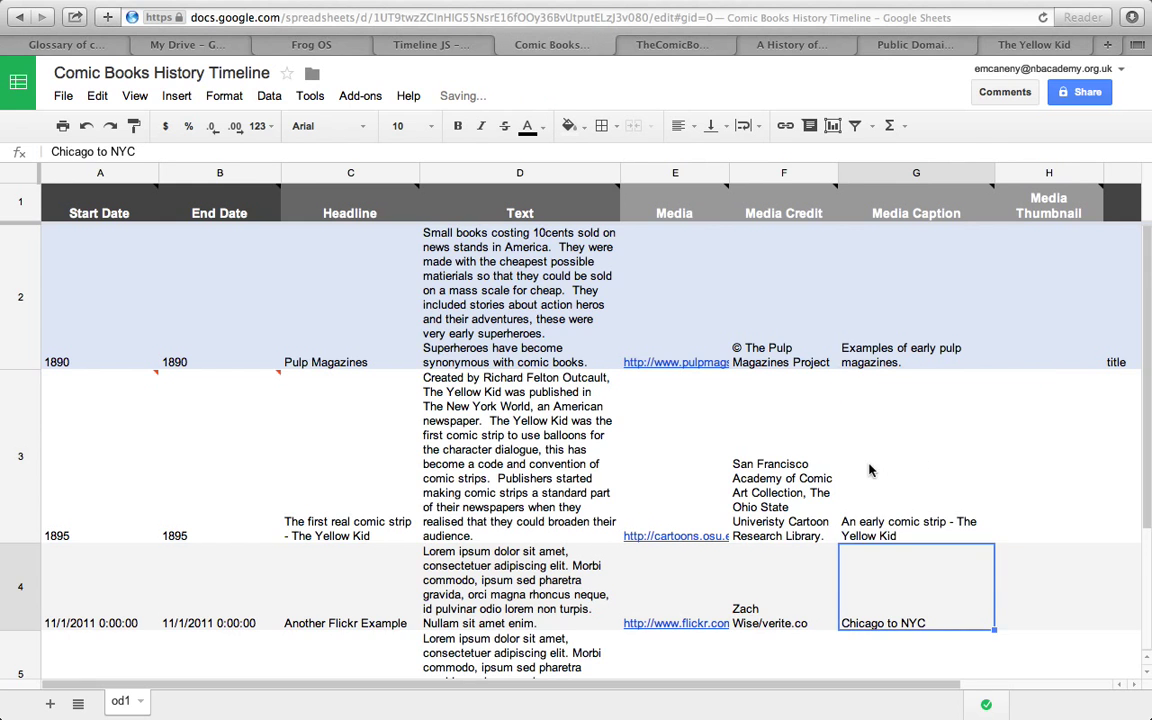
scroll("down", 3)
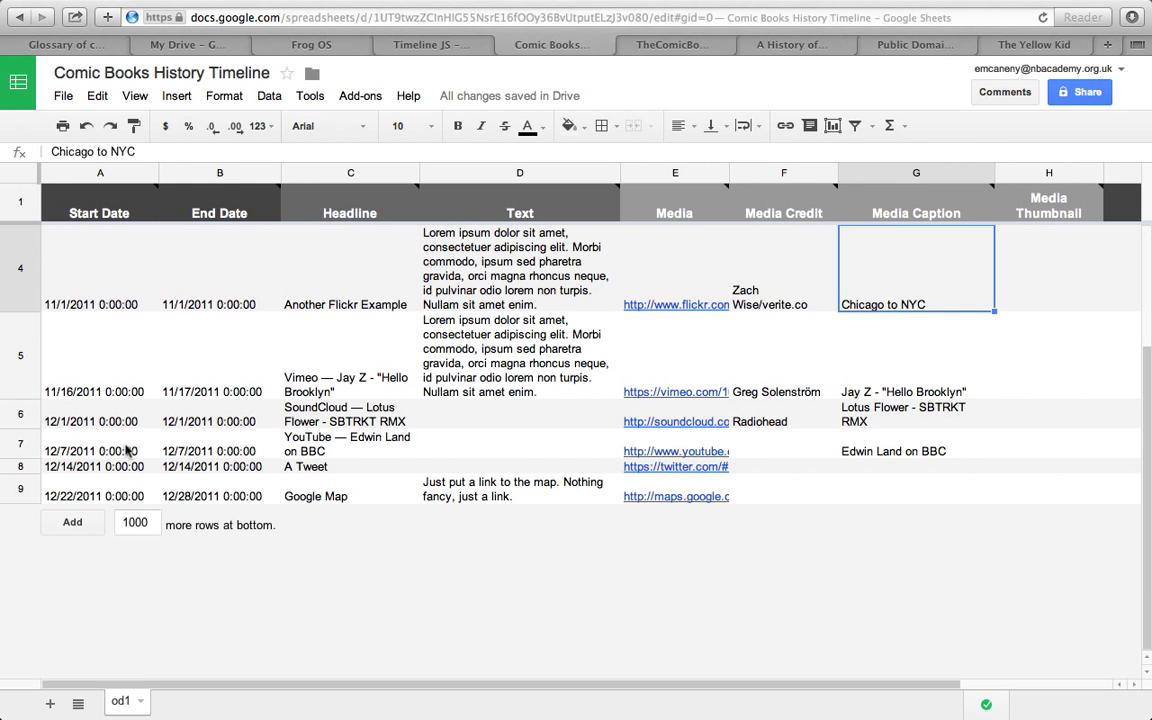
left_click(136, 524)
type("20")
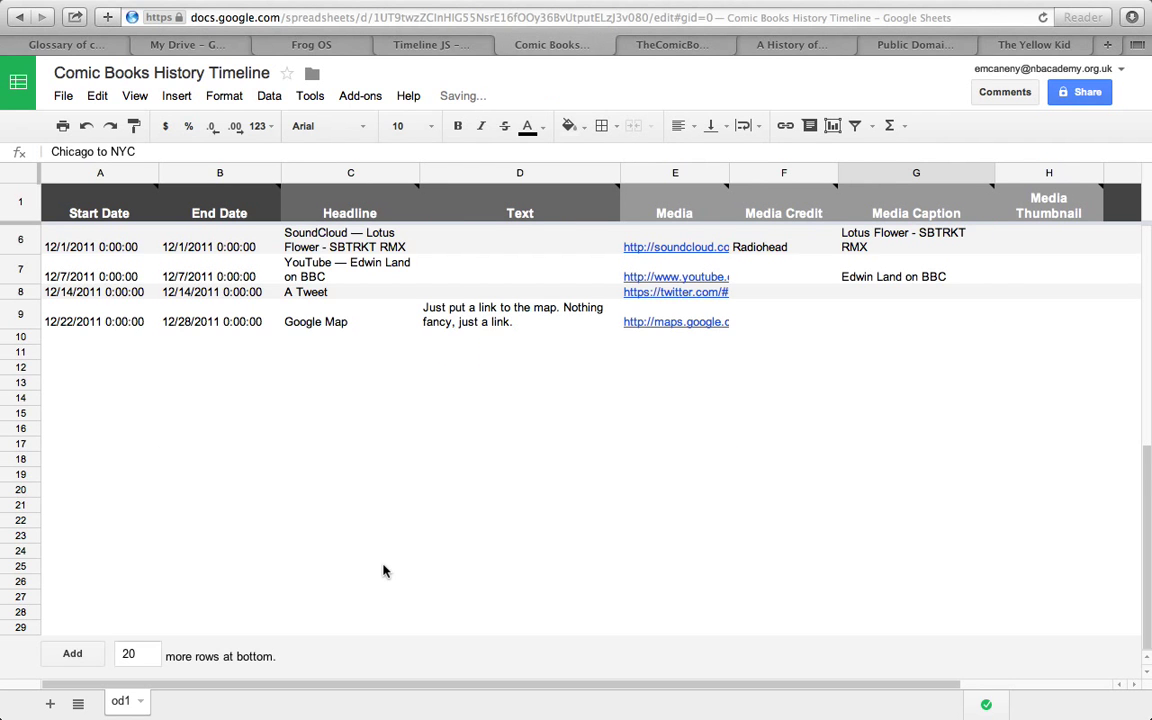
mouse_move(660, 412)
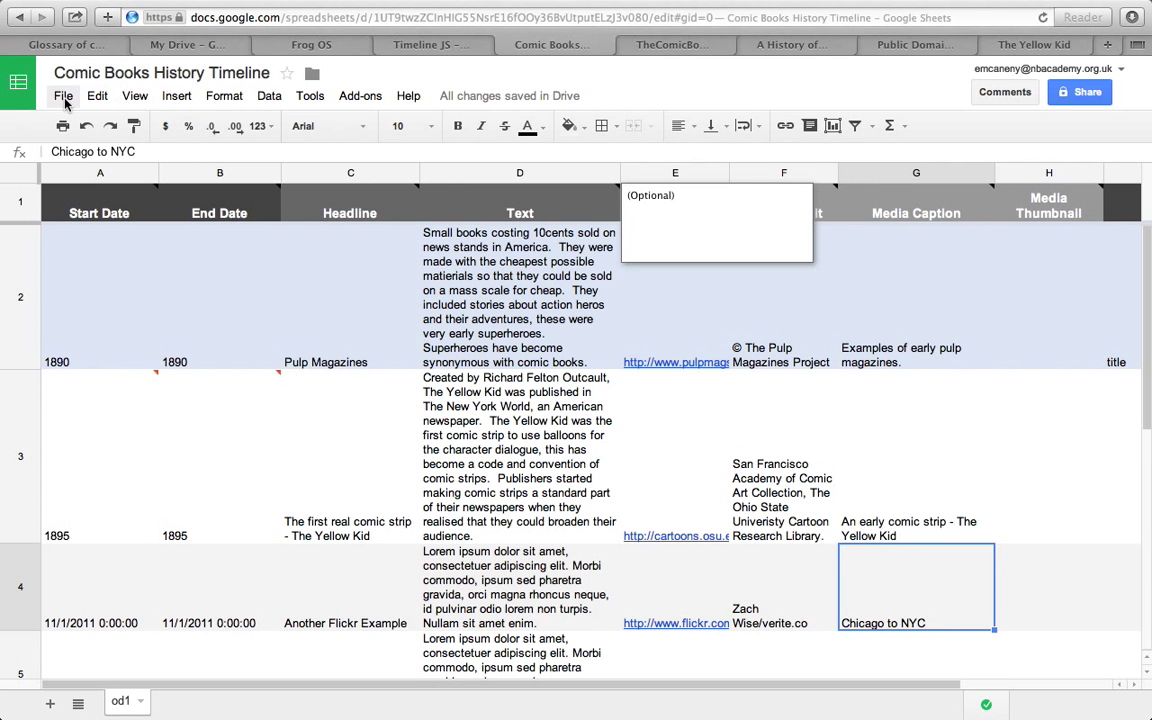
- Publish the entire spreadsheet to the web via File > Publish to the web and copy its public link
left_click(64, 96)
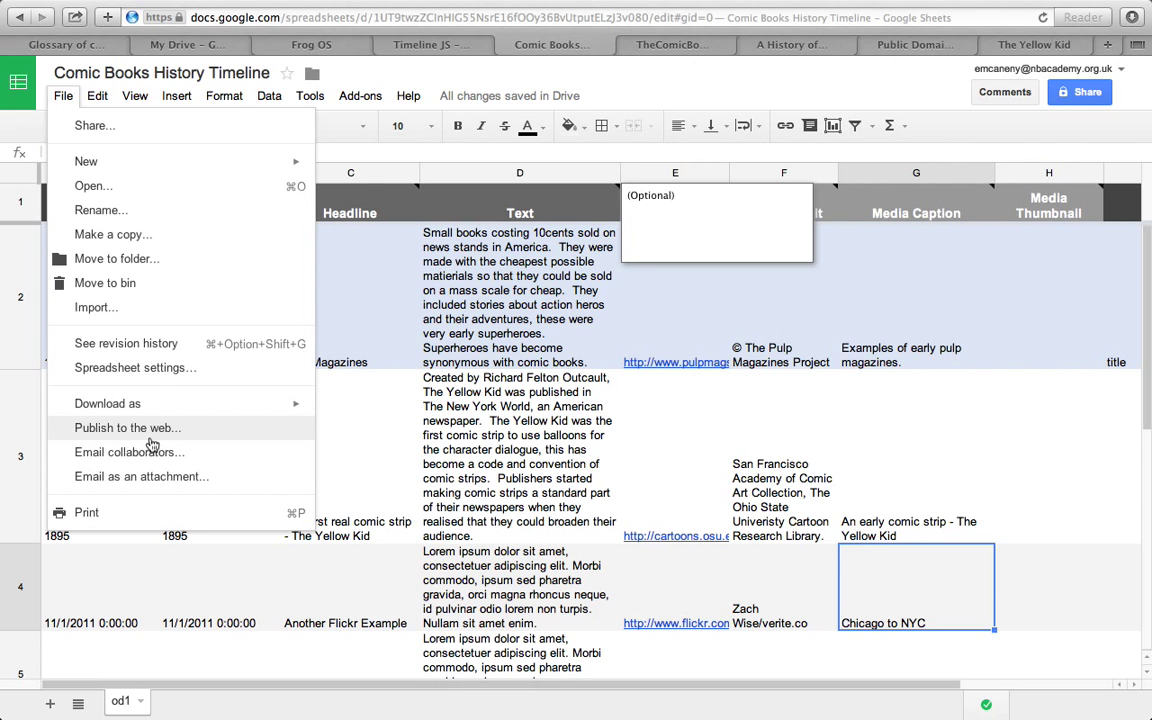
left_click(128, 428)
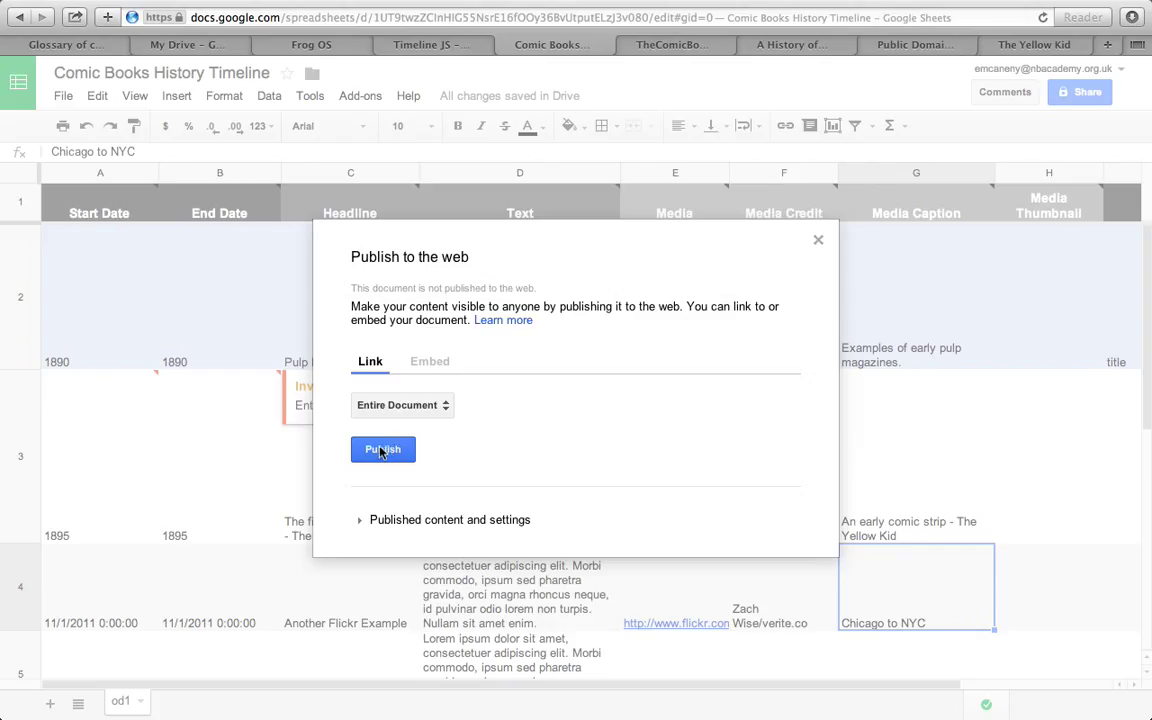
left_click(384, 448)
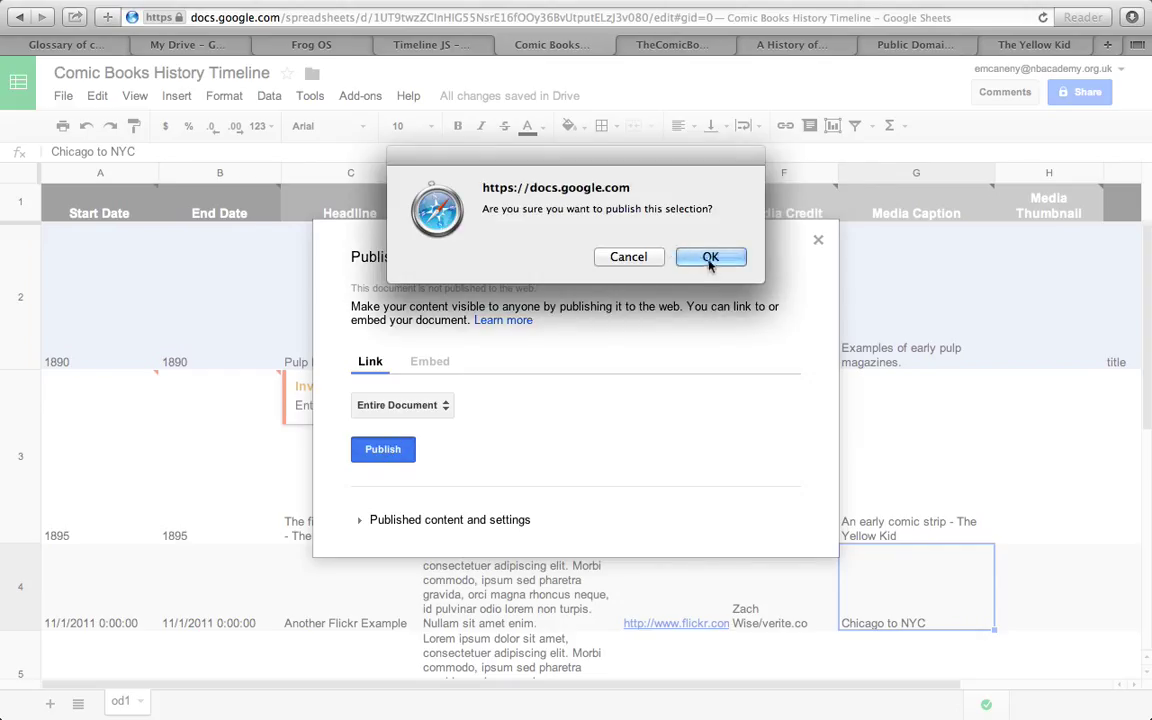
left_click(712, 256)
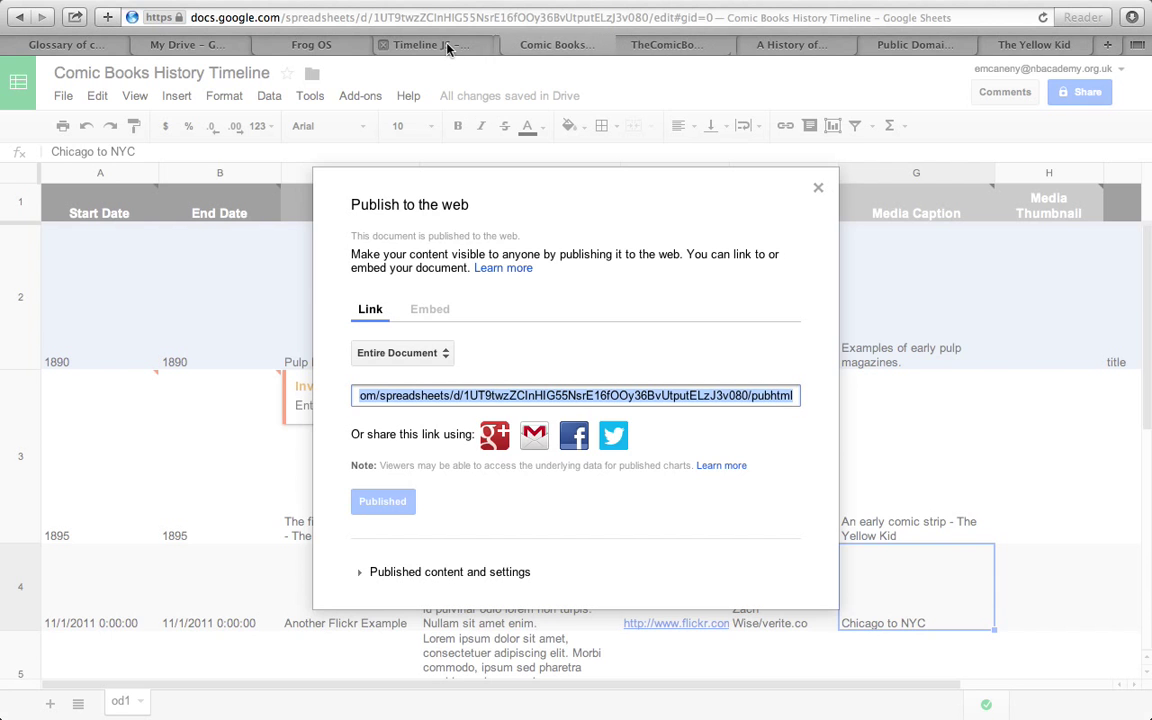
left_click(430, 44)
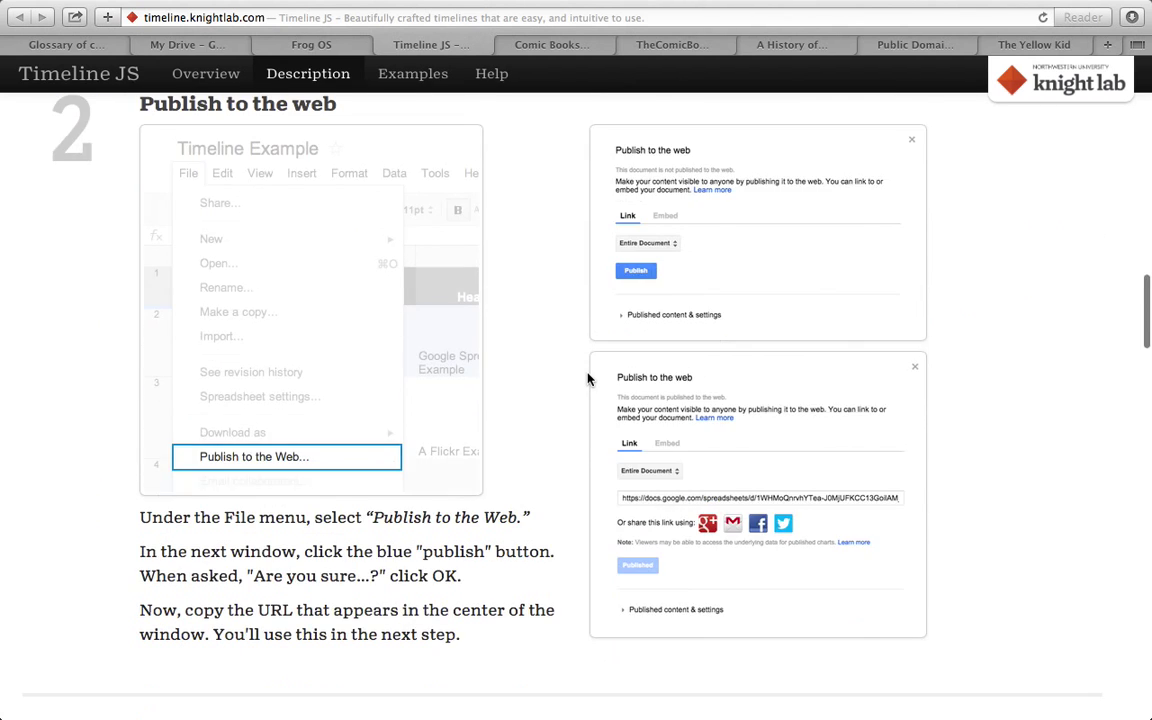
- Paste the published sheet URL into Timeline JS and preview the timeline through The Yellow Kid event
scroll("down", 3)
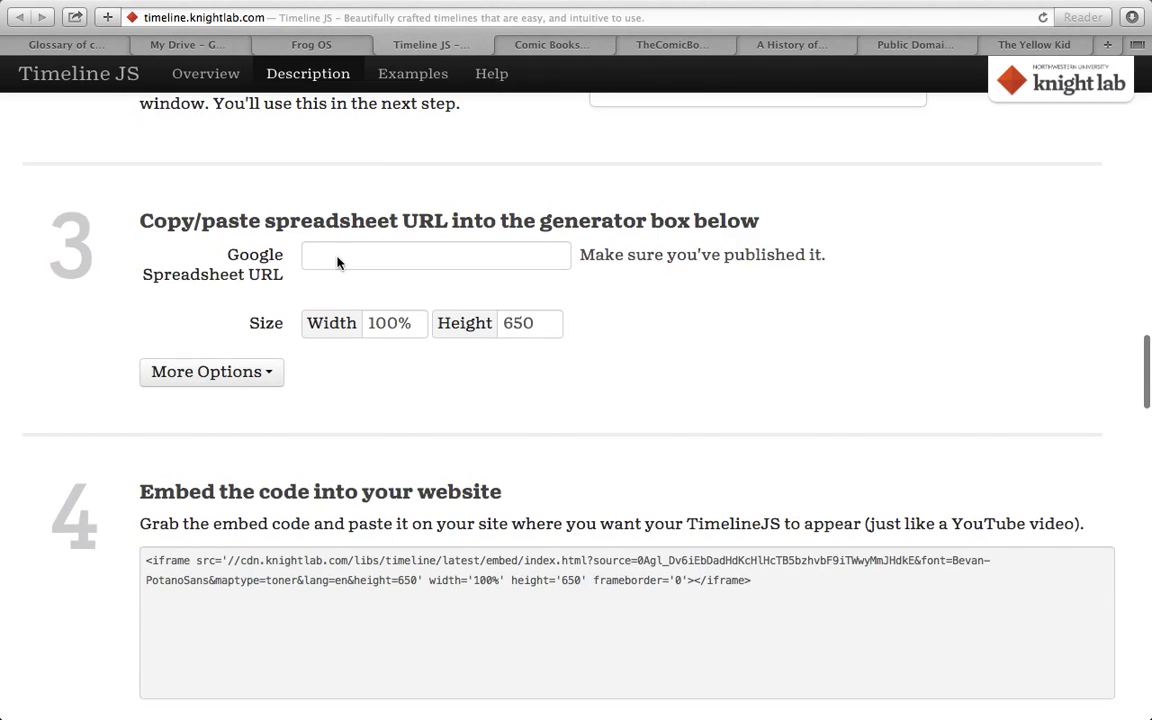
type("36BvUtputELzJ3v080/pubhtml")
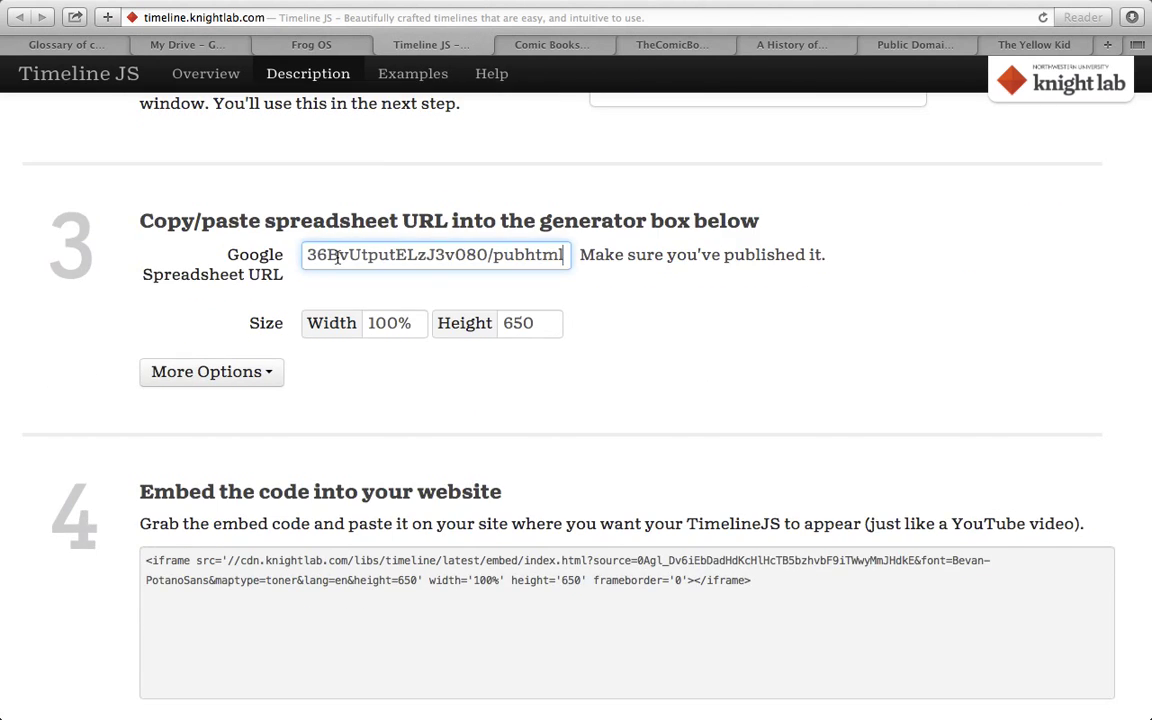
scroll("down", 3)
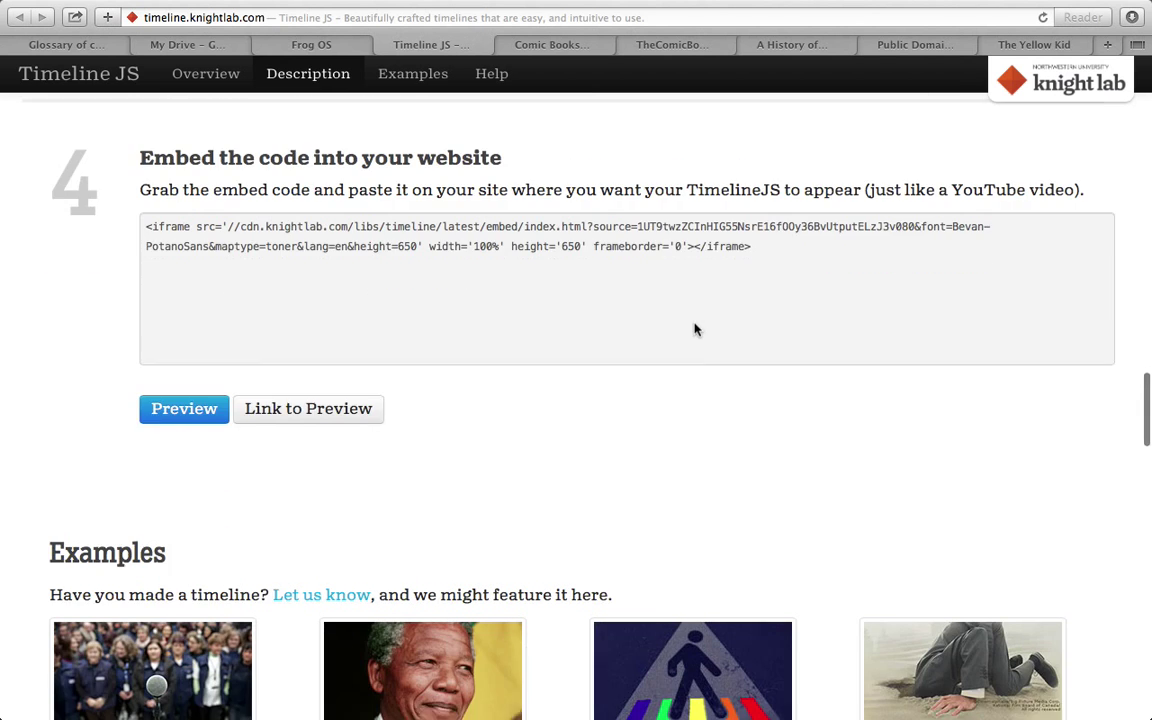
left_click(184, 408)
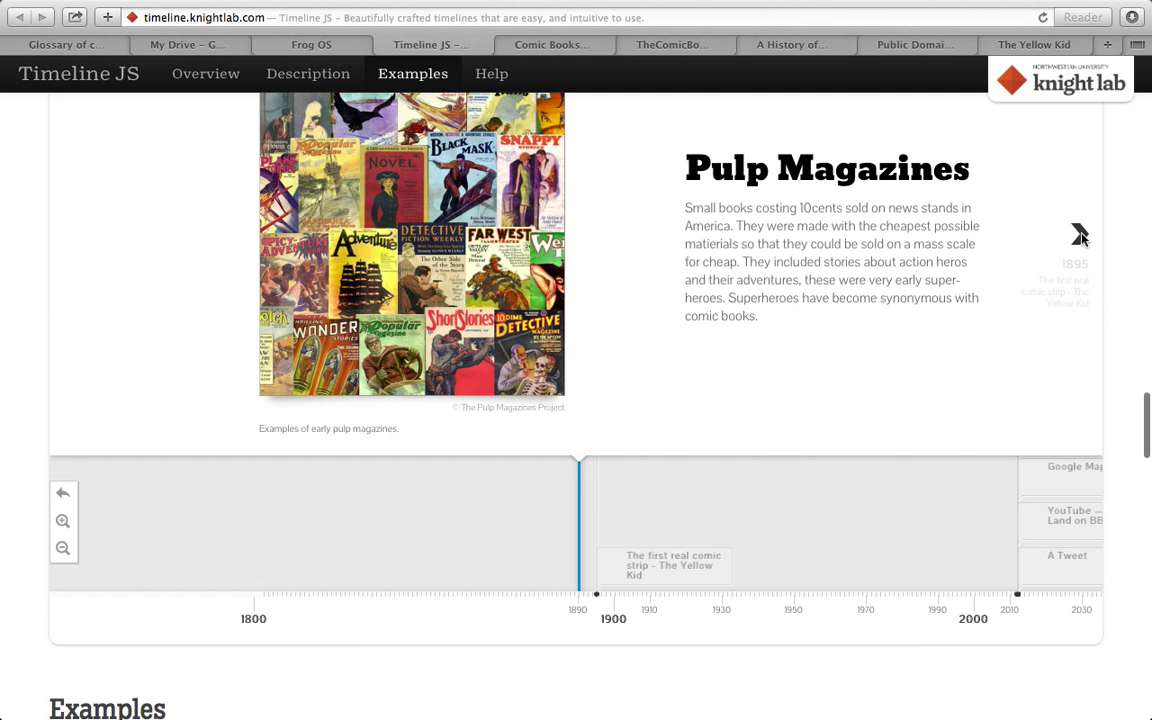
left_click(1080, 234)
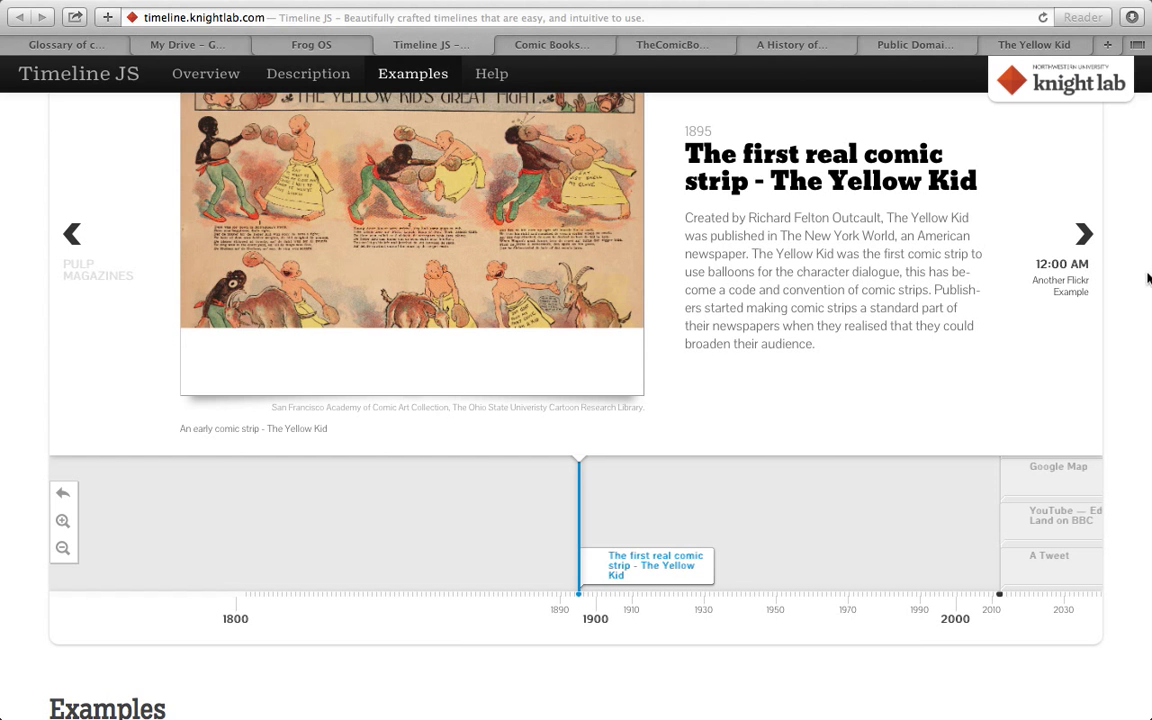
left_click(204, 72)
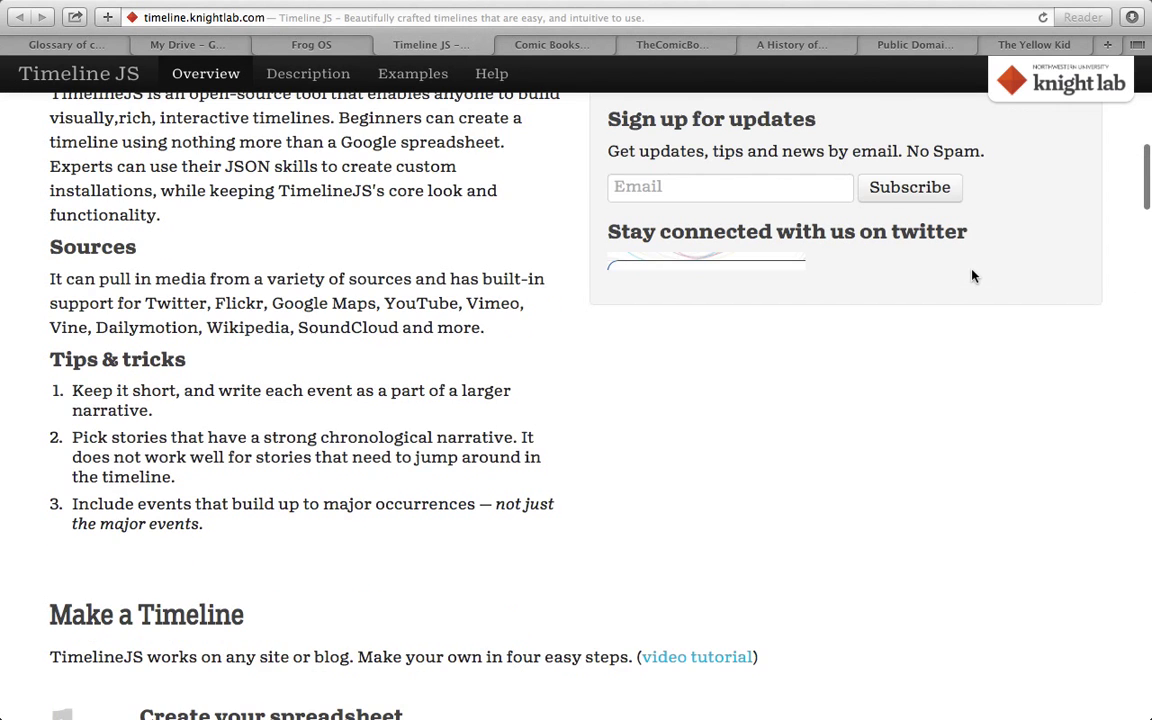
- Select the generated iframe embed code in step 4, then bring up the Frog OS Comic Books activity page
left_click(308, 72)
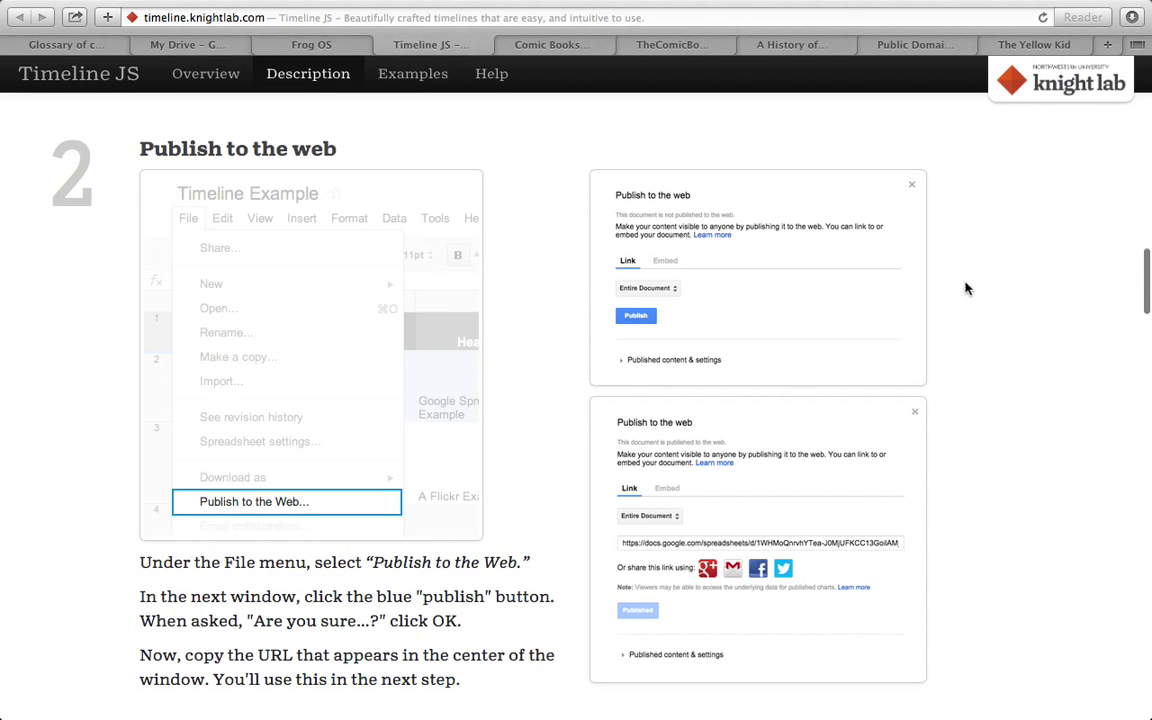
scroll("down", 3)
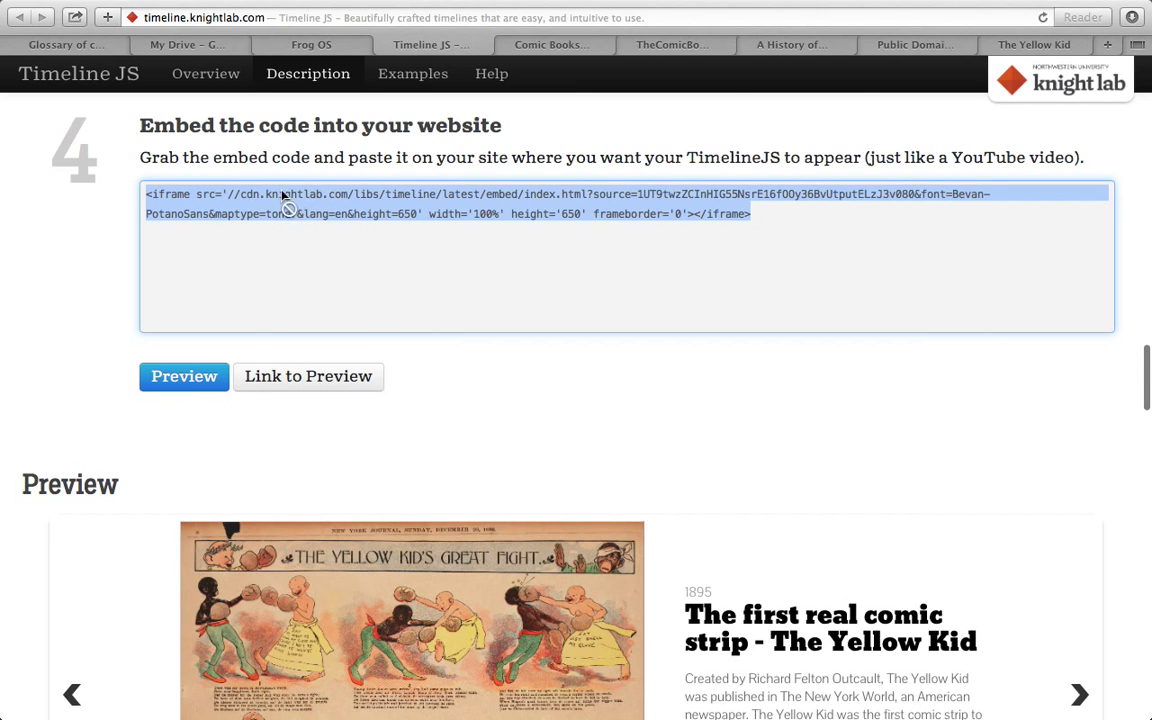
mouse_move(376, 220)
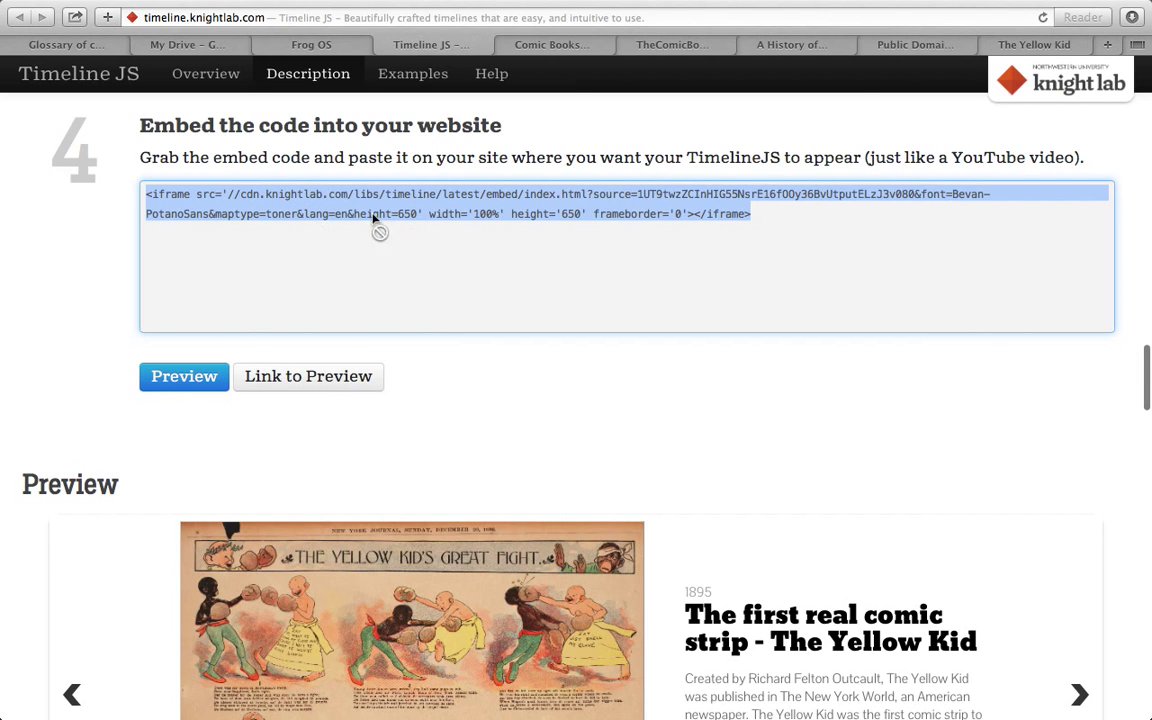
mouse_move(644, 628)
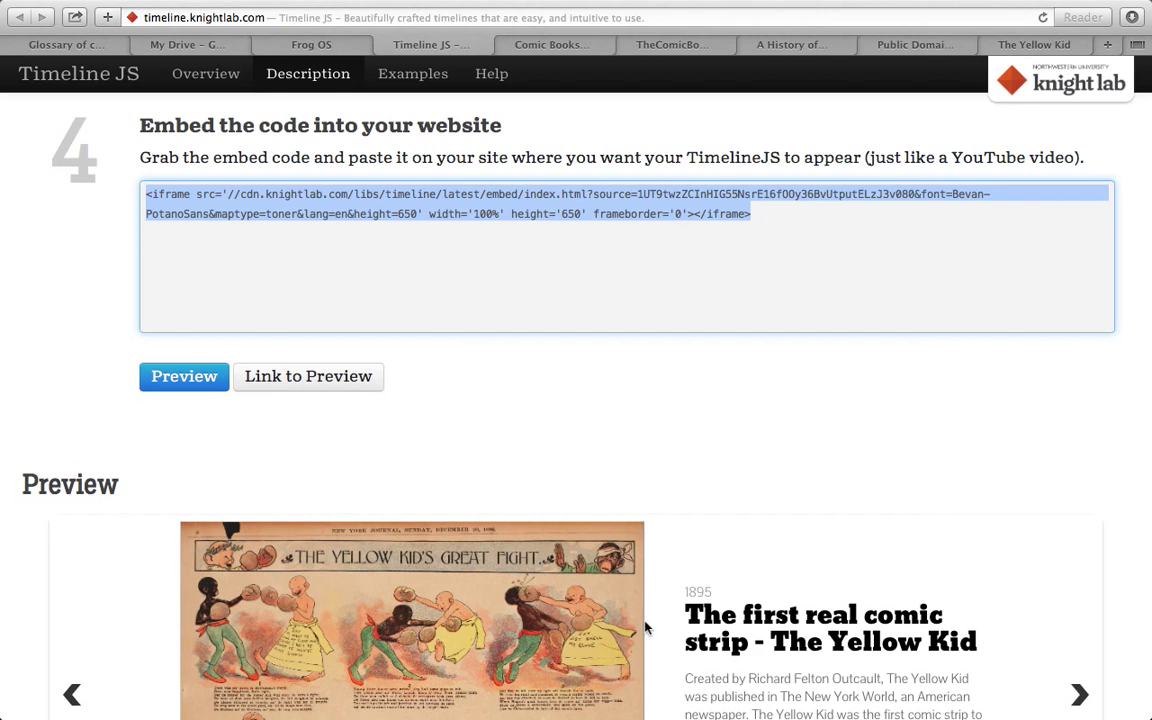
mouse_move(508, 500)
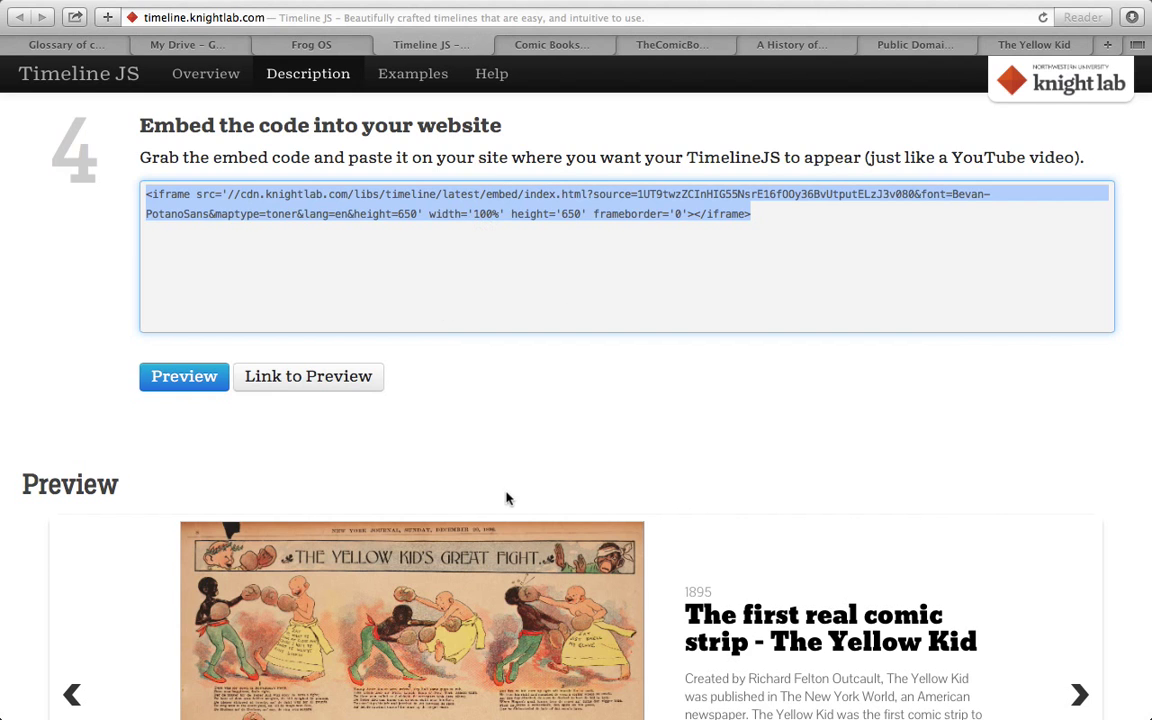
mouse_move(632, 668)
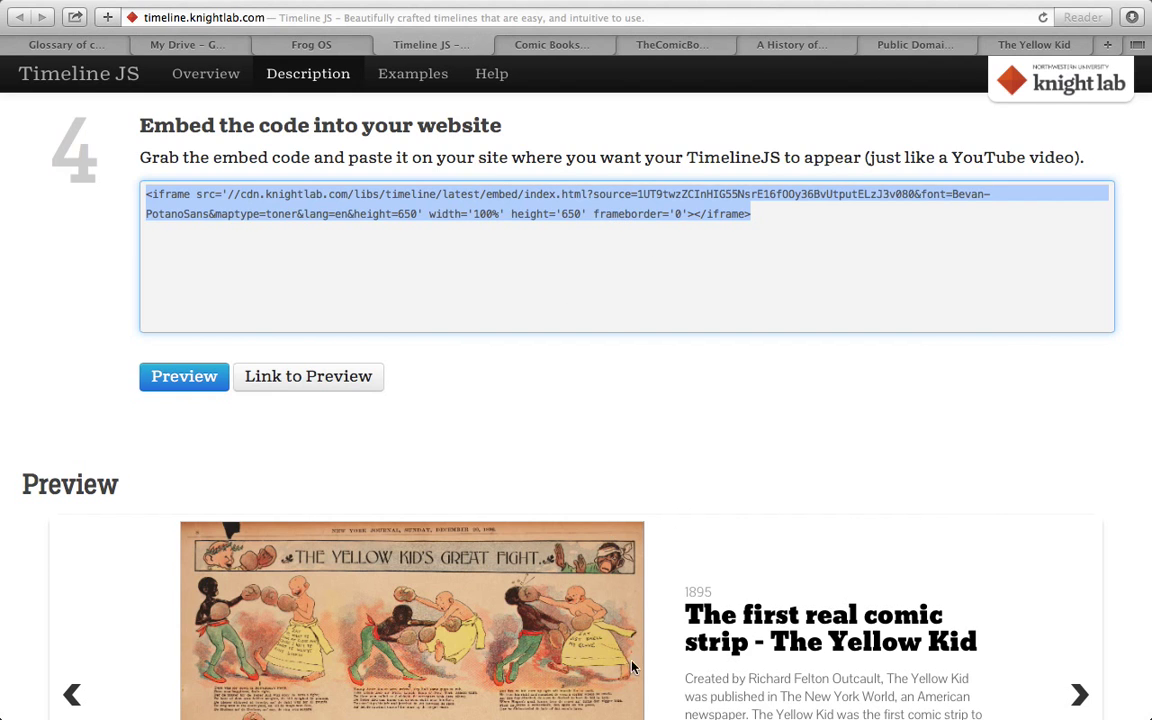
mouse_move(312, 44)
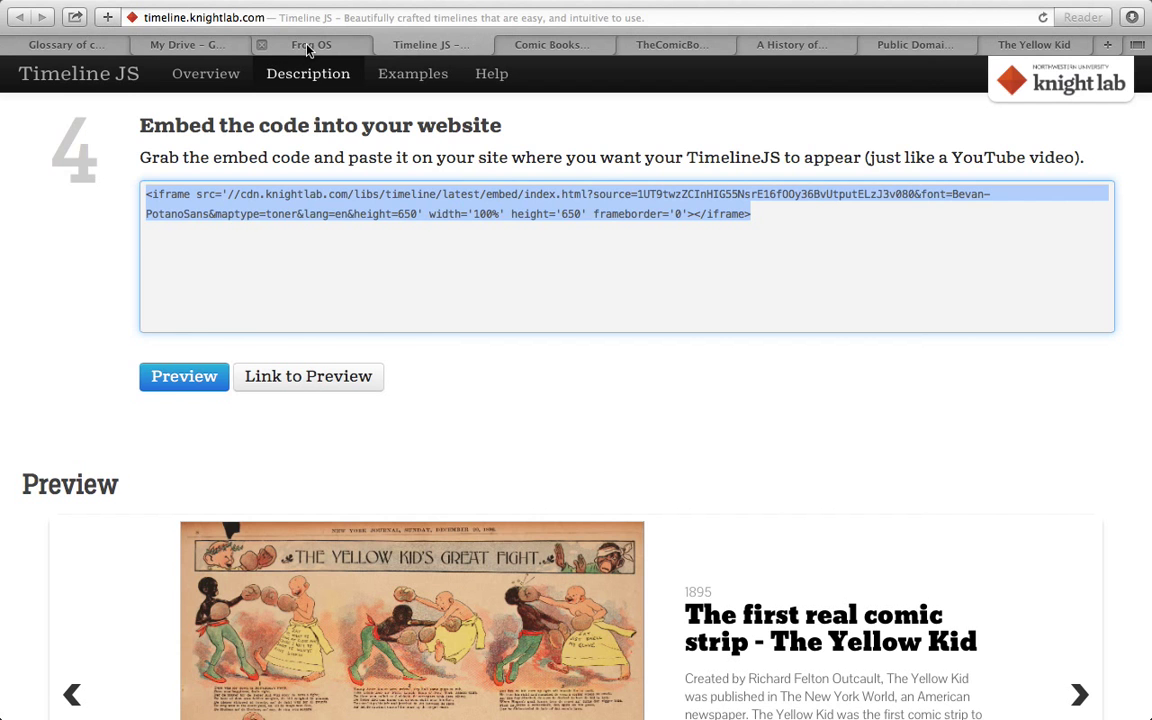
left_click(312, 44)
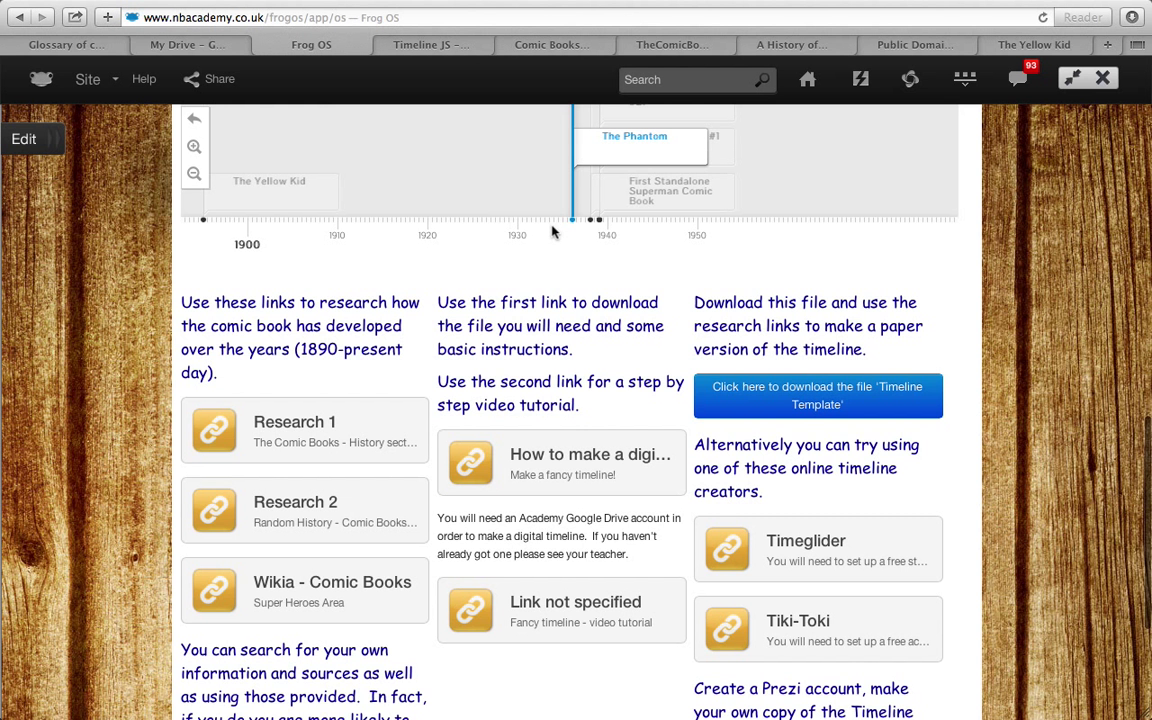
mouse_move(792, 266)
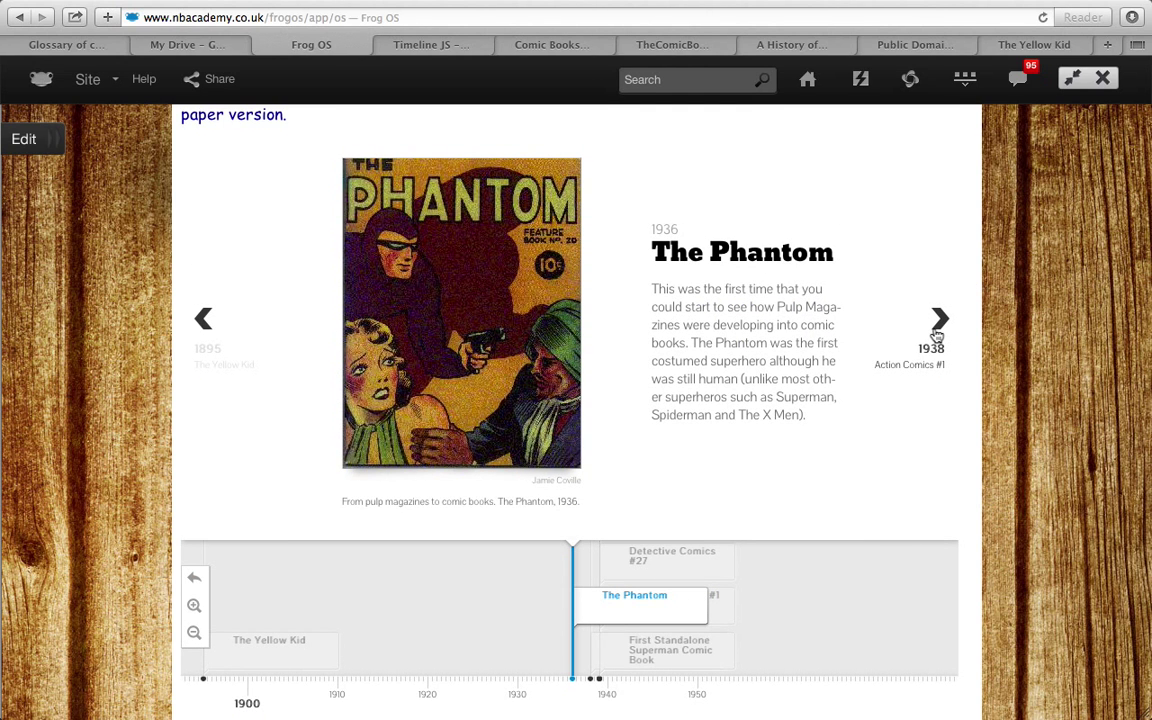
mouse_move(1044, 312)
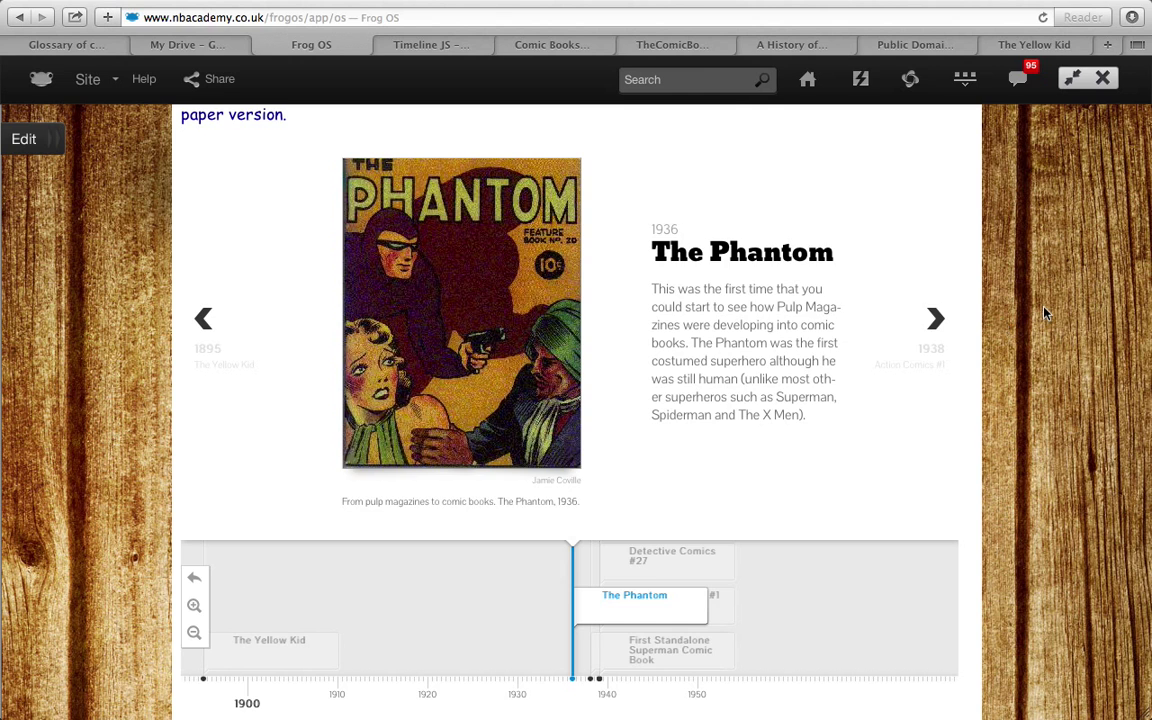